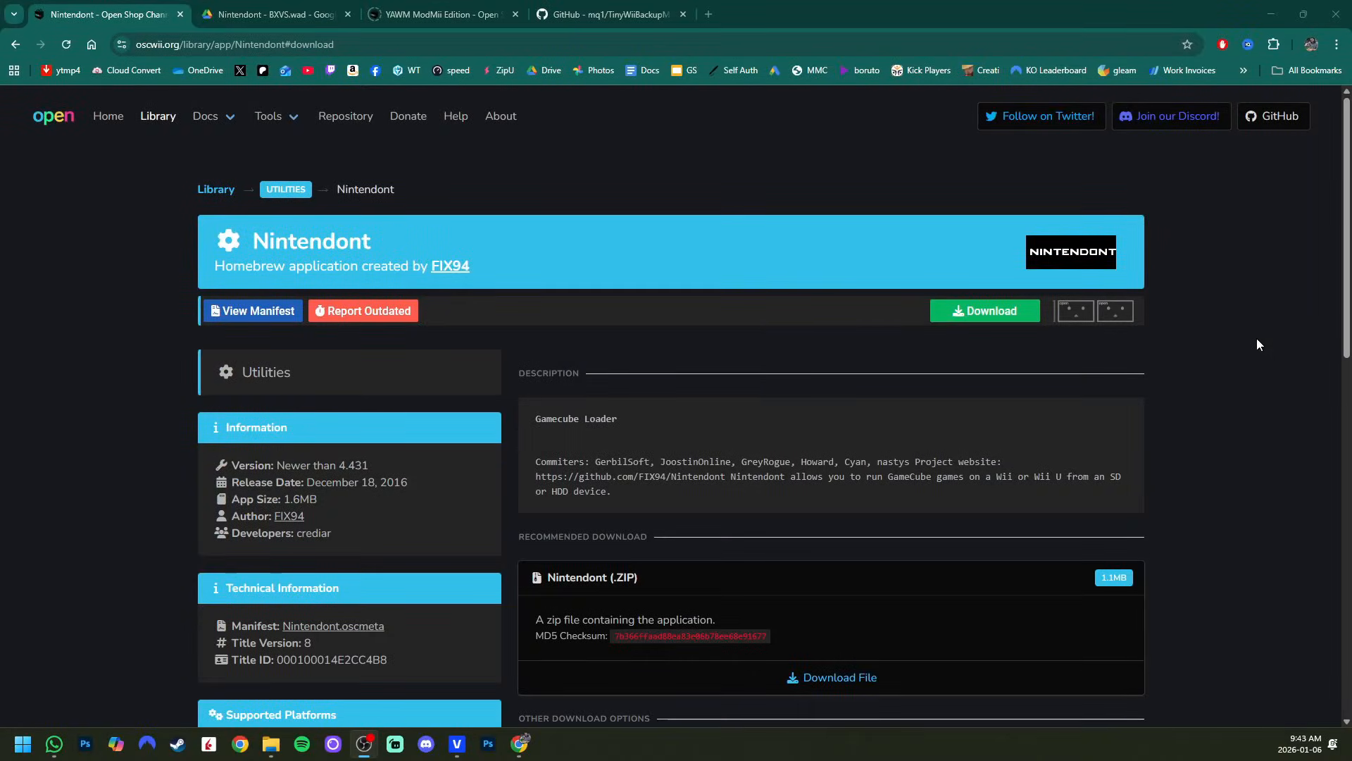
pyautogui.moveTo(931, 261)
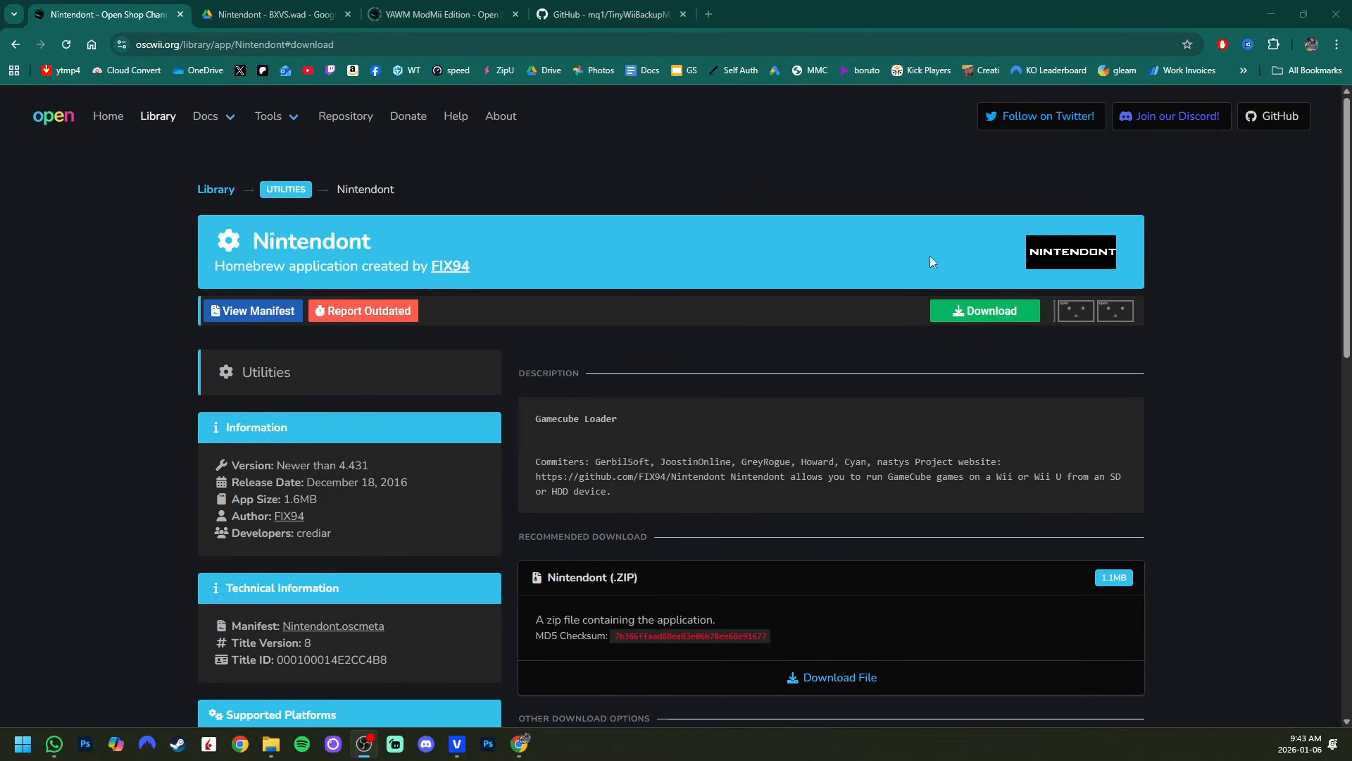
pyautogui.moveTo(449, 268)
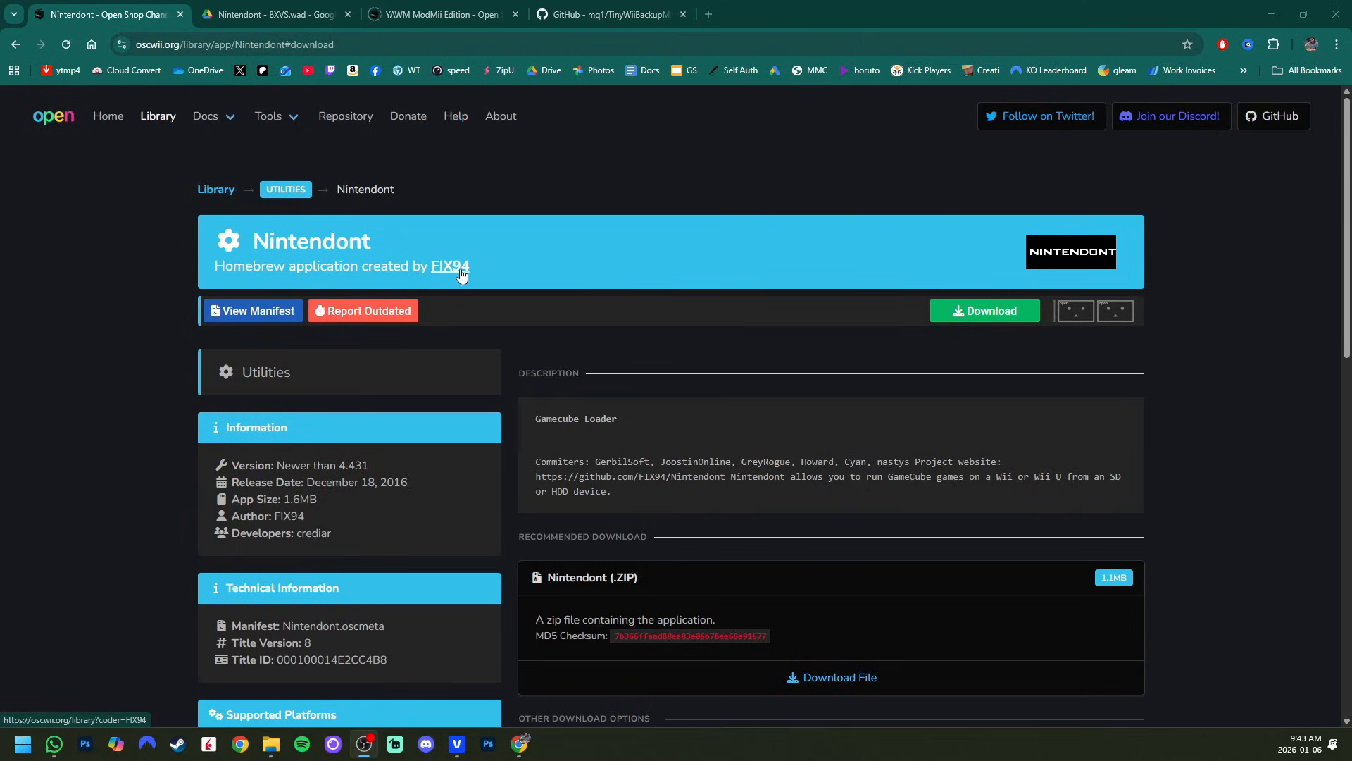
pyautogui.moveTo(757, 329)
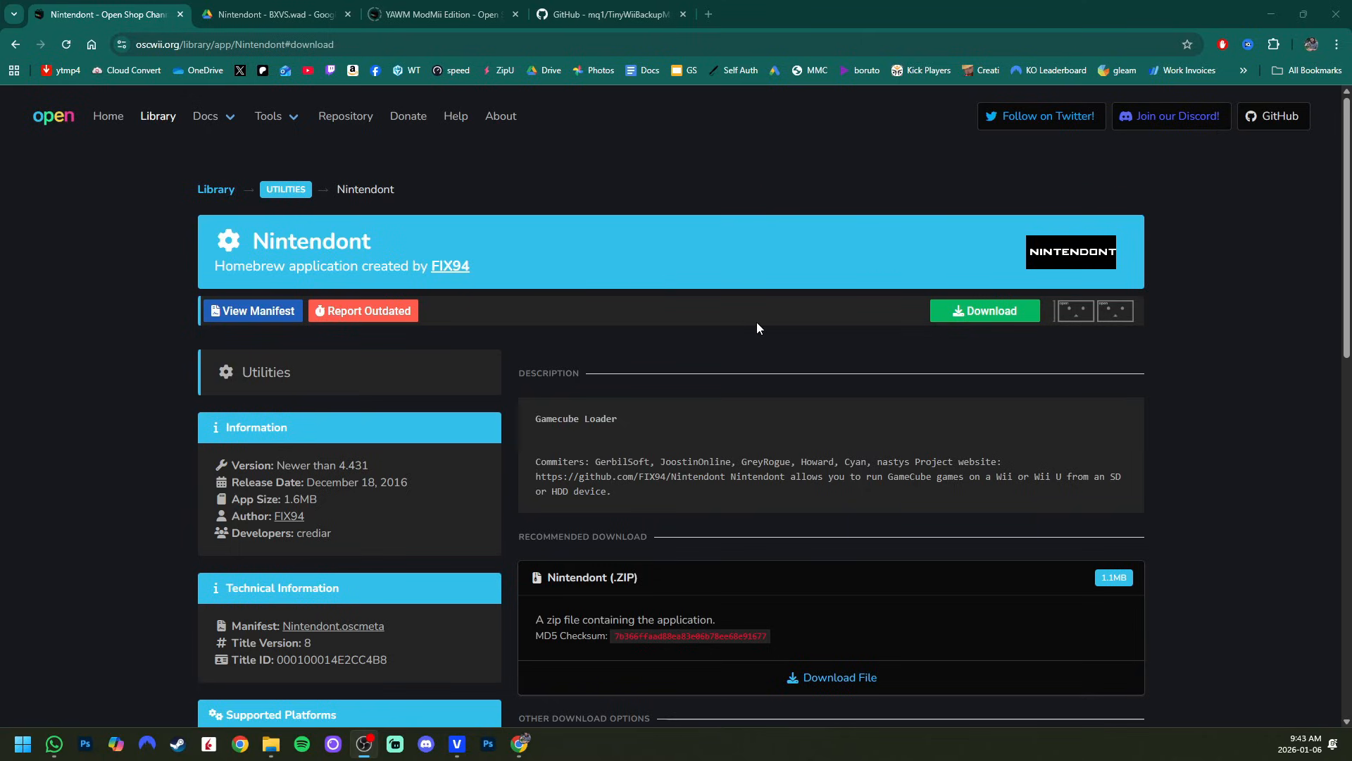
# Download the Nintendont (.ZIP) package from its Open Shop Channel library page.
pyautogui.scroll(-3)
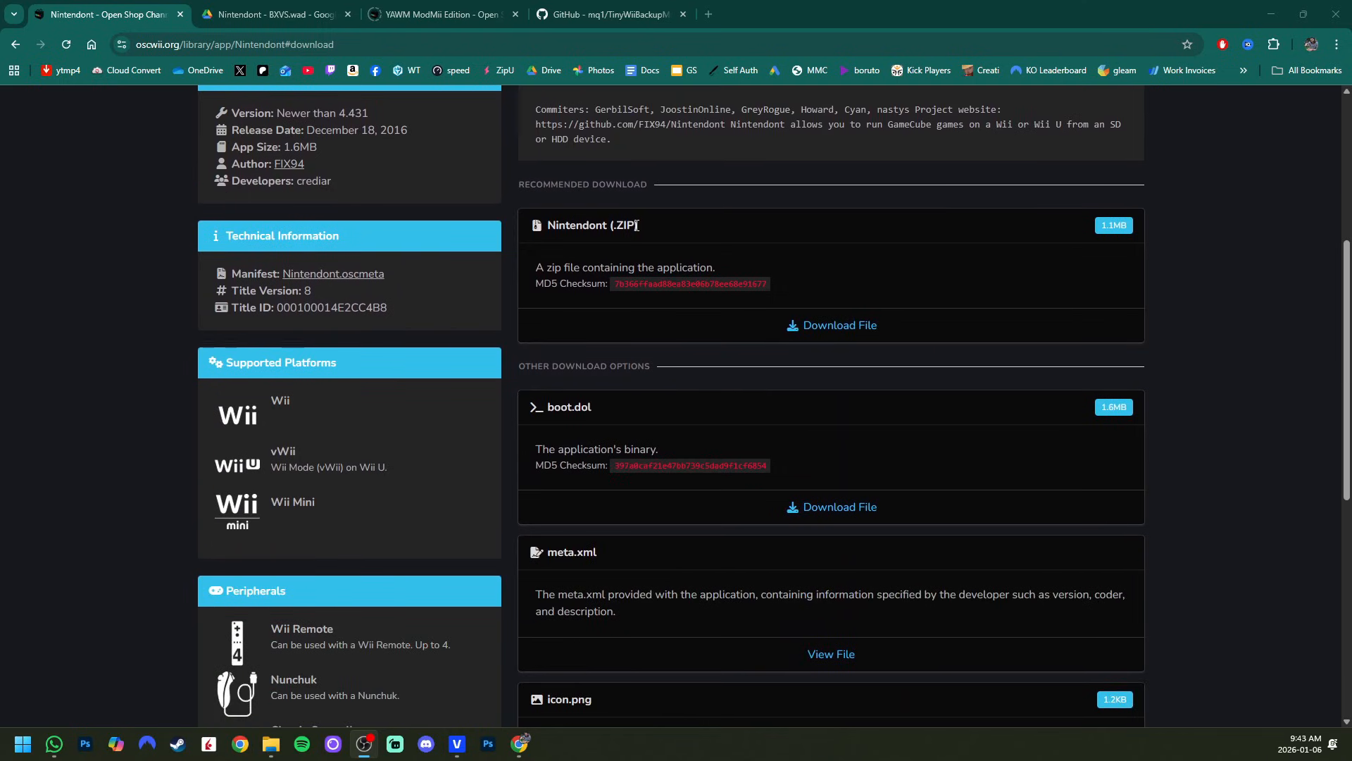
pyautogui.moveTo(837, 325)
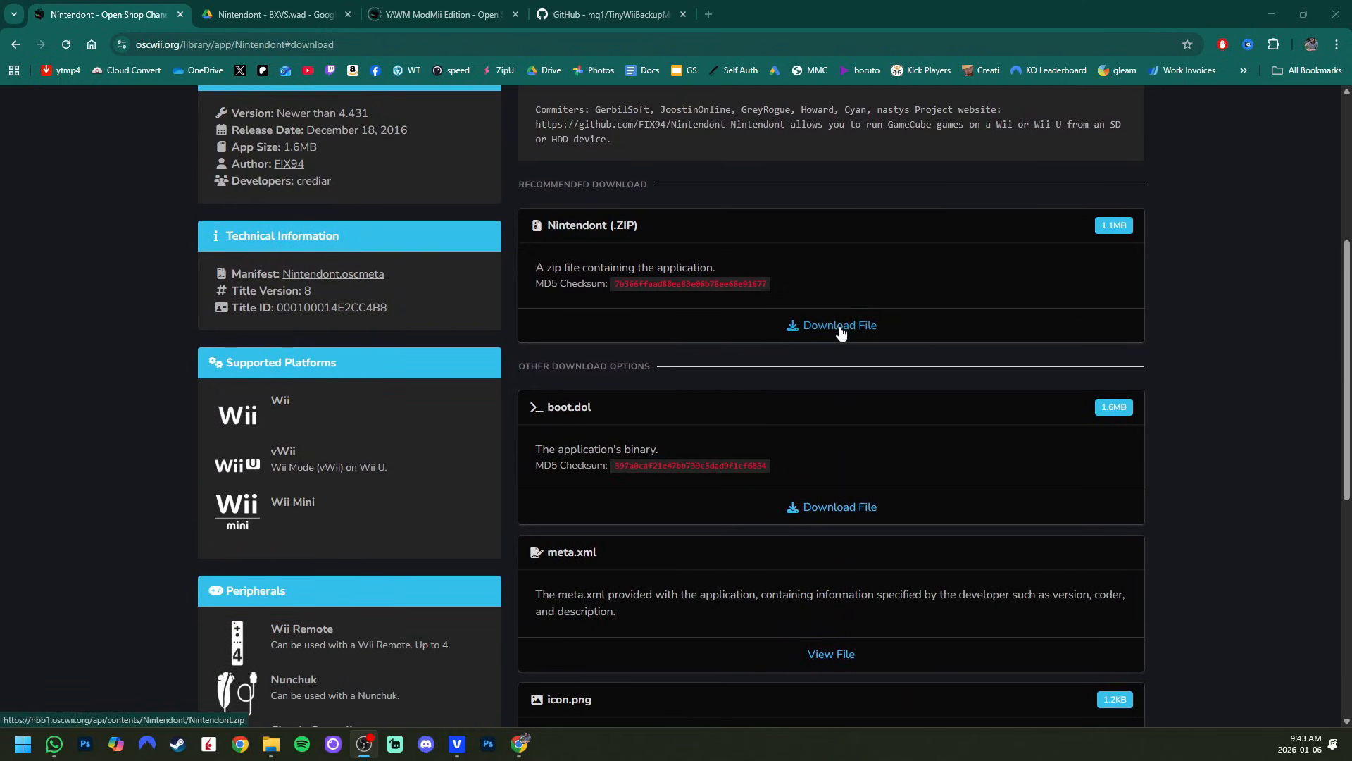
pyautogui.click(839, 325)
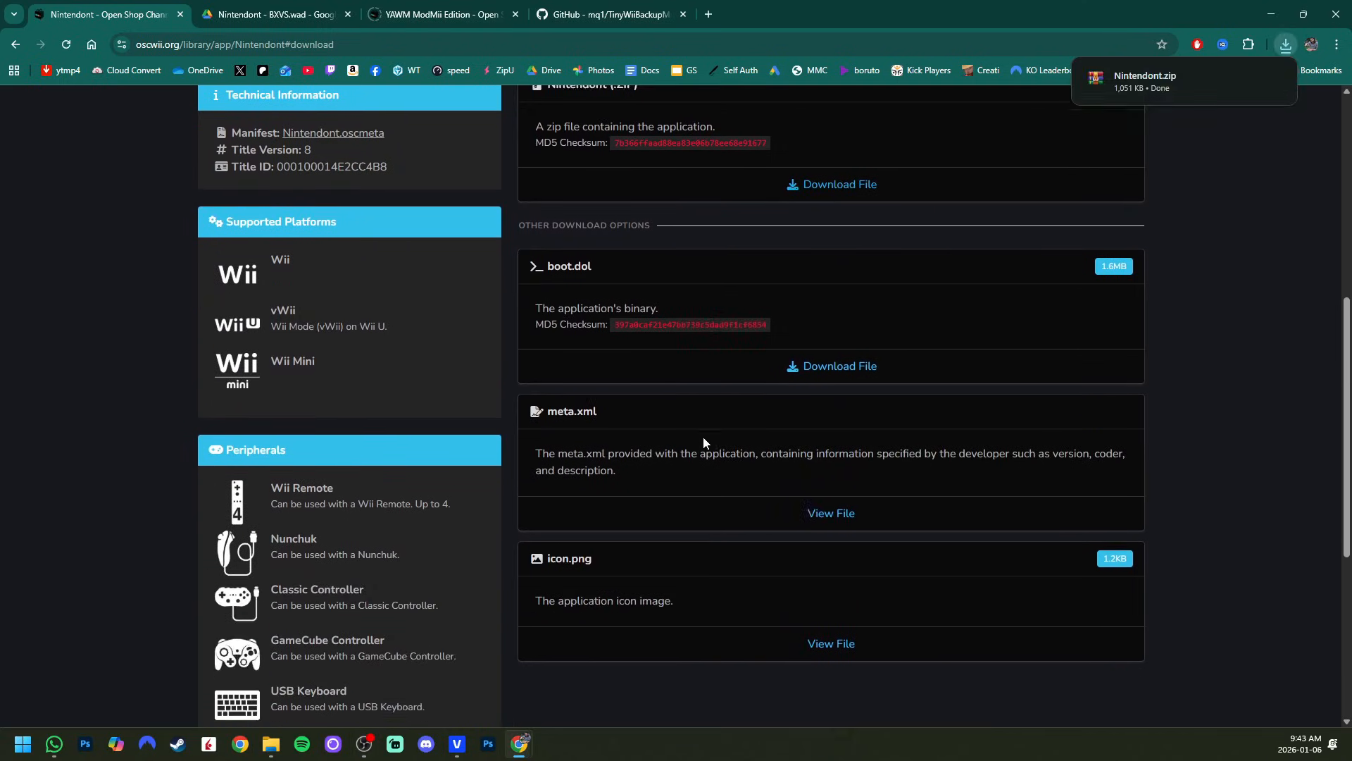
pyautogui.scroll(-3)
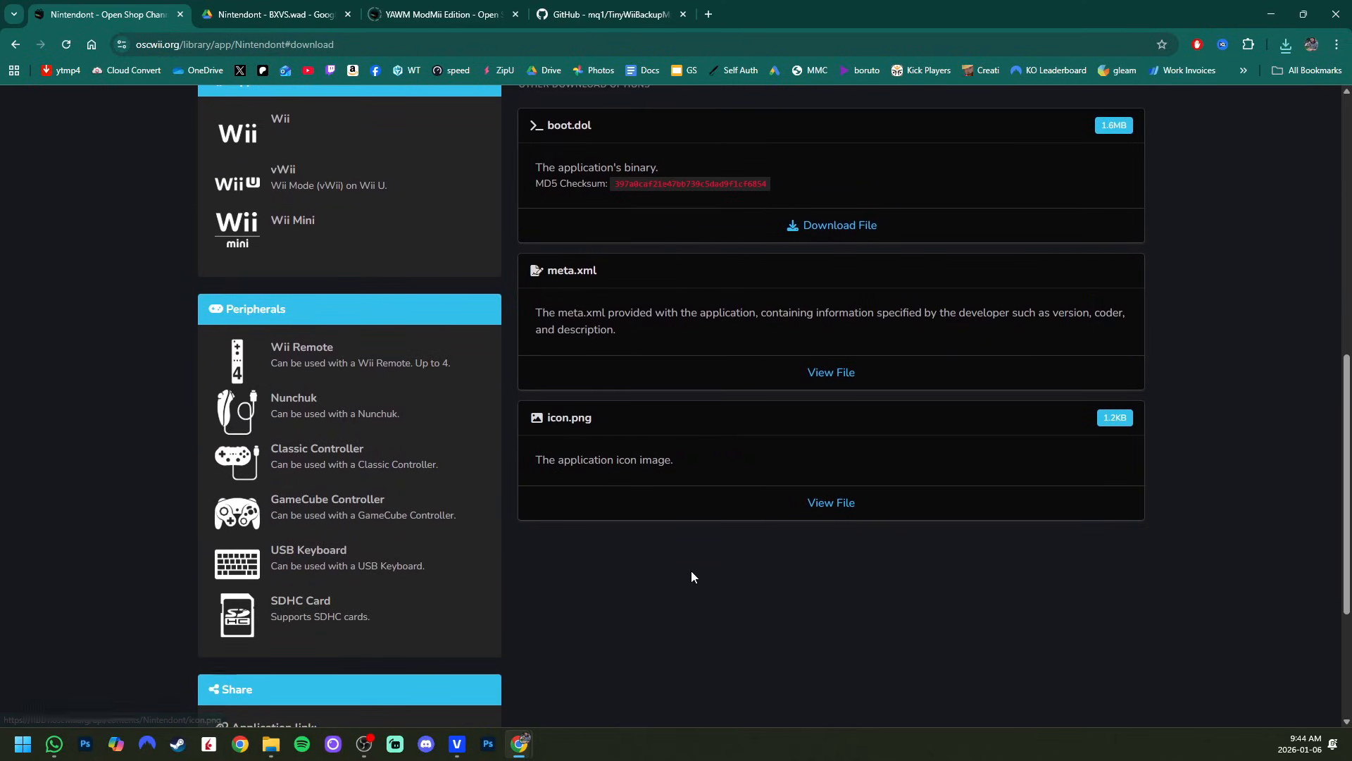
pyautogui.moveTo(692, 560)
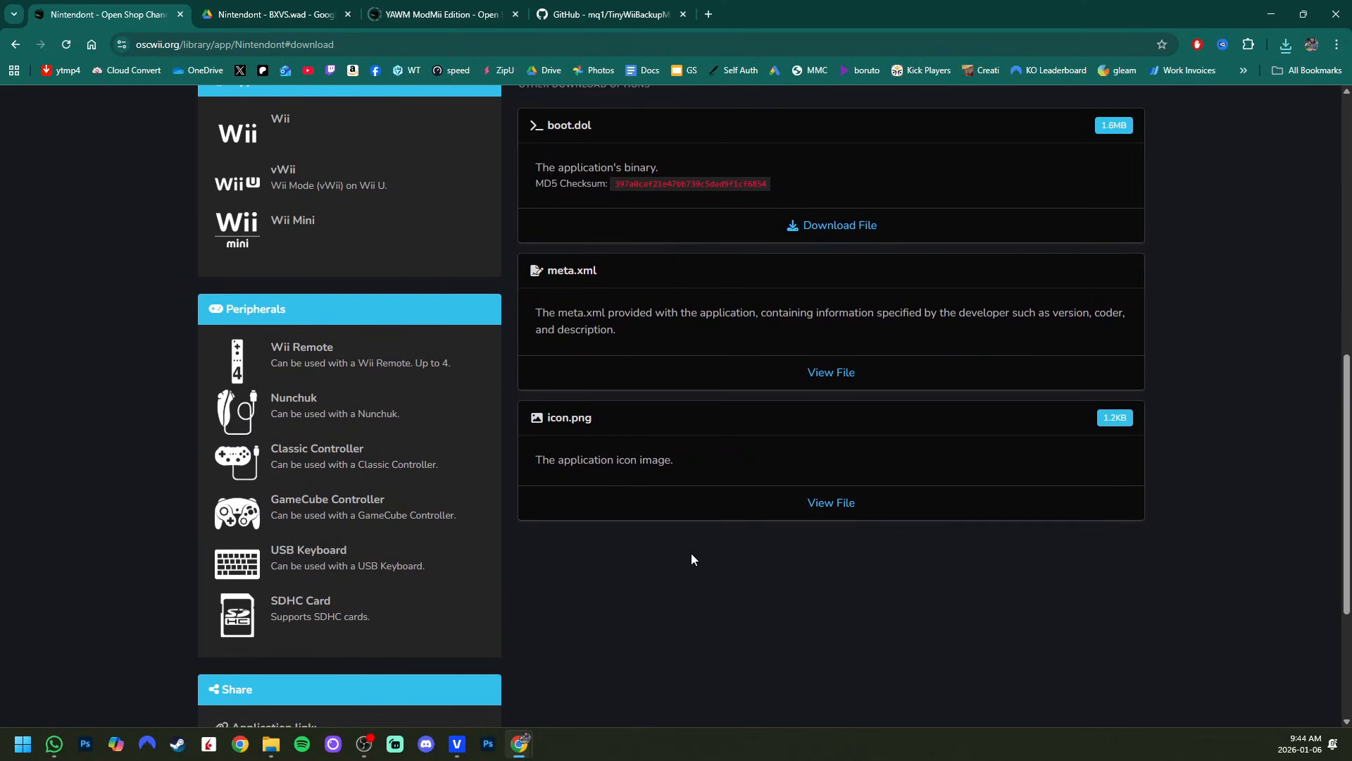
pyautogui.scroll(3)
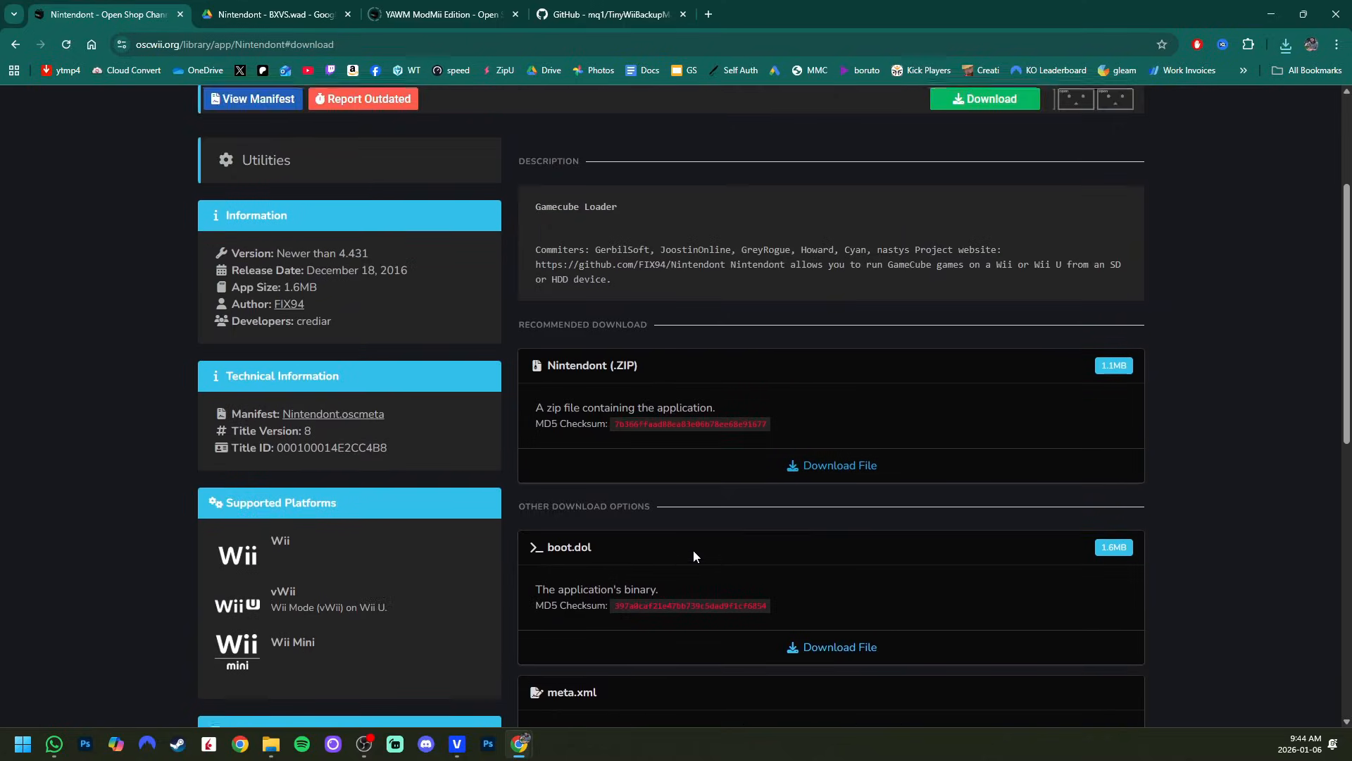
pyautogui.scroll(3)
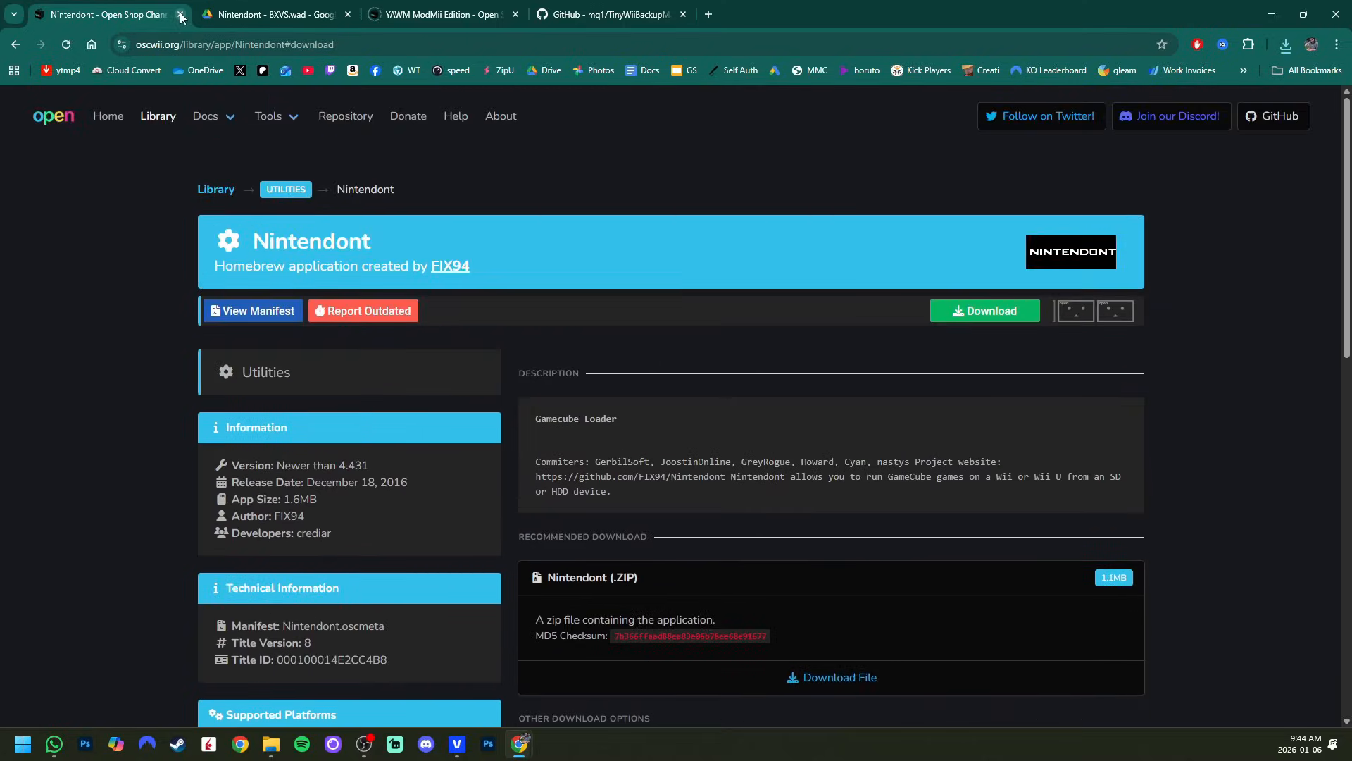
# Close the Nintendont library tab and download Nintendont - BXVS.wad from Google Drive.
pyautogui.click(181, 15)
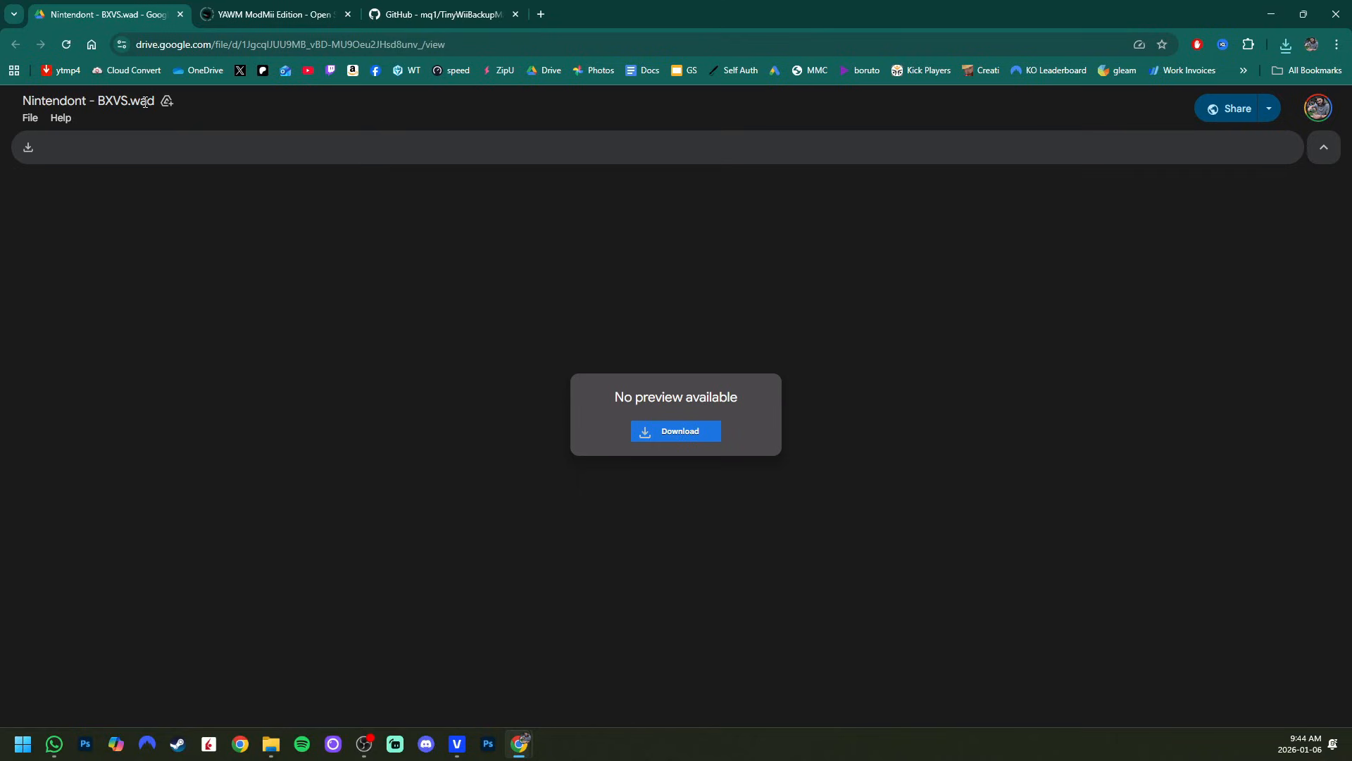
pyautogui.moveTo(254, 180)
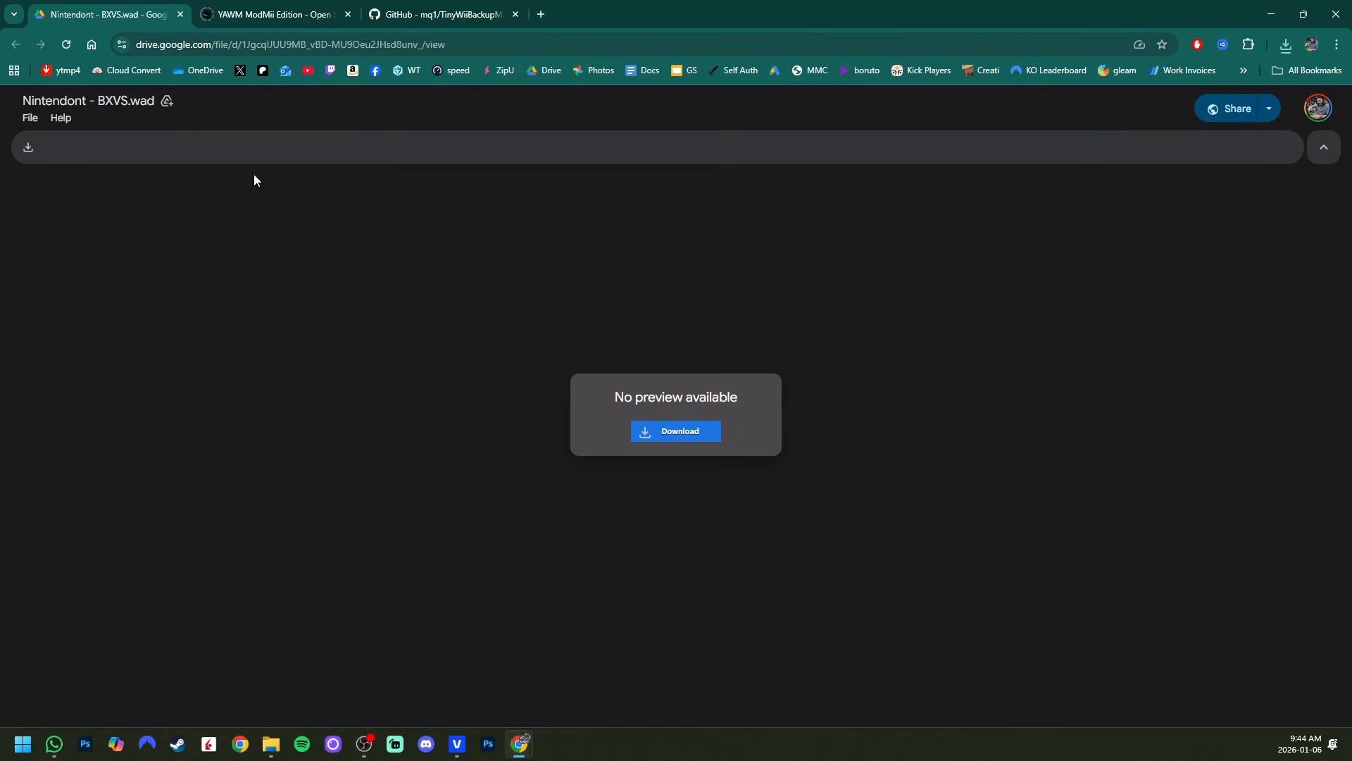
pyautogui.click(1284, 45)
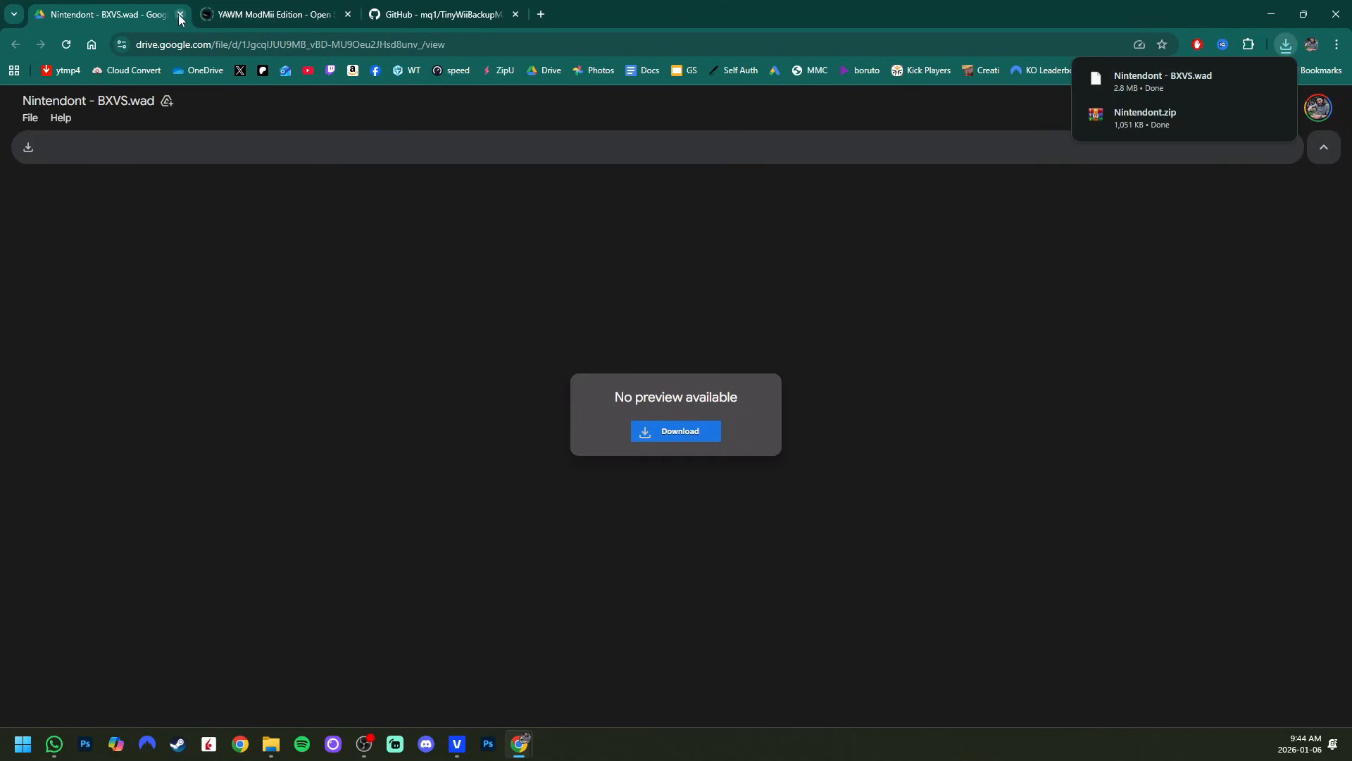
# Close the forwarder file tab and scroll through YAWM ModMii Edition's download options.
pyautogui.click(180, 15)
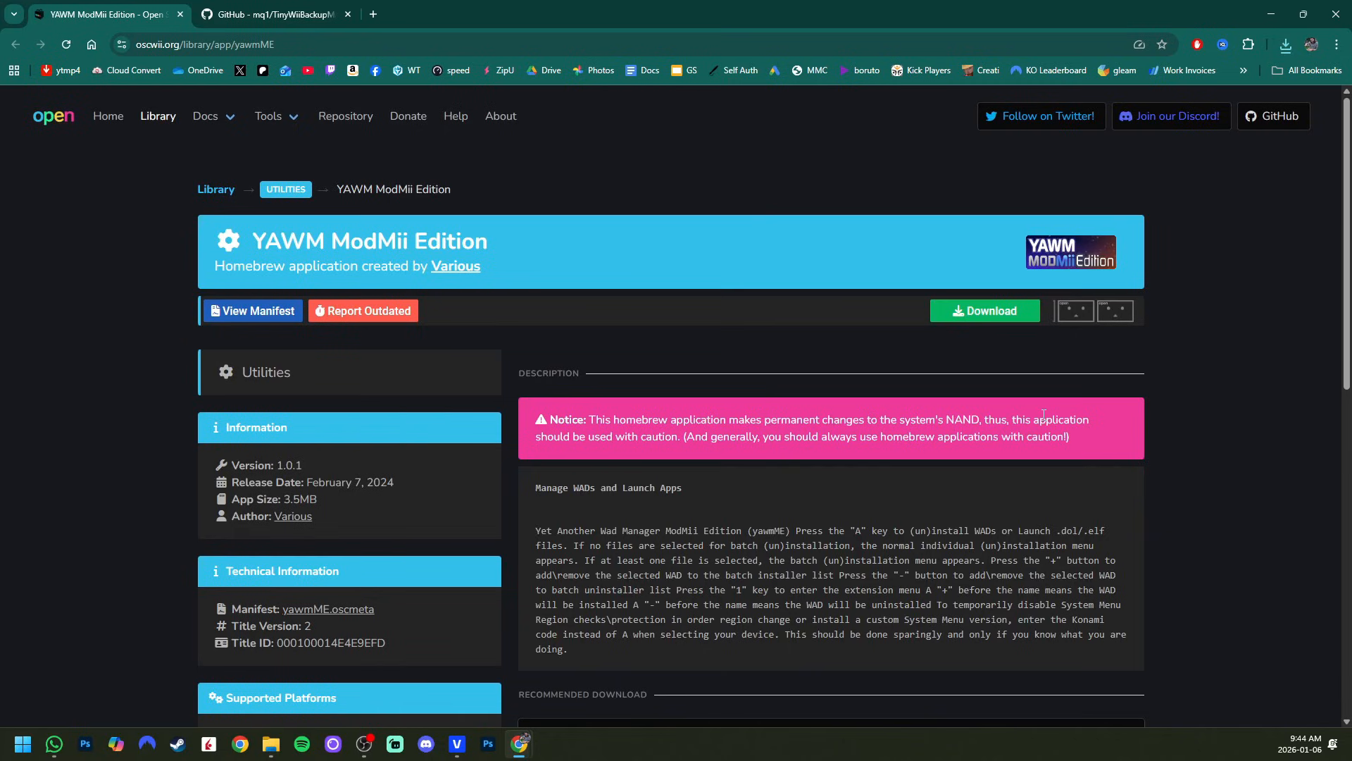
pyautogui.moveTo(1281, 382)
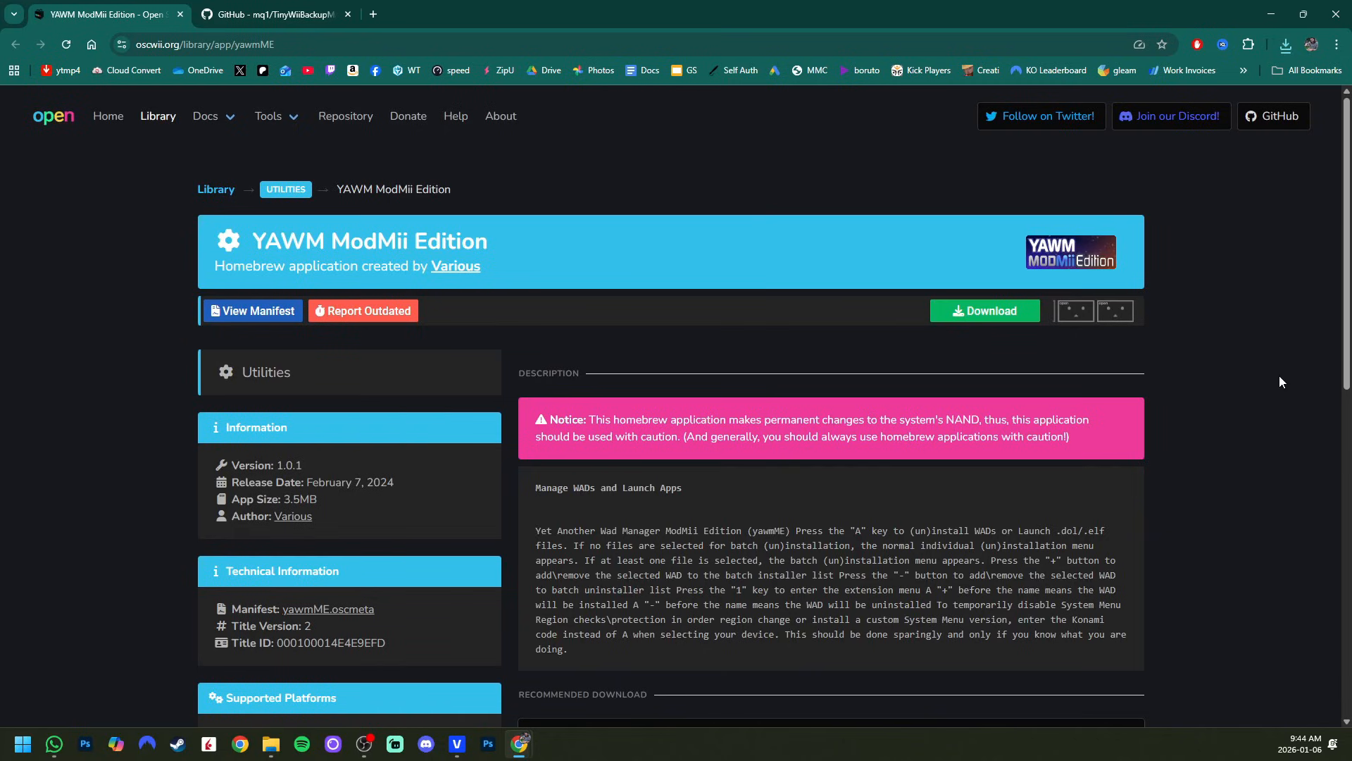
pyautogui.scroll(-3)
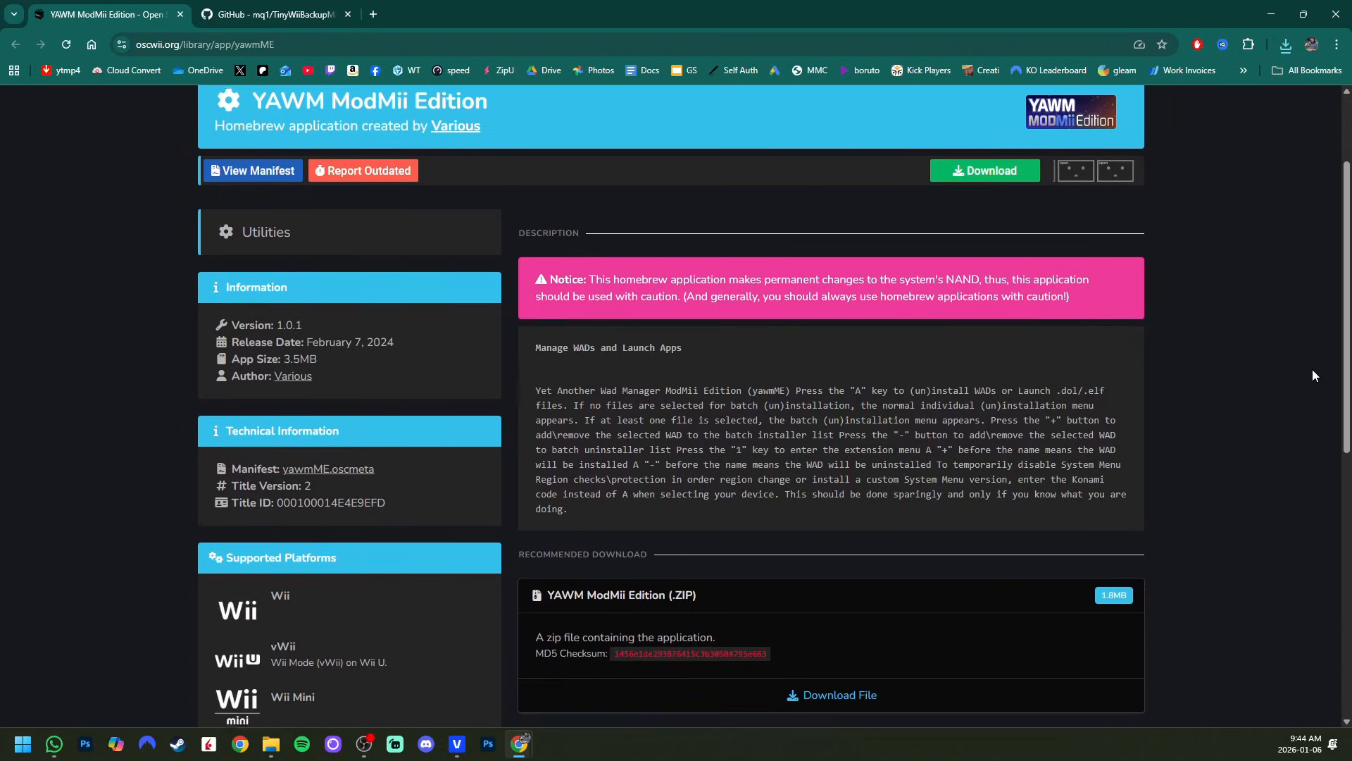
pyautogui.scroll(-3)
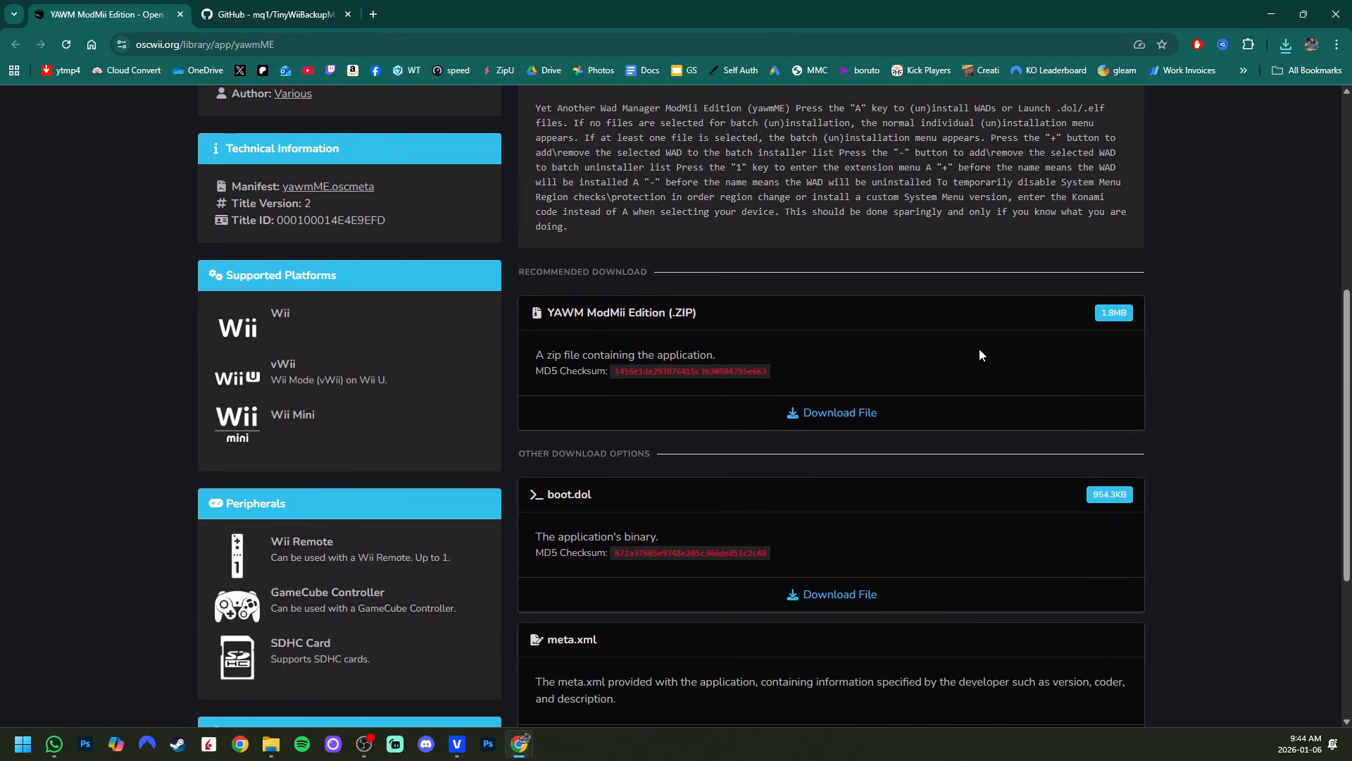
pyautogui.moveTo(837, 418)
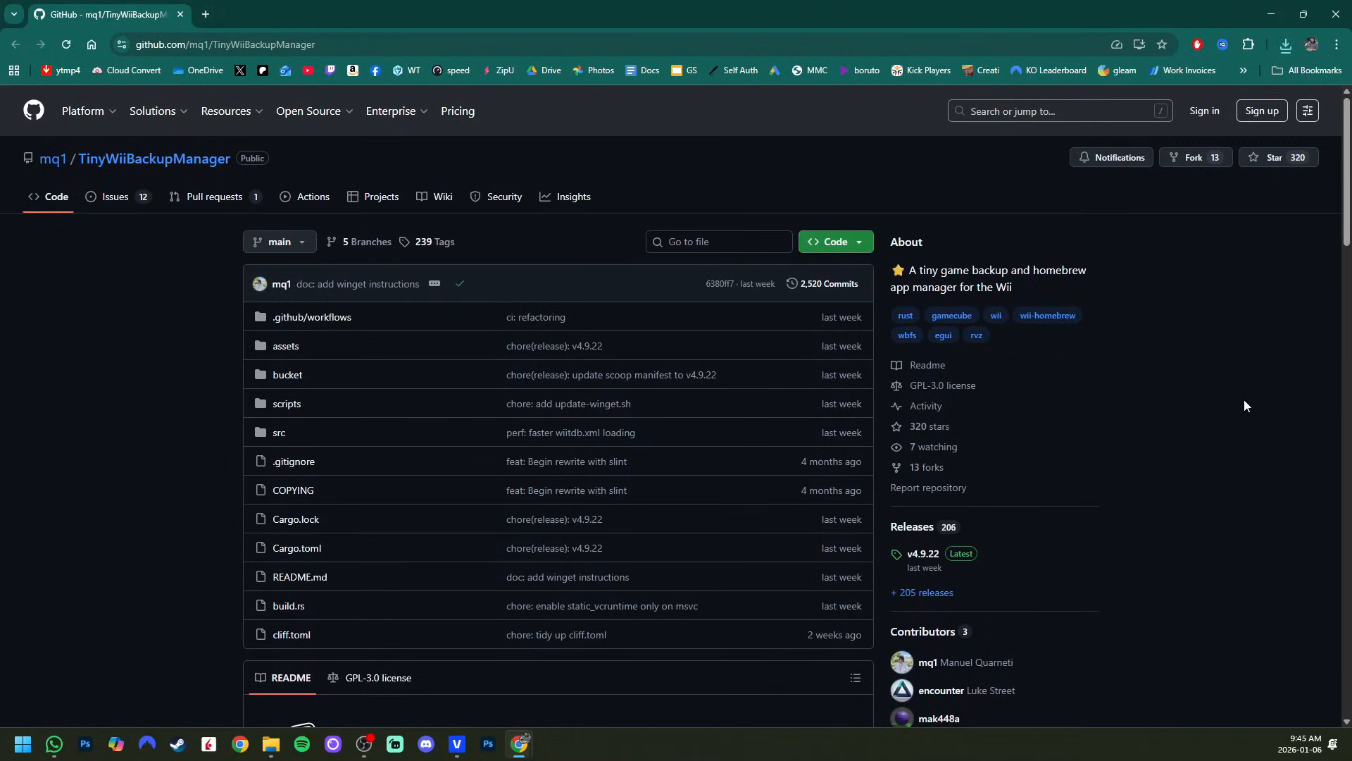
pyautogui.moveTo(1230, 437)
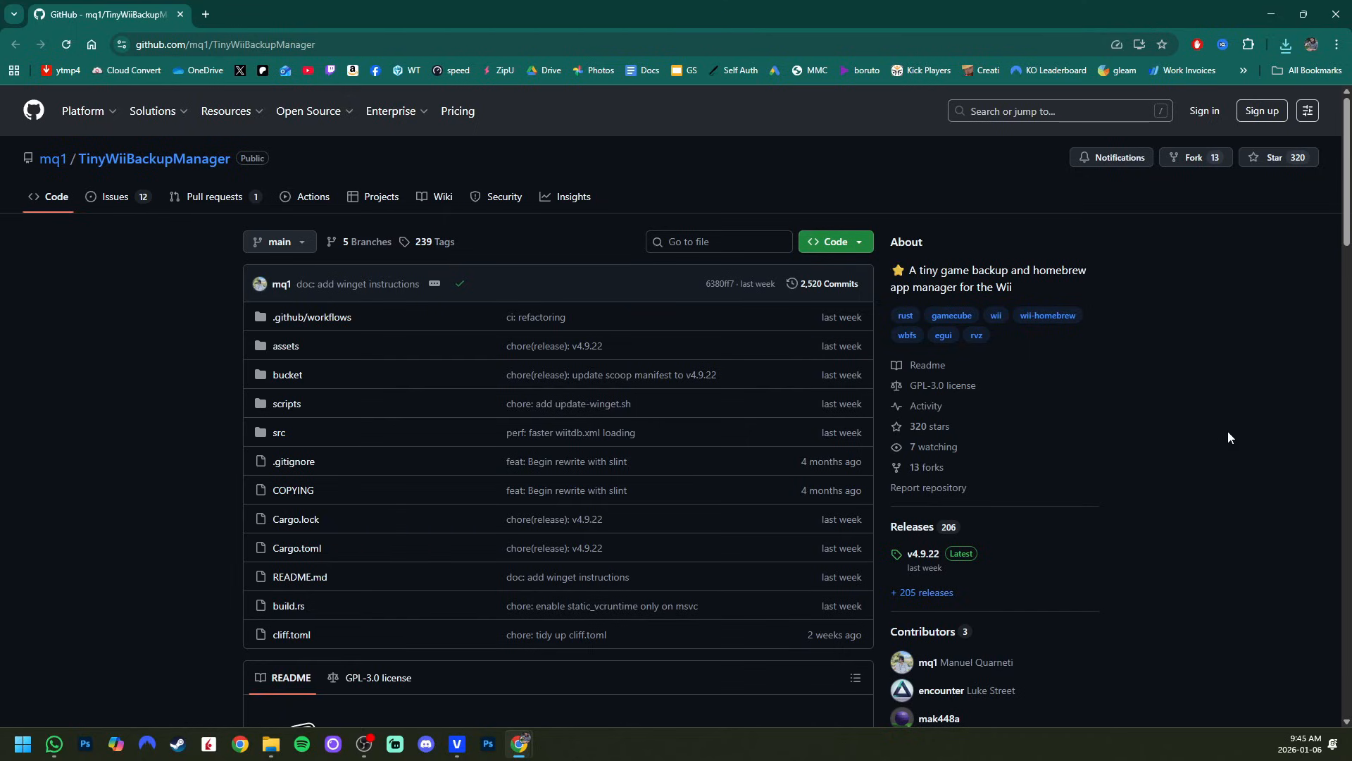
# Open the TinyWiiBackupManager v4.9.22 release and scroll to its windows-x86_64 zip asset.
pyautogui.scroll(-3)
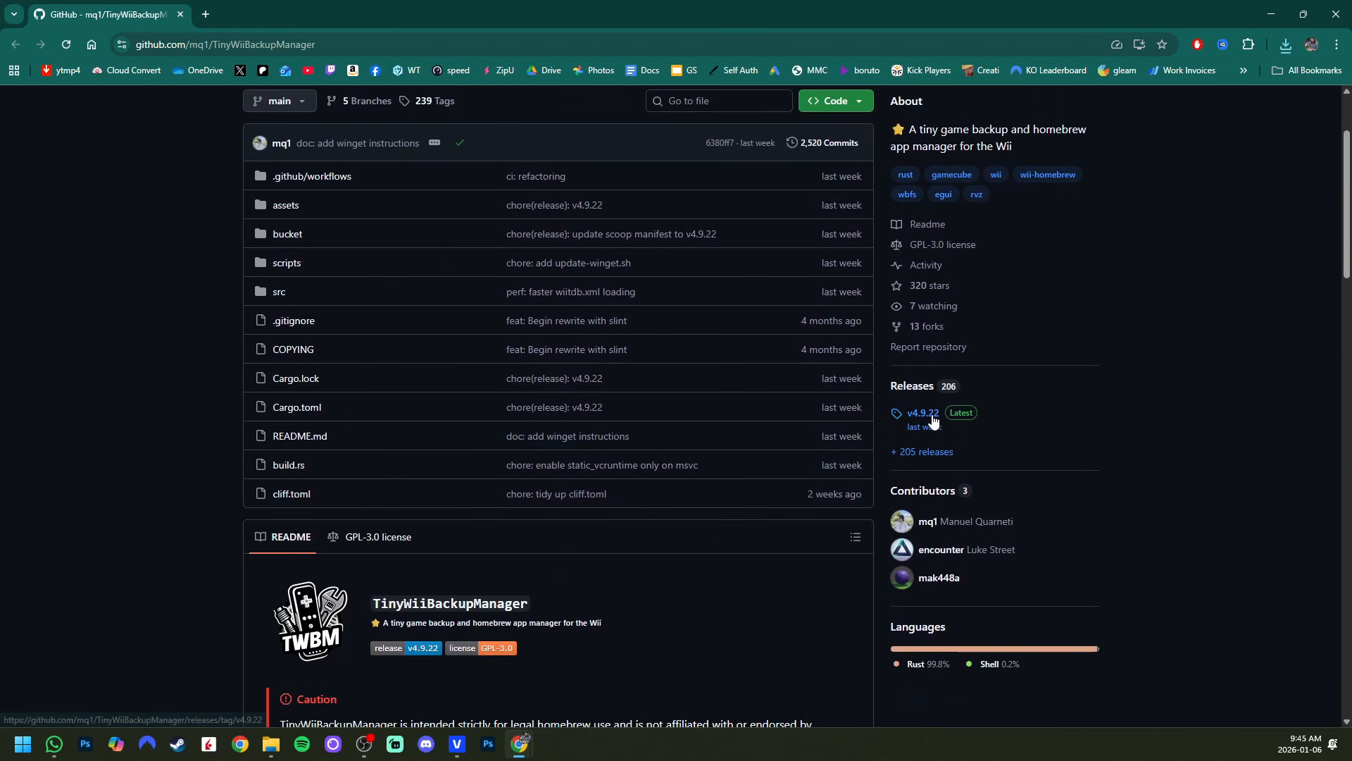
pyautogui.click(922, 414)
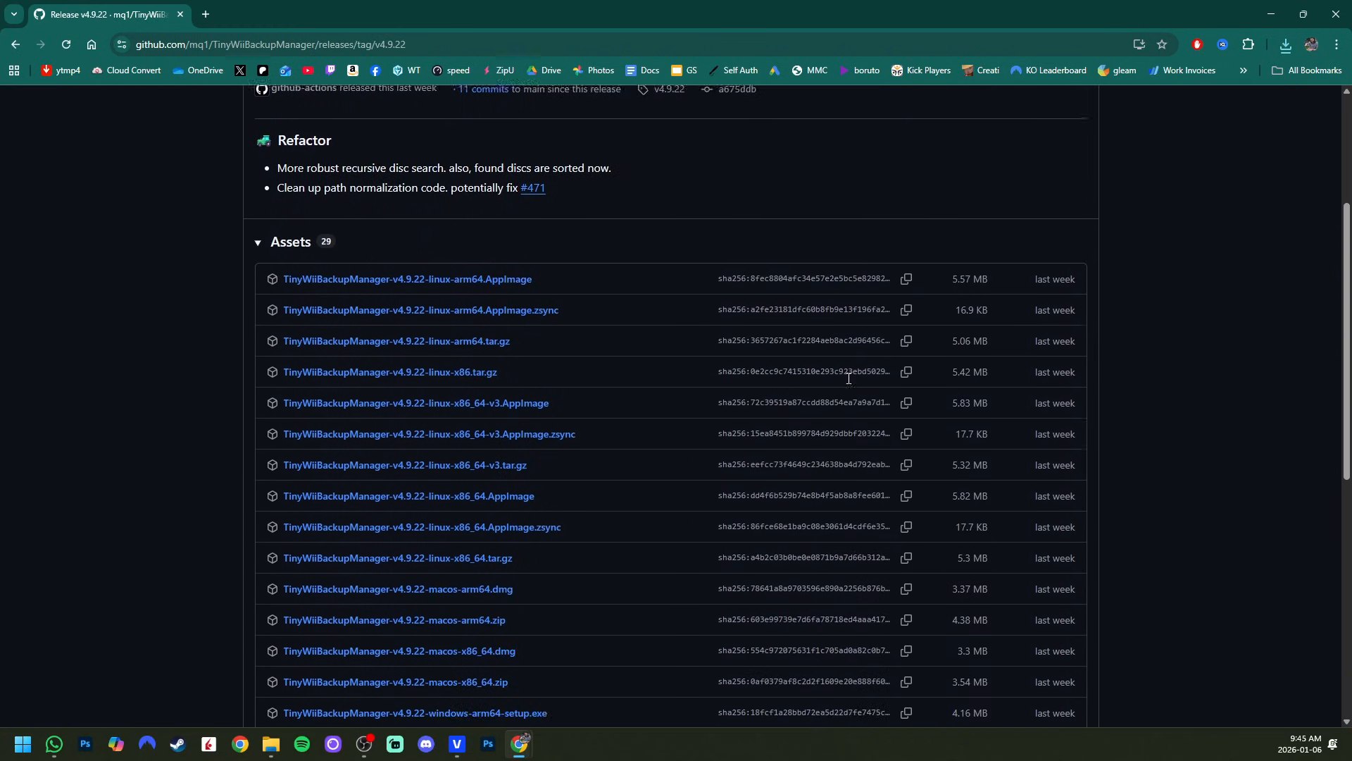
pyautogui.scroll(-3)
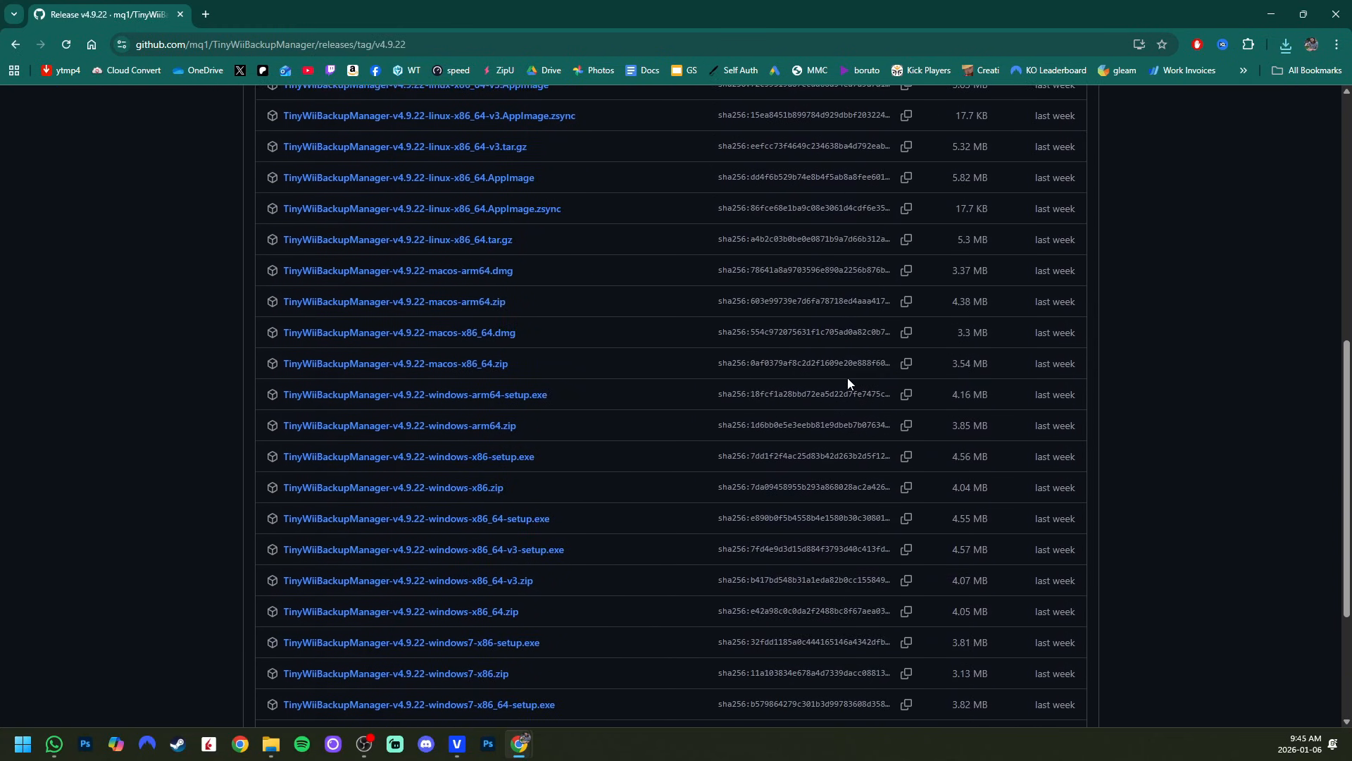
pyautogui.scroll(-3)
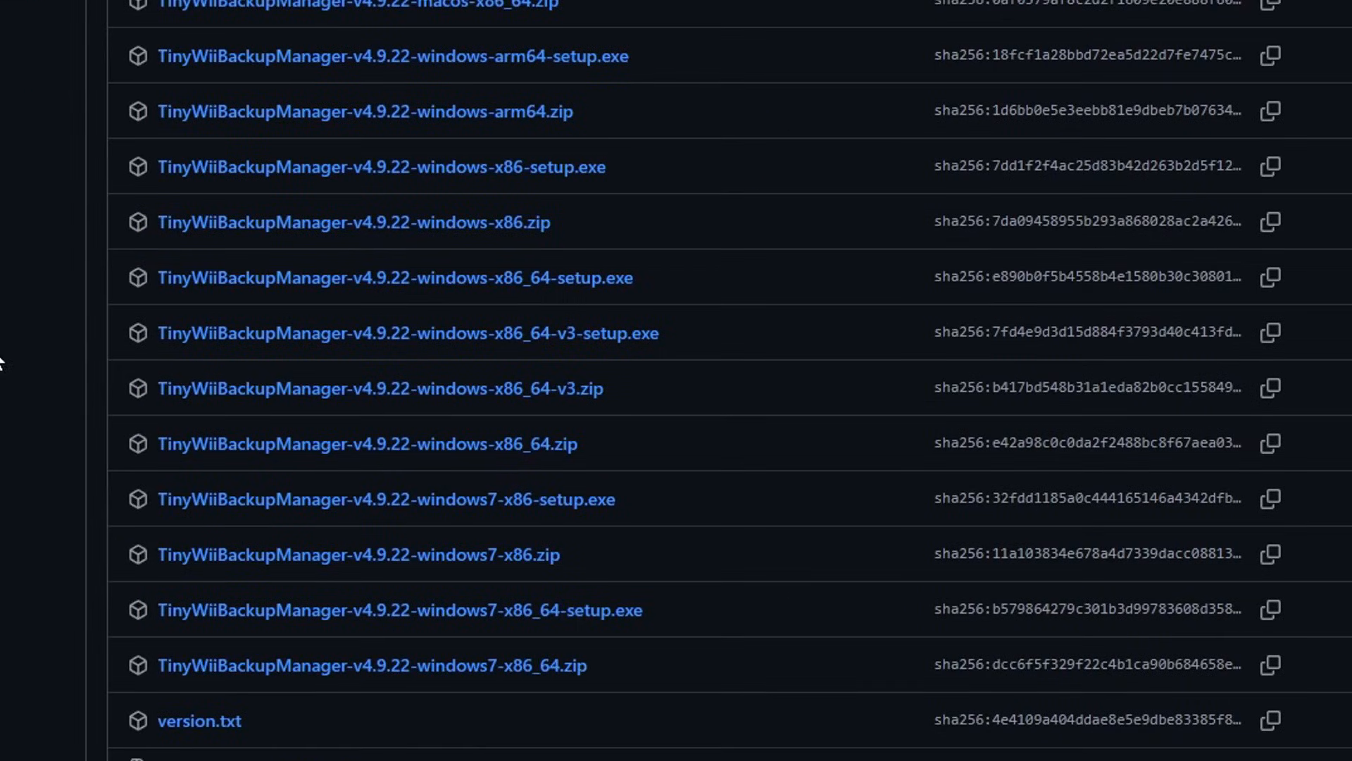
pyautogui.moveTo(440, 461)
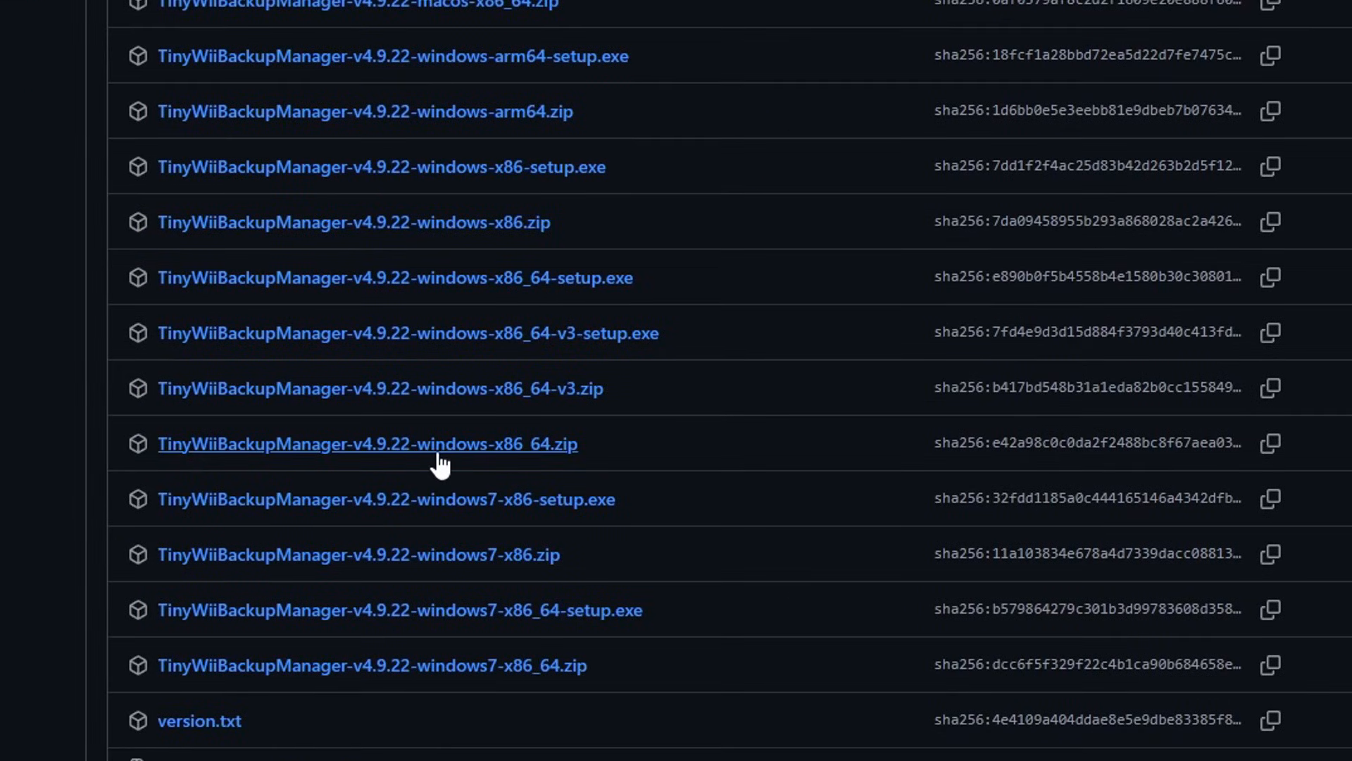
pyautogui.moveTo(549, 454)
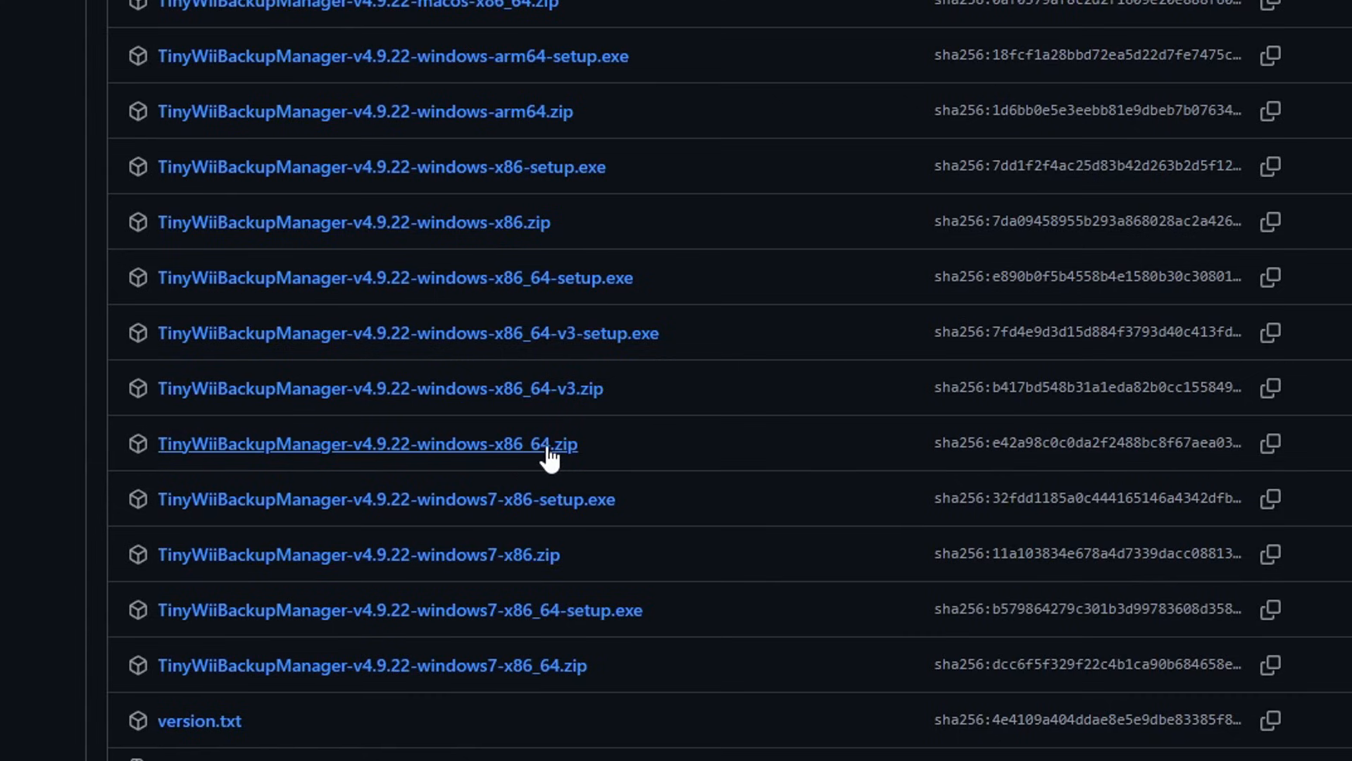
pyautogui.moveTo(545, 457)
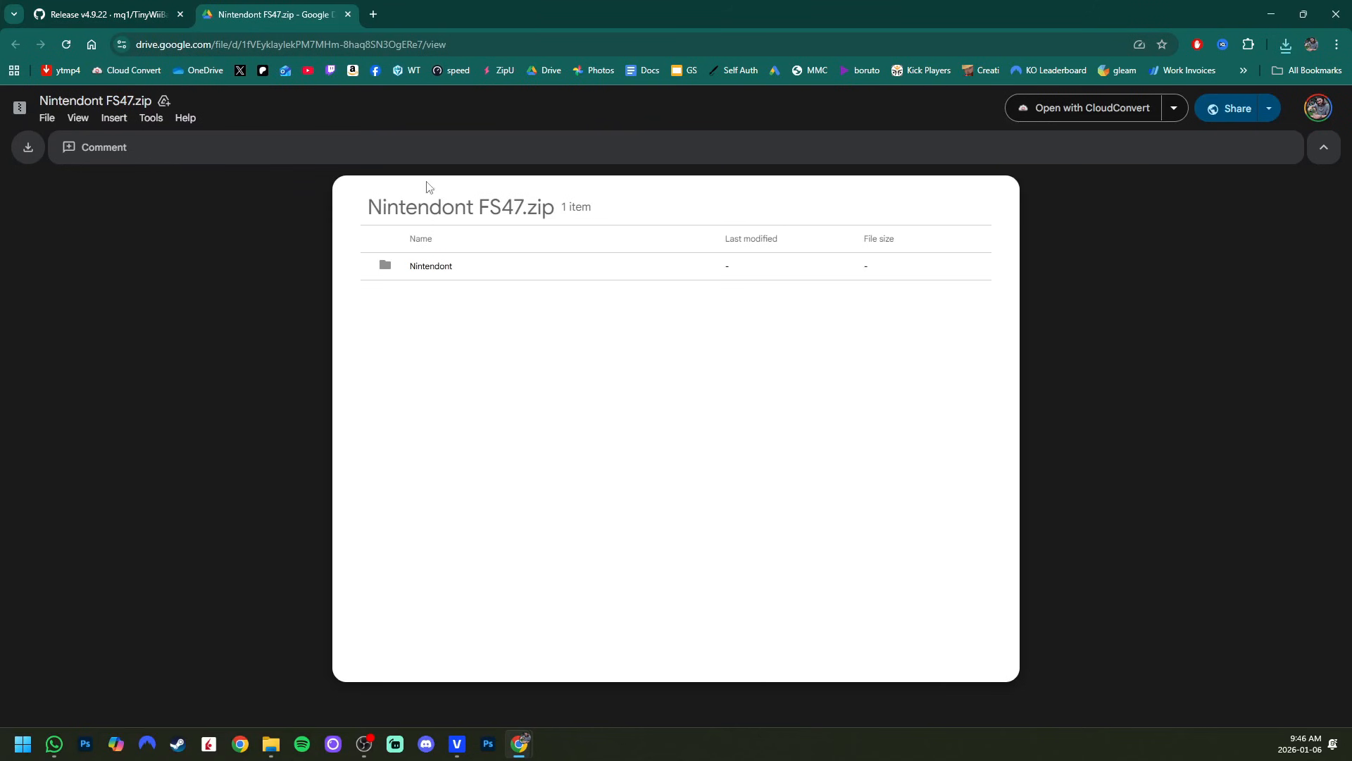
pyautogui.moveTo(530, 364)
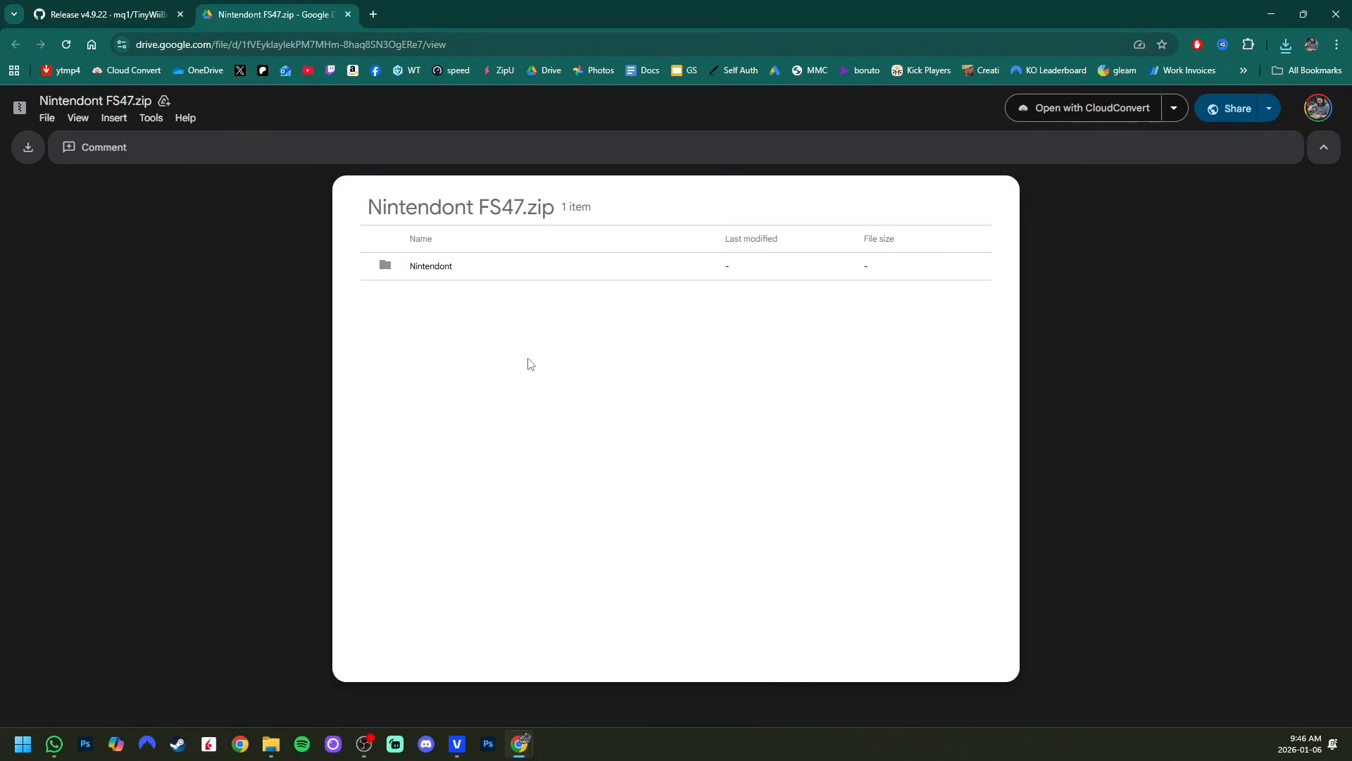
pyautogui.moveTo(551, 417)
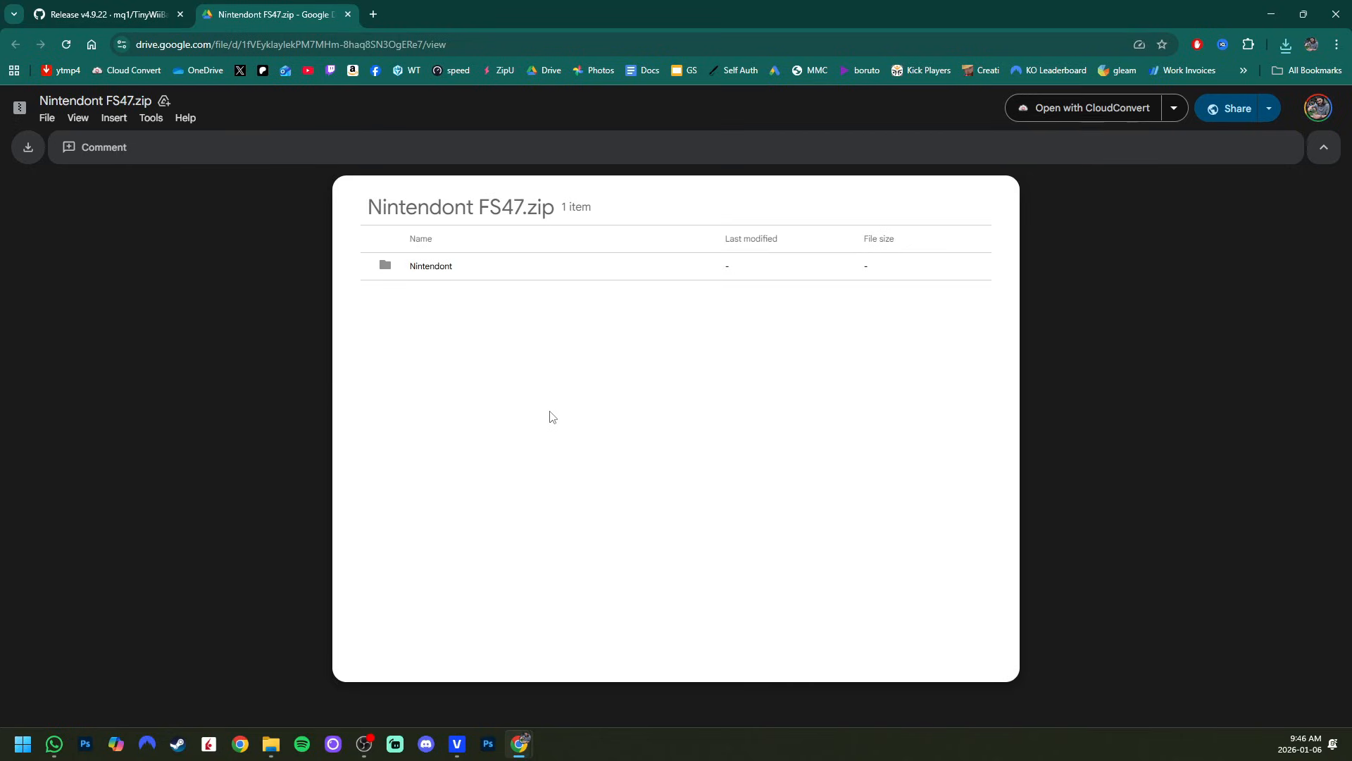
pyautogui.moveTo(465, 319)
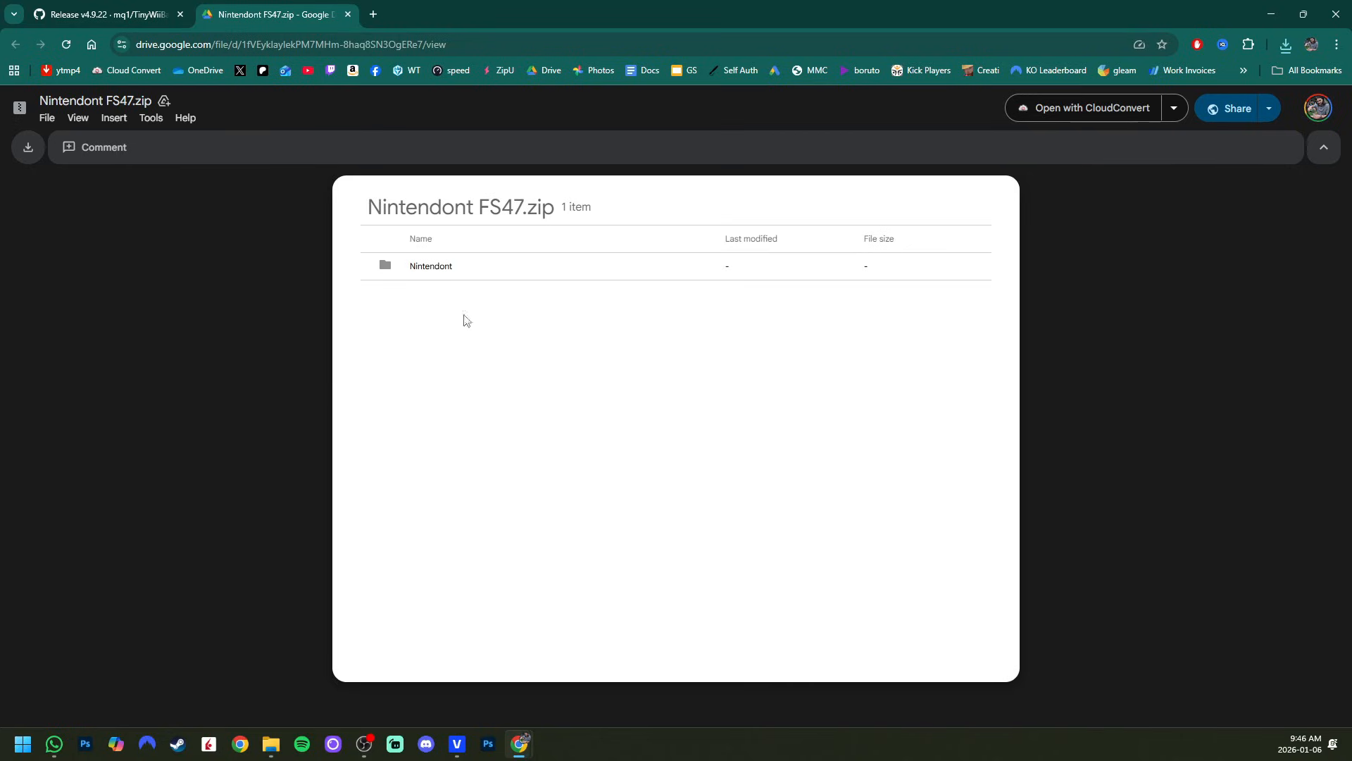
pyautogui.moveTo(535, 159)
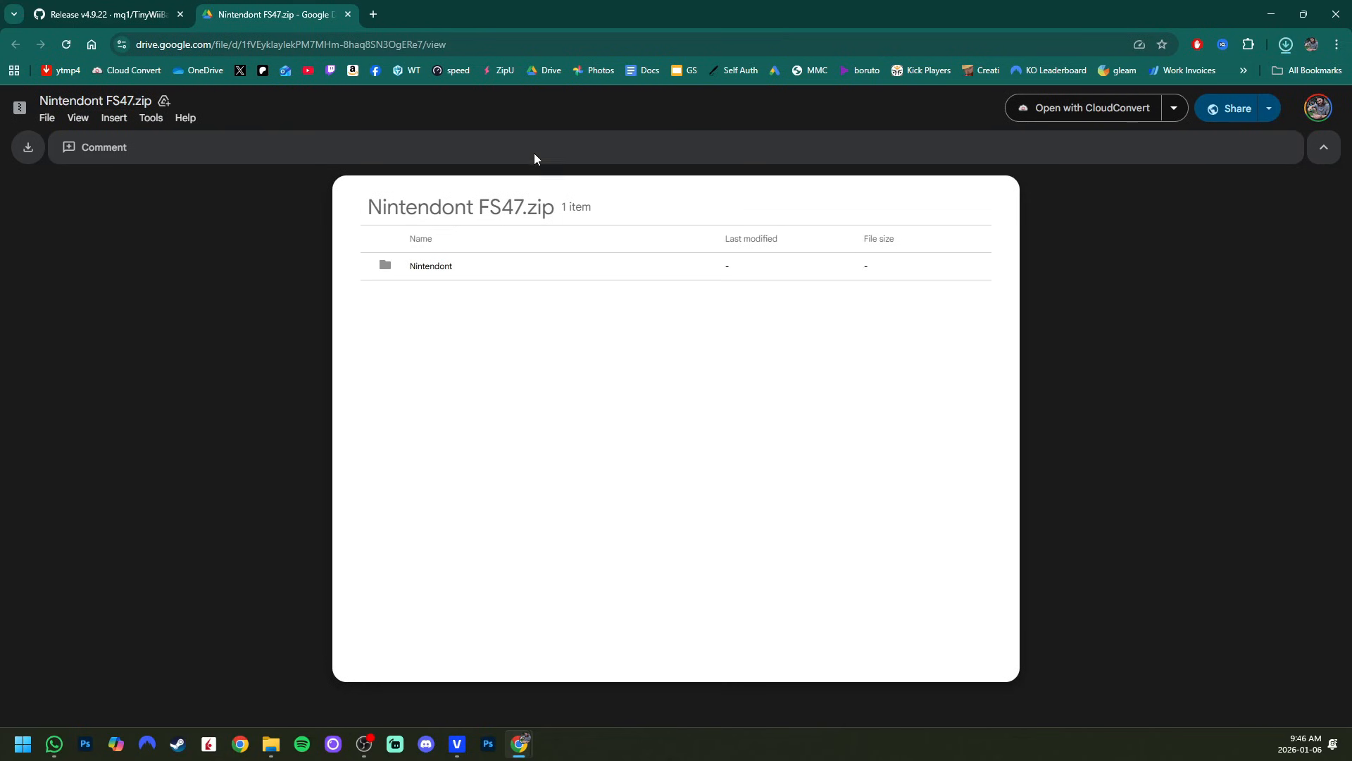
# Leave the Nintendont FS47.zip preview and return to the TinyWiiBackupManager release tab.
pyautogui.click(104, 14)
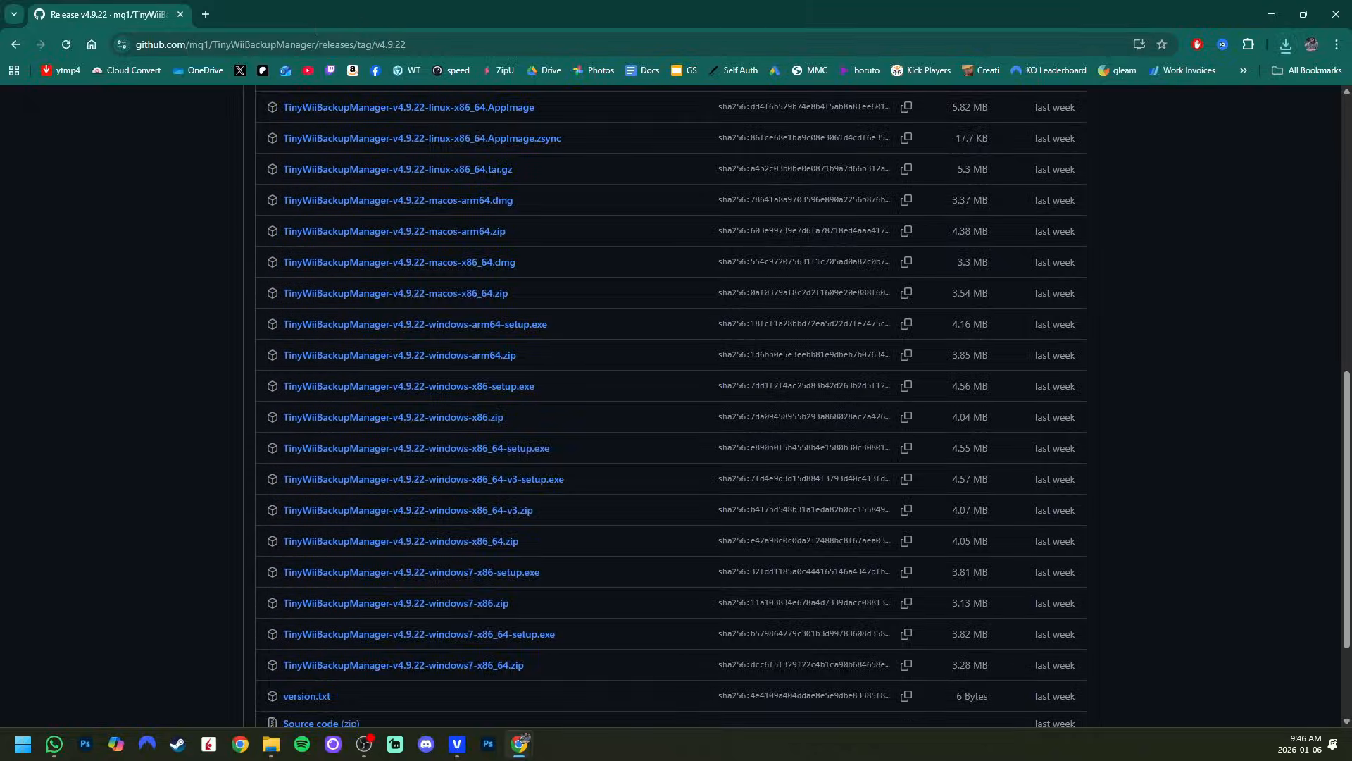
# Read the GBAtemp Nintendont thread and jump to its Supported Controllers section.
pyautogui.click(276, 15)
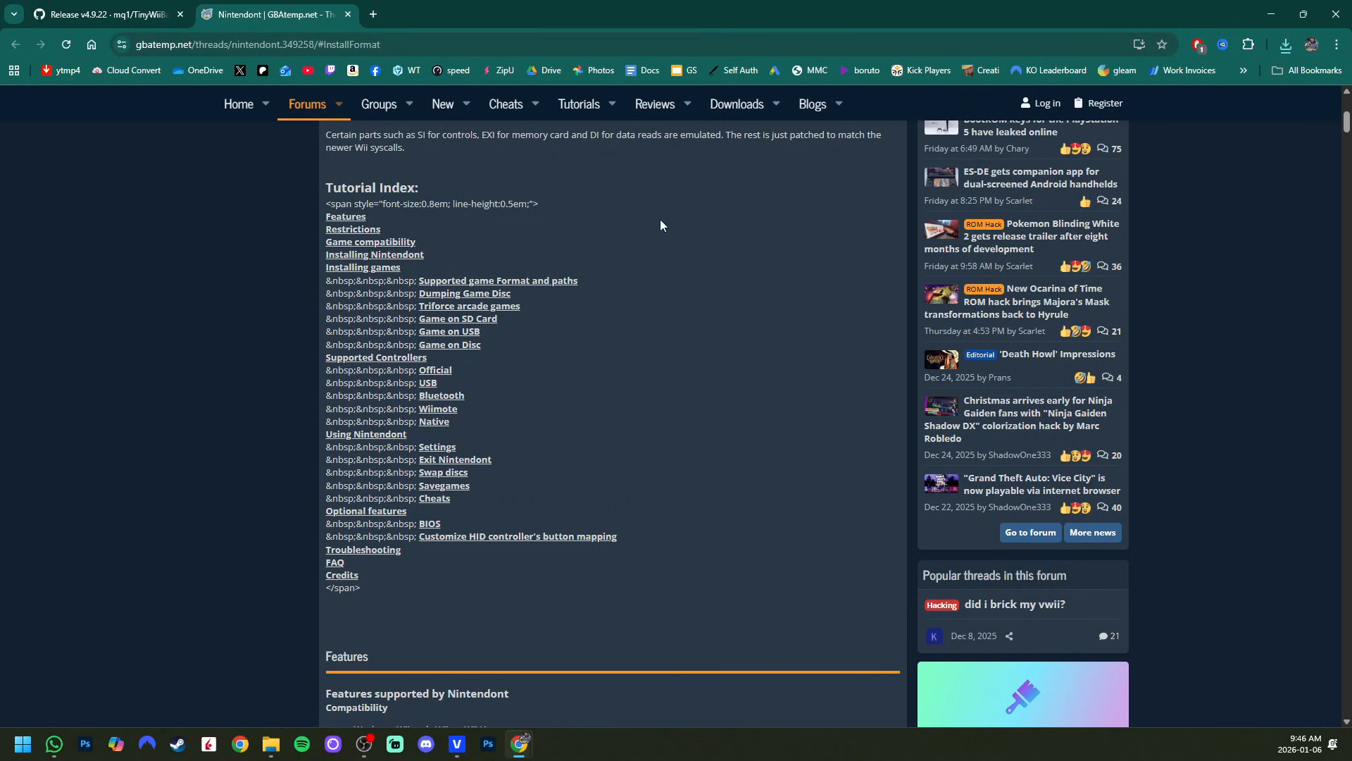
pyautogui.scroll(3)
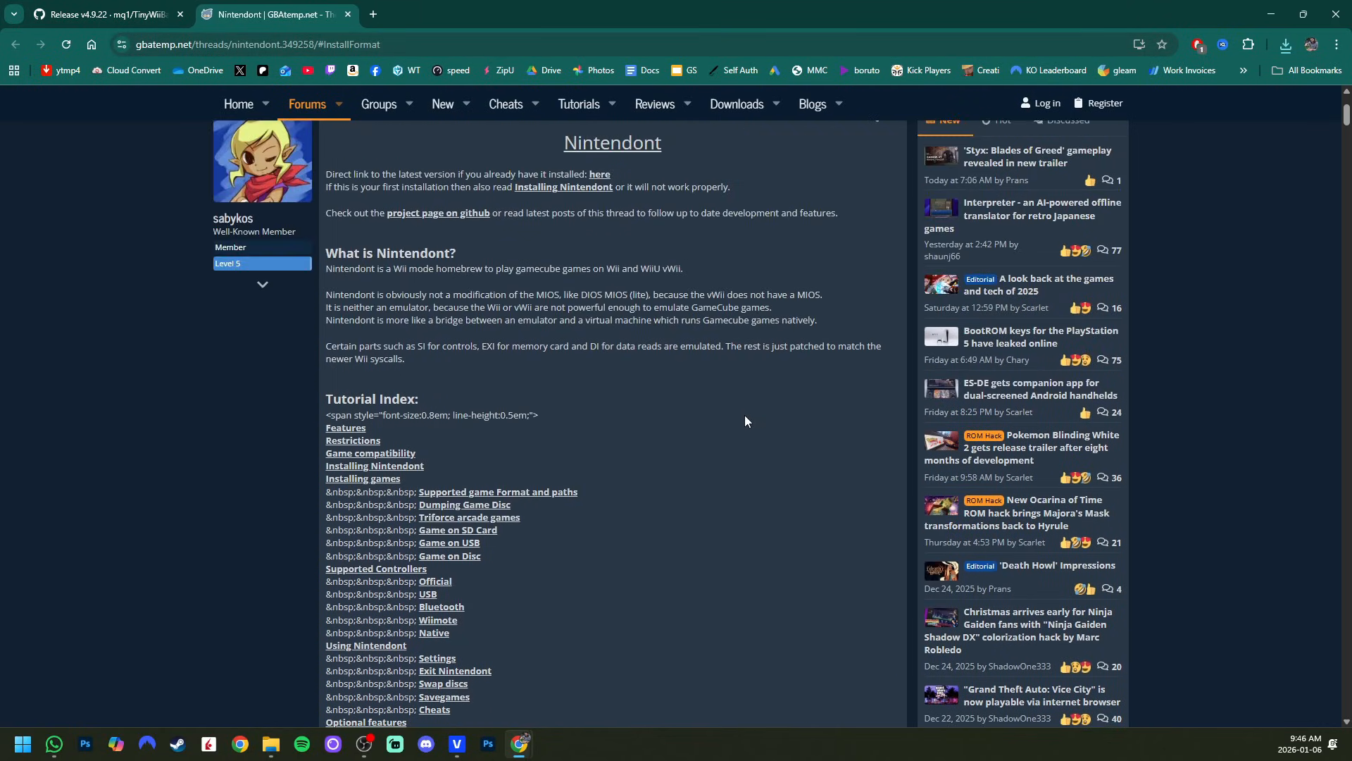
pyautogui.scroll(3)
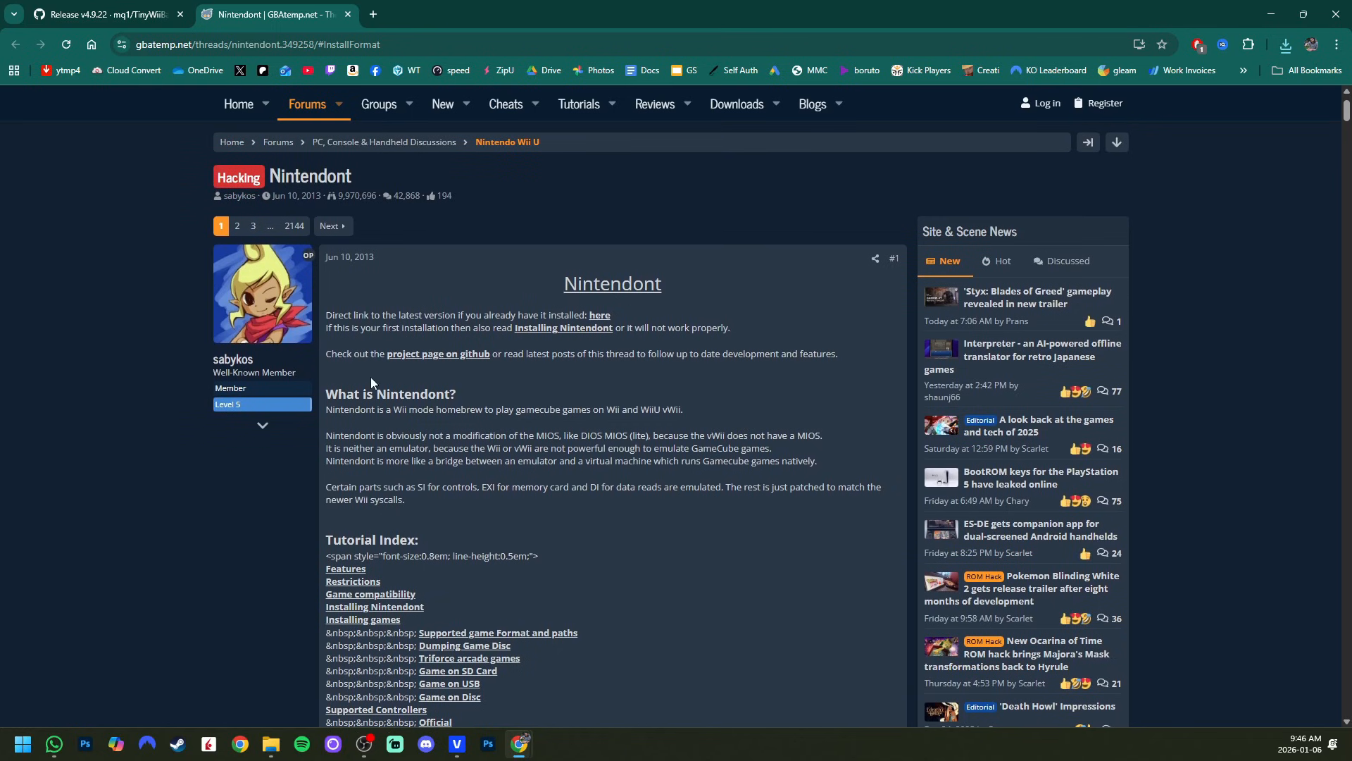
pyautogui.scroll(-3)
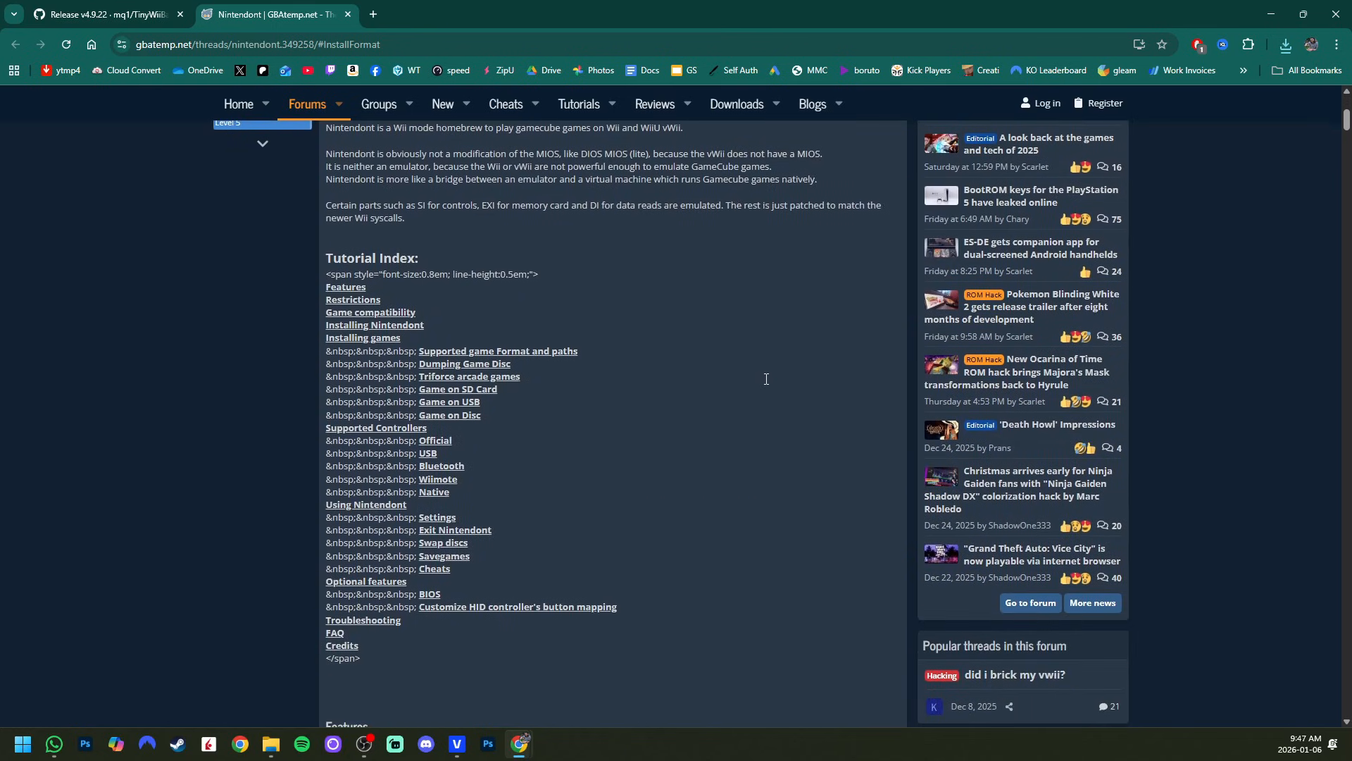
pyautogui.moveTo(369, 312)
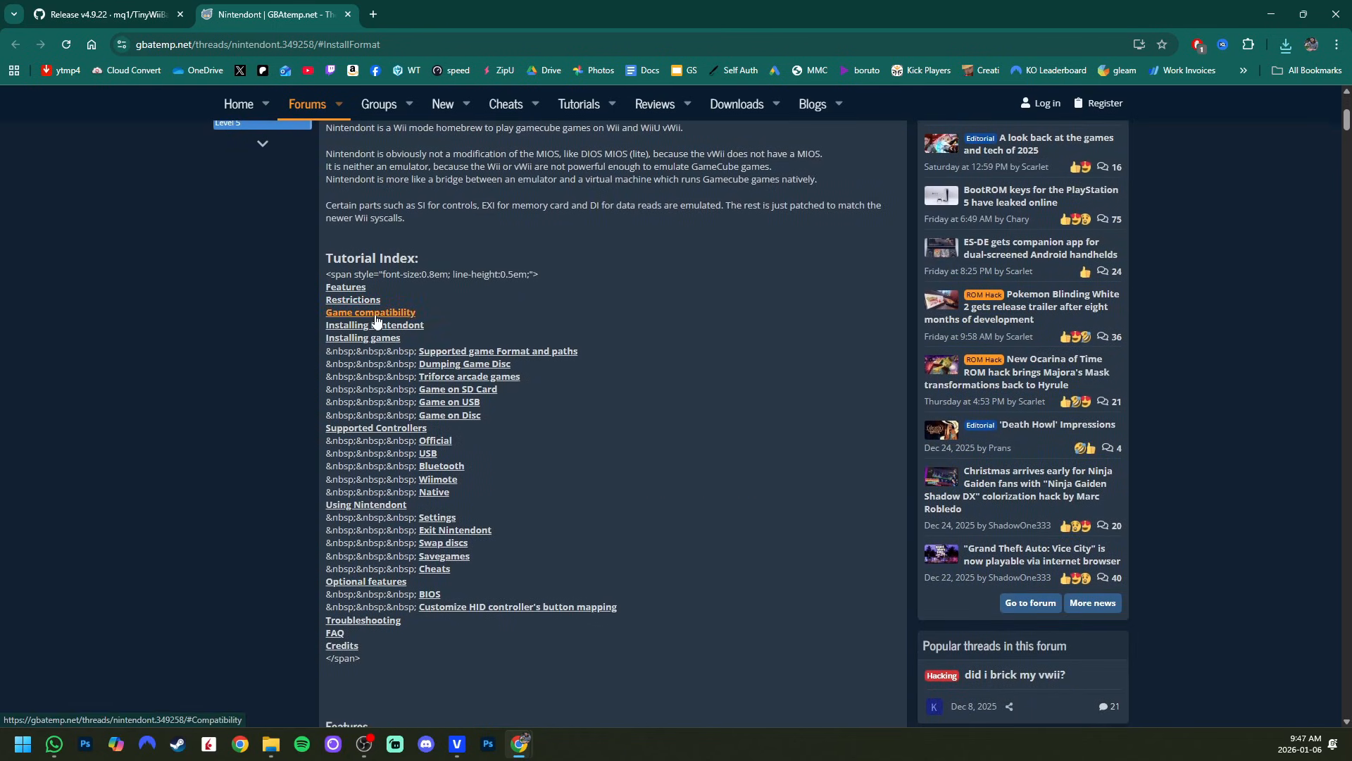
pyautogui.moveTo(458, 350)
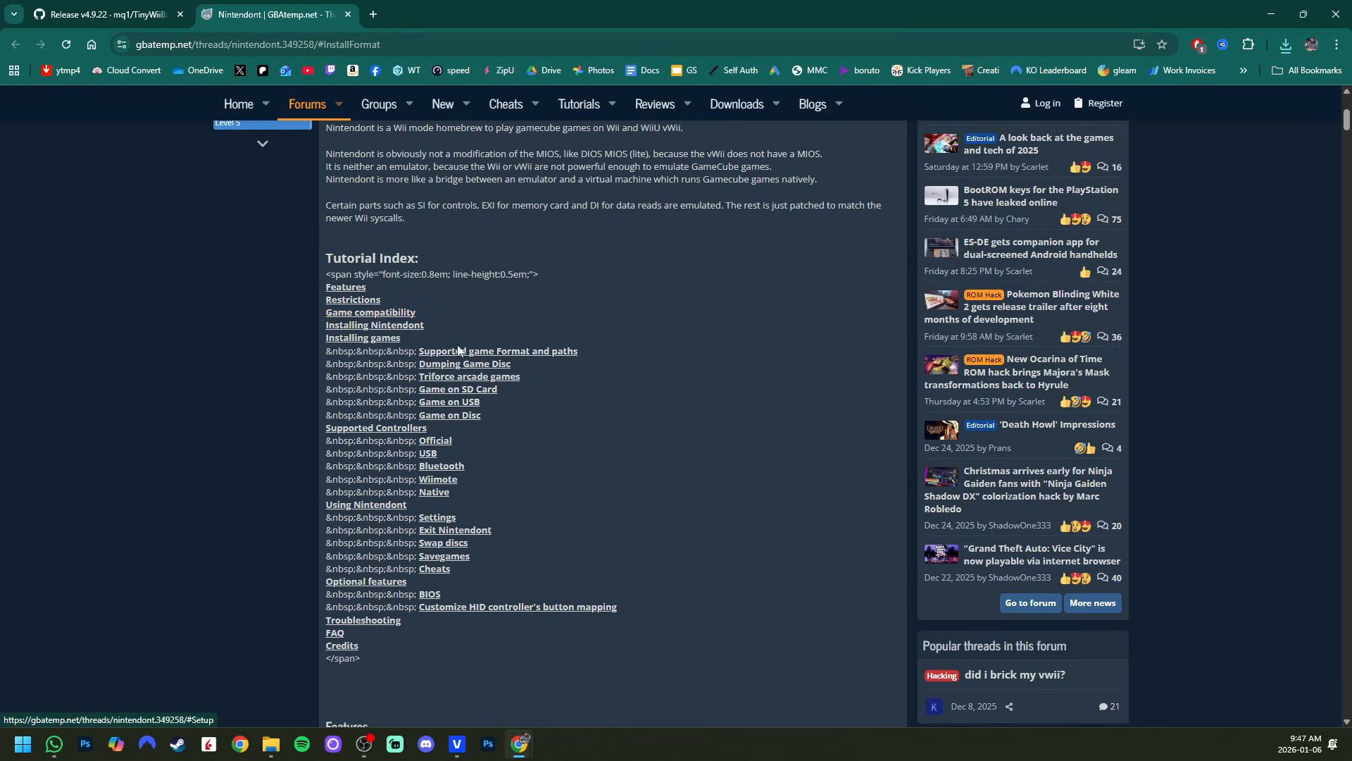
pyautogui.moveTo(375, 426)
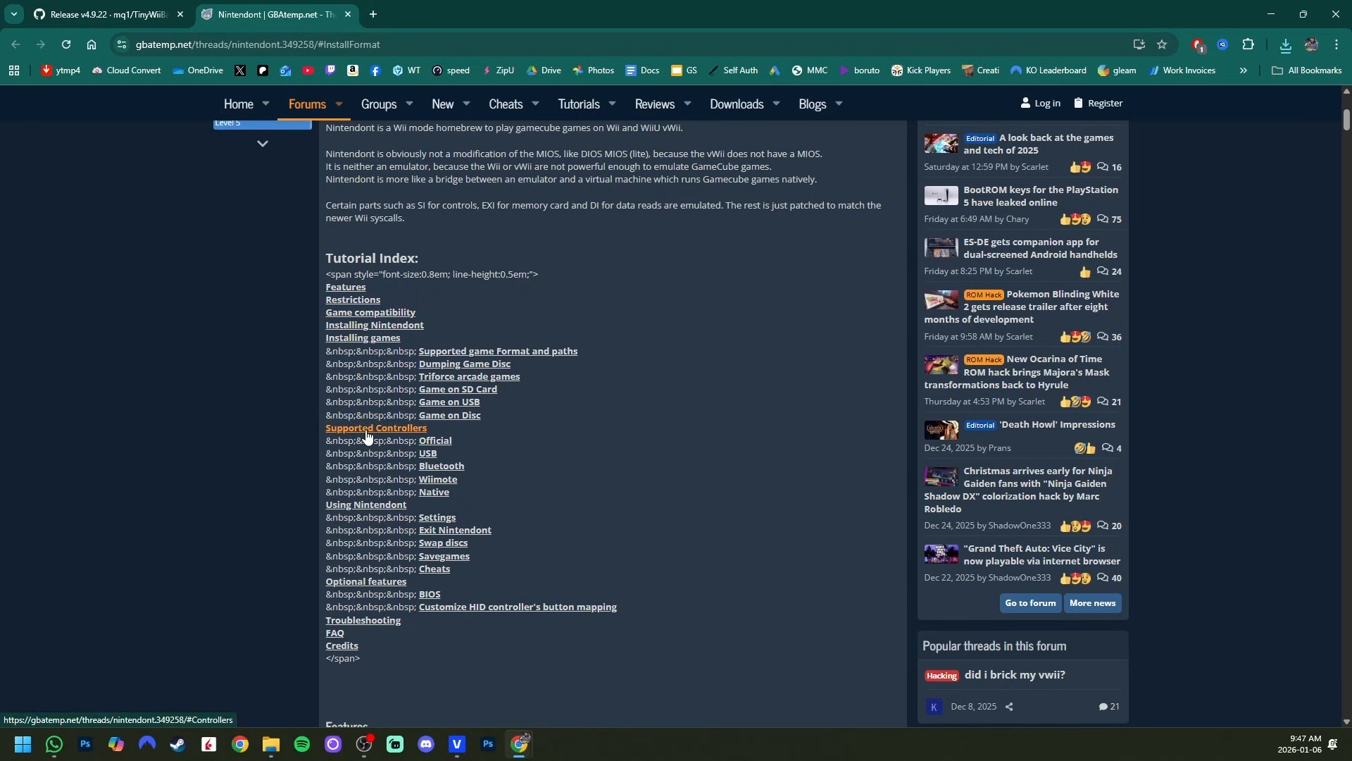
pyautogui.click(375, 427)
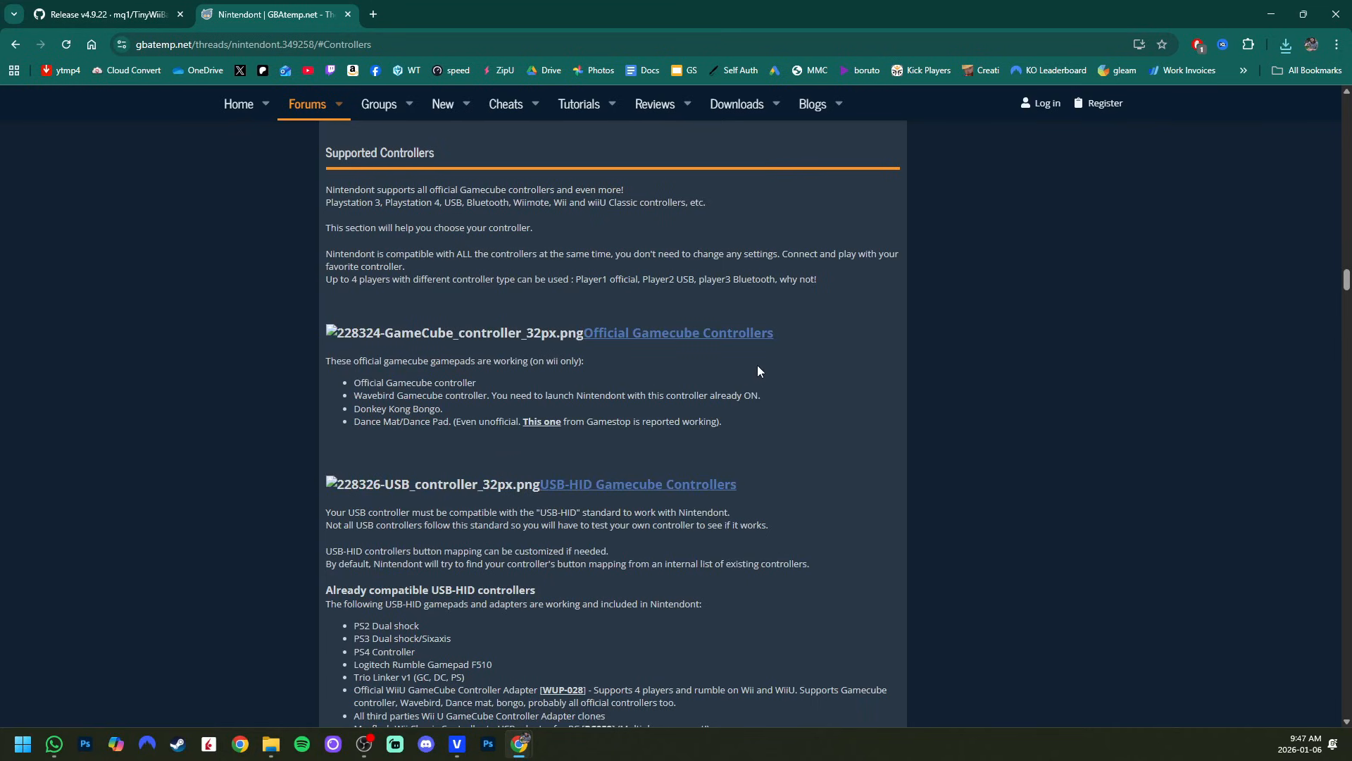
pyautogui.moveTo(836, 355)
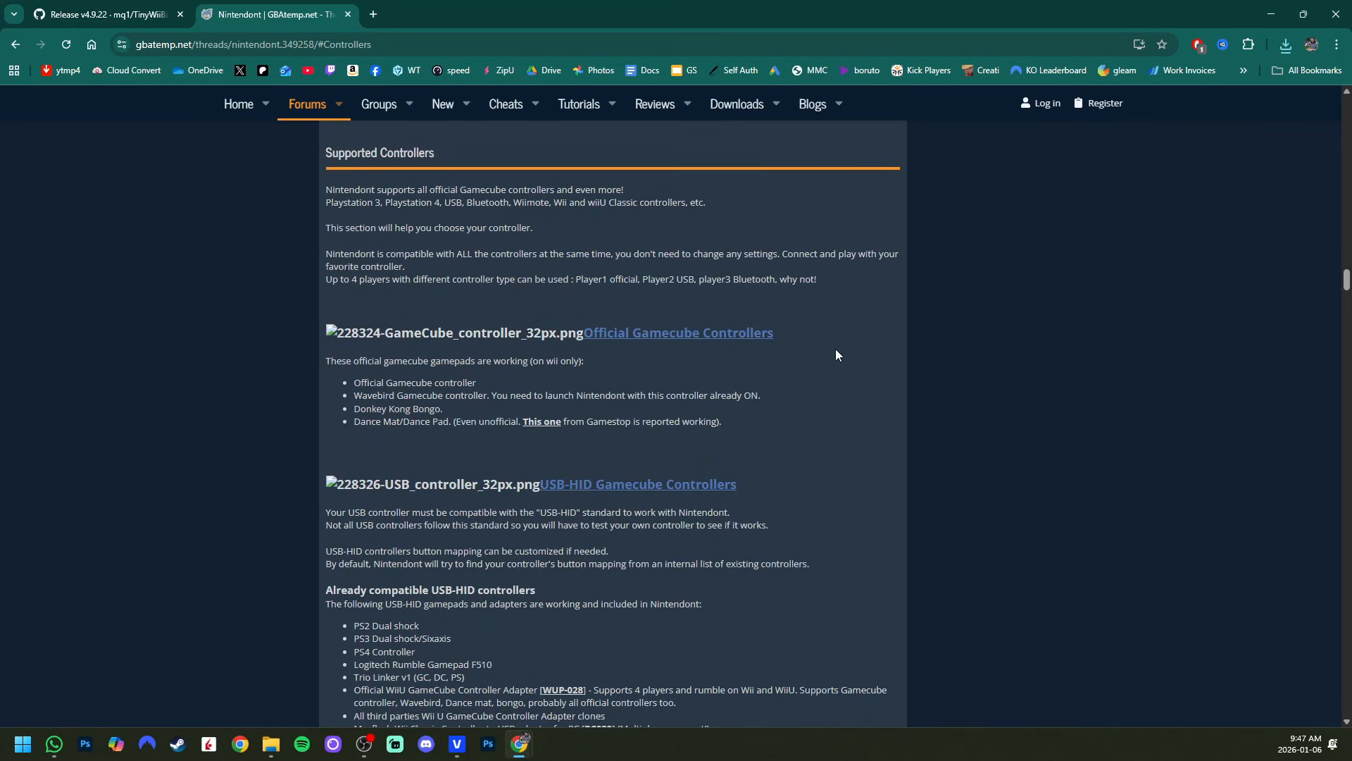
pyautogui.scroll(3)
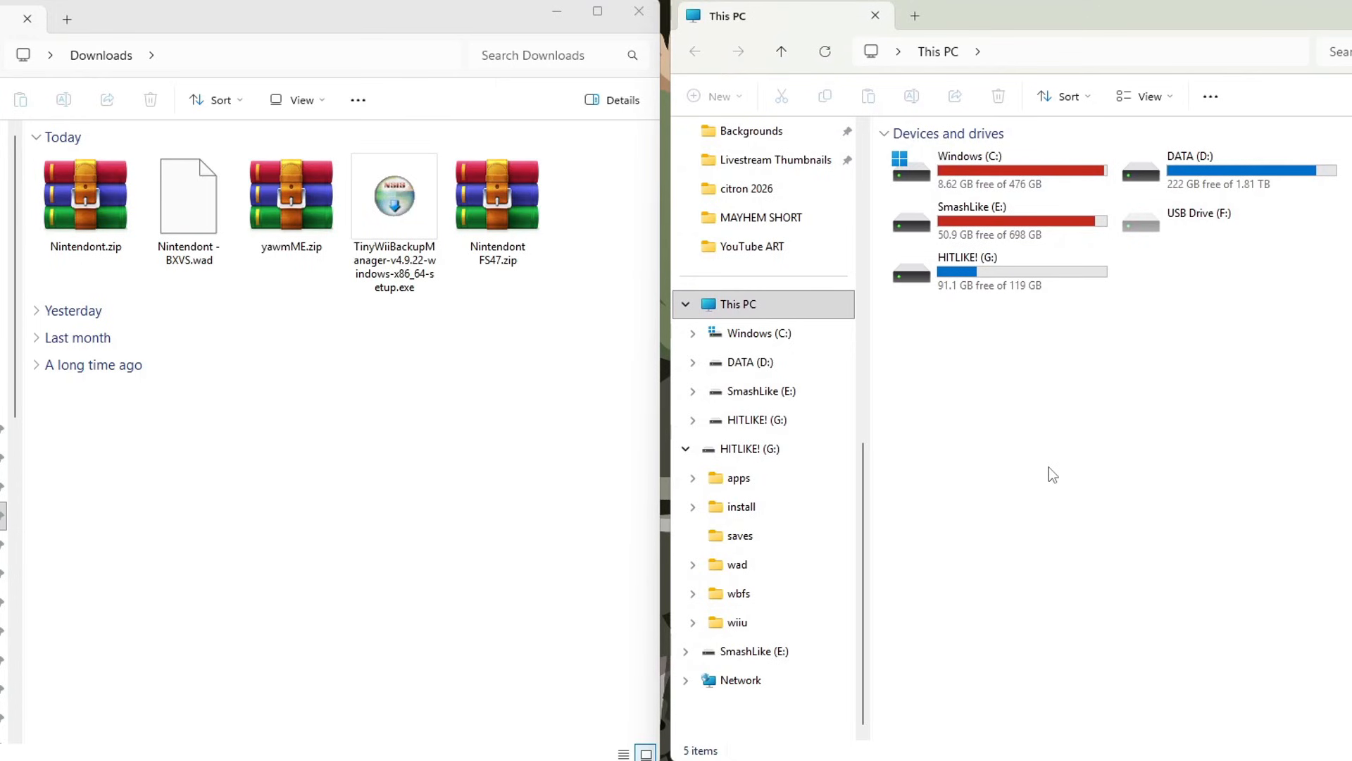
pyautogui.moveTo(1014, 274)
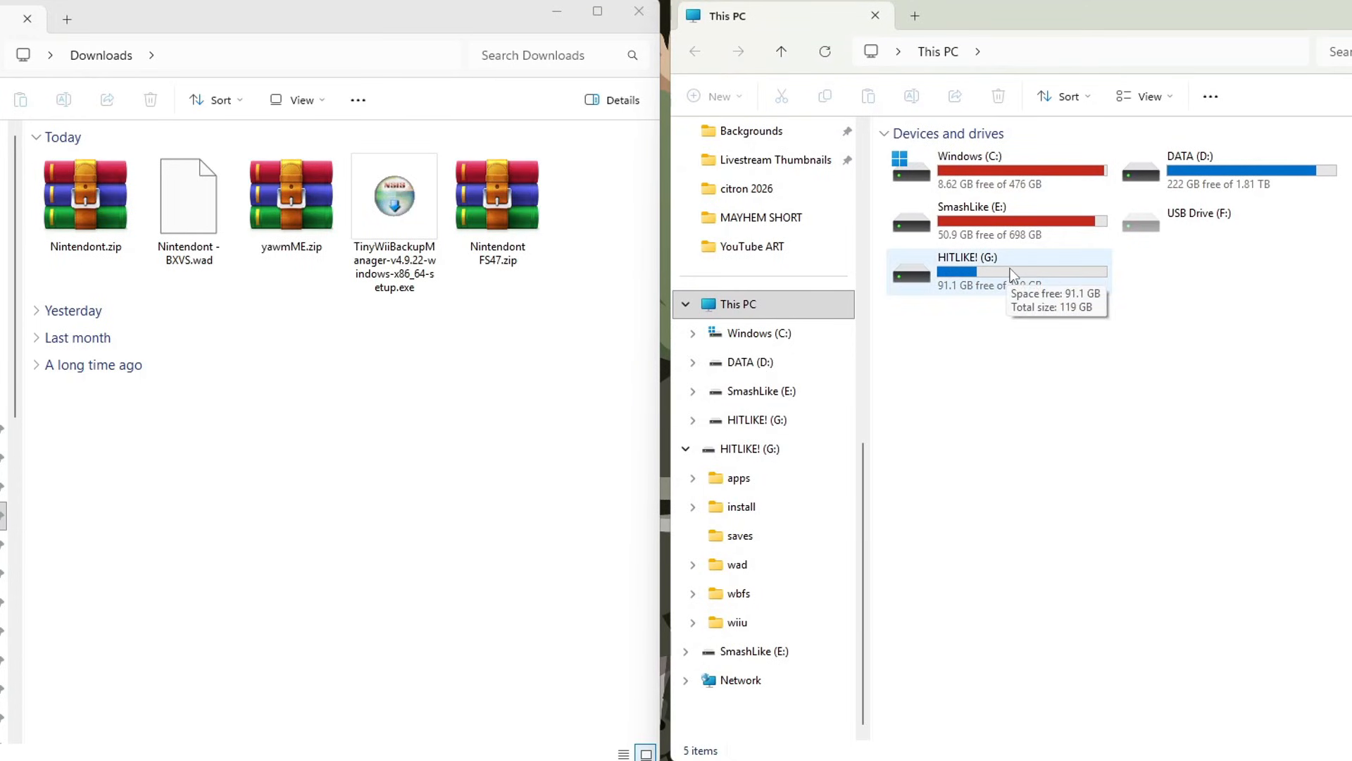
# Open the HITLIKE! (G:) drive and the Nintendont.zip archive in side-by-side windows.
pyautogui.doubleClick(996, 272)
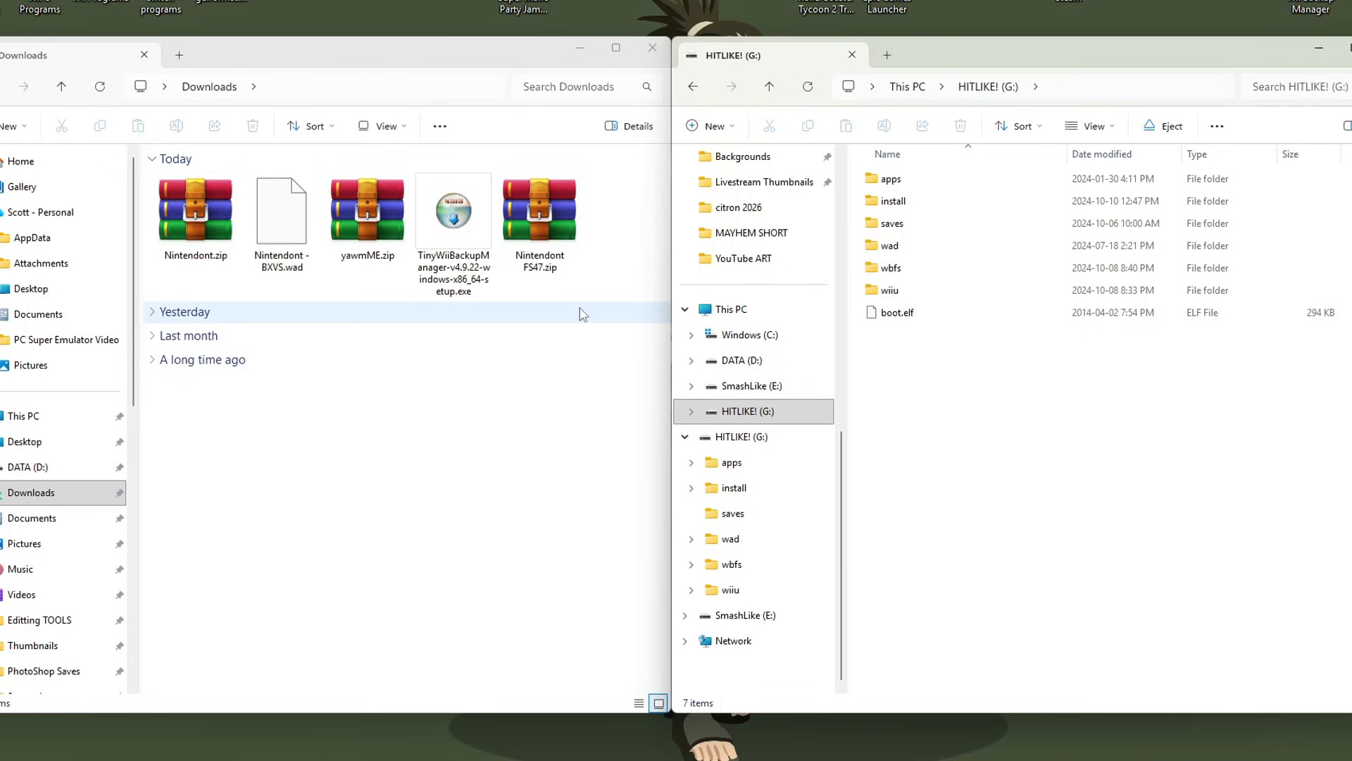
pyautogui.doubleClick(195, 207)
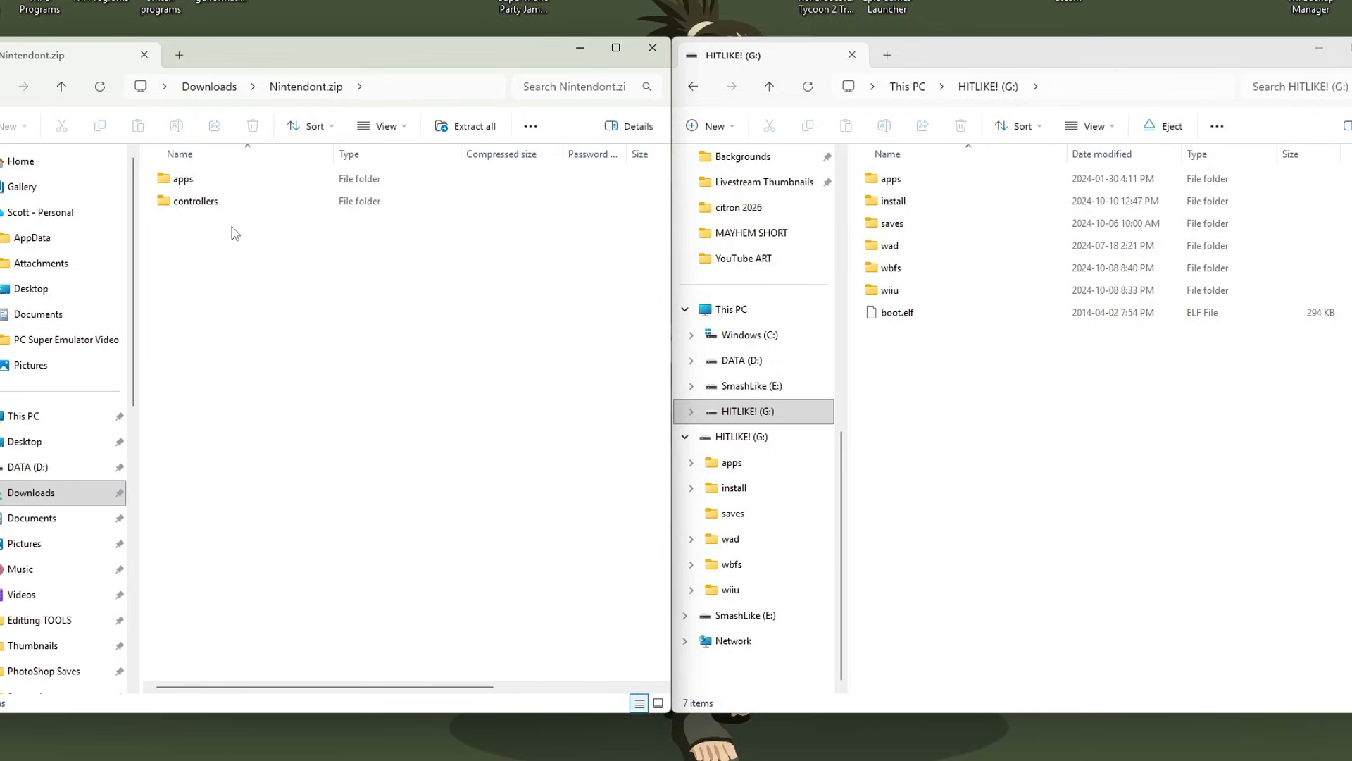
pyautogui.moveTo(200, 239)
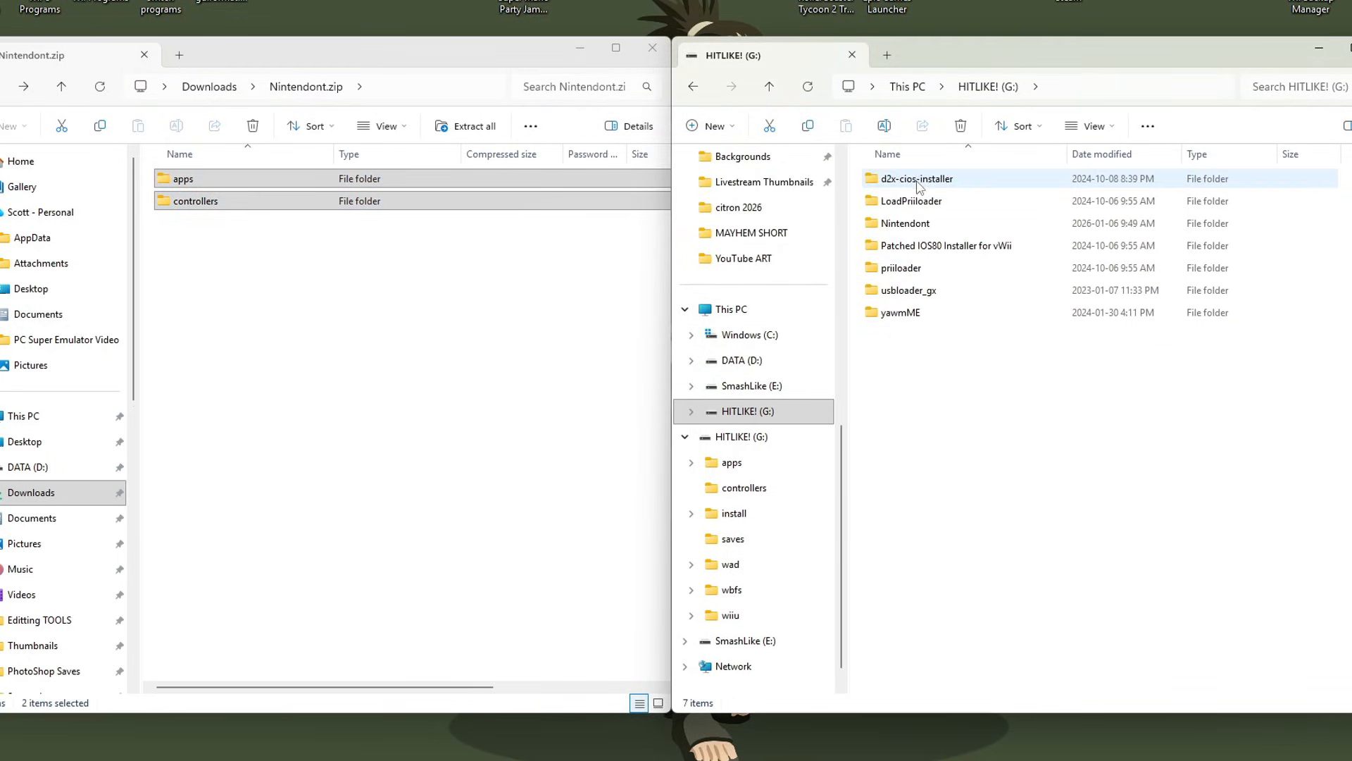
# Verify the copied apps\Nintendont folder on G:, then return and select Nintendont.zip.
pyautogui.doubleClick(903, 223)
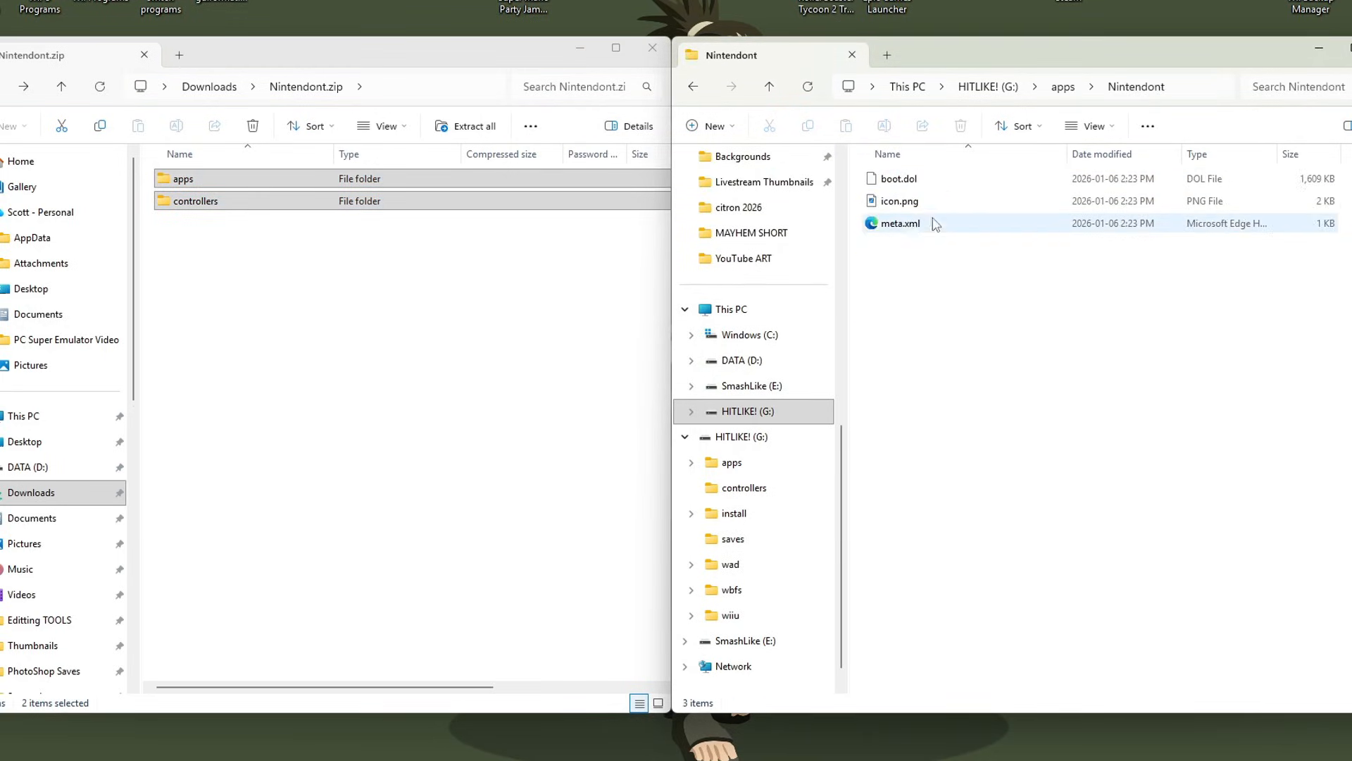
pyautogui.click(696, 85)
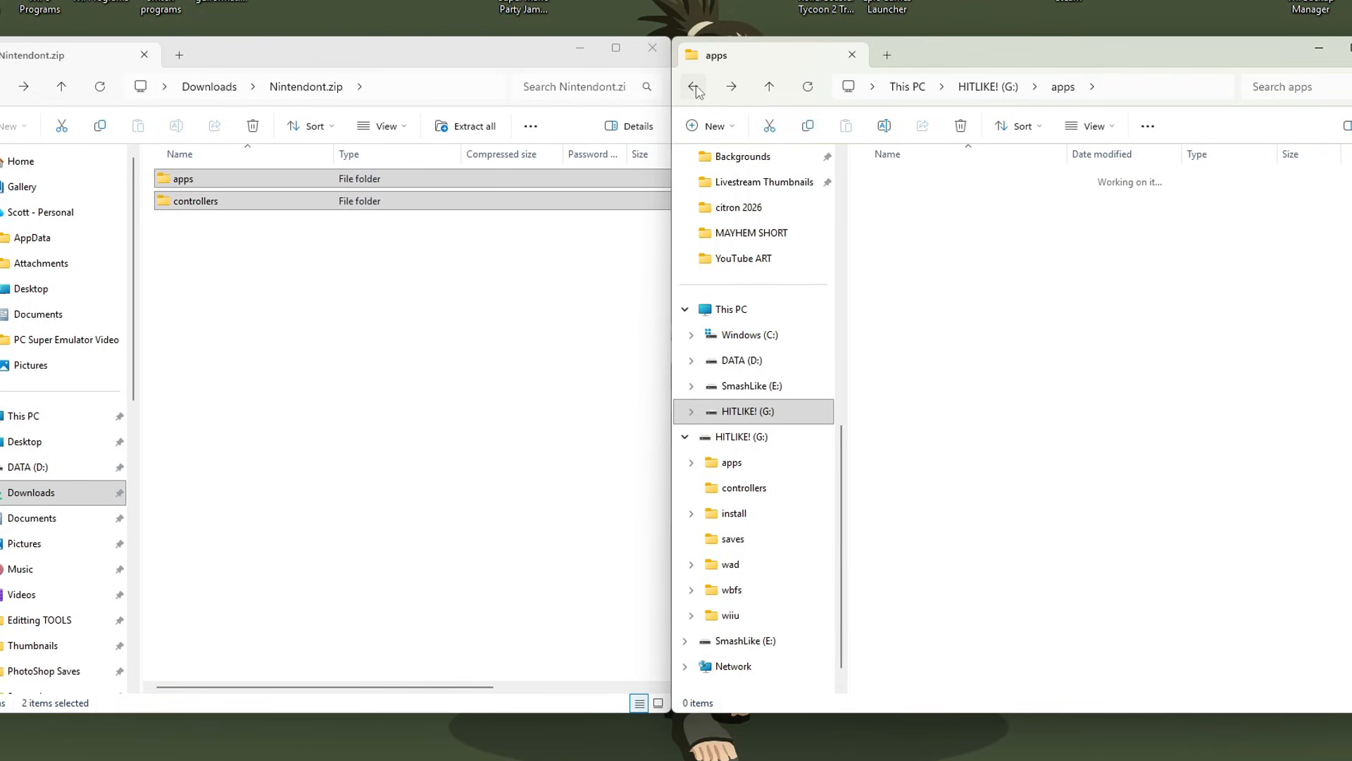
pyautogui.click(695, 86)
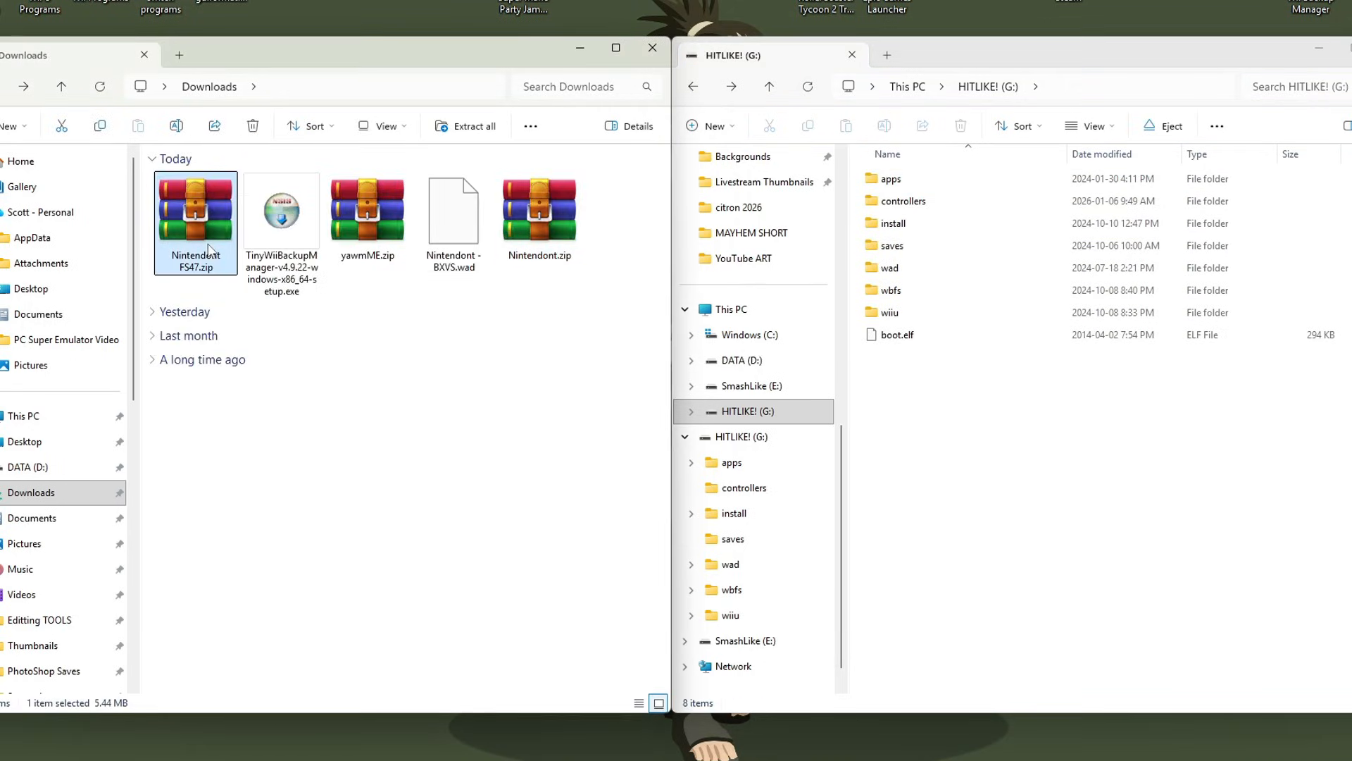
pyautogui.click(539, 210)
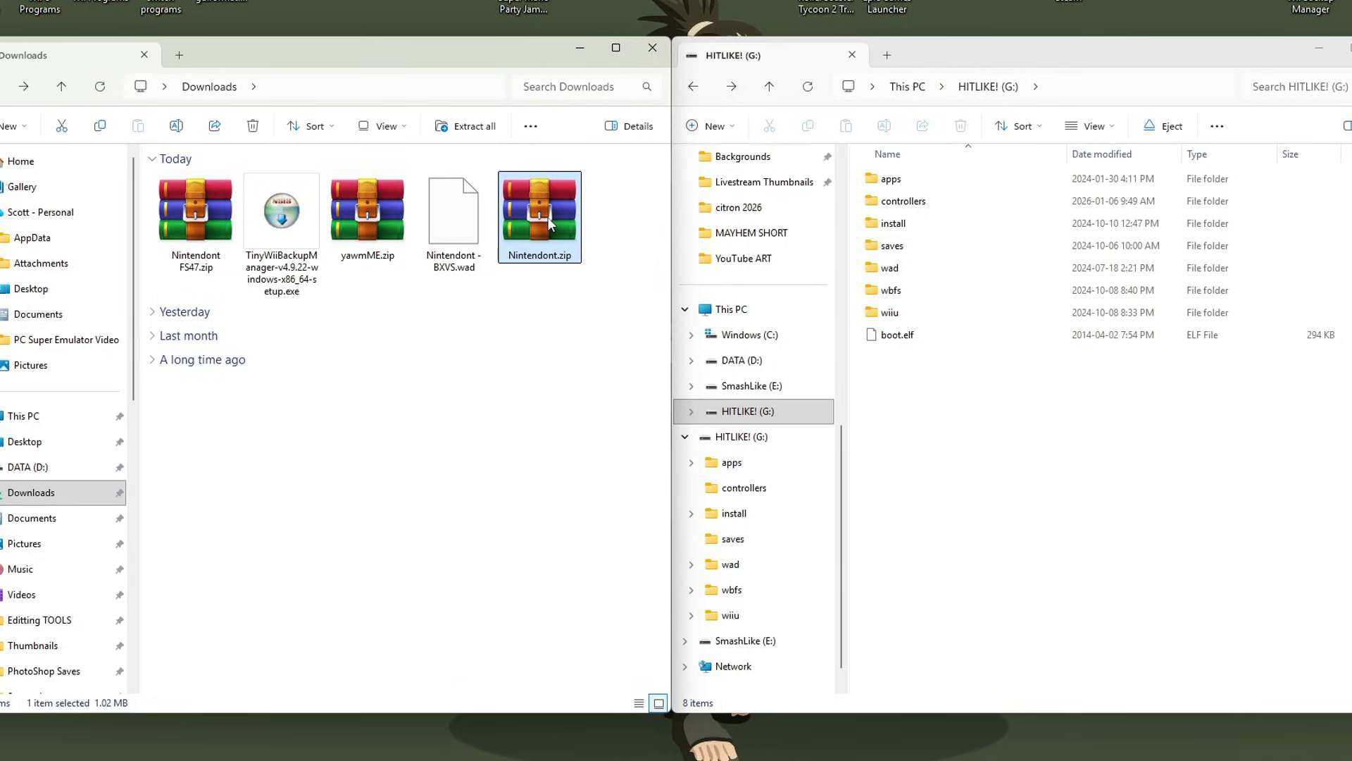
pyautogui.doubleClick(366, 207)
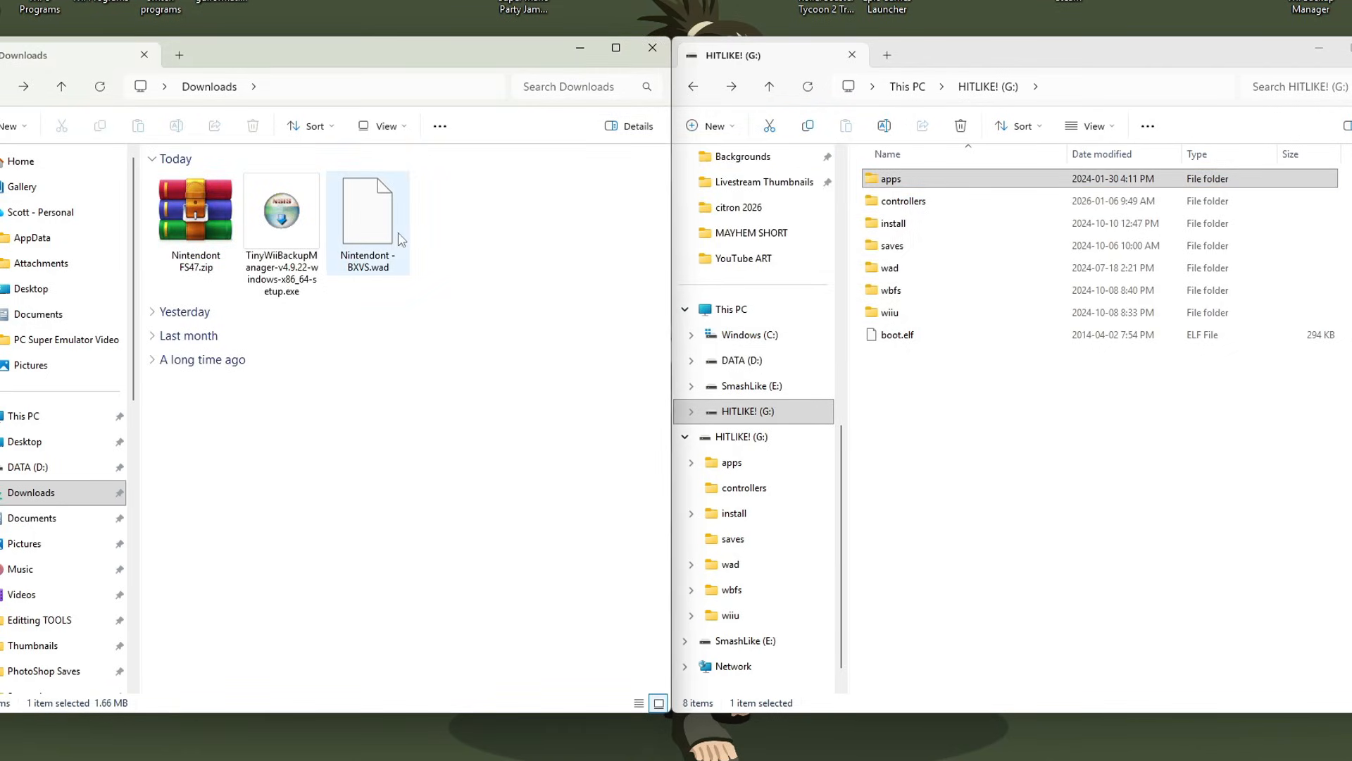
# Open the wad folder on G: and select Nintendont - BXVS.wad in Downloads.
pyautogui.click(905, 268)
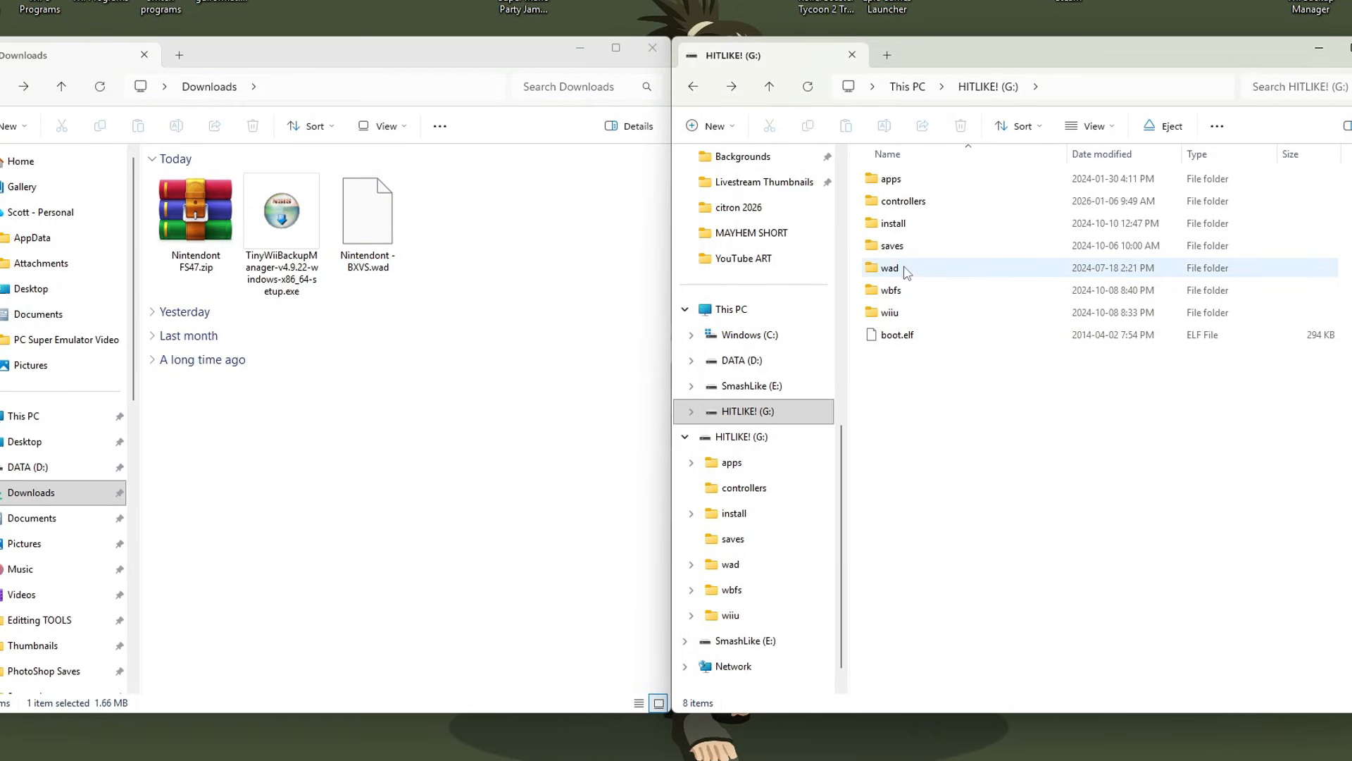
pyautogui.moveTo(889, 268)
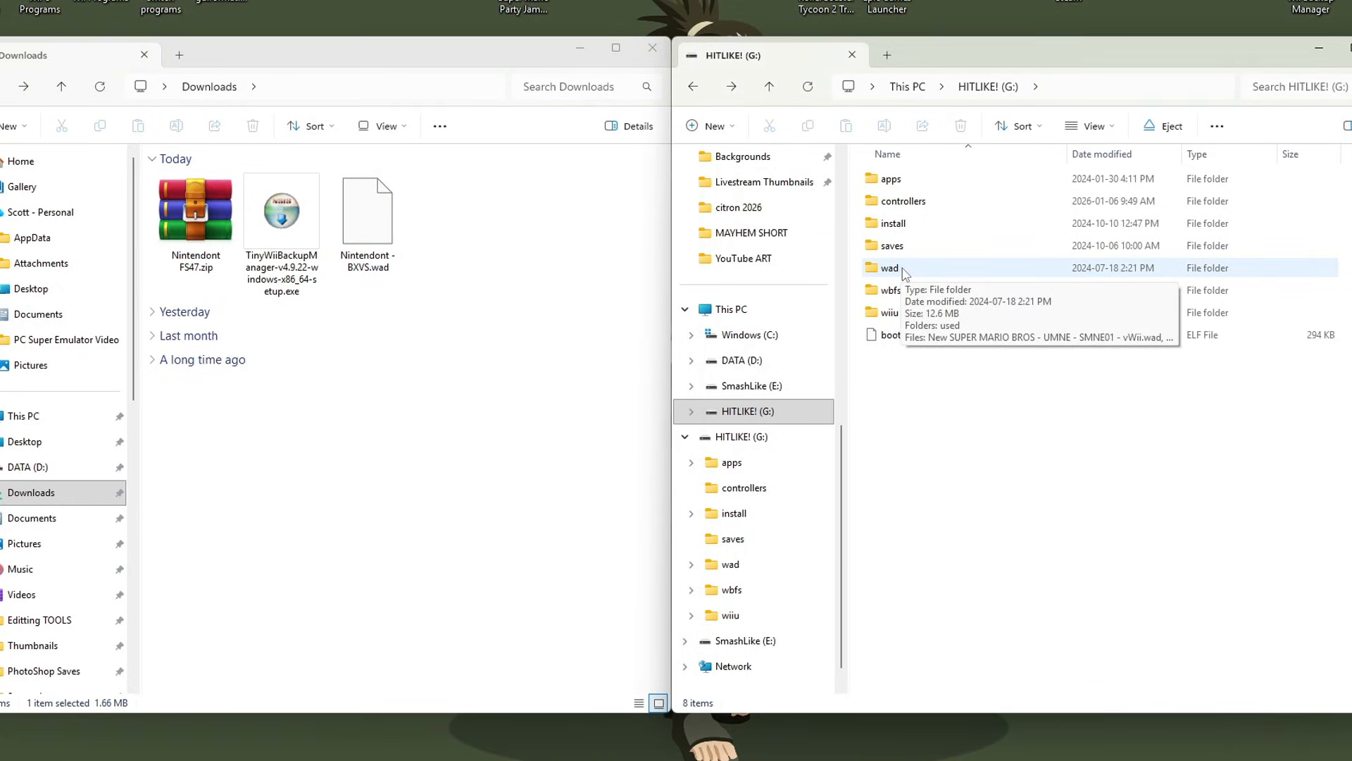
pyautogui.moveTo(945, 274)
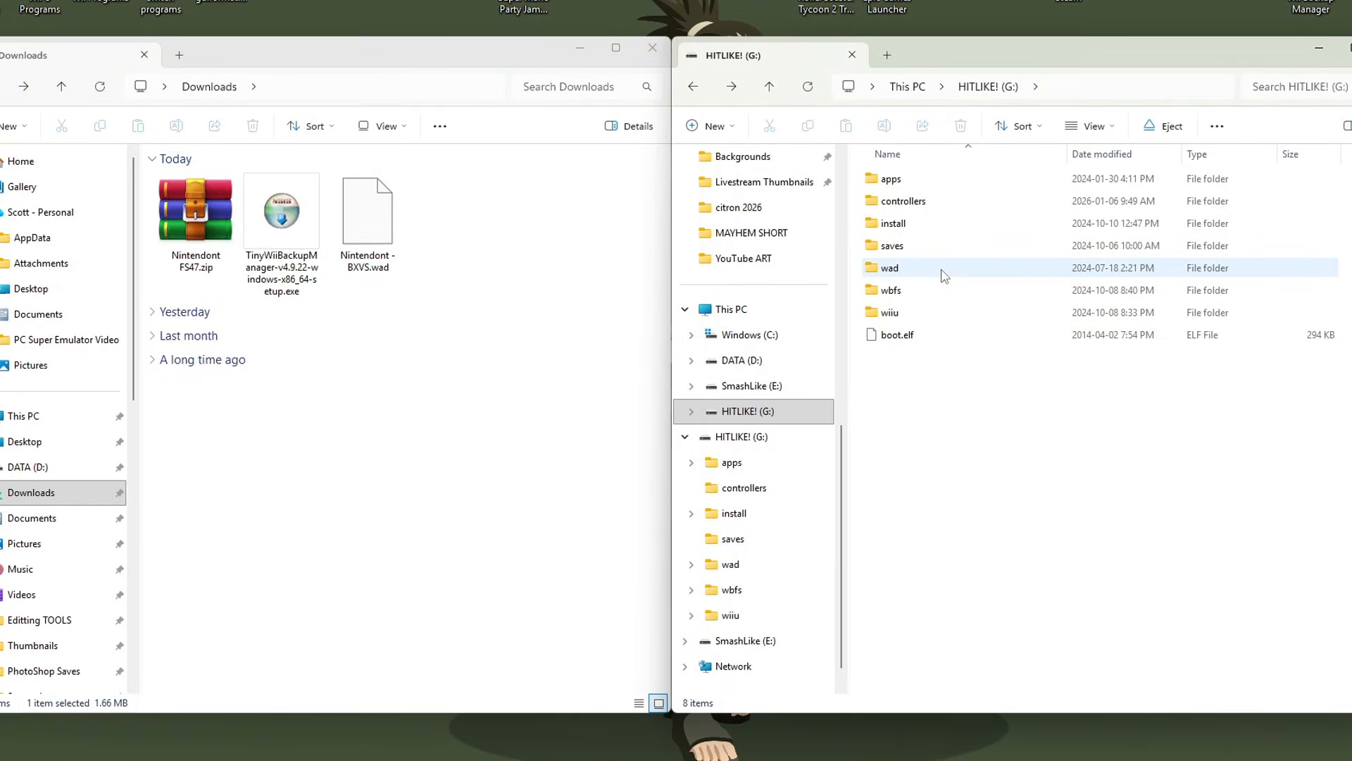
pyautogui.doubleClick(888, 268)
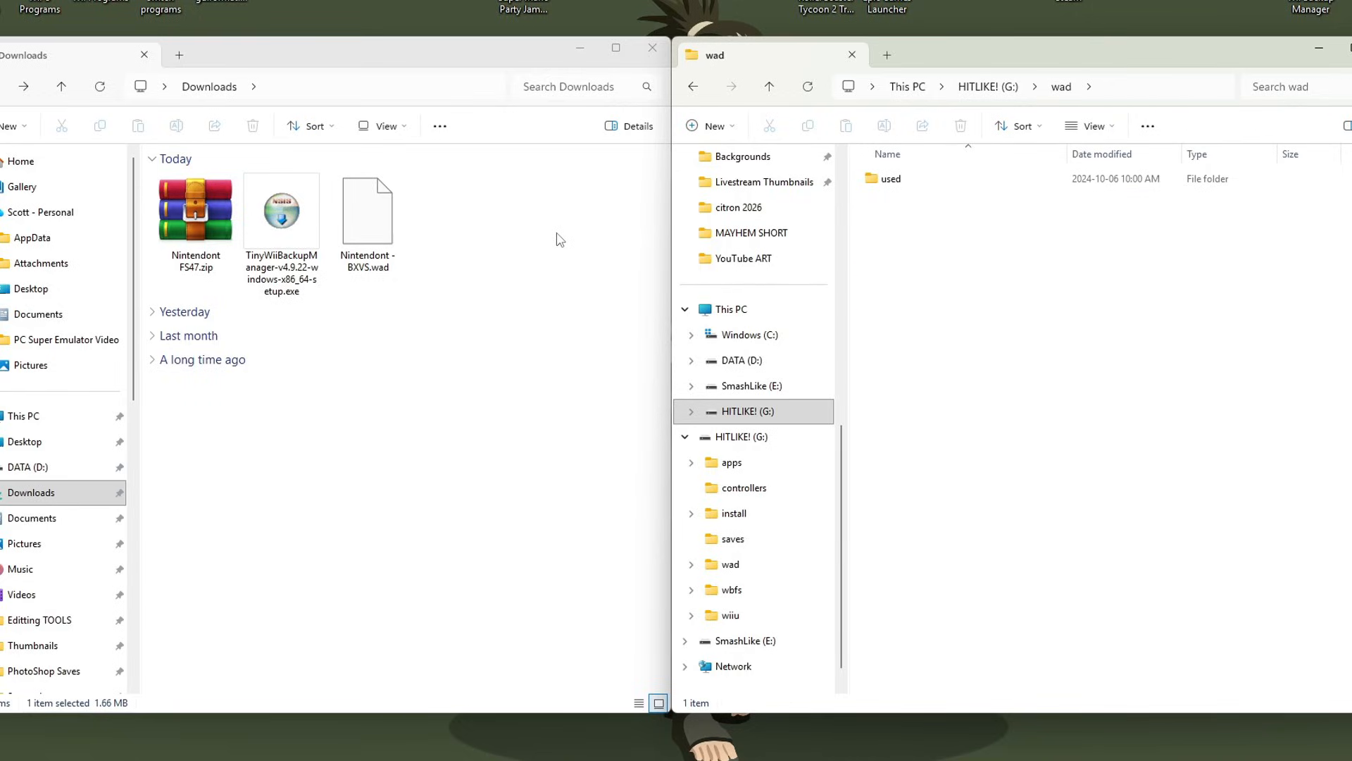
pyautogui.click(366, 209)
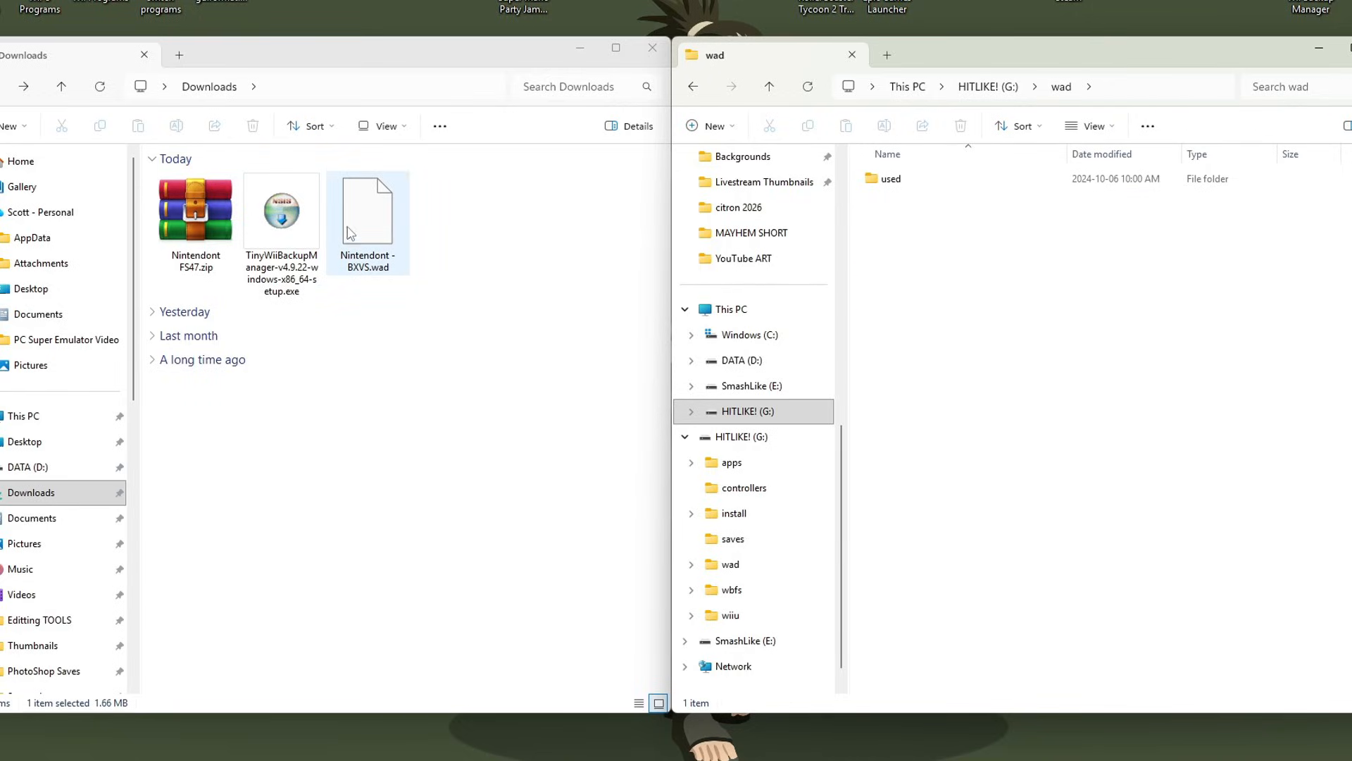
pyautogui.moveTo(366, 278)
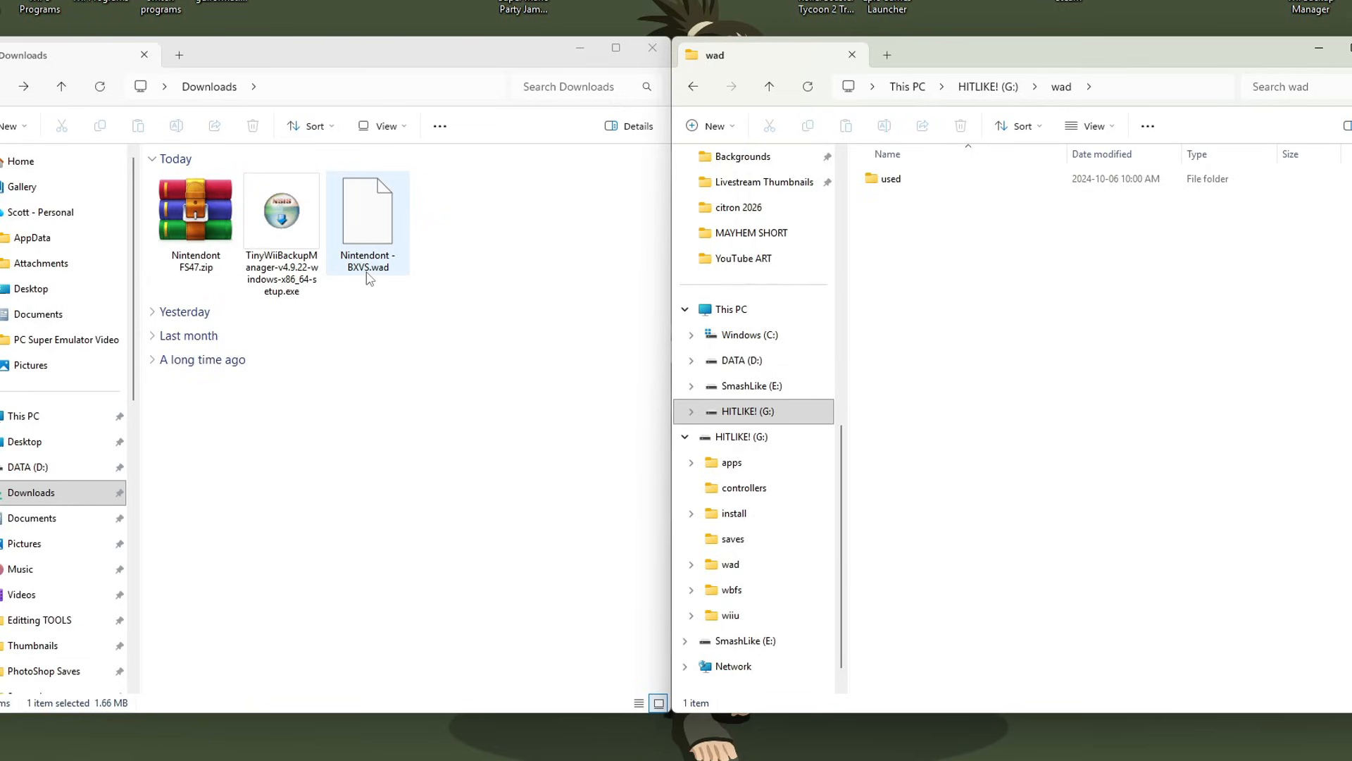
pyautogui.moveTo(380, 239)
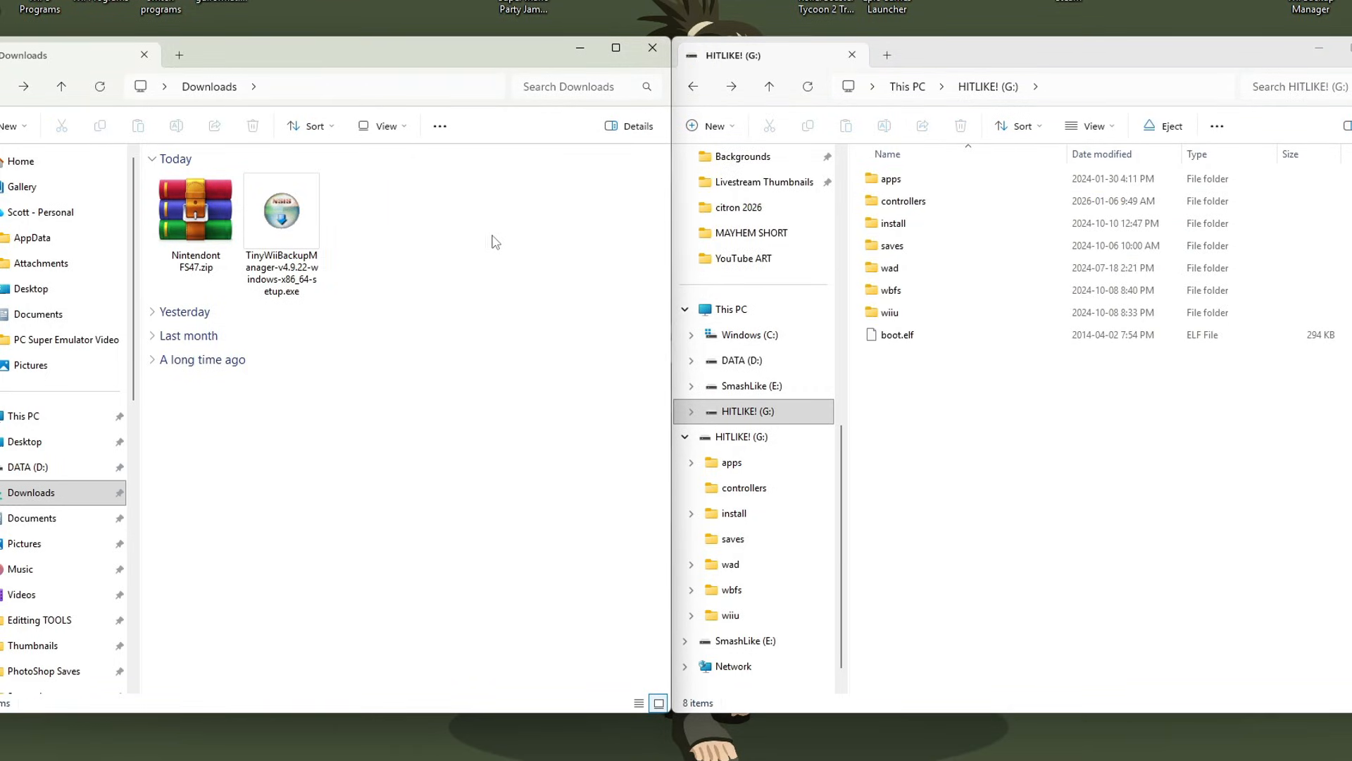
pyautogui.moveTo(195, 207)
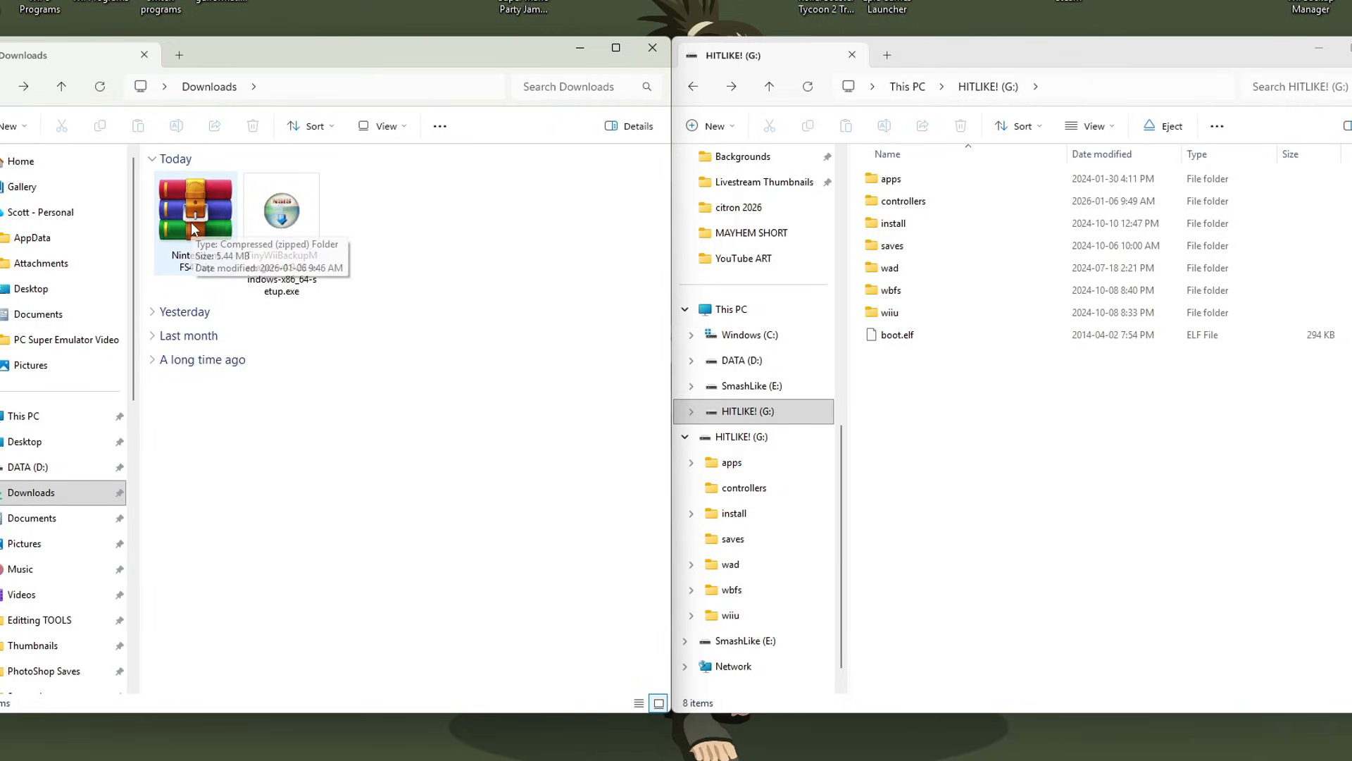
# Browse Nintendont FS47.zip to Nintendont\wiiu\apps to find Nintendont.wuhb, then return to Downloads.
pyautogui.doubleClick(196, 207)
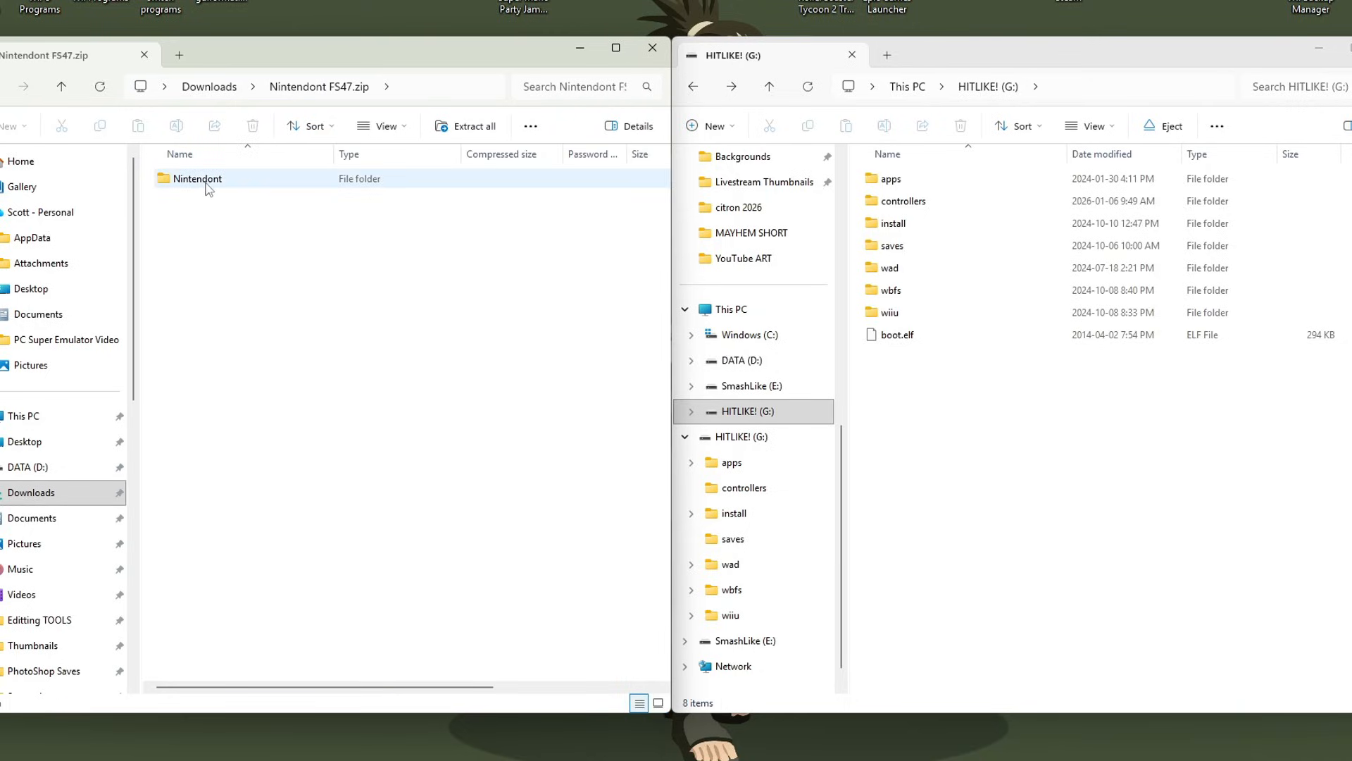
pyautogui.doubleClick(197, 179)
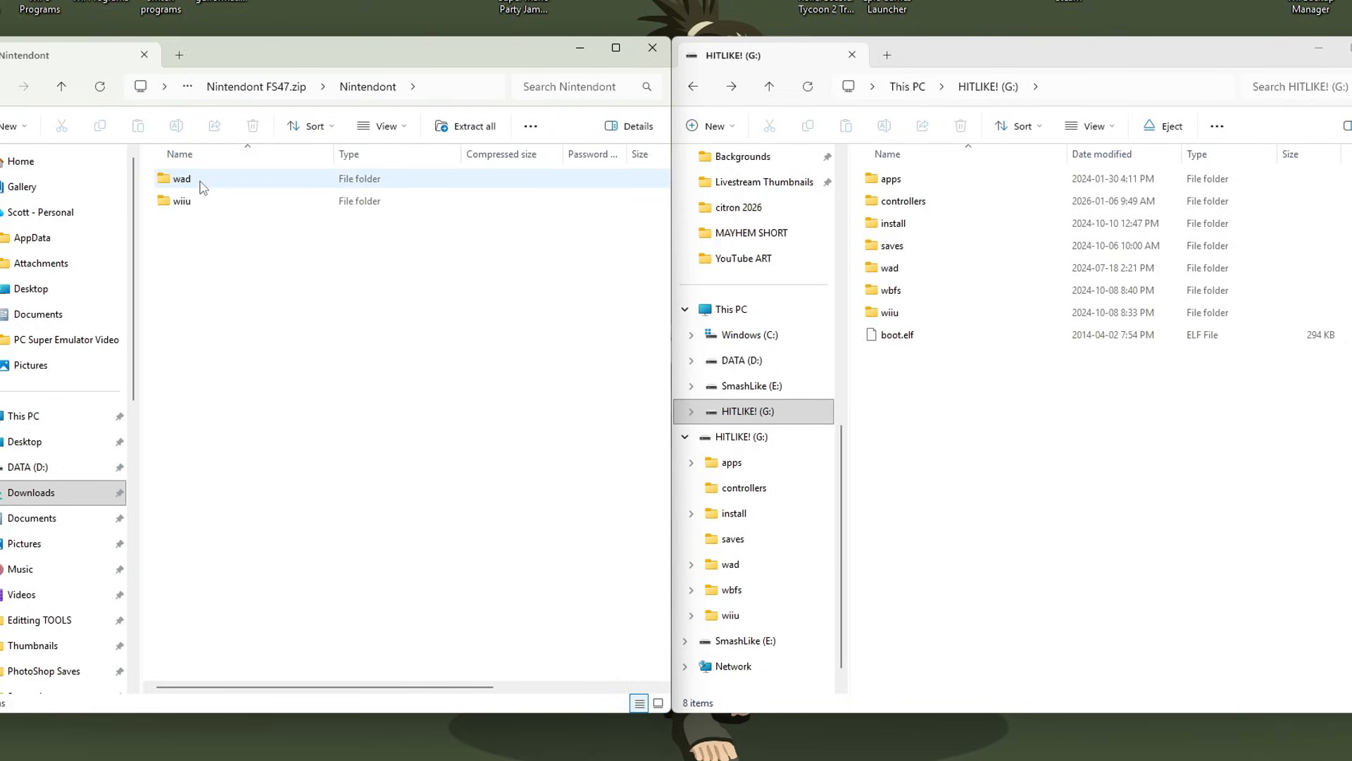
pyautogui.press('ctrl+a')
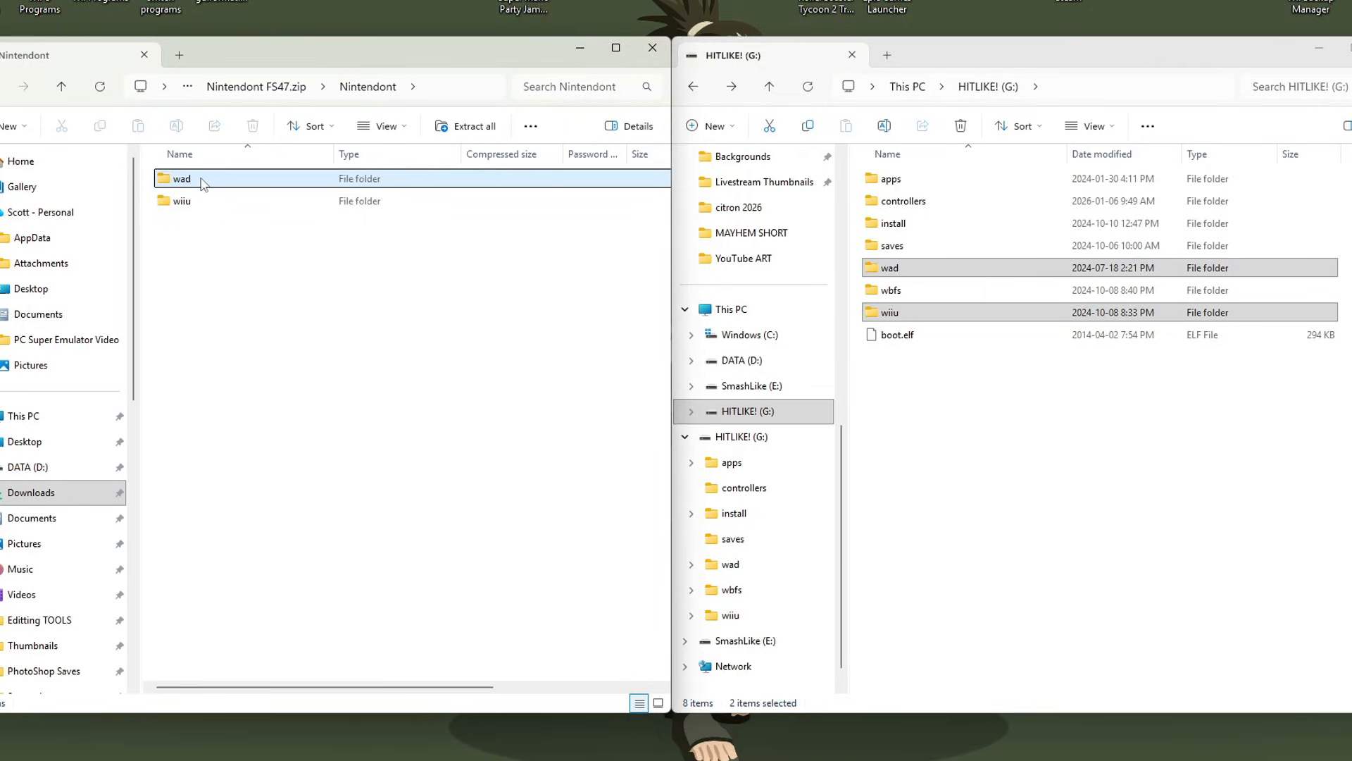
pyautogui.doubleClick(182, 178)
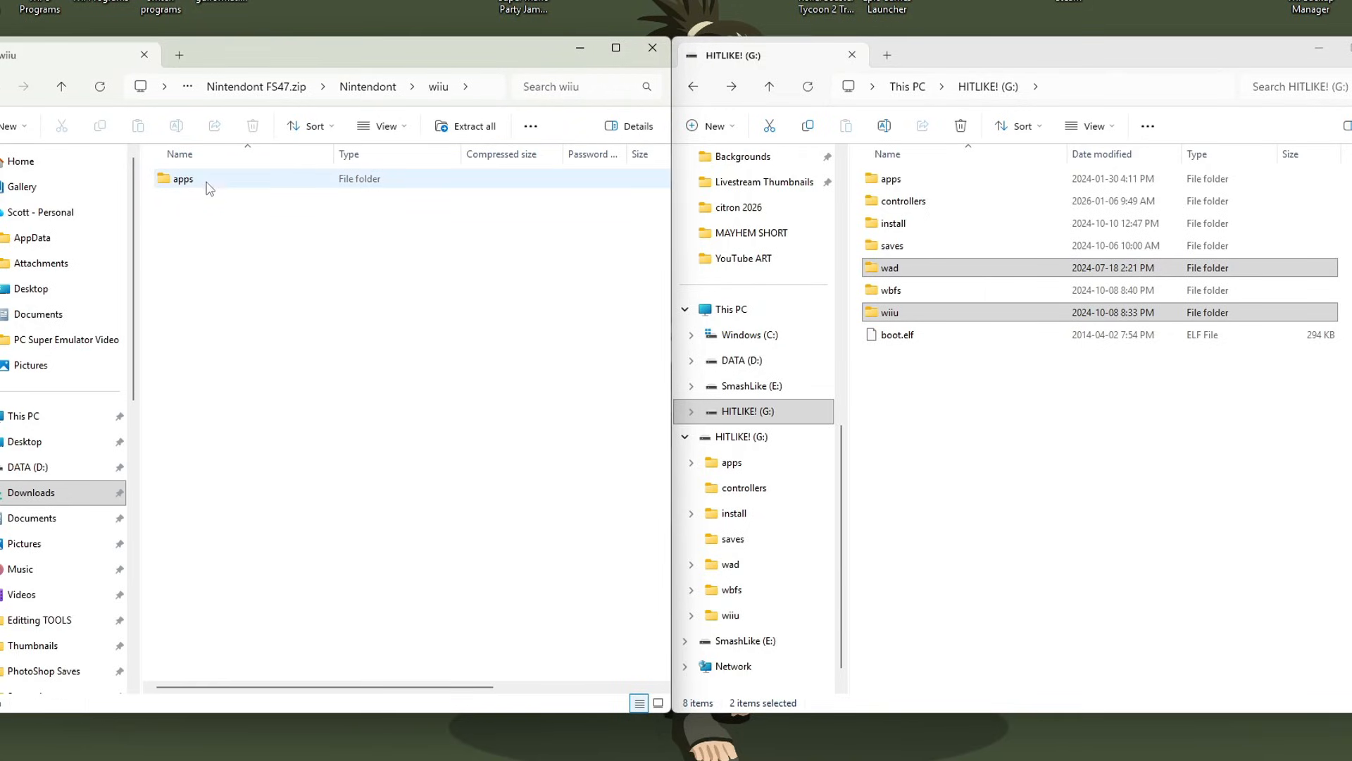
pyautogui.doubleClick(182, 178)
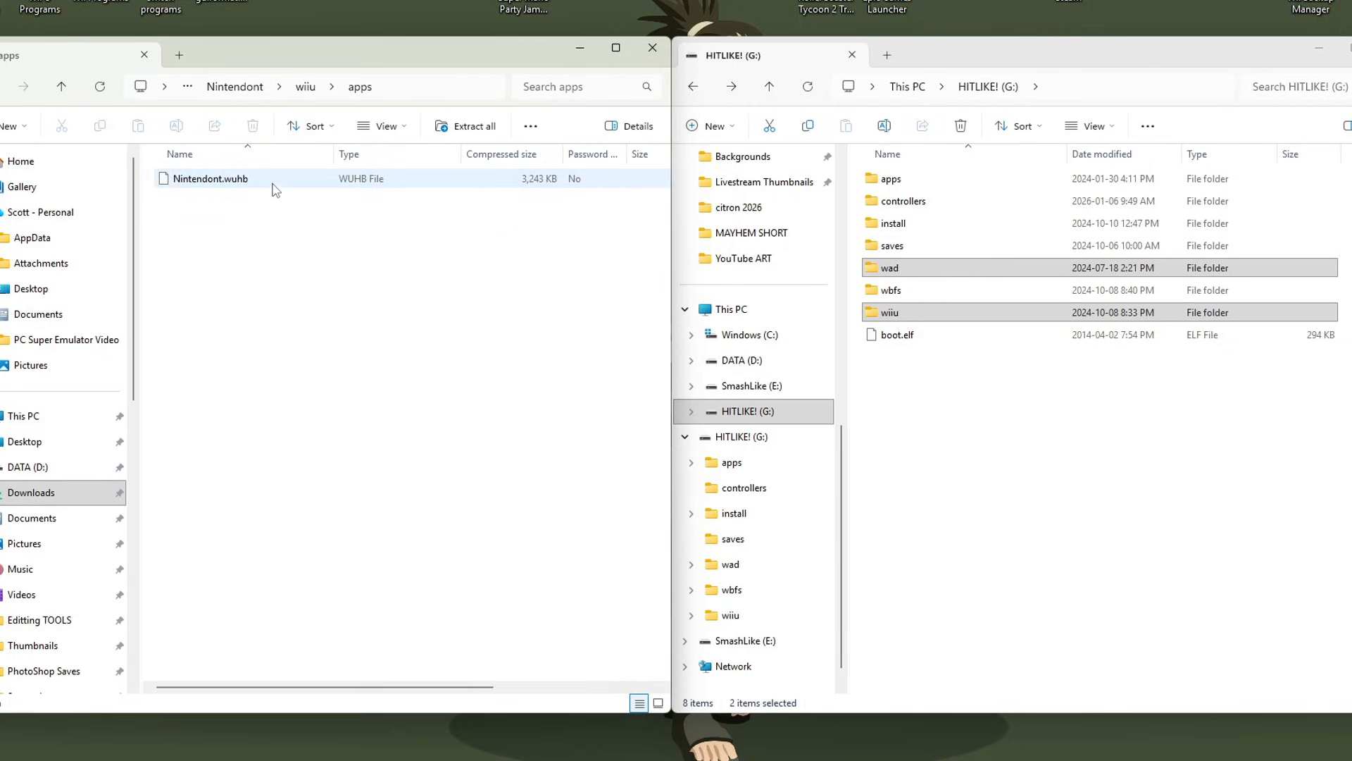
pyautogui.click(312, 282)
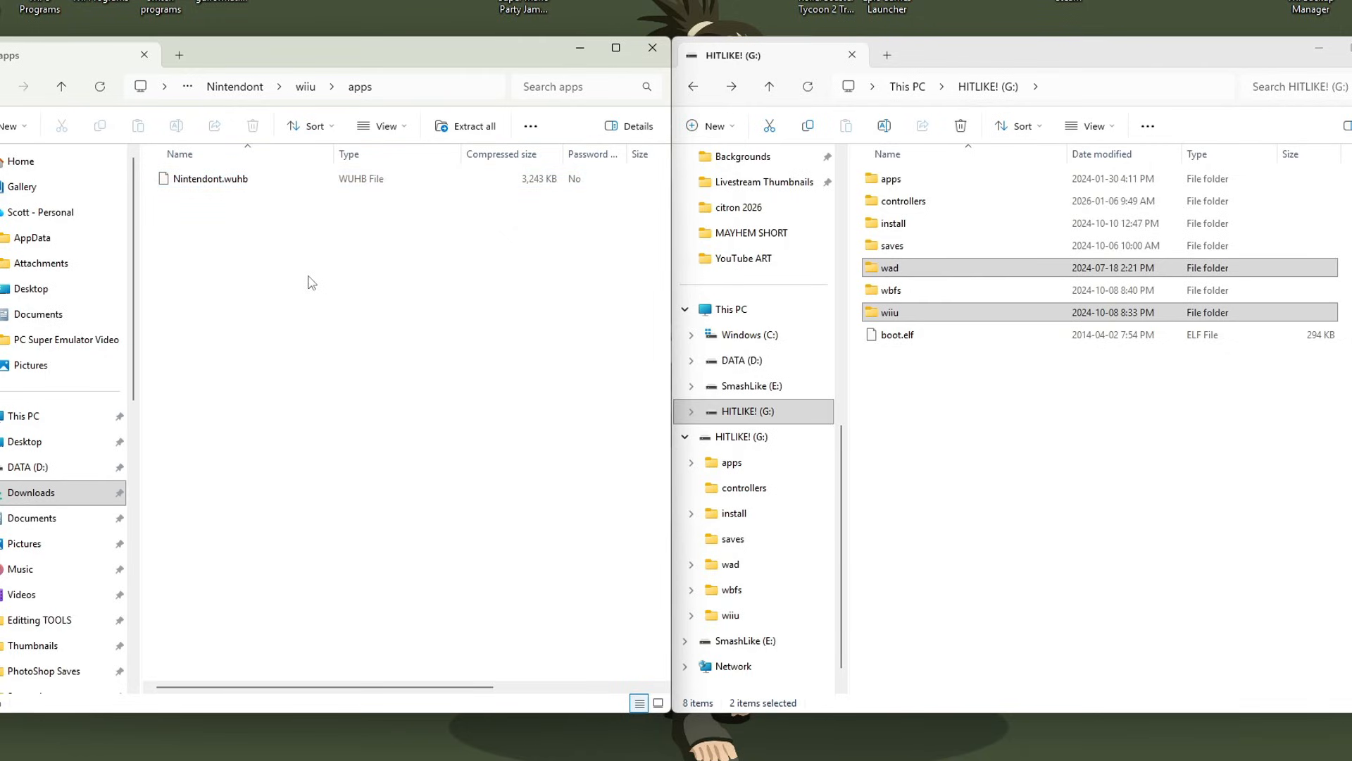
pyautogui.moveTo(386, 335)
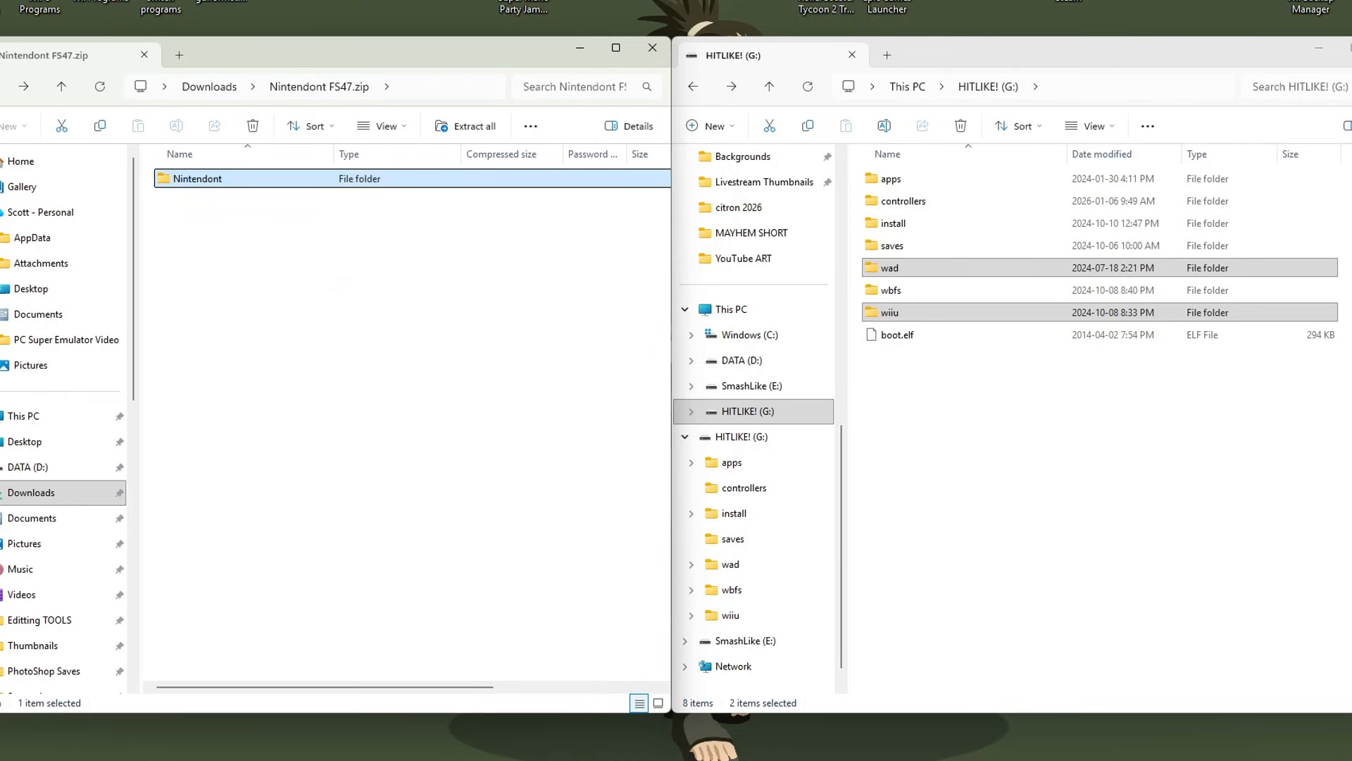
pyautogui.click(23, 86)
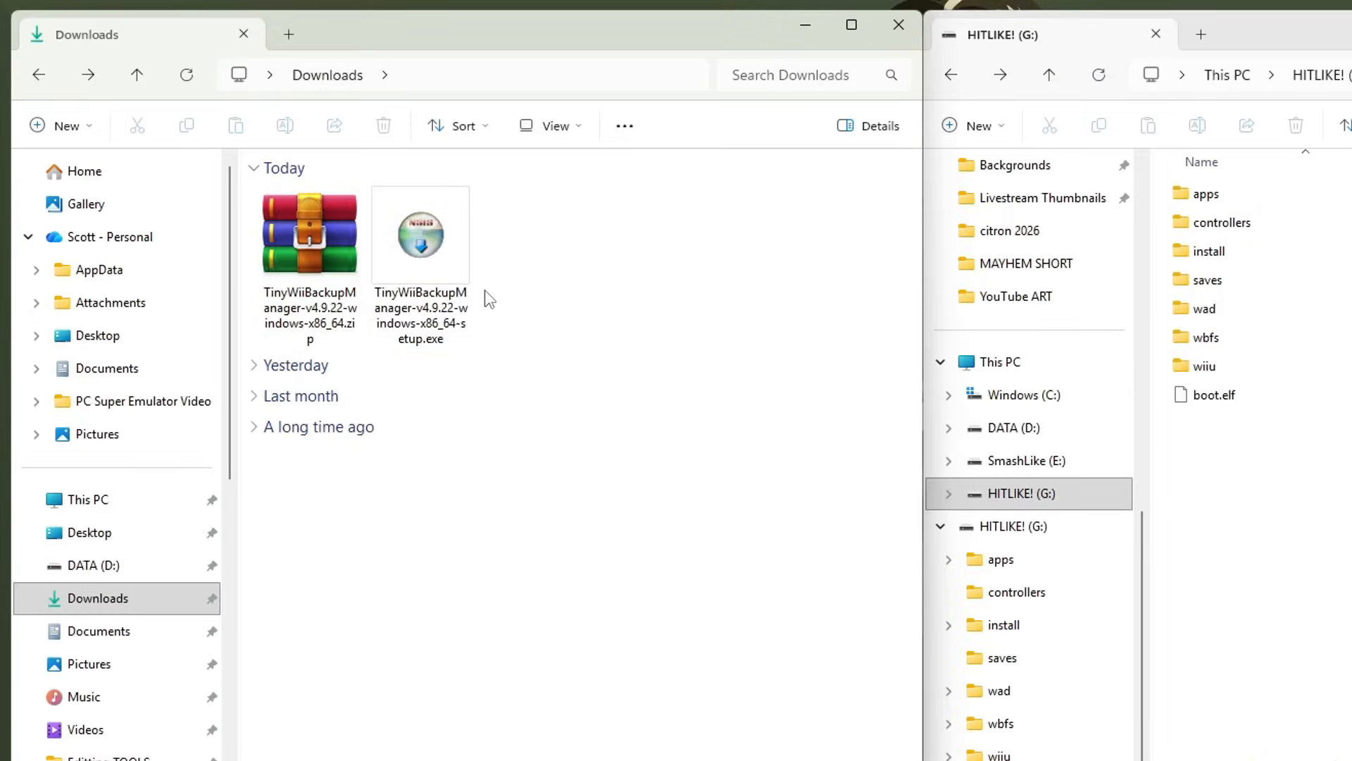
# Extract the TinyWiiBackupManager zip and open the extracted folder.
pyautogui.rightClick(308, 234)
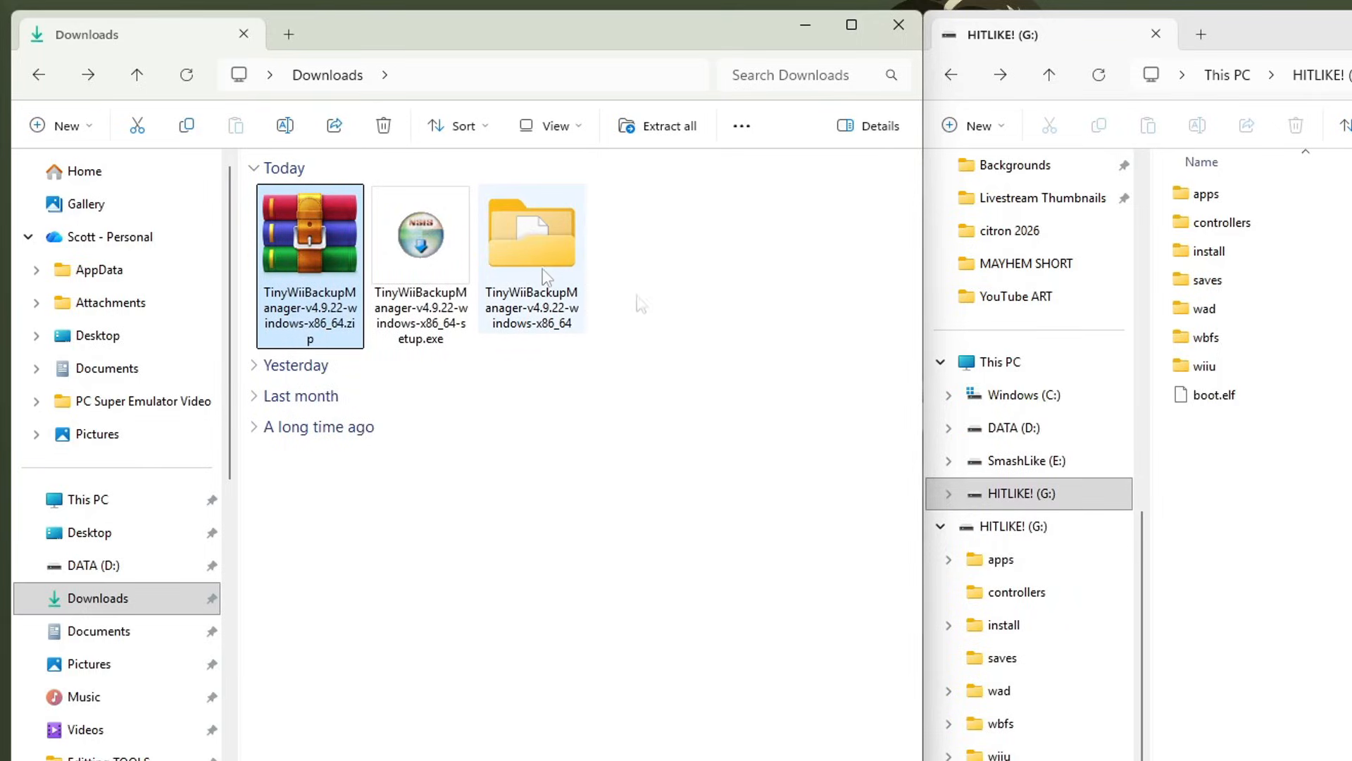
pyautogui.doubleClick(532, 228)
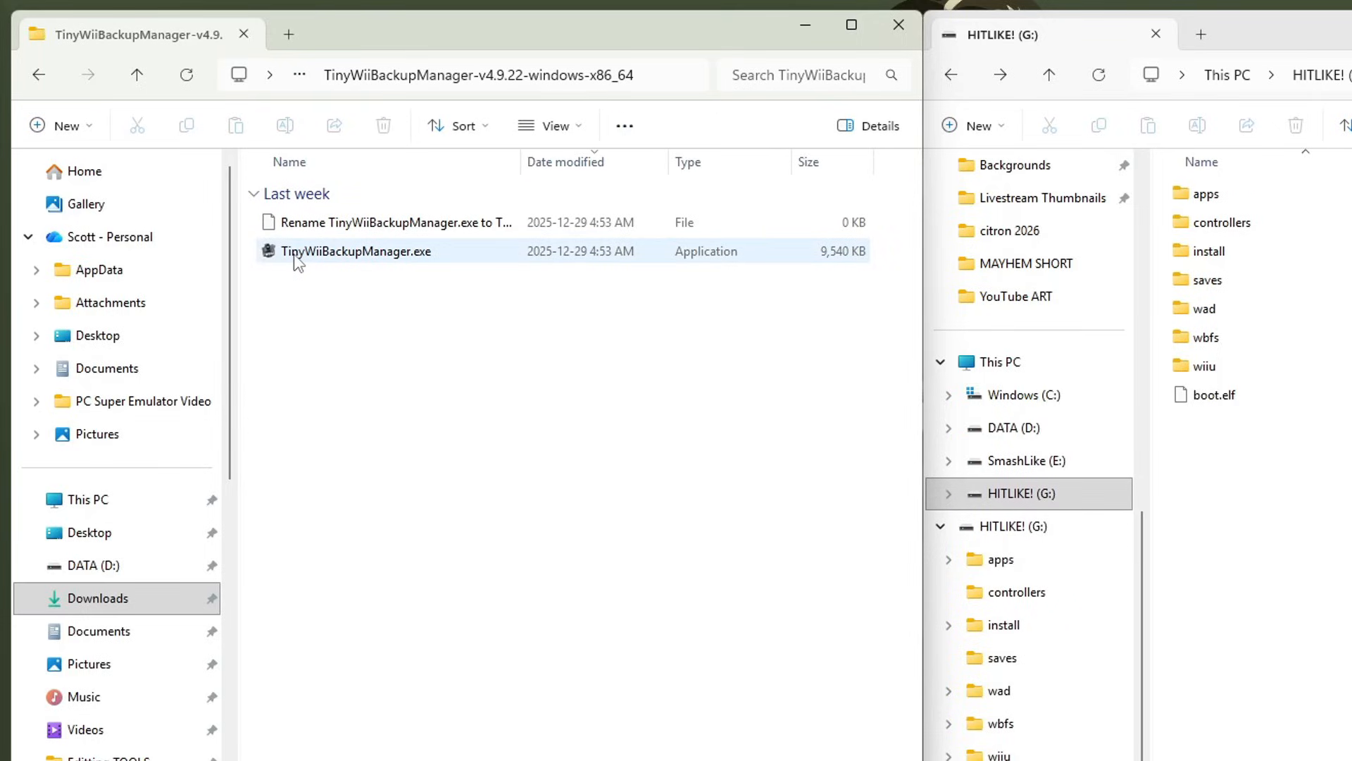
pyautogui.moveTo(442, 261)
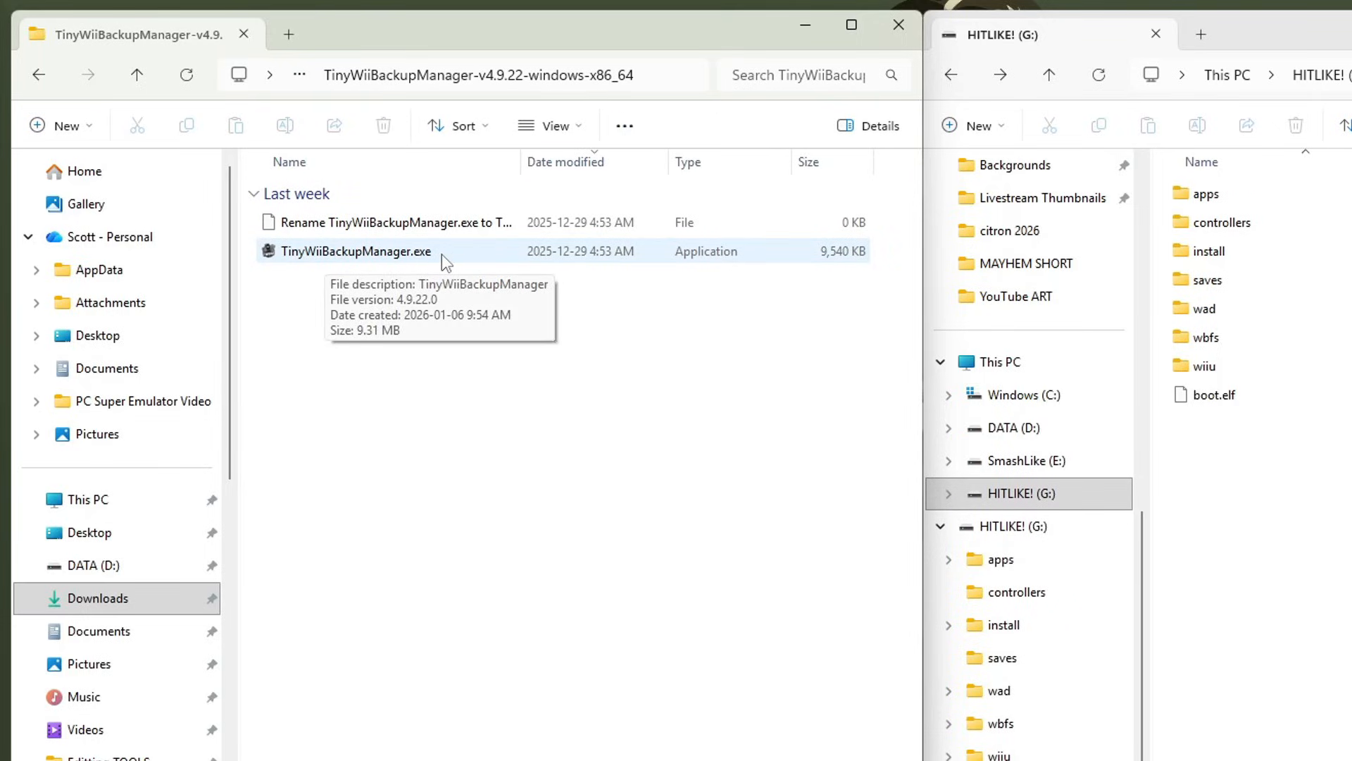
pyautogui.click(393, 222)
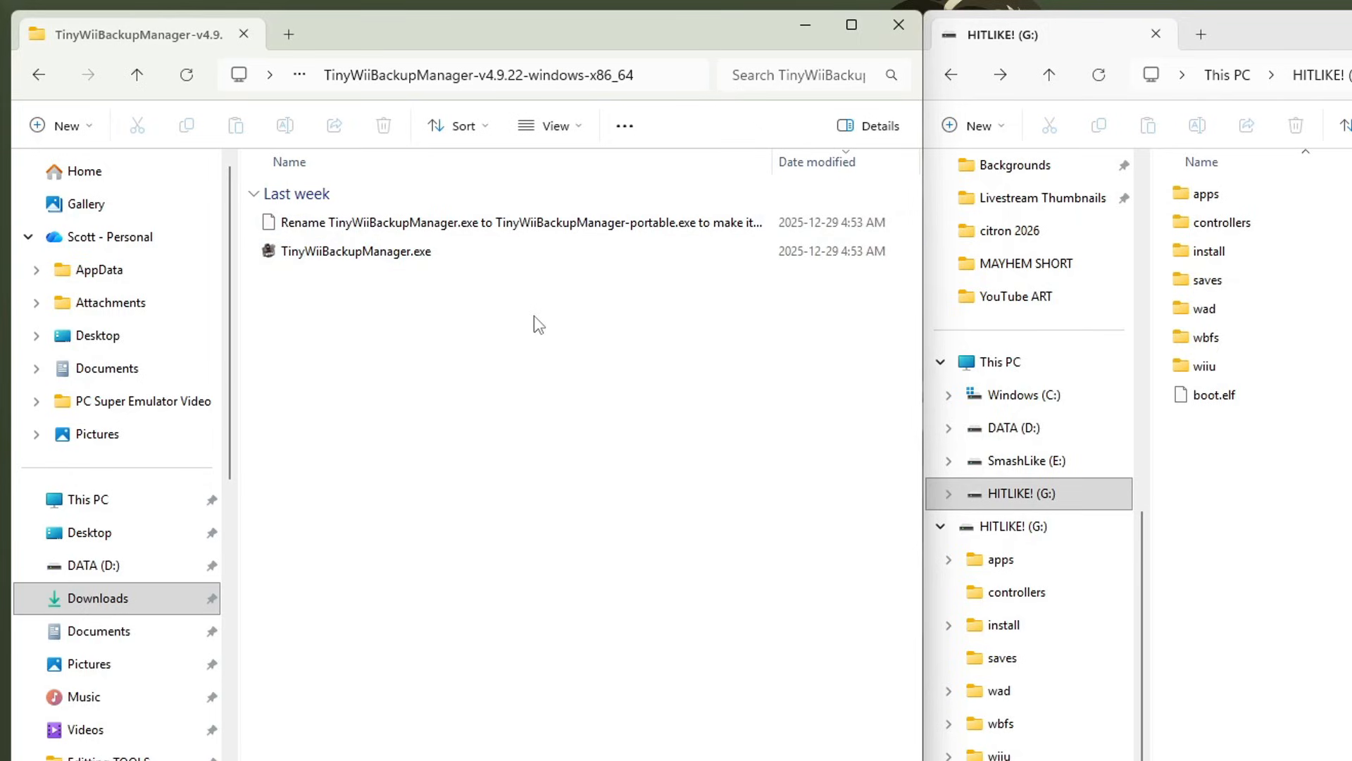
# Rename TinyWiiBackupManager.exe to TinyWiiBackupManager-portable.exe.
pyautogui.click(355, 251)
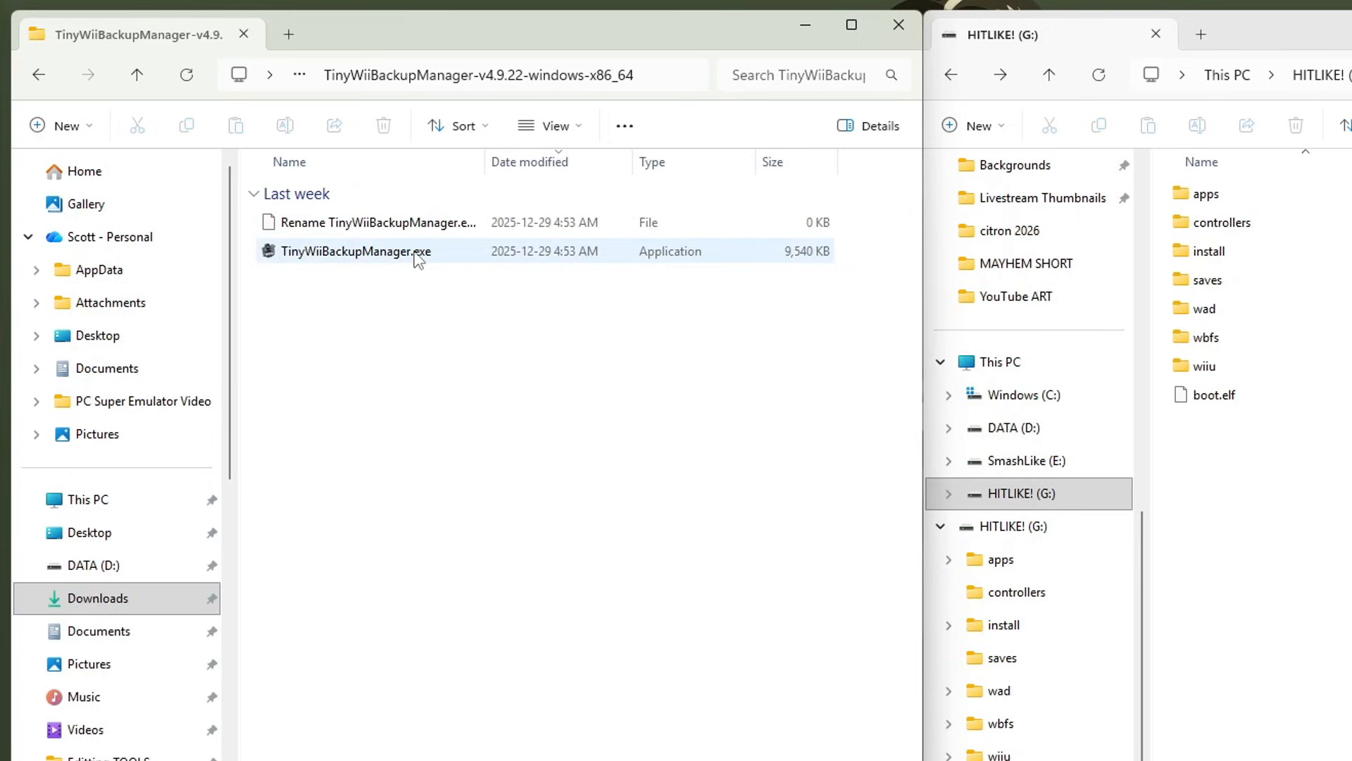
pyautogui.rightClick(354, 251)
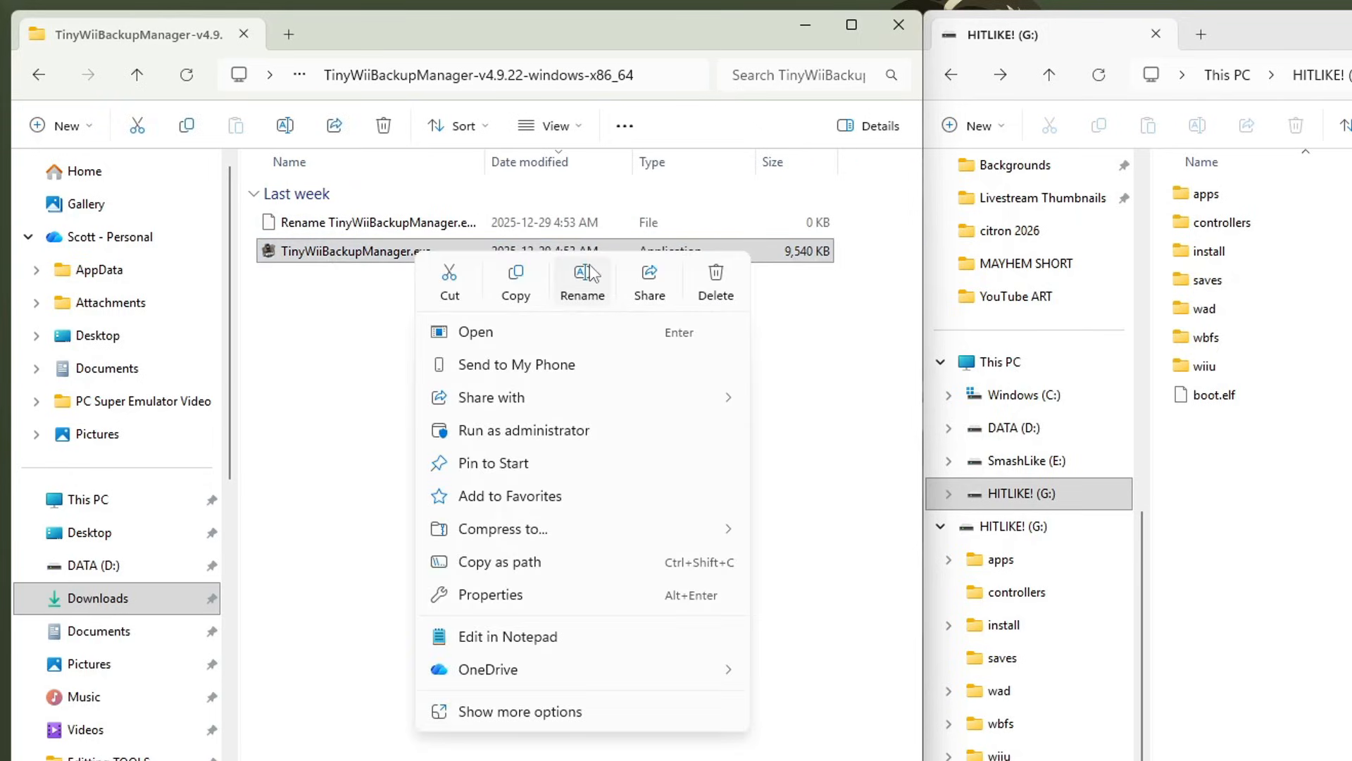
pyautogui.click(581, 283)
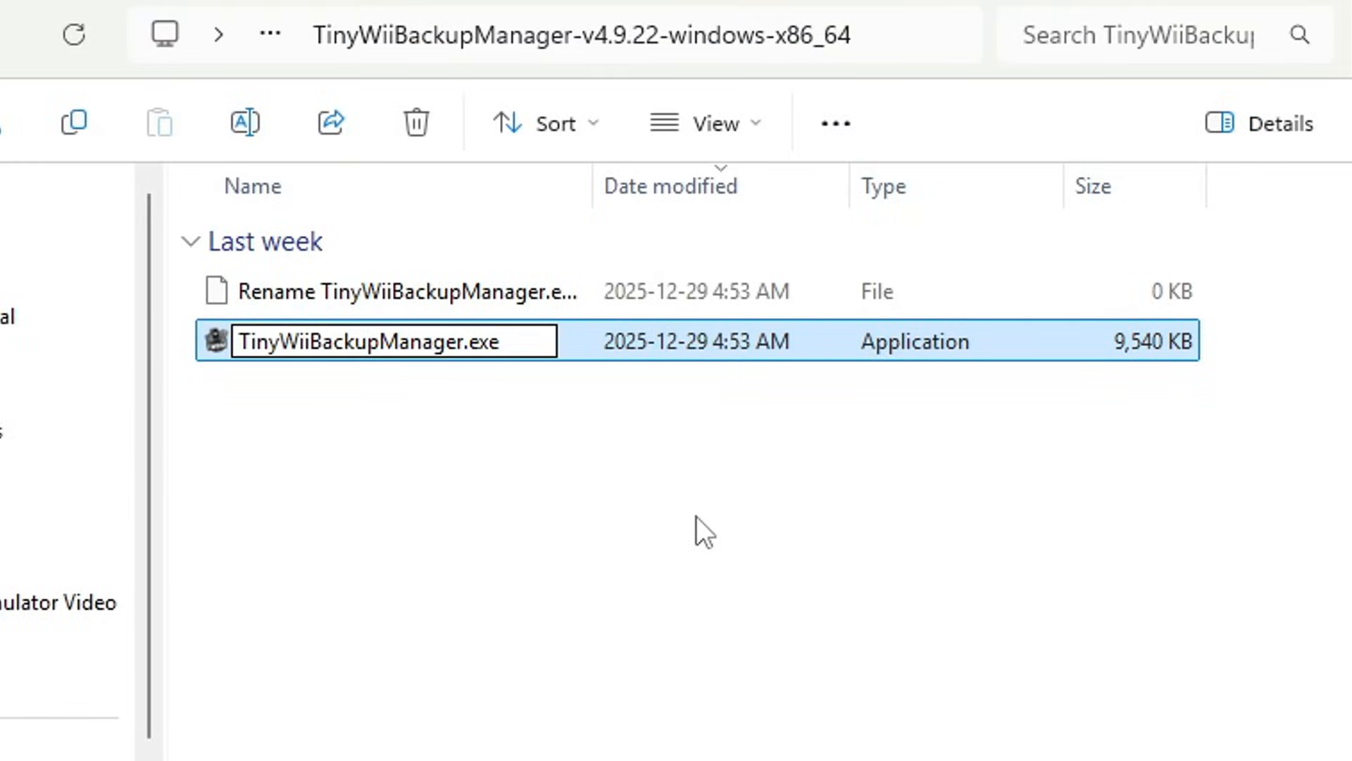
pyautogui.write('-portable')
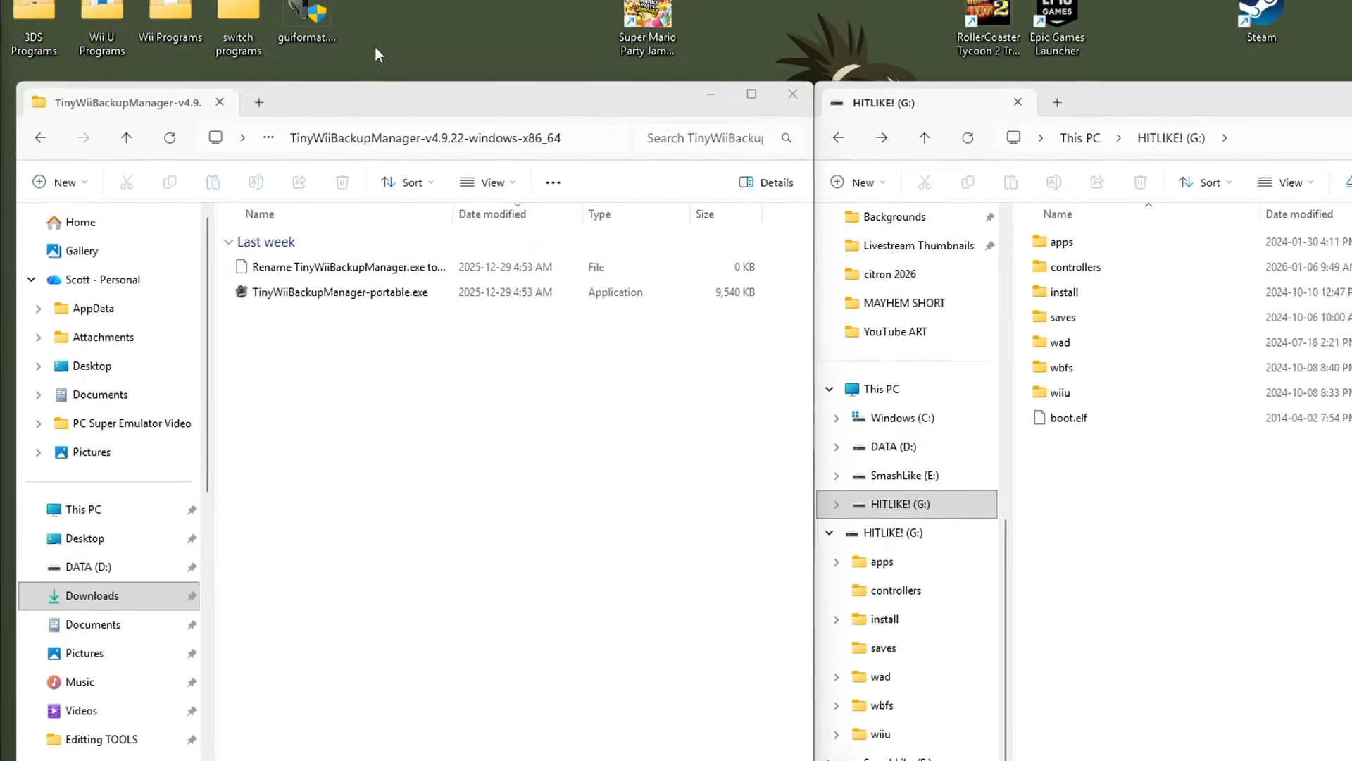
pyautogui.moveTo(170, 34)
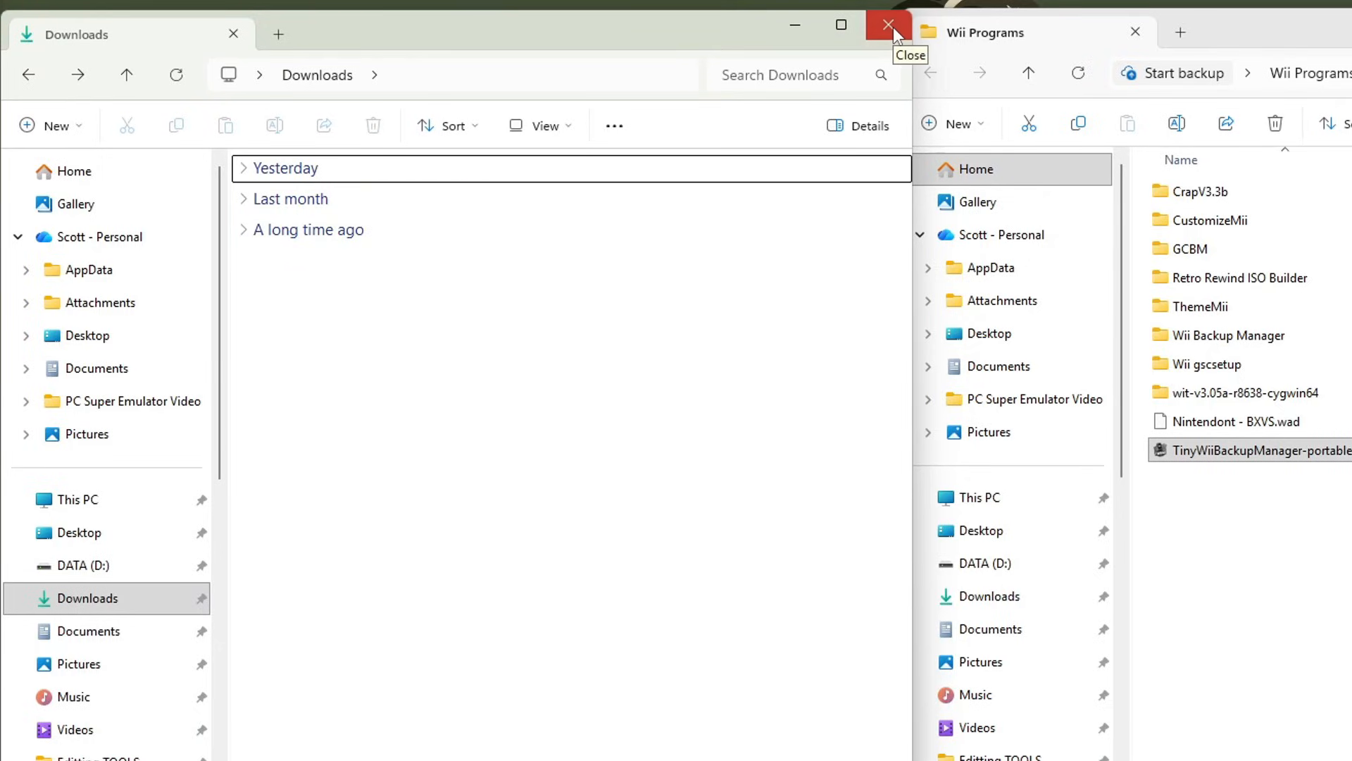
# Close the Downloads window after moving the portable exe into Wii Programs.
pyautogui.click(888, 25)
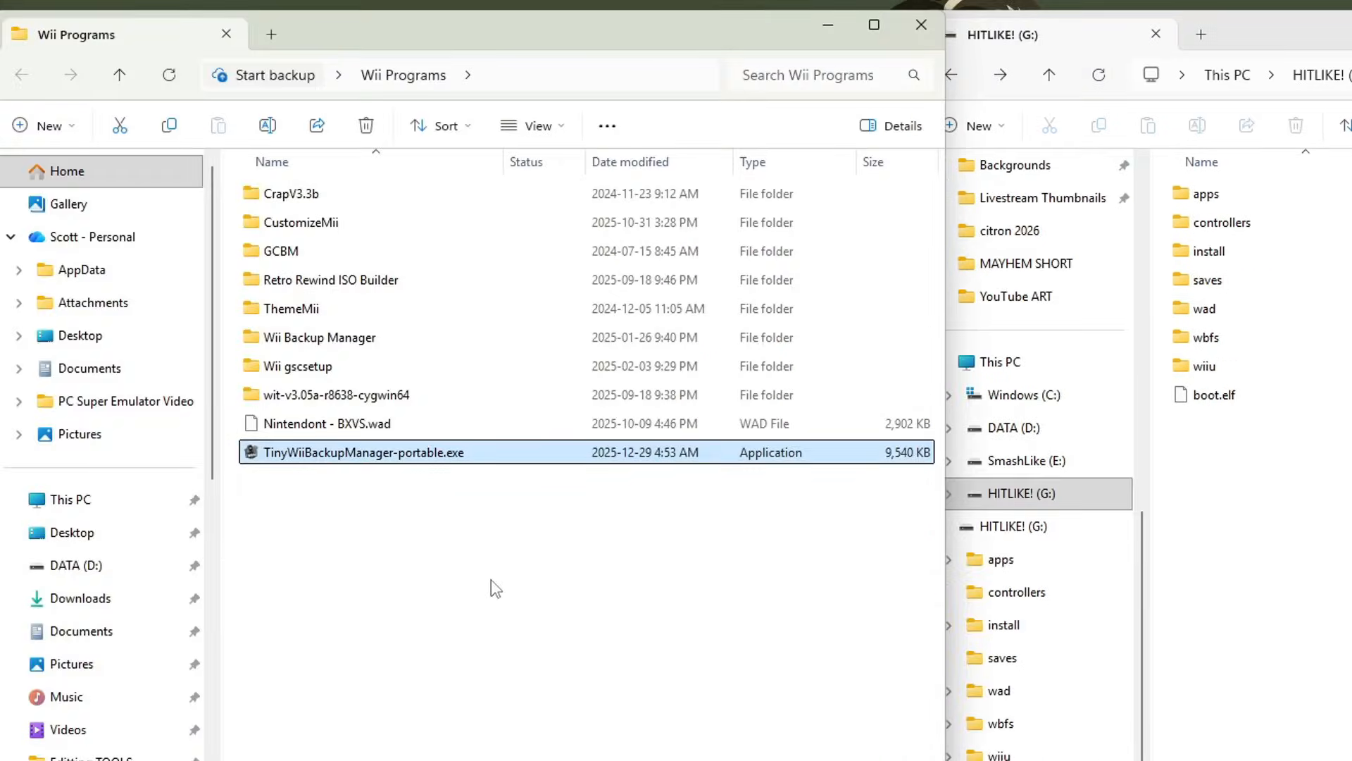
pyautogui.moveTo(448, 558)
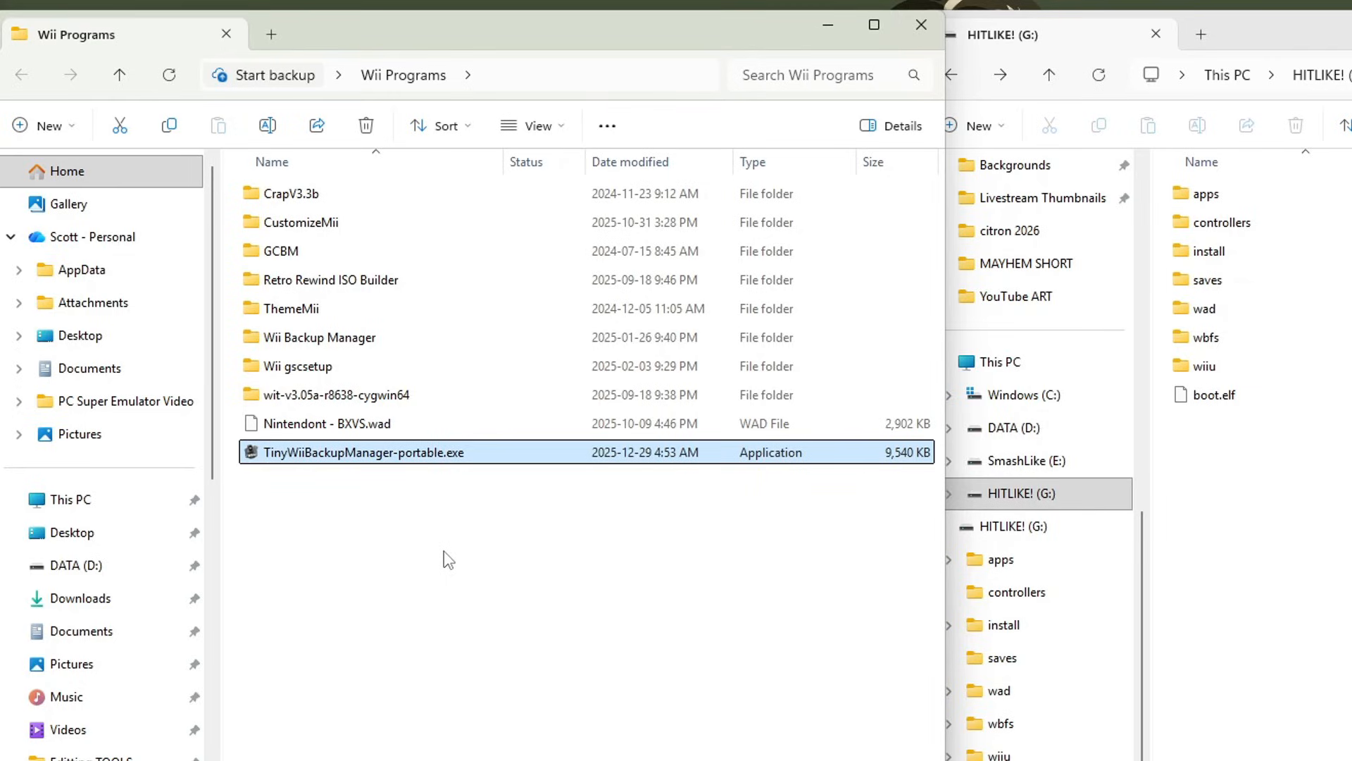
pyautogui.moveTo(482, 486)
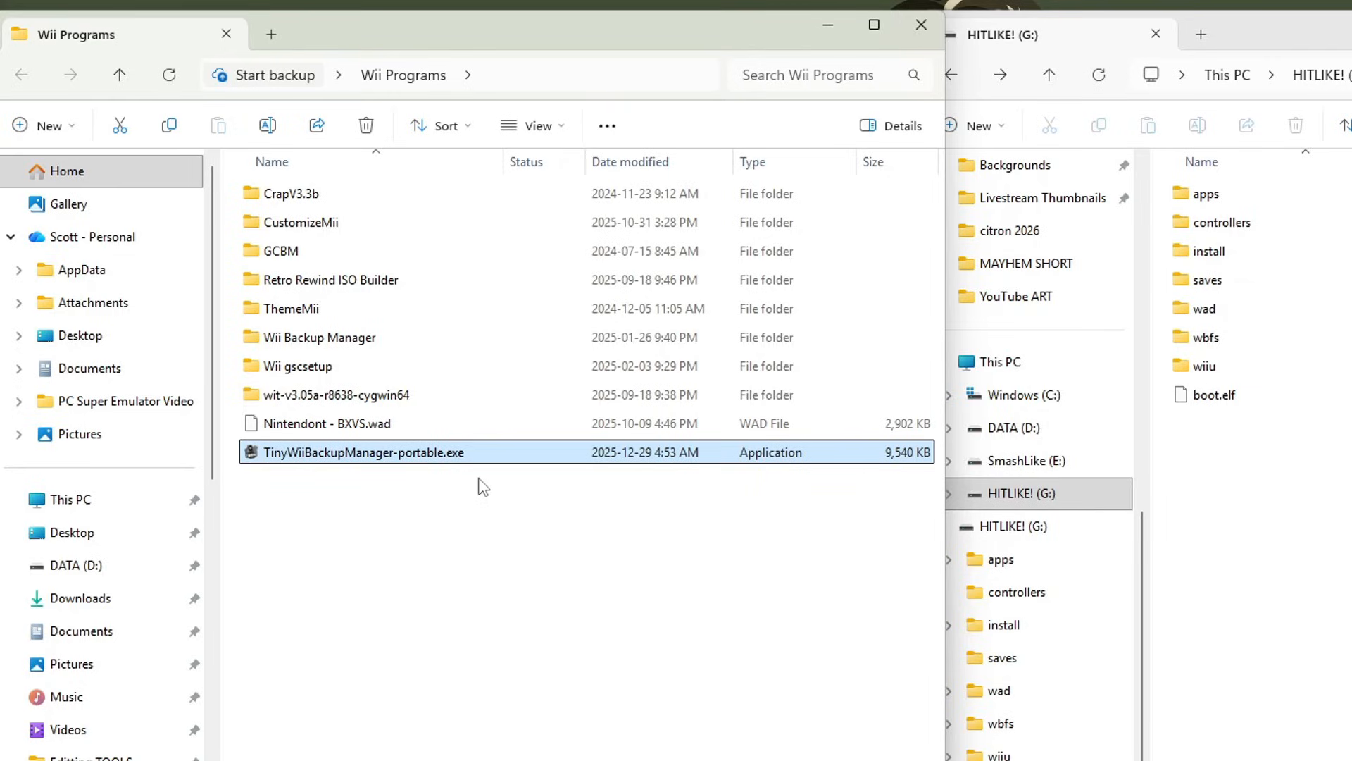
# Launch TinyWiiBackupManager-portable.exe and choose HITLIKE! (G:) as the game drive.
pyautogui.doubleClick(361, 452)
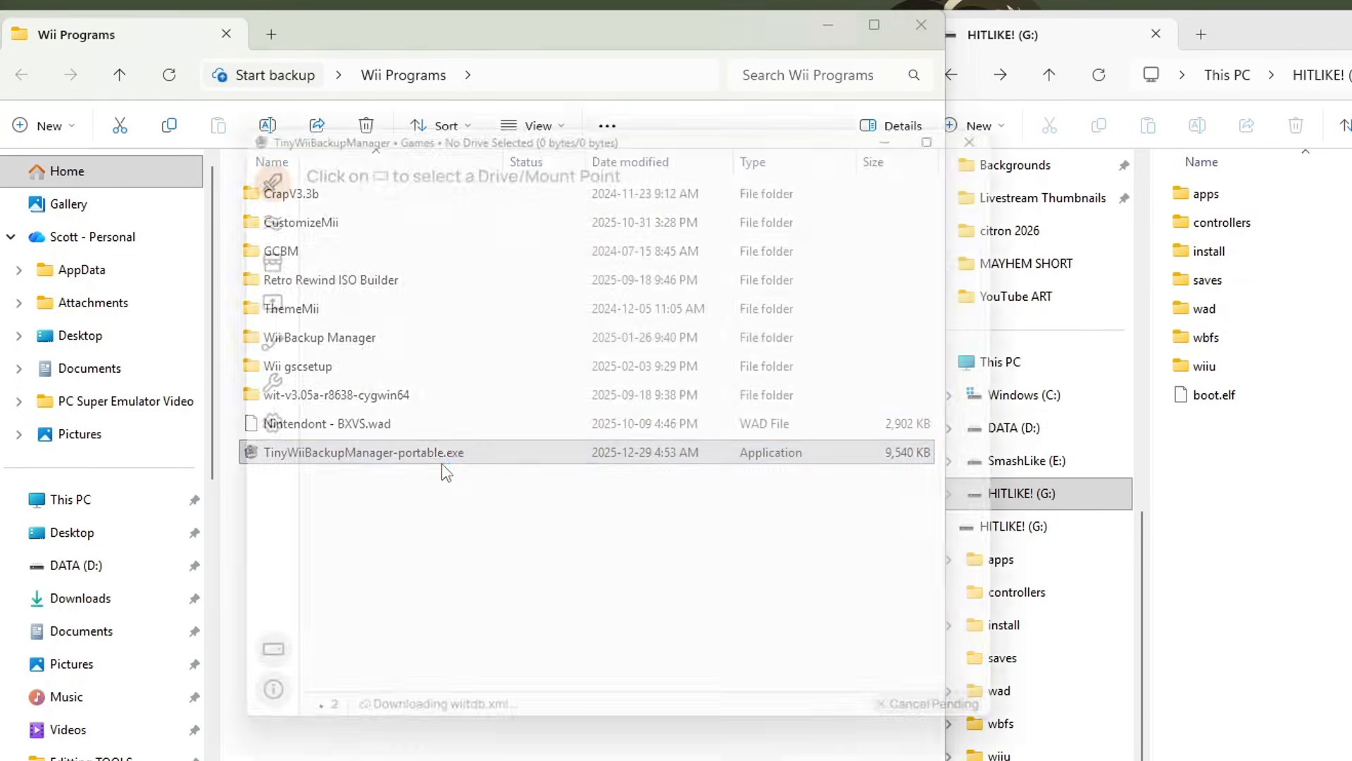
pyautogui.doubleClick(362, 453)
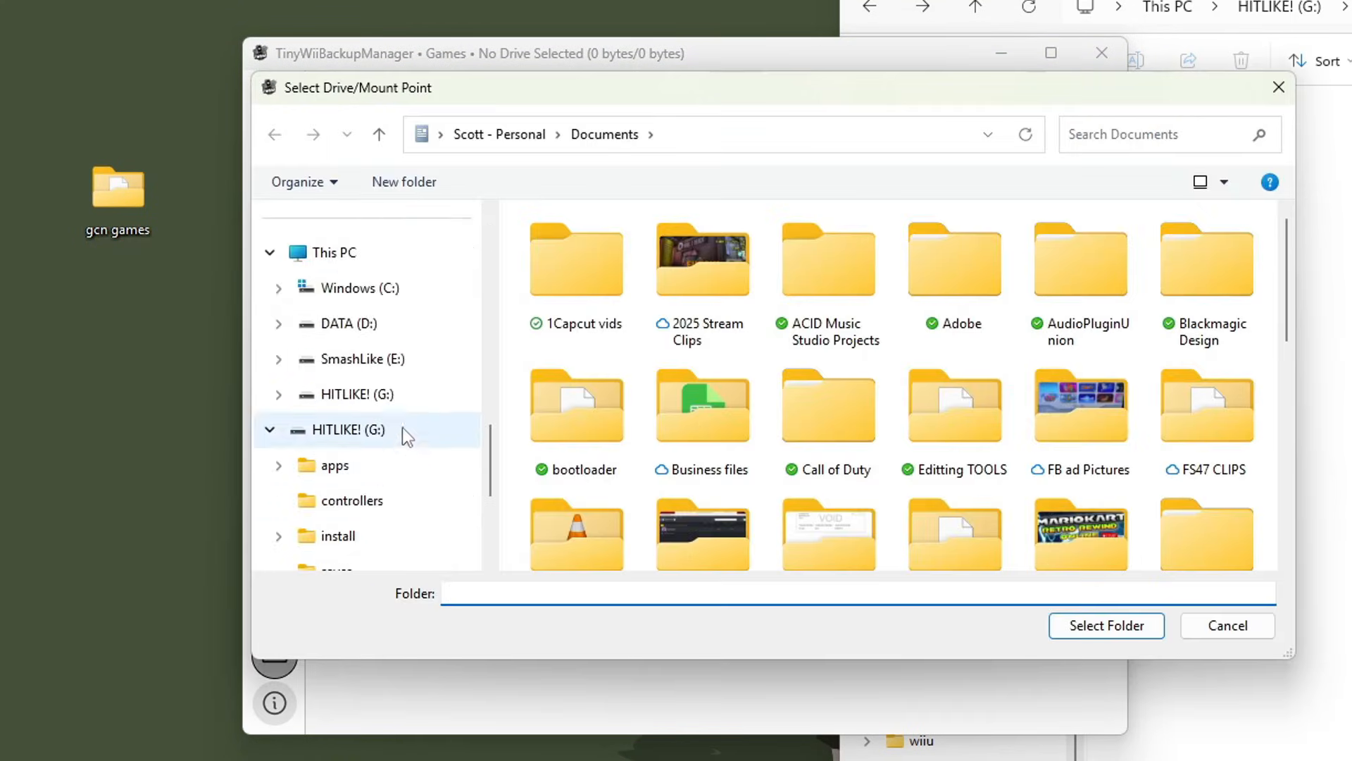
pyautogui.click(357, 394)
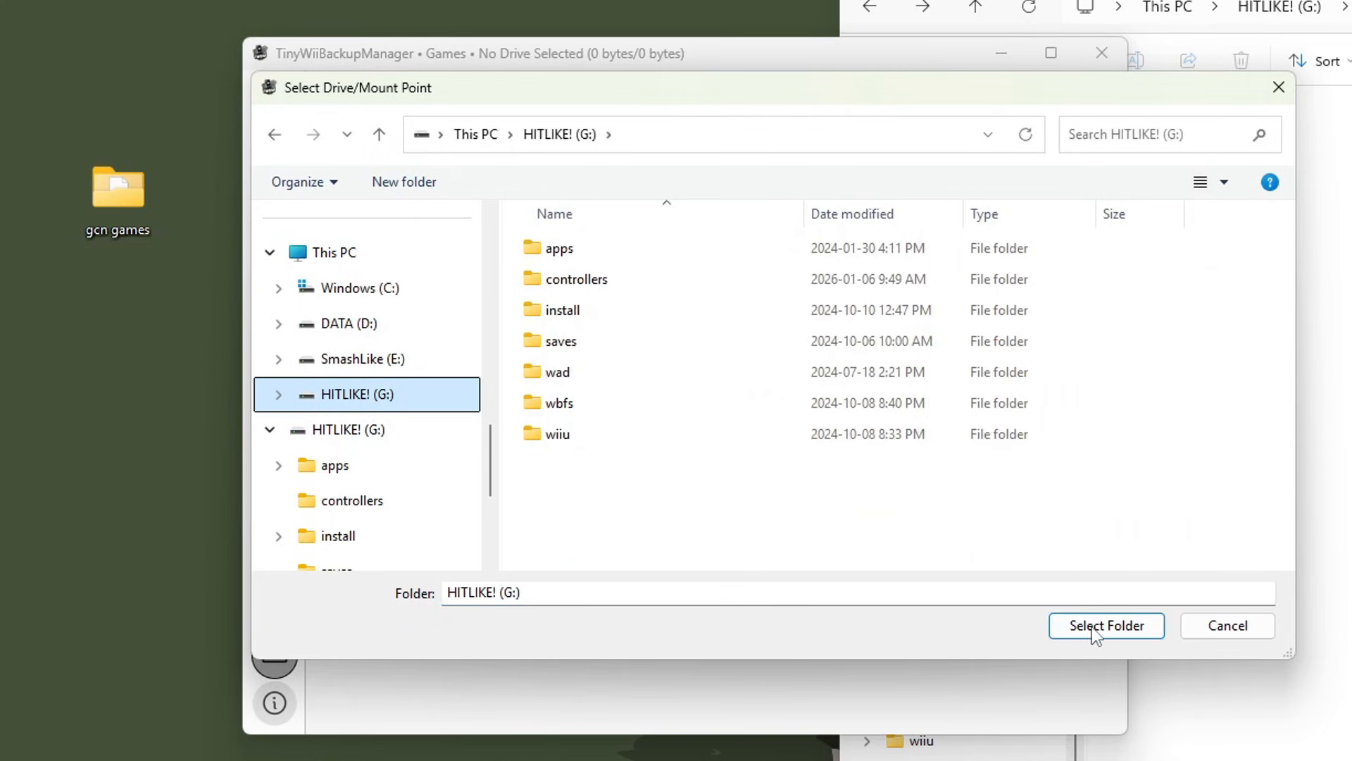
pyautogui.click(1107, 626)
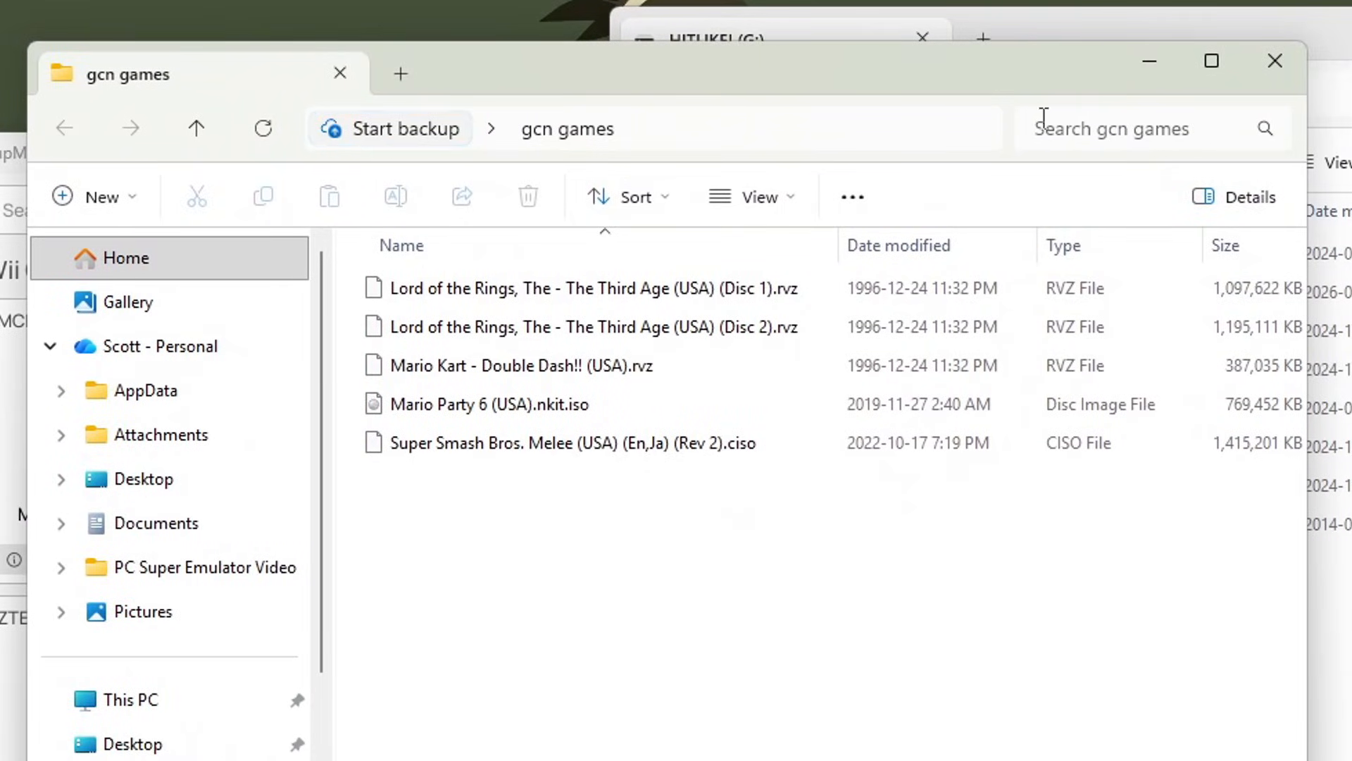
# Browse the gcn games folder, selecting the Melee and Lord of the Rings images.
pyautogui.click(587, 326)
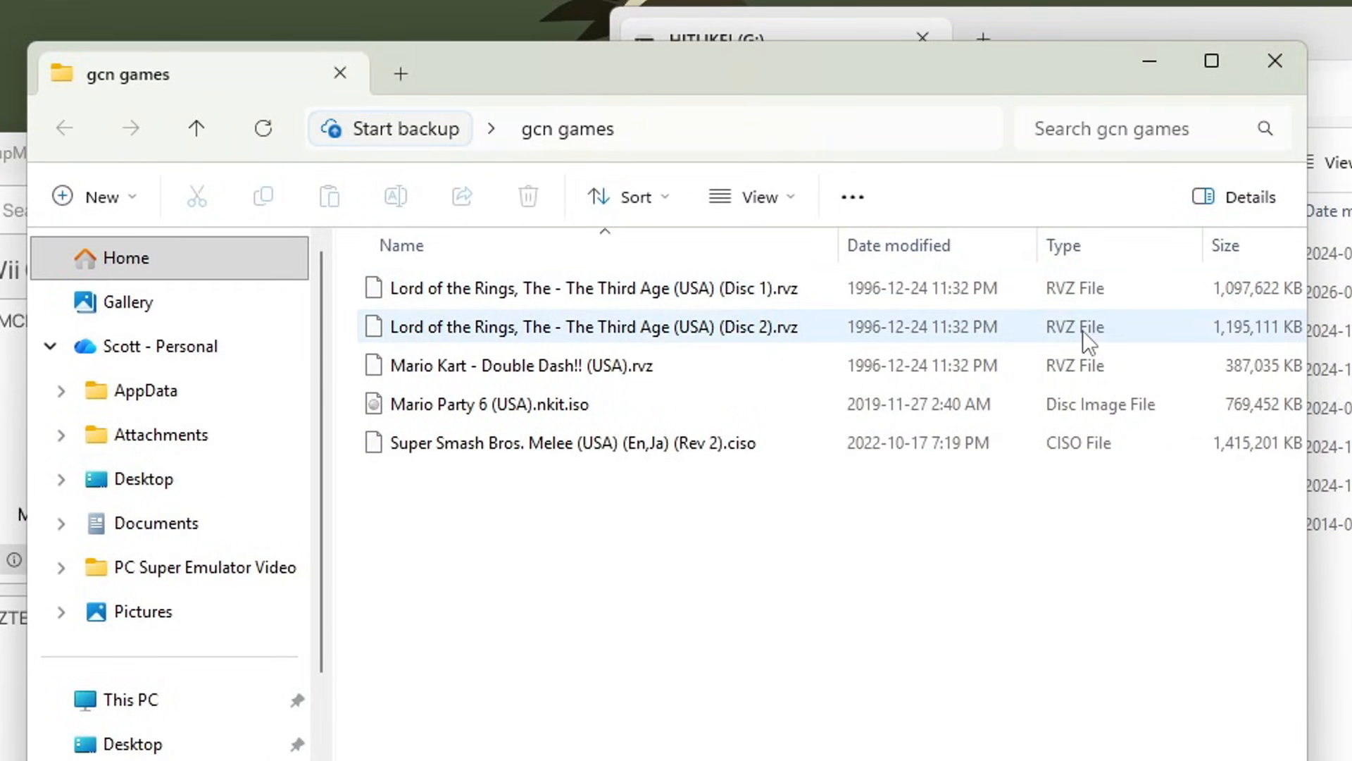
pyautogui.moveTo(651, 403)
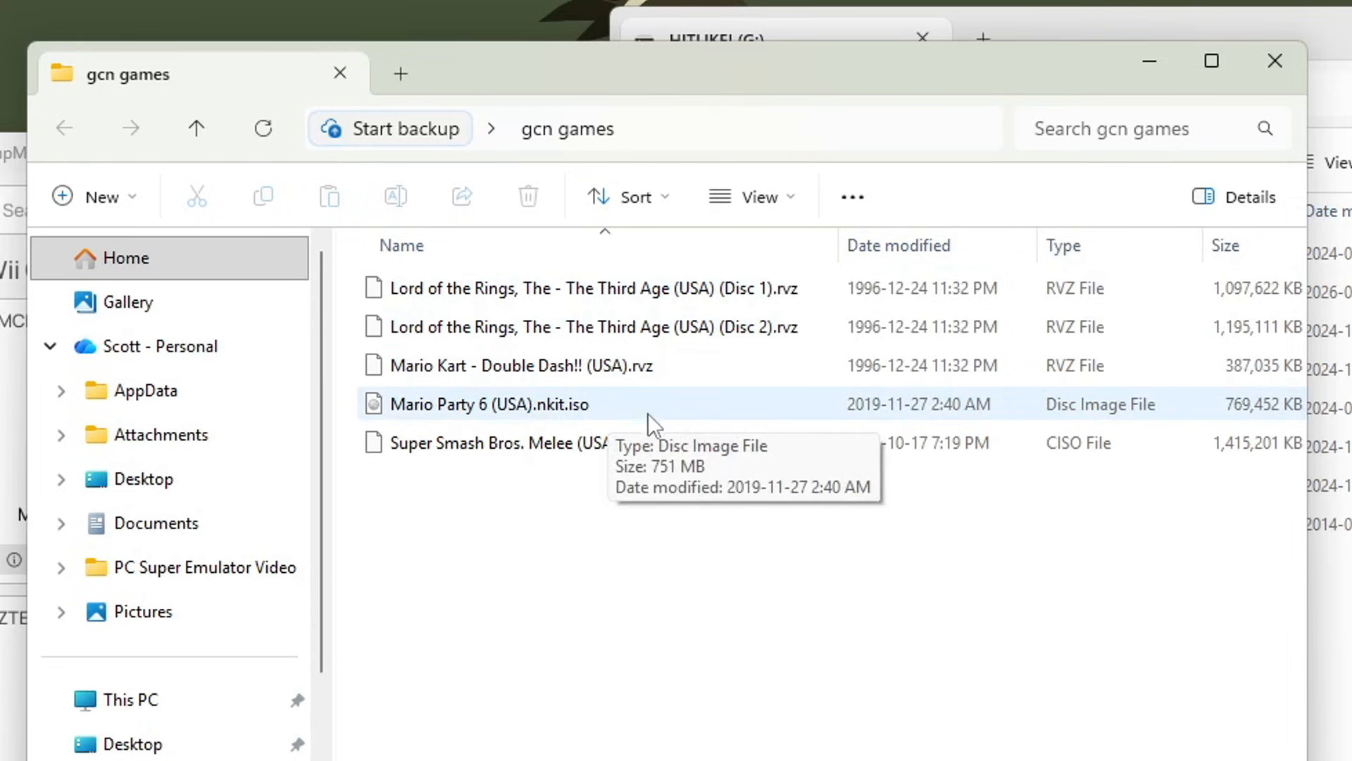
pyautogui.click(561, 442)
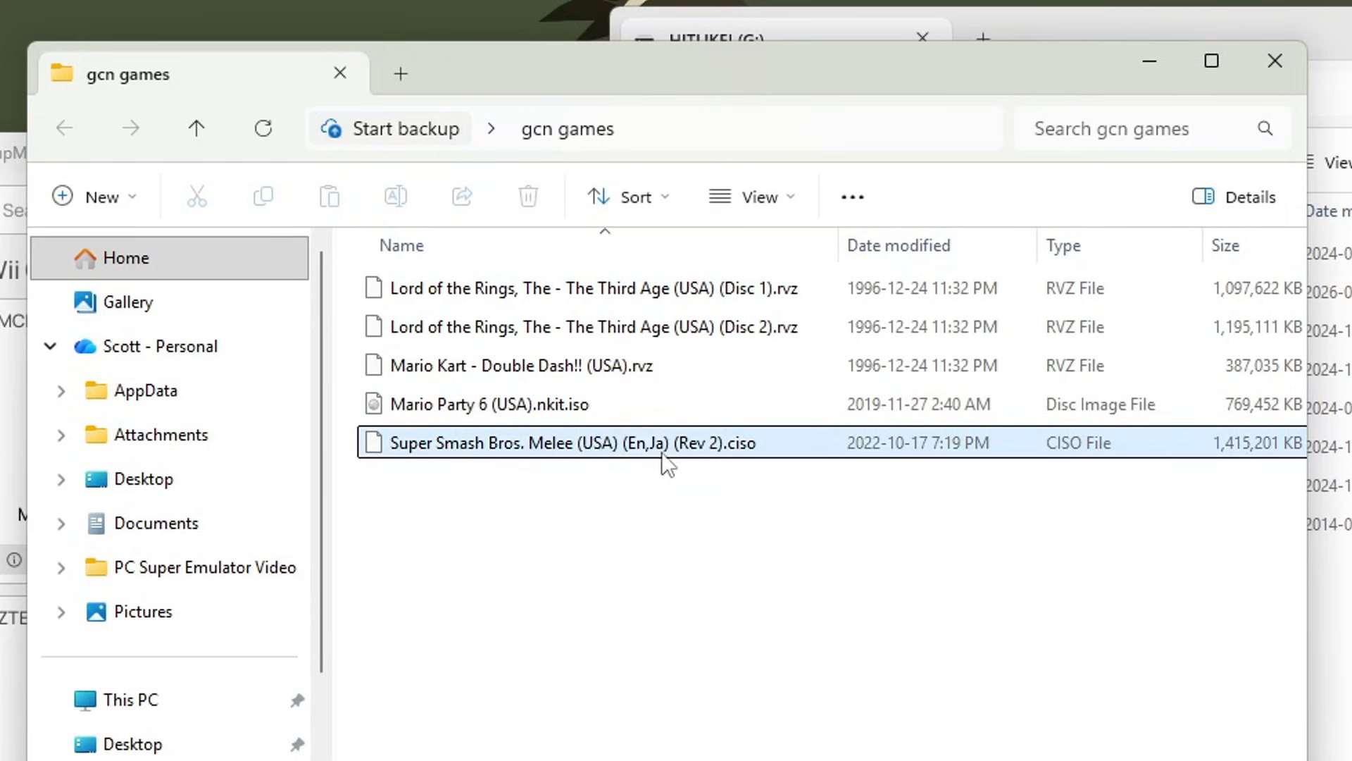
pyautogui.click(578, 287)
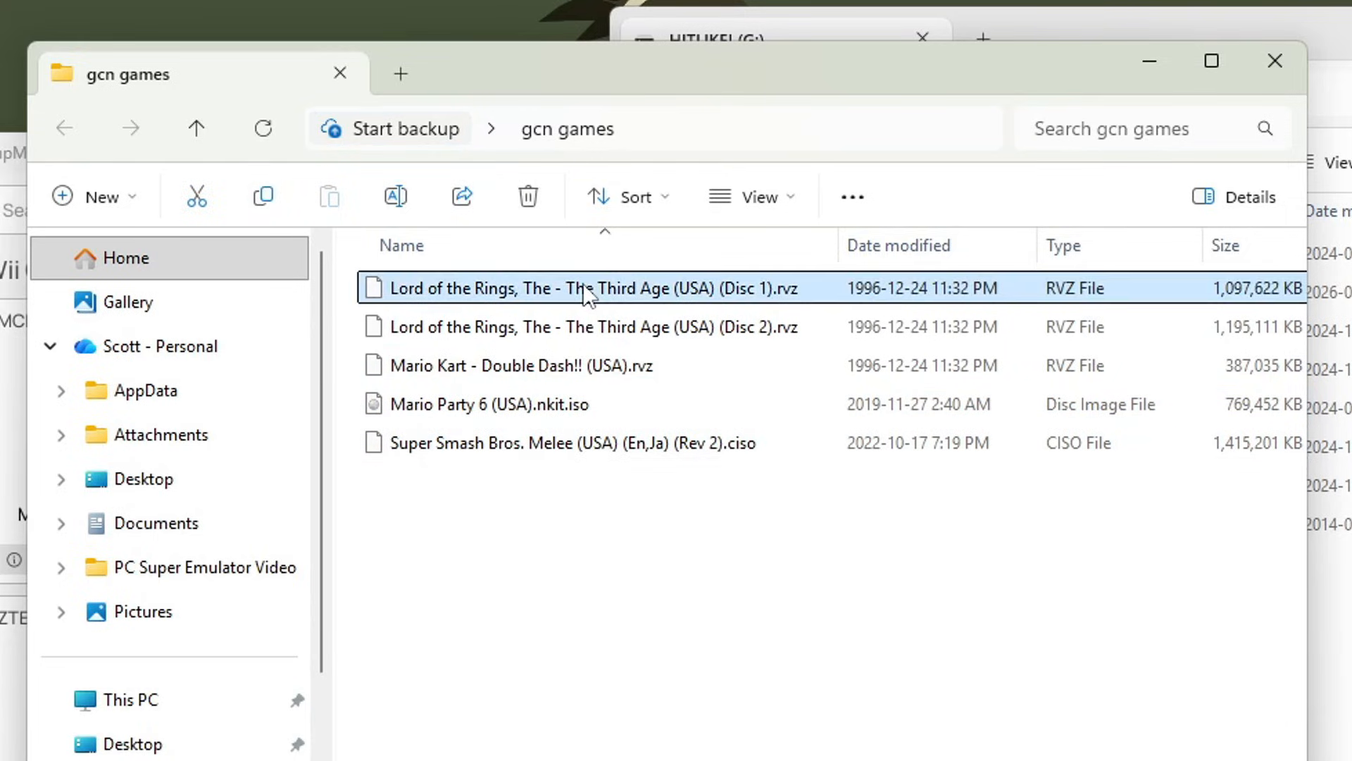
pyautogui.moveTo(723, 307)
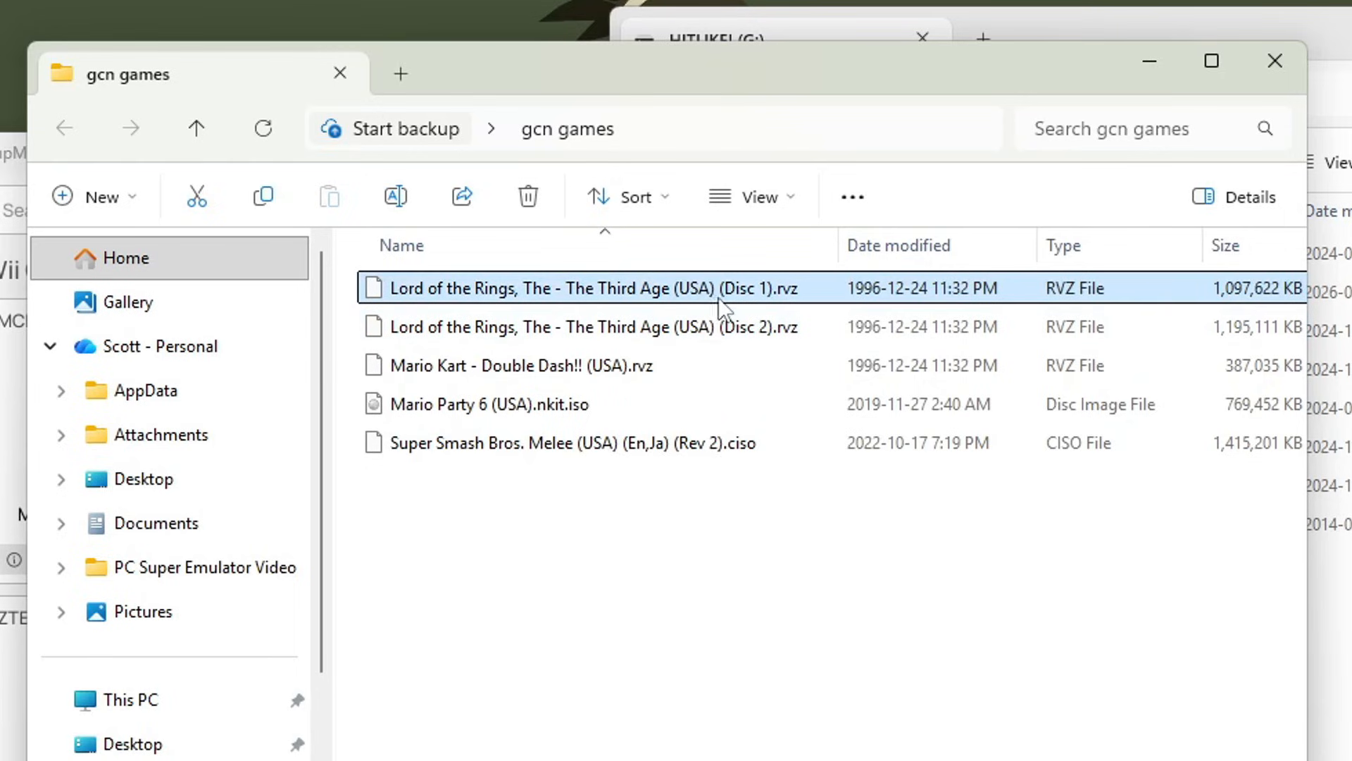
pyautogui.moveTo(745, 327)
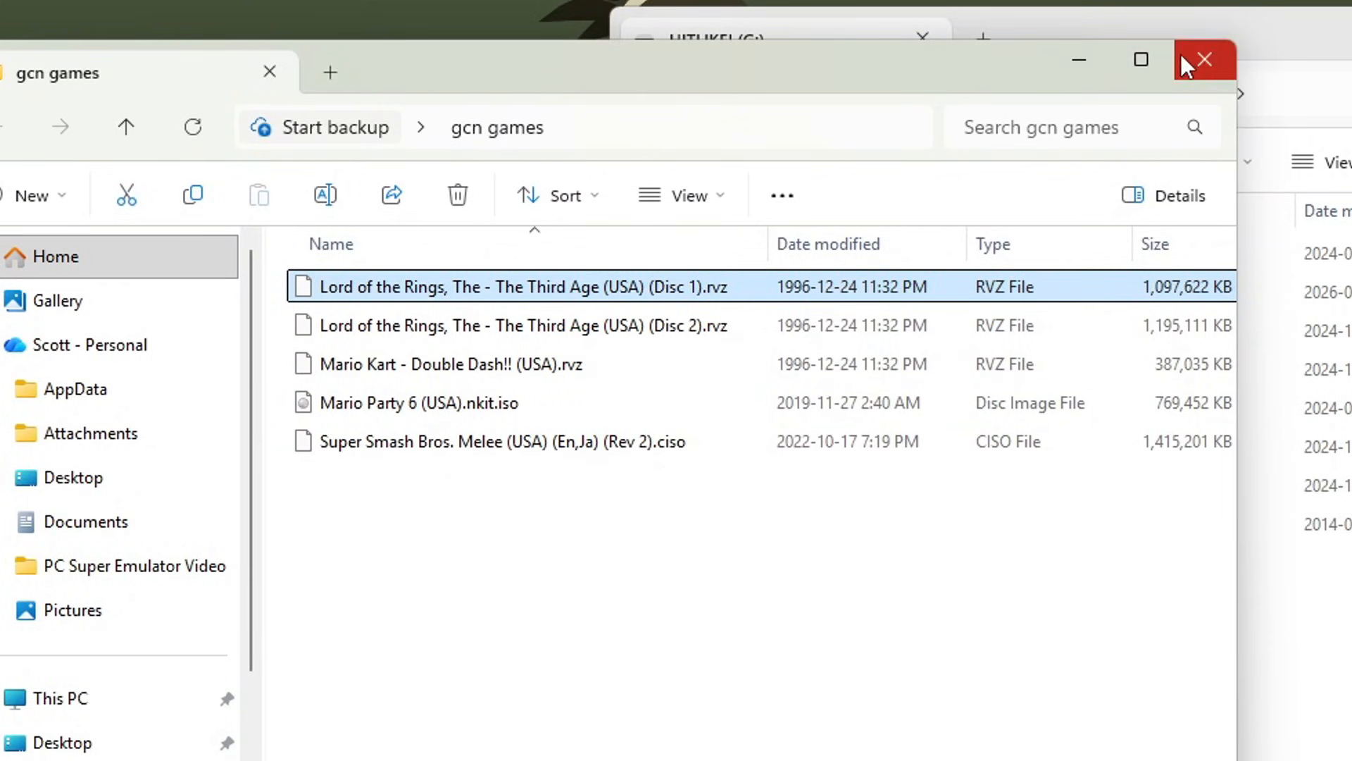
# Add the five selected GameCube files to the drive and confirm with Yes.
pyautogui.click(1205, 60)
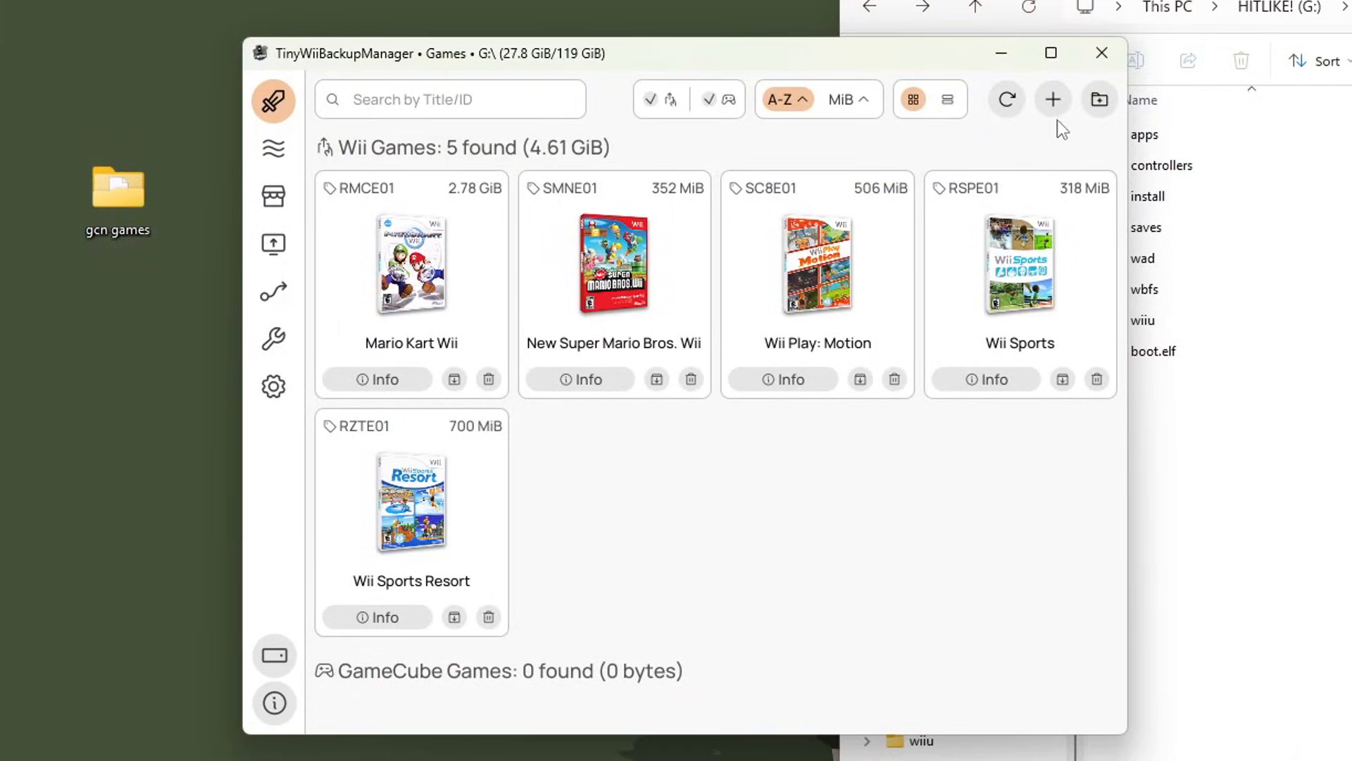
pyautogui.click(1052, 99)
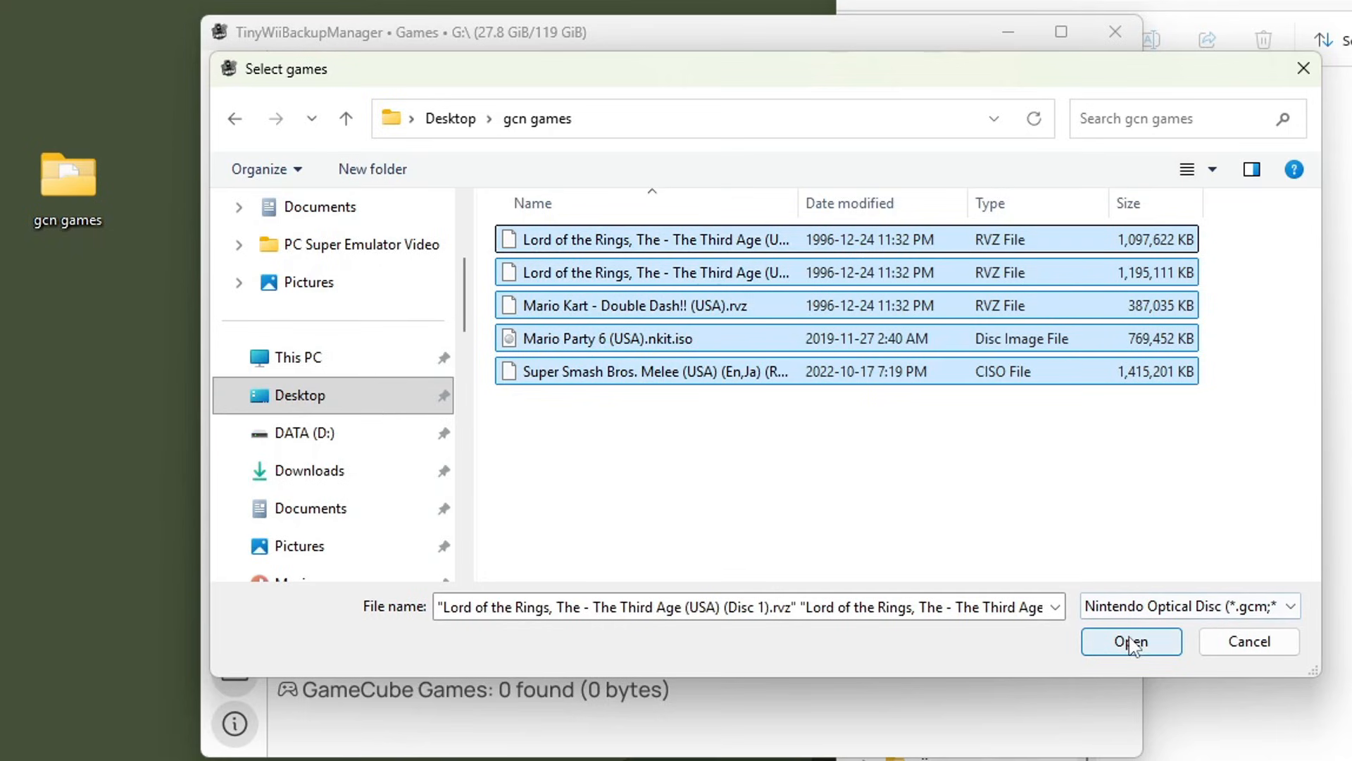
pyautogui.click(1130, 641)
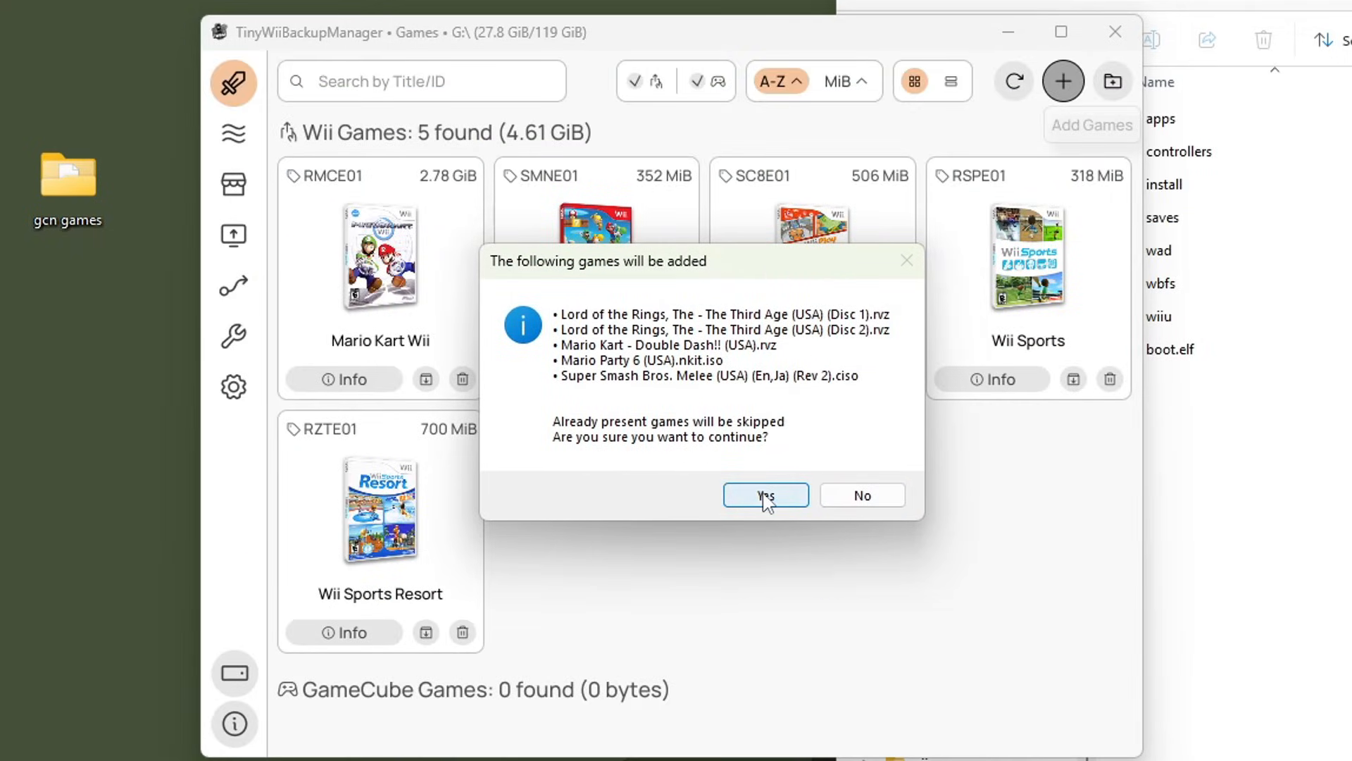
pyautogui.click(764, 494)
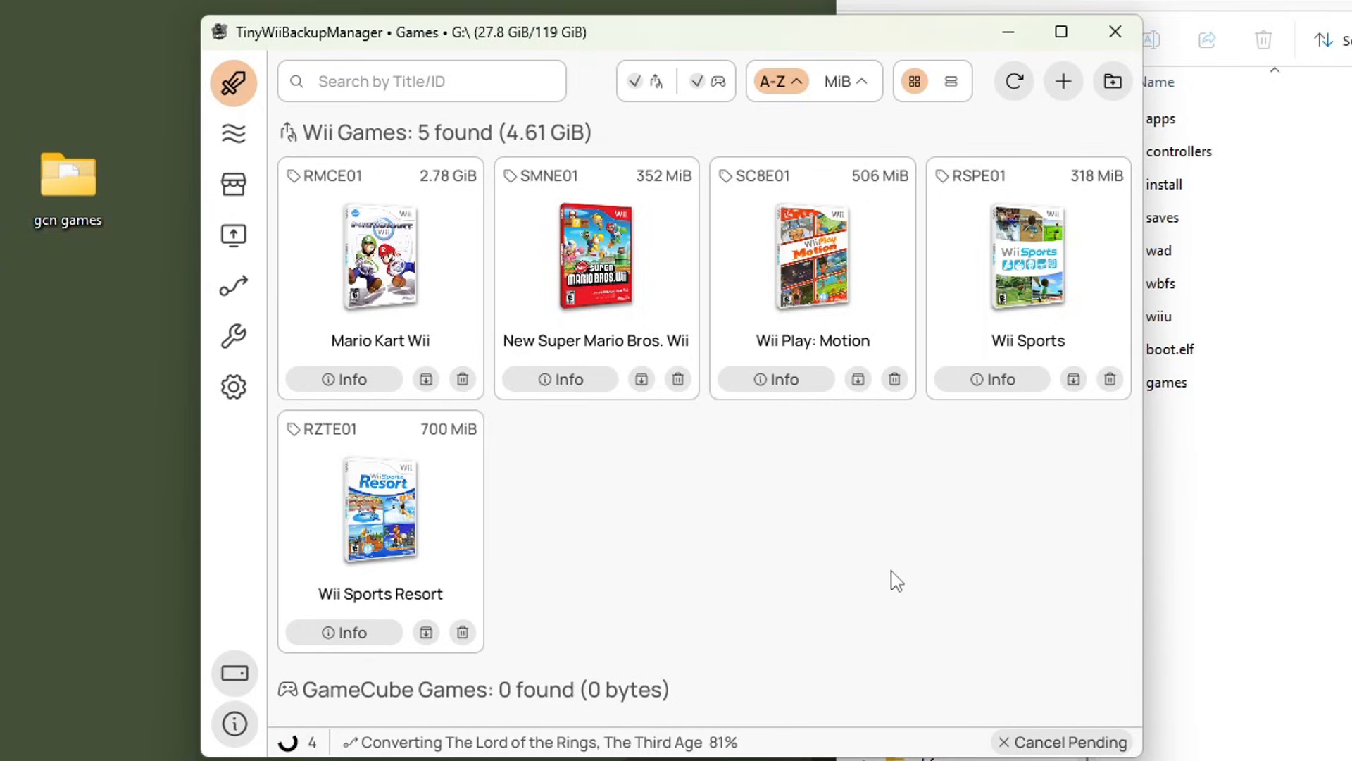
pyautogui.moveTo(941, 576)
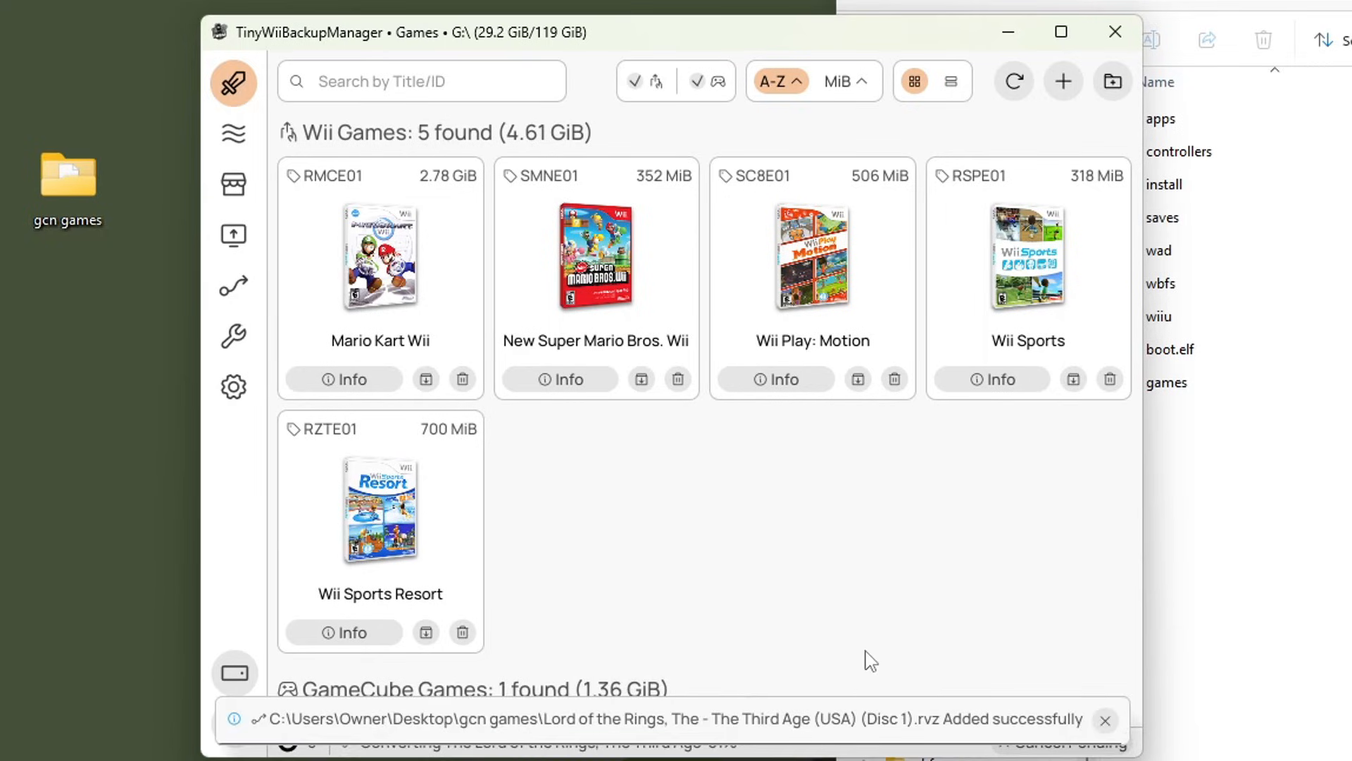
pyautogui.moveTo(894, 546)
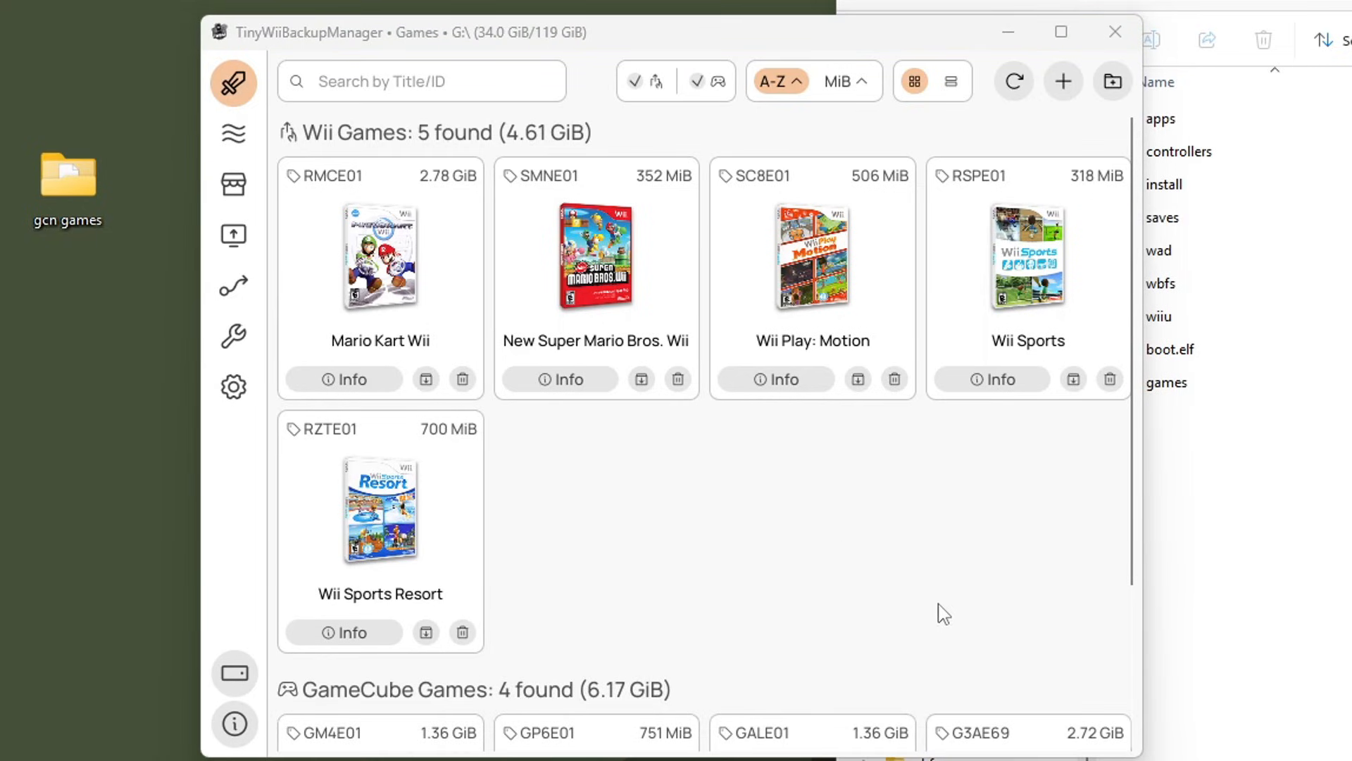
# Scroll to the GameCube Games section to check the four imported titles.
pyautogui.scroll(-3)
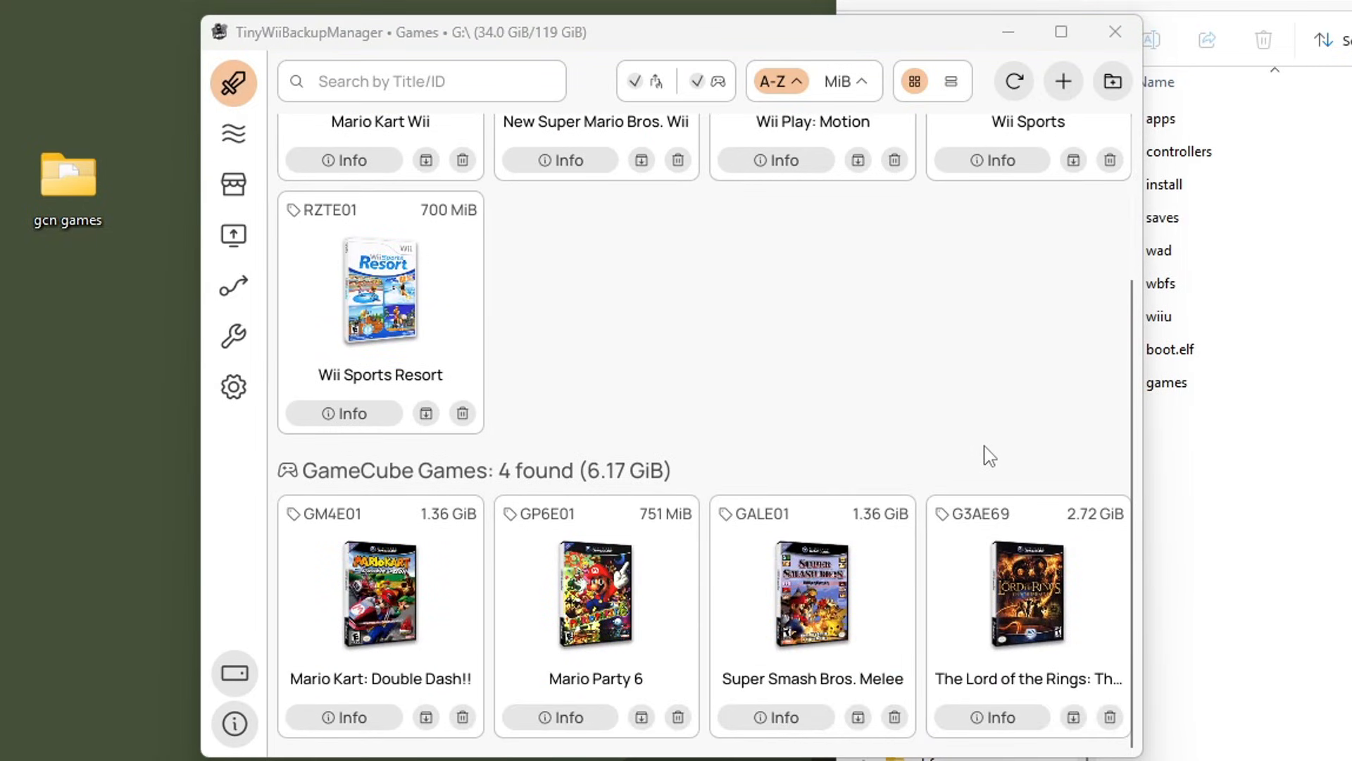
pyautogui.moveTo(1132, 581)
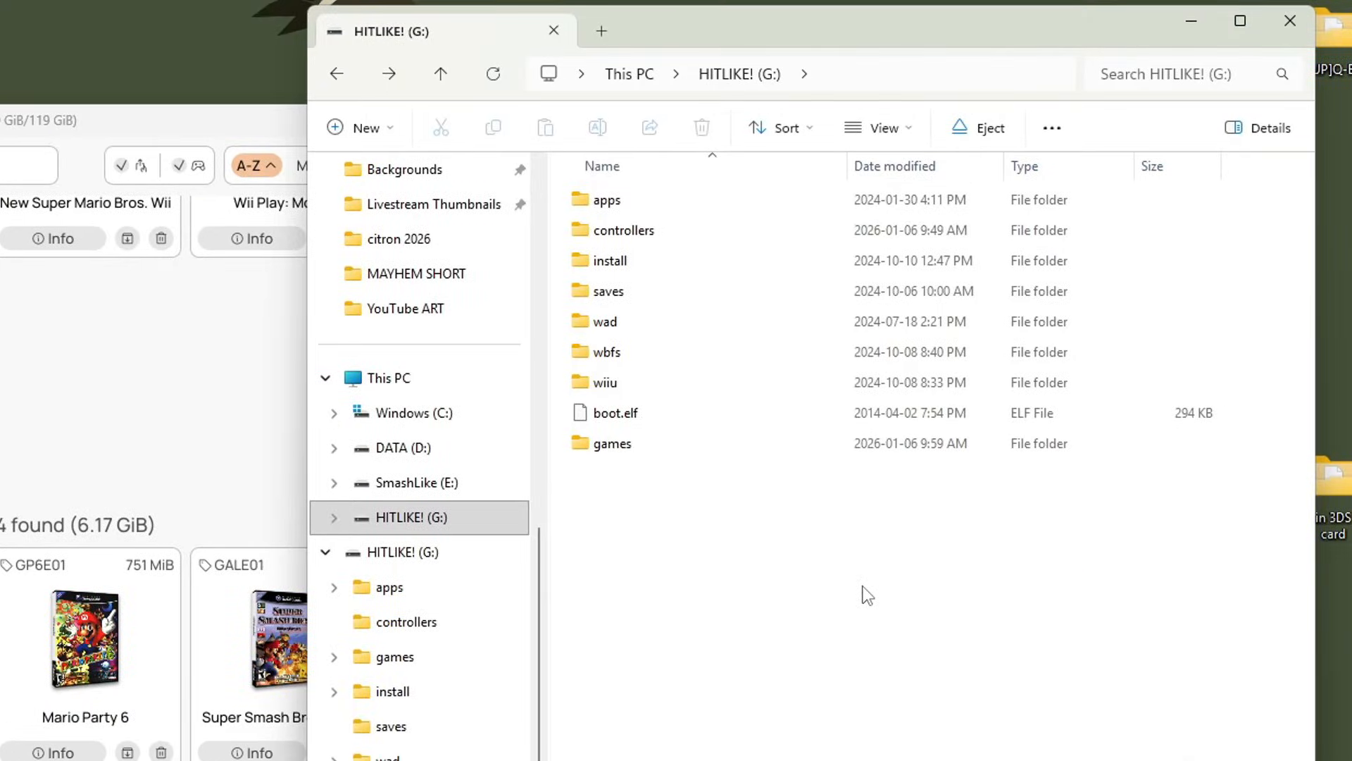
# Inspect the Mario Kart and Lord of the Rings folders in G:\games.
pyautogui.click(611, 443)
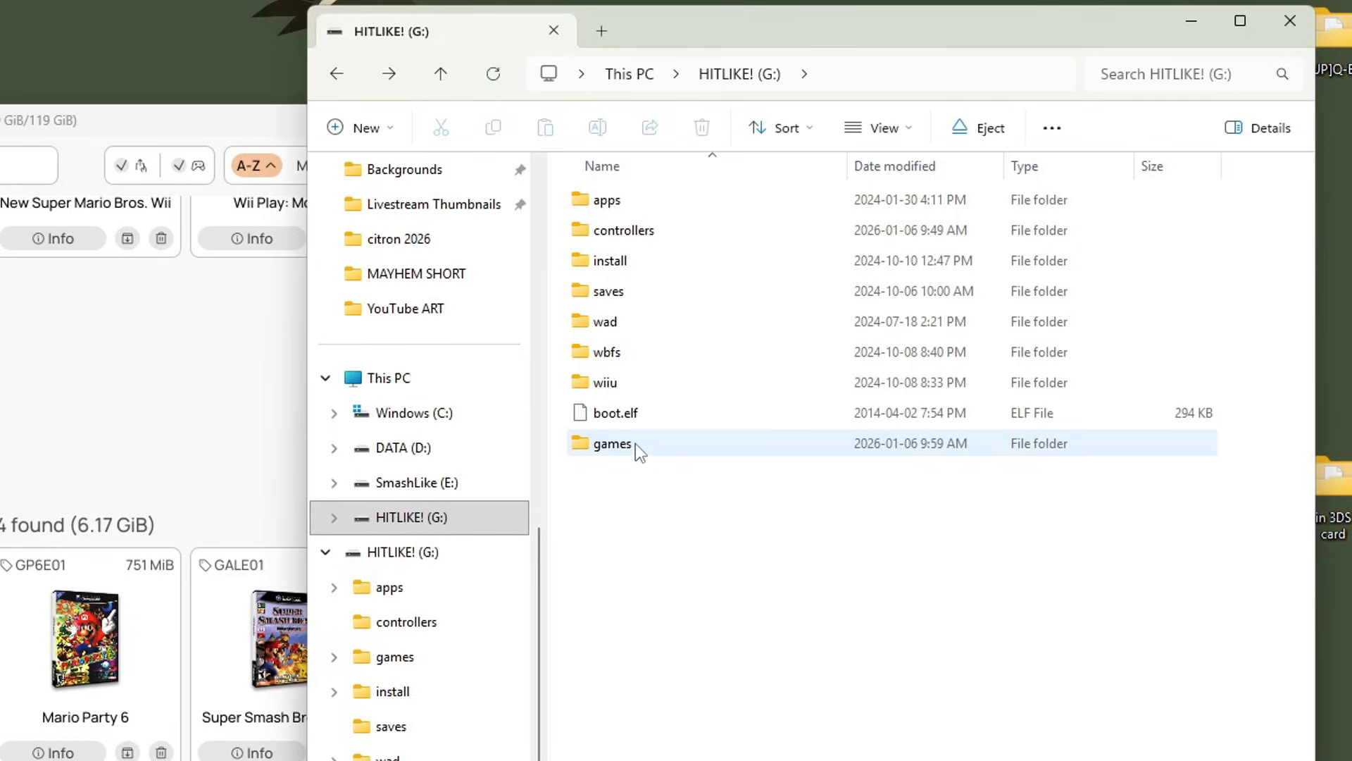
pyautogui.doubleClick(611, 442)
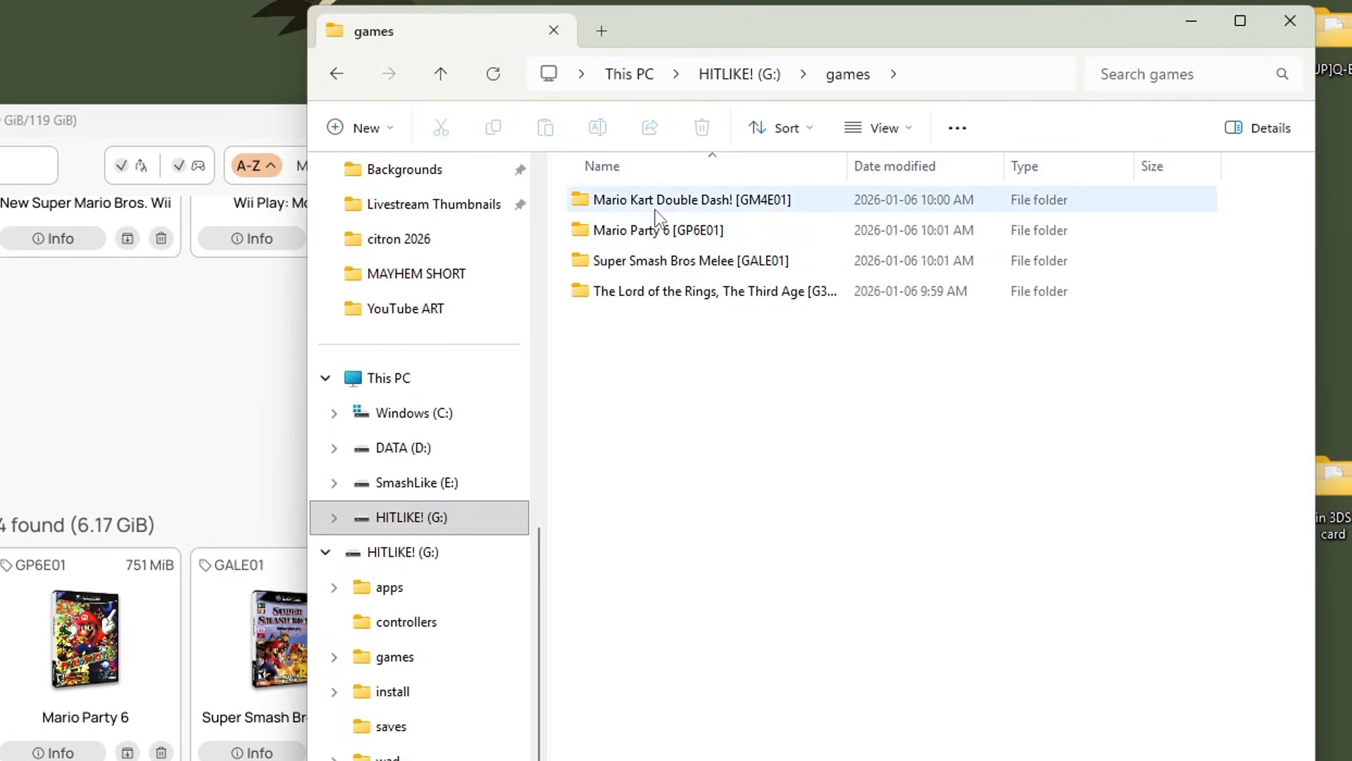
pyautogui.click(690, 291)
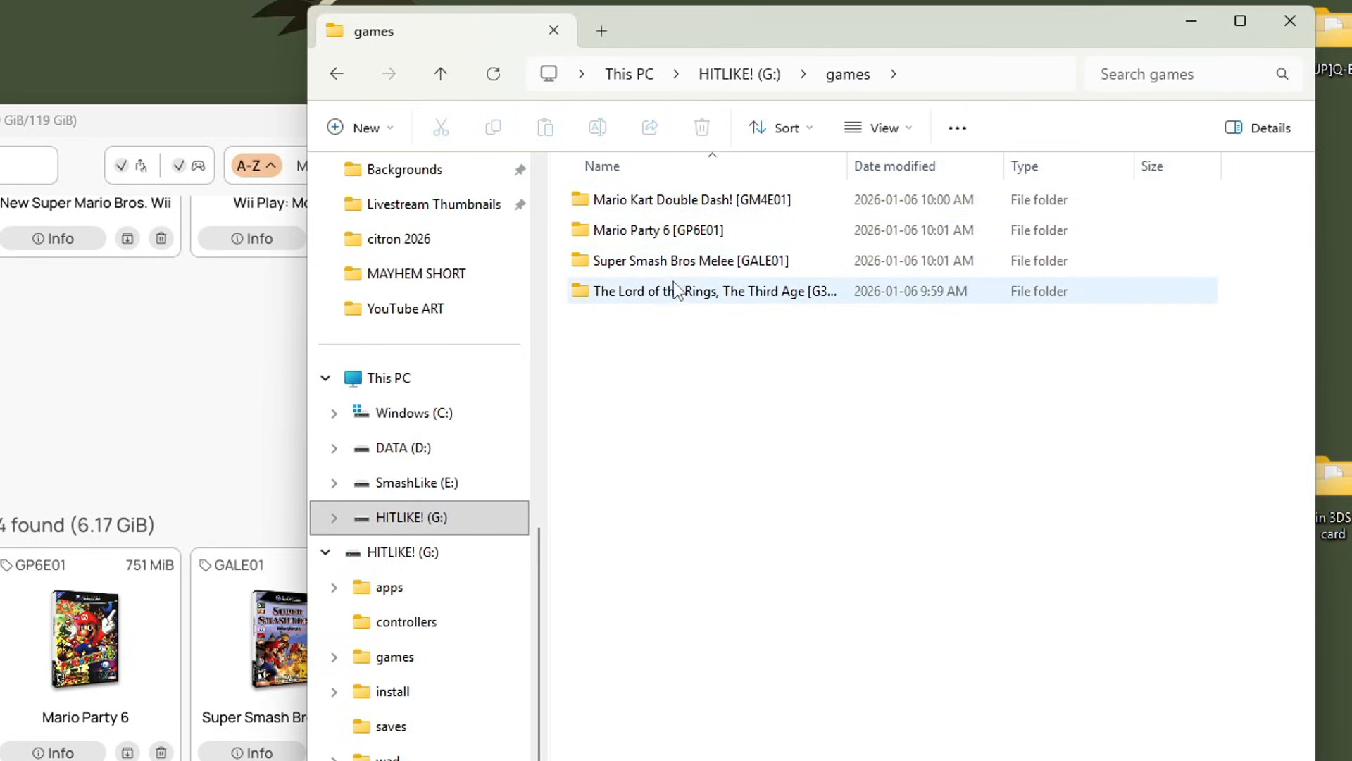
pyautogui.click(698, 291)
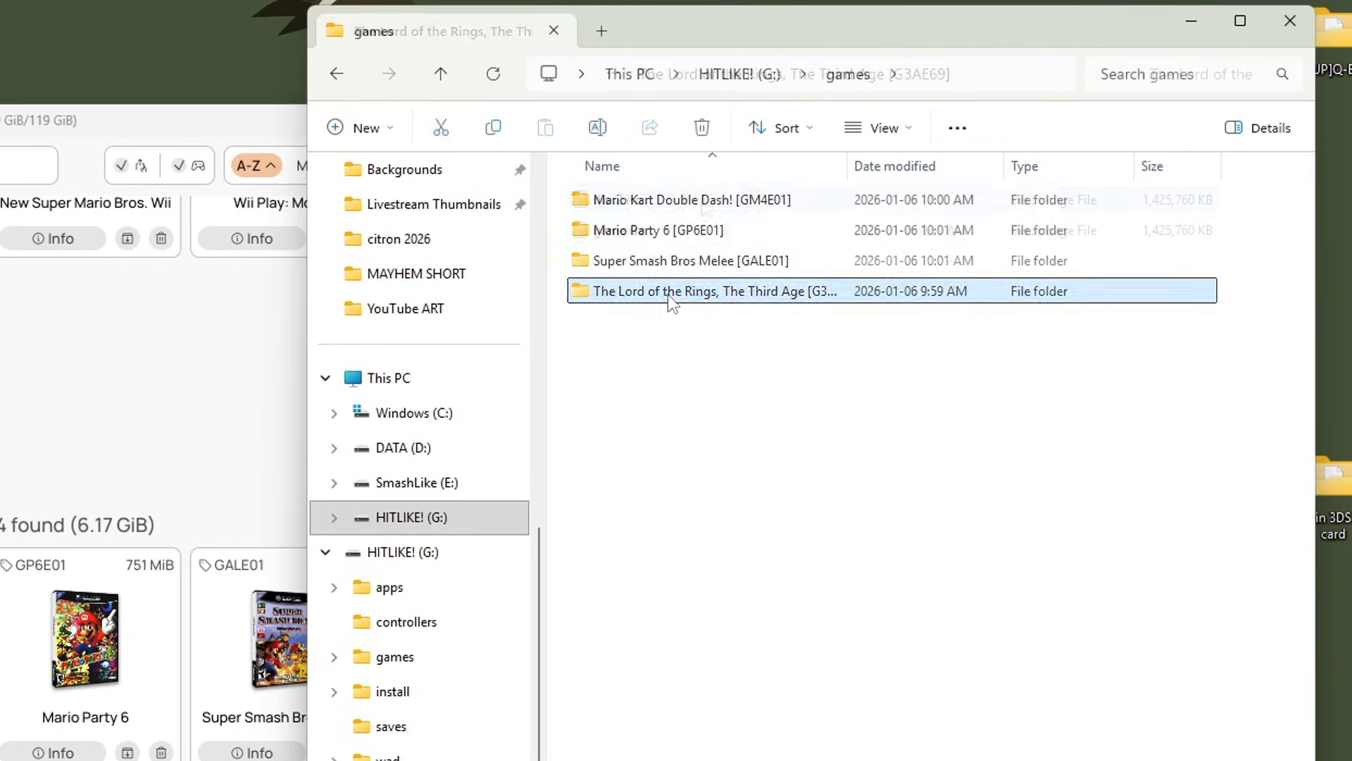
pyautogui.click(440, 73)
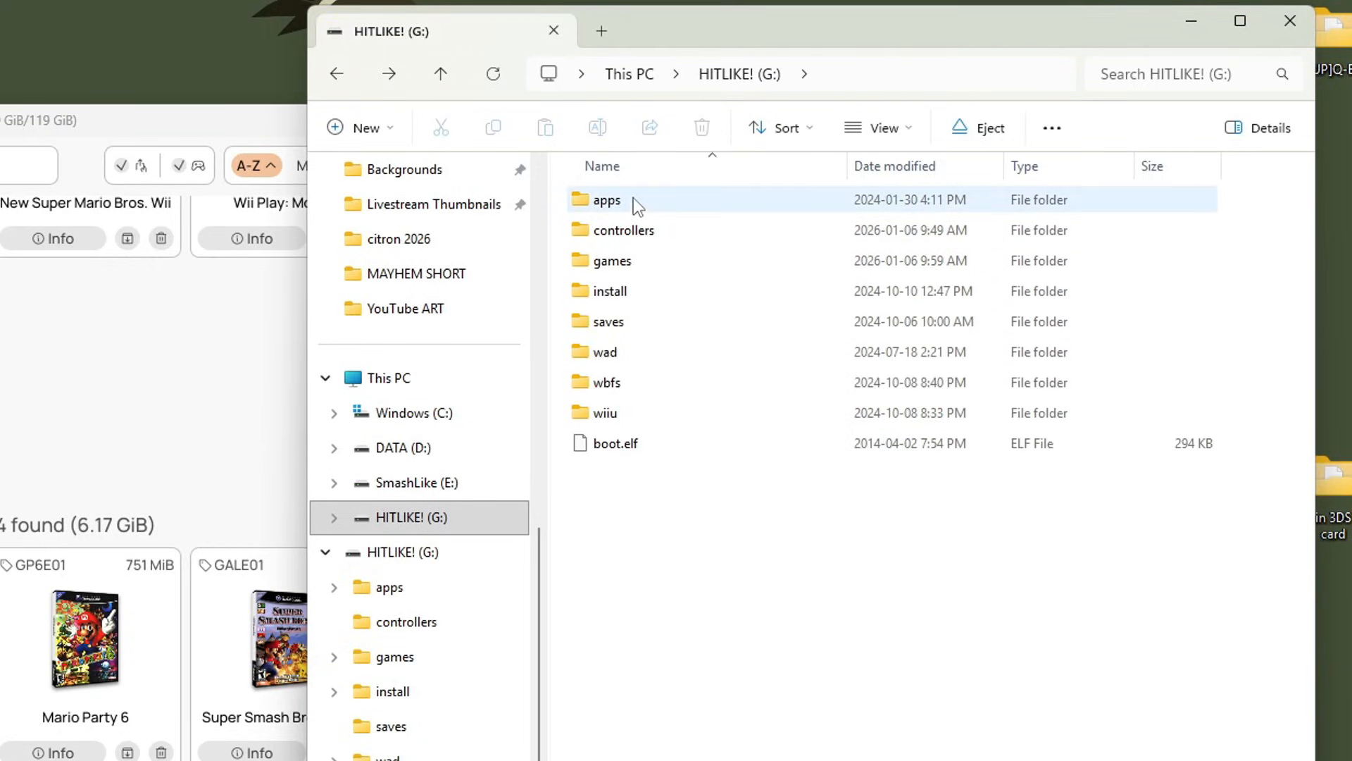
# Open apps > usbloader_gx > images and preview the GALE01.png cover.
pyautogui.doubleClick(607, 199)
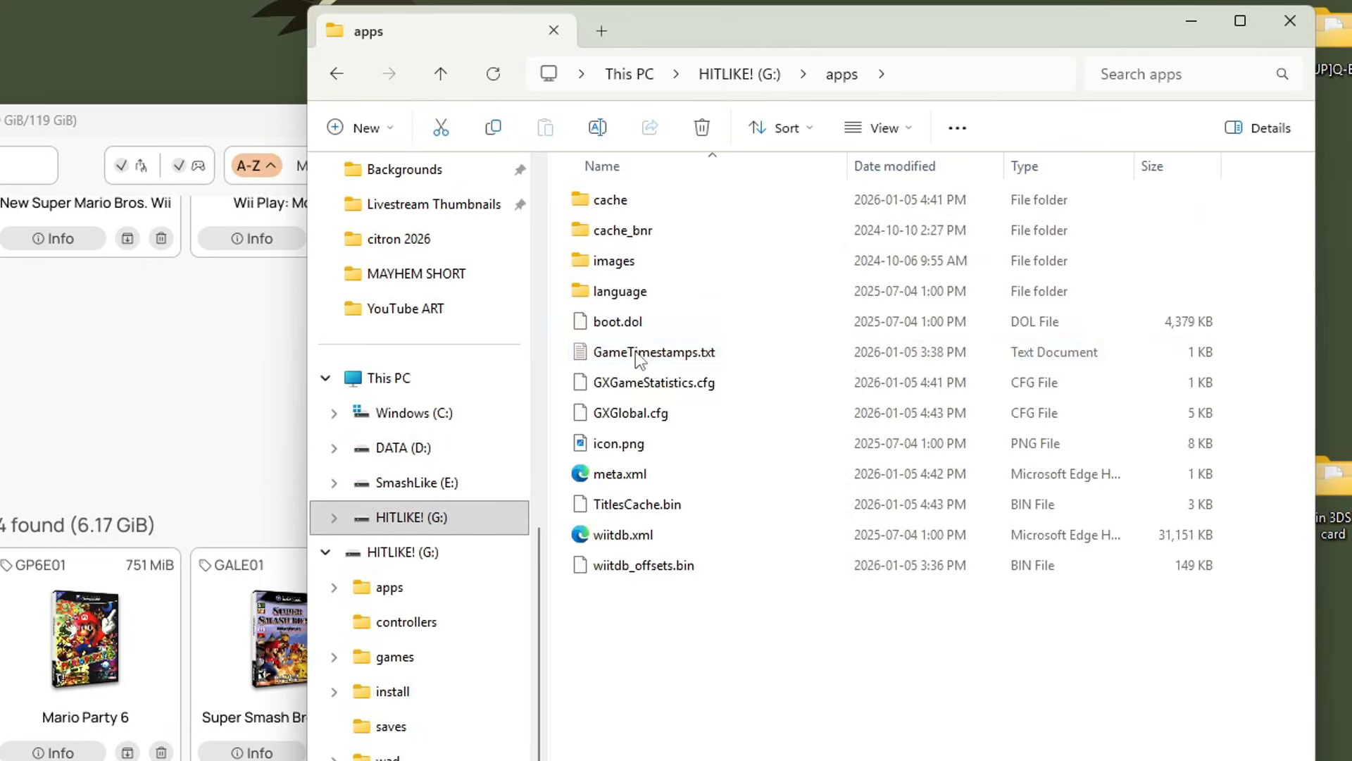
pyautogui.doubleClick(614, 261)
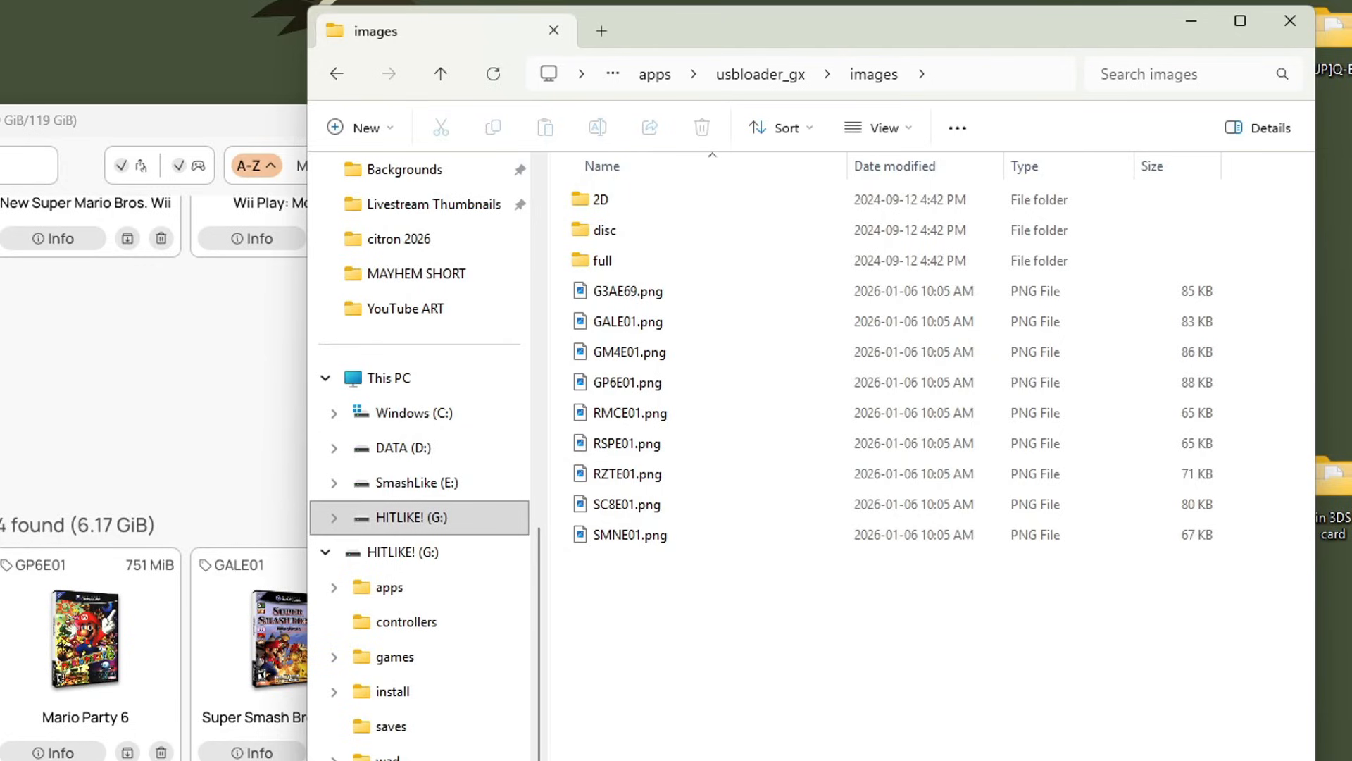
pyautogui.click(626, 504)
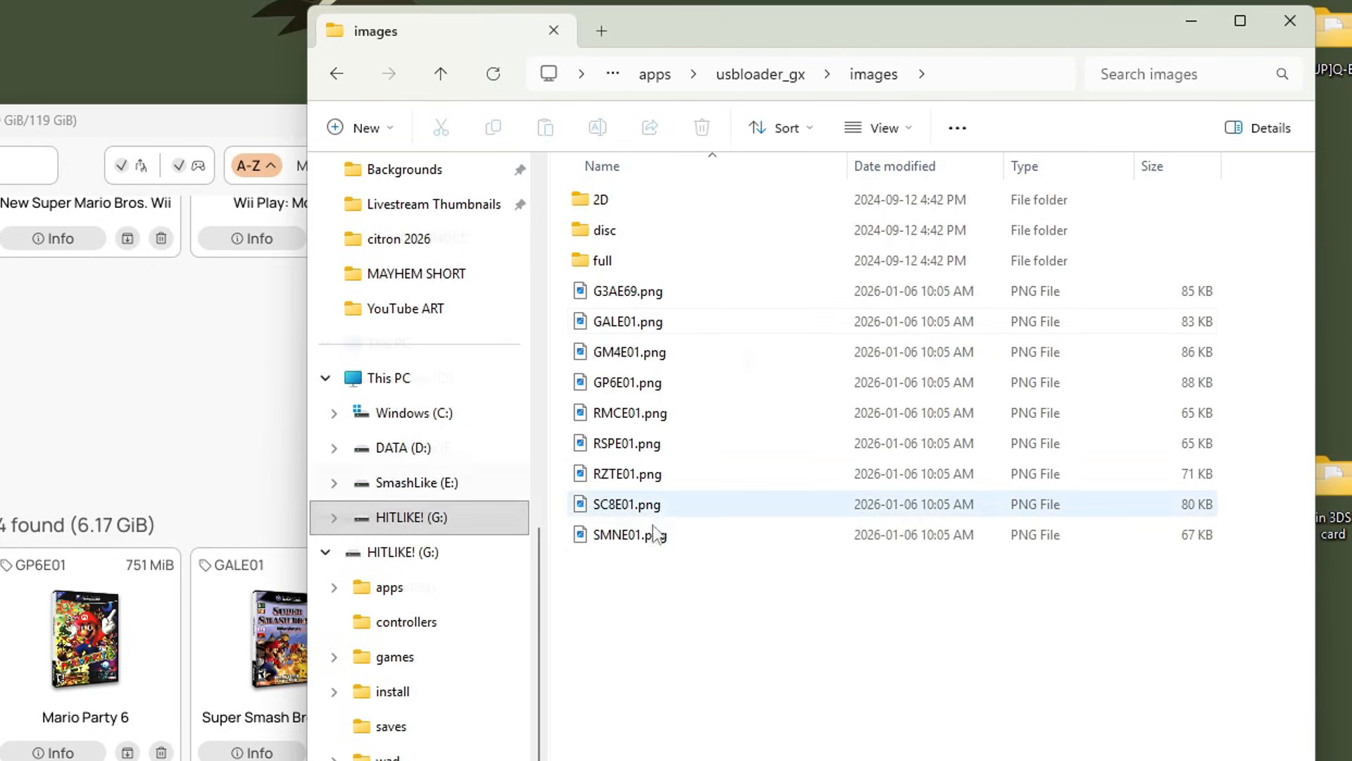
pyautogui.click(629, 321)
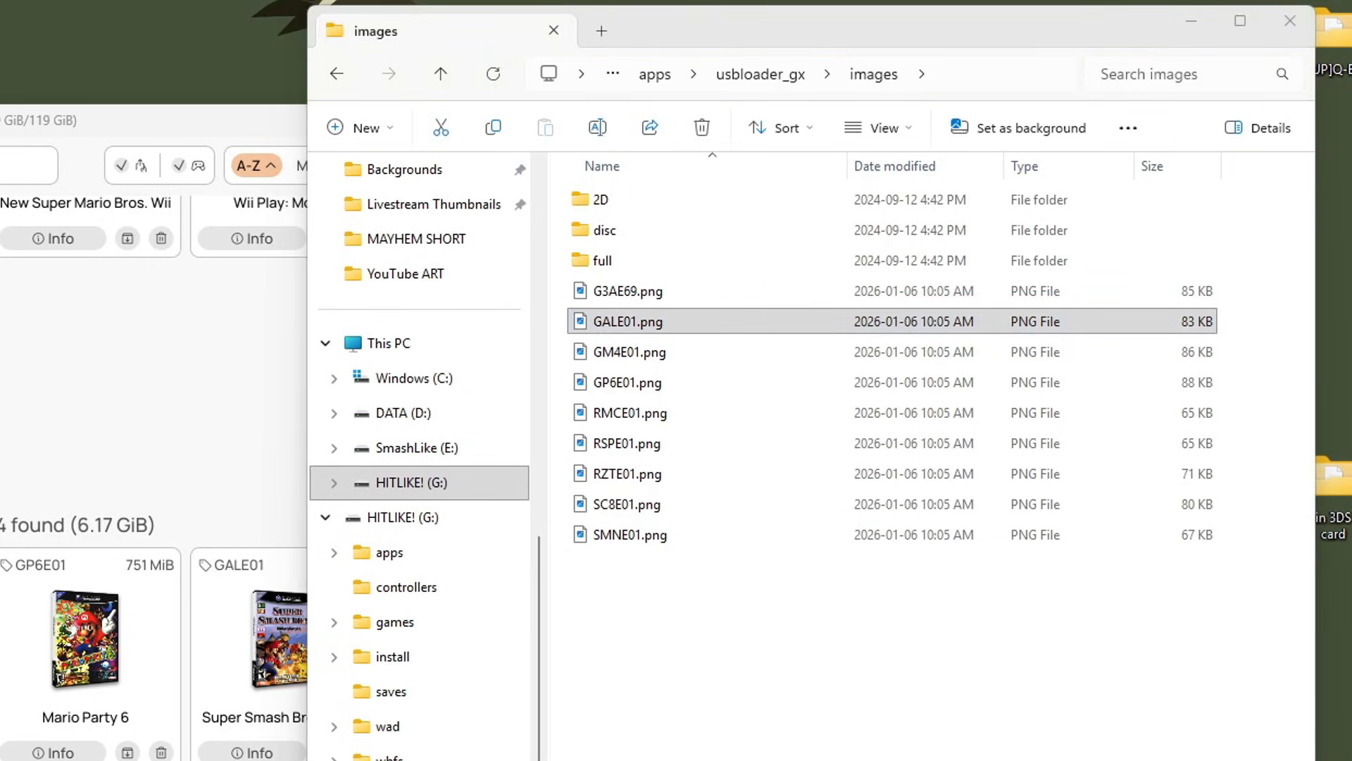
pyautogui.doubleClick(627, 322)
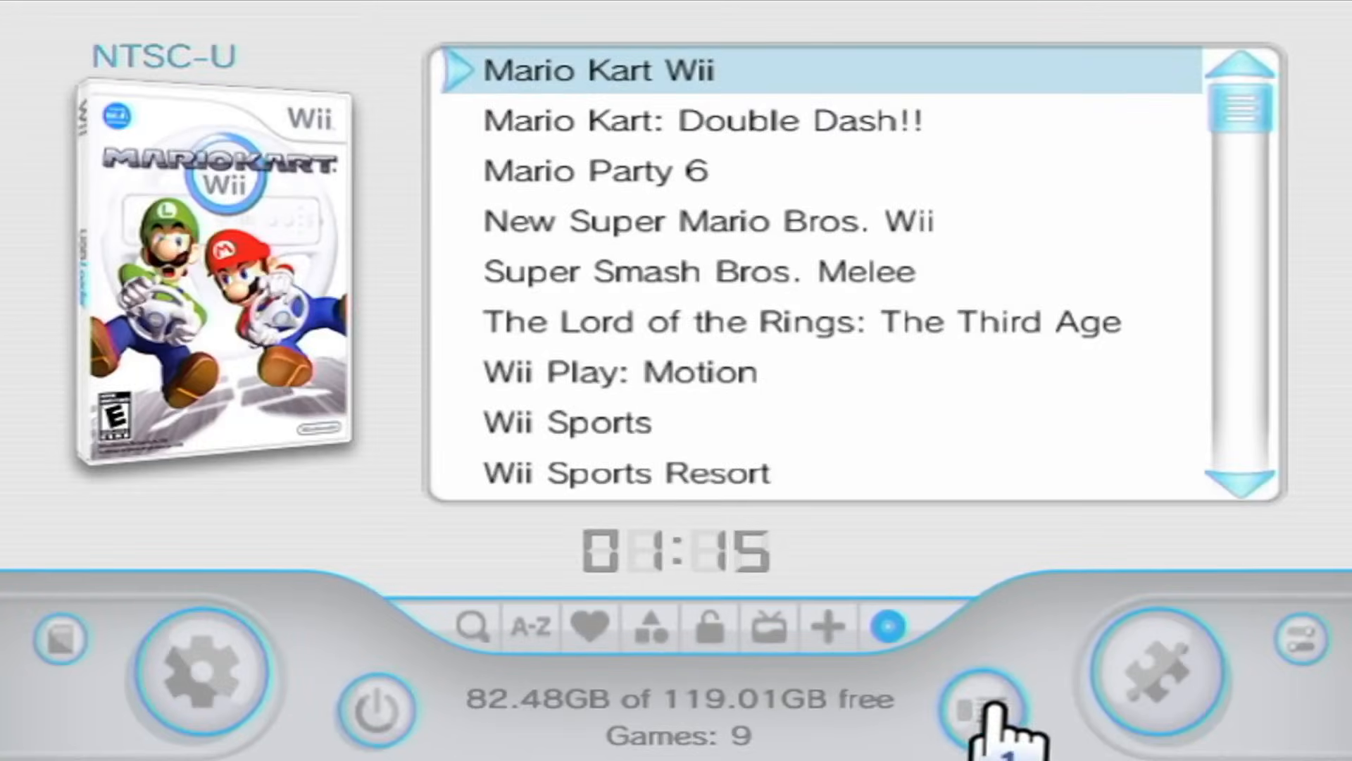
# View the games in cover carousel, dismiss Cover Download, then use banner grid.
pyautogui.click(972, 695)
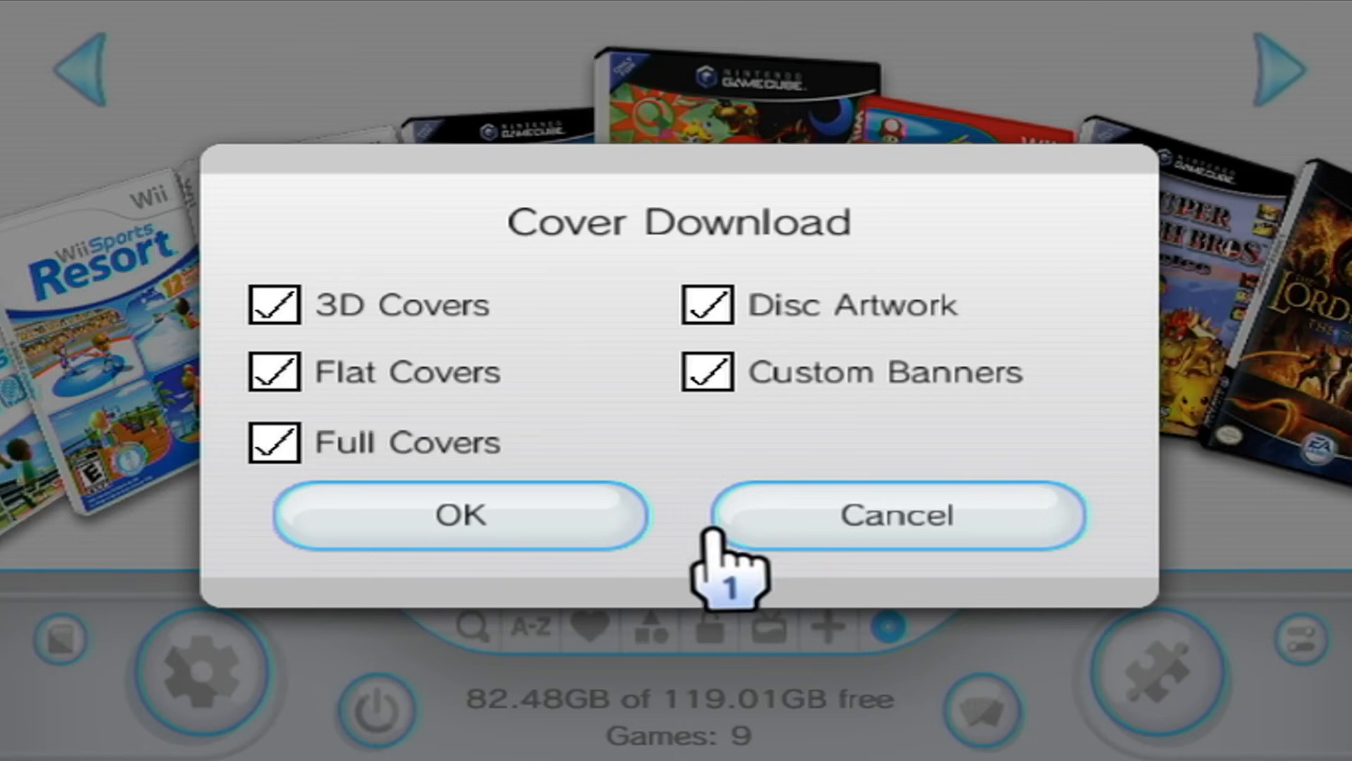
pyautogui.click(460, 514)
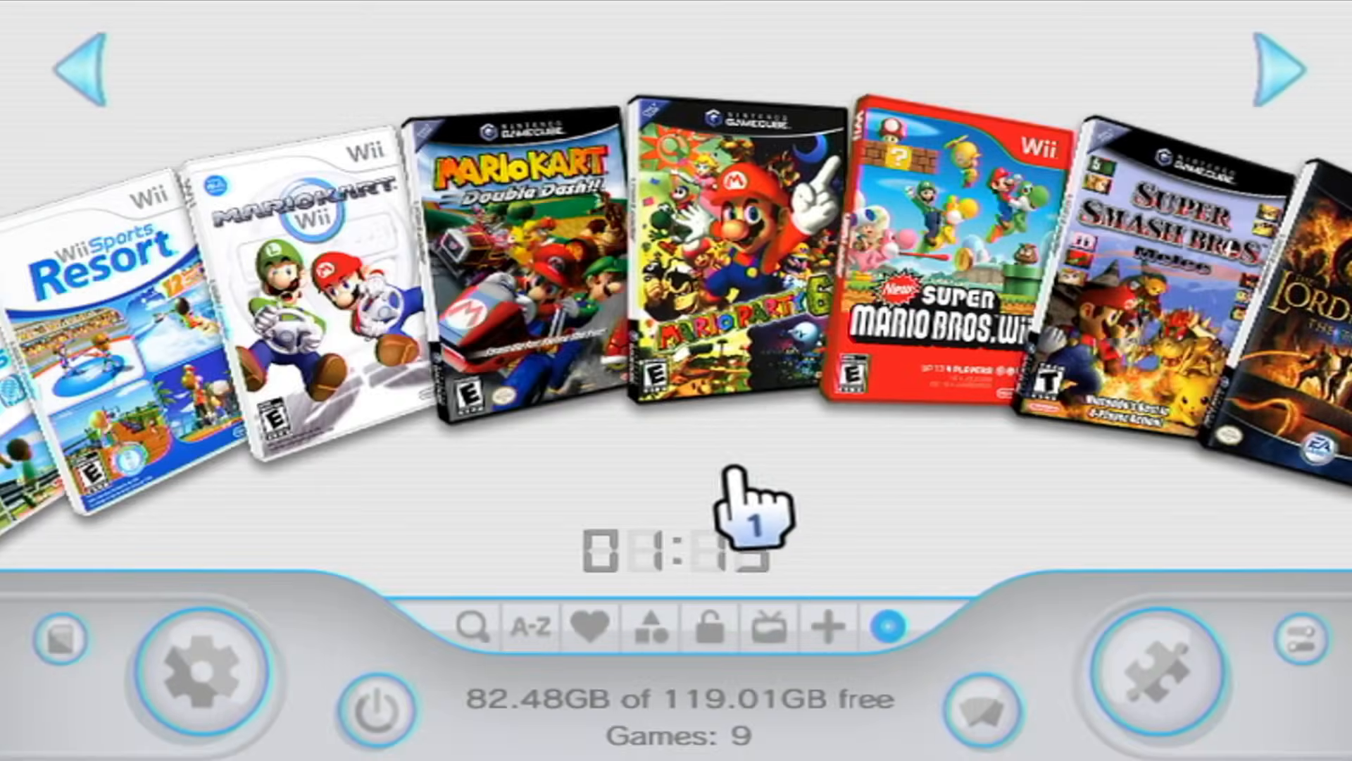
pyautogui.click(981, 709)
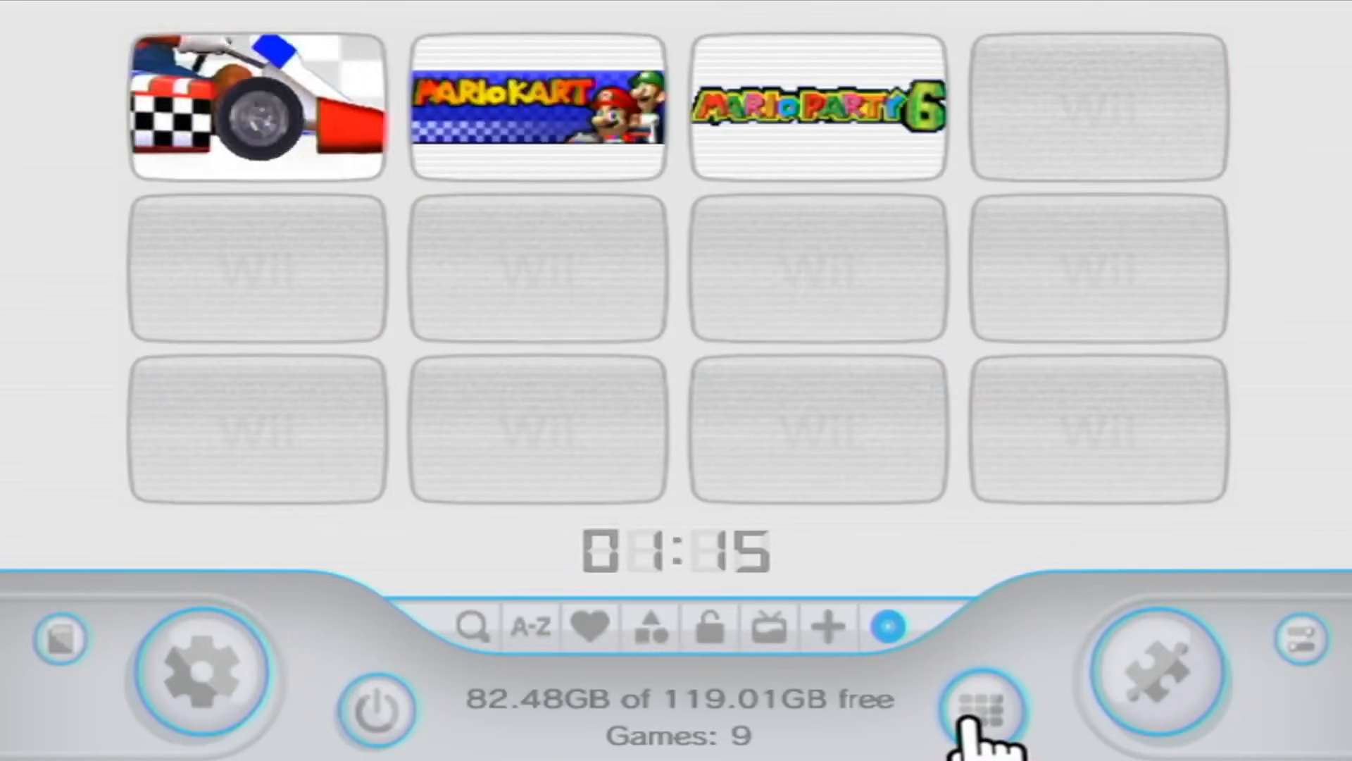
pyautogui.click(981, 708)
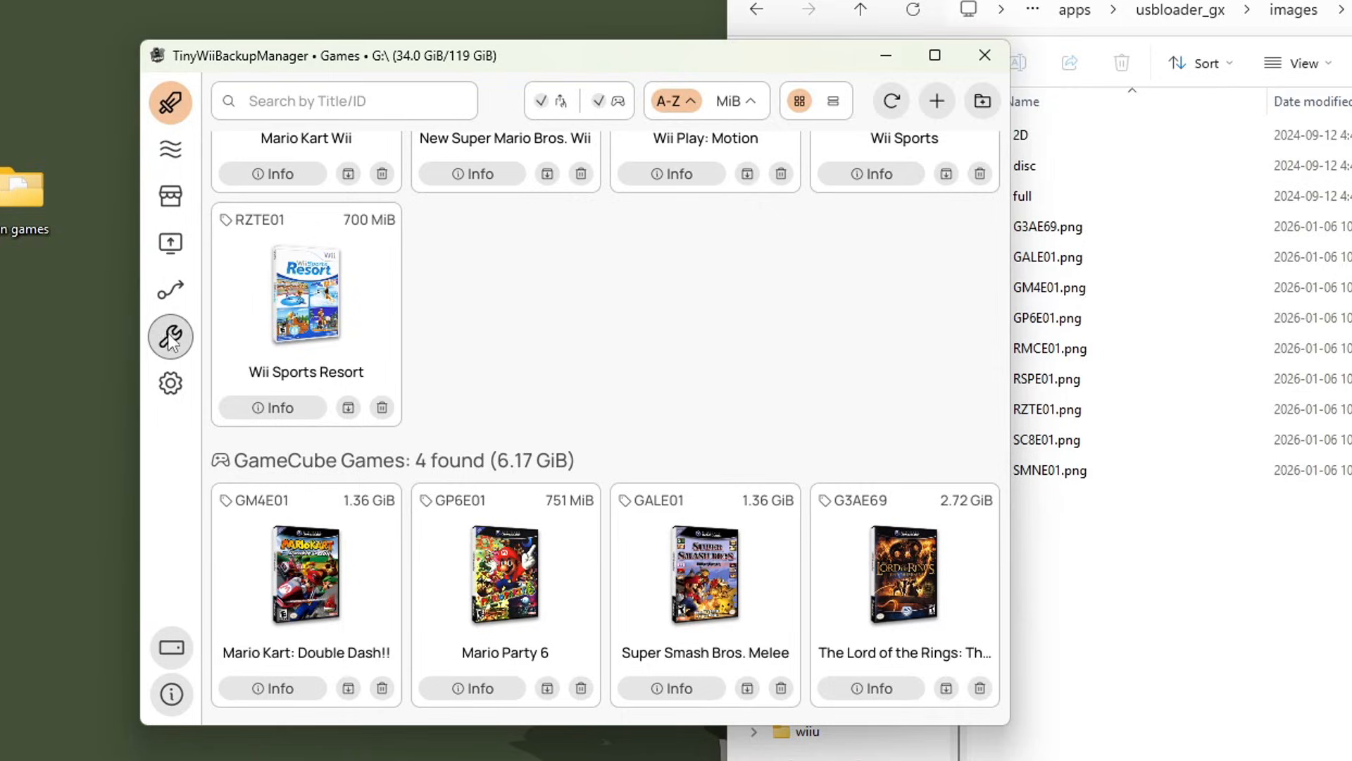
pyautogui.click(170, 337)
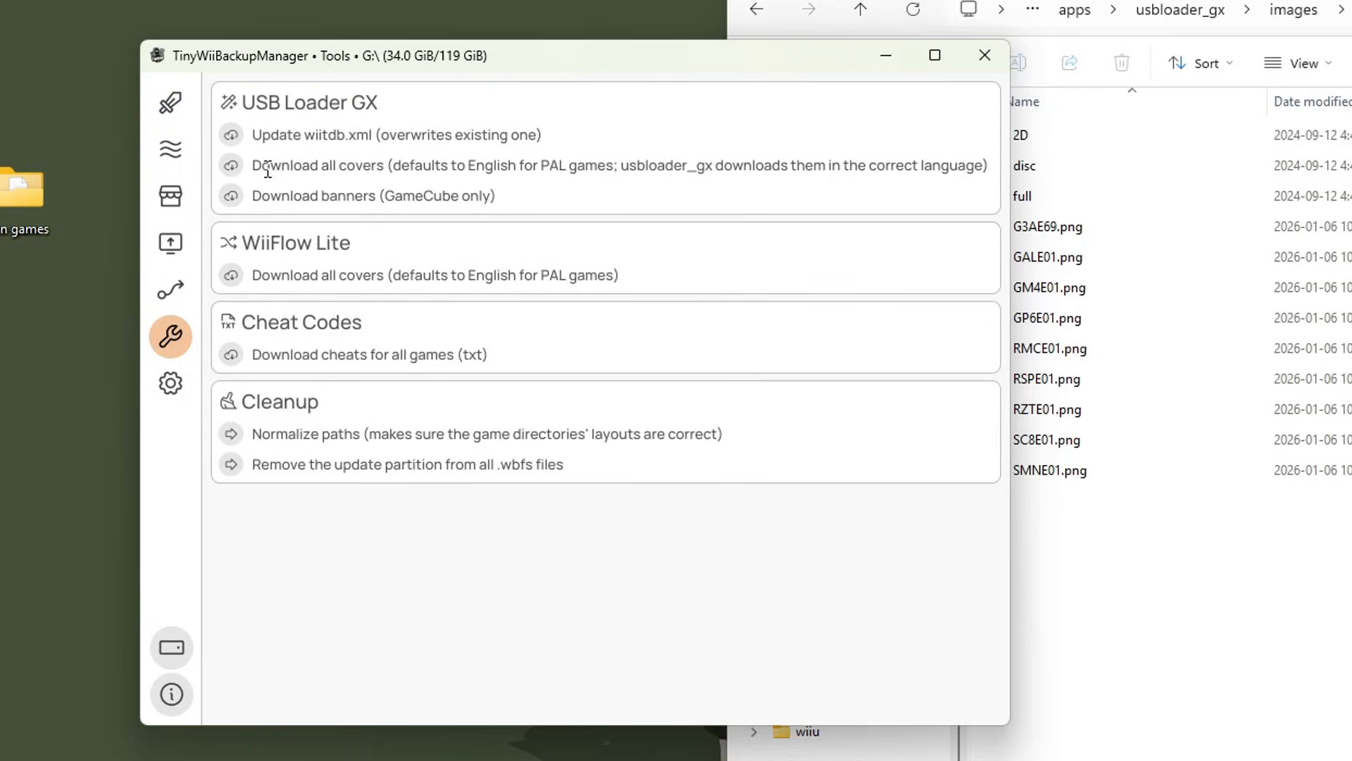
pyautogui.moveTo(608, 558)
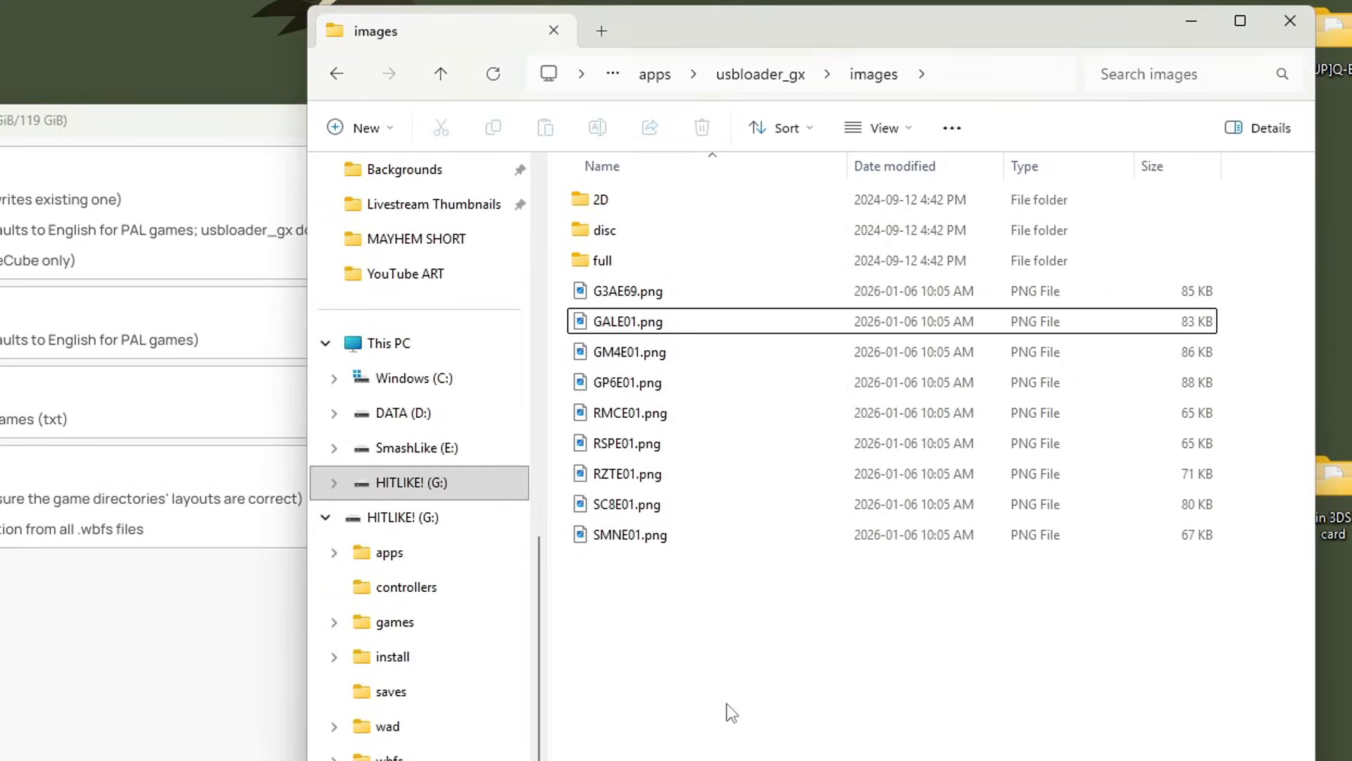
pyautogui.moveTo(783, 670)
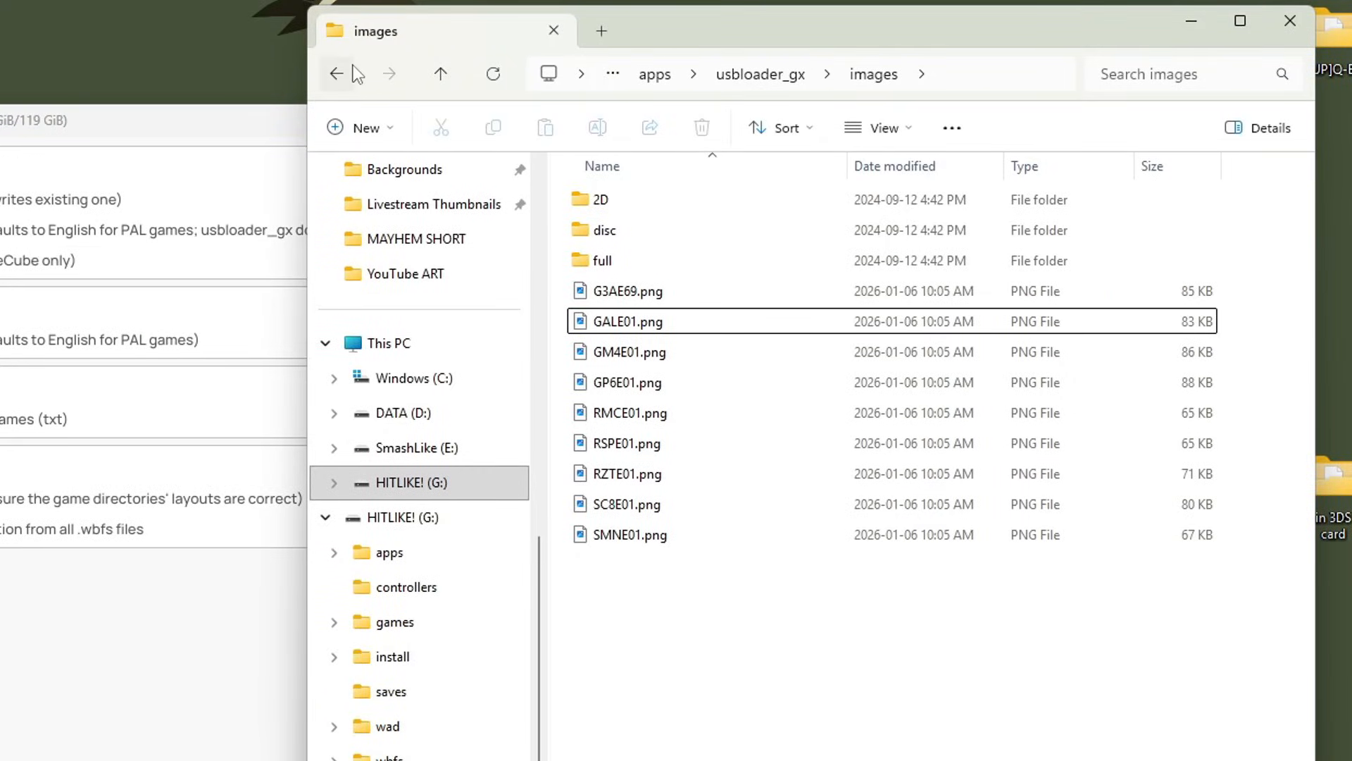
pyautogui.click(336, 73)
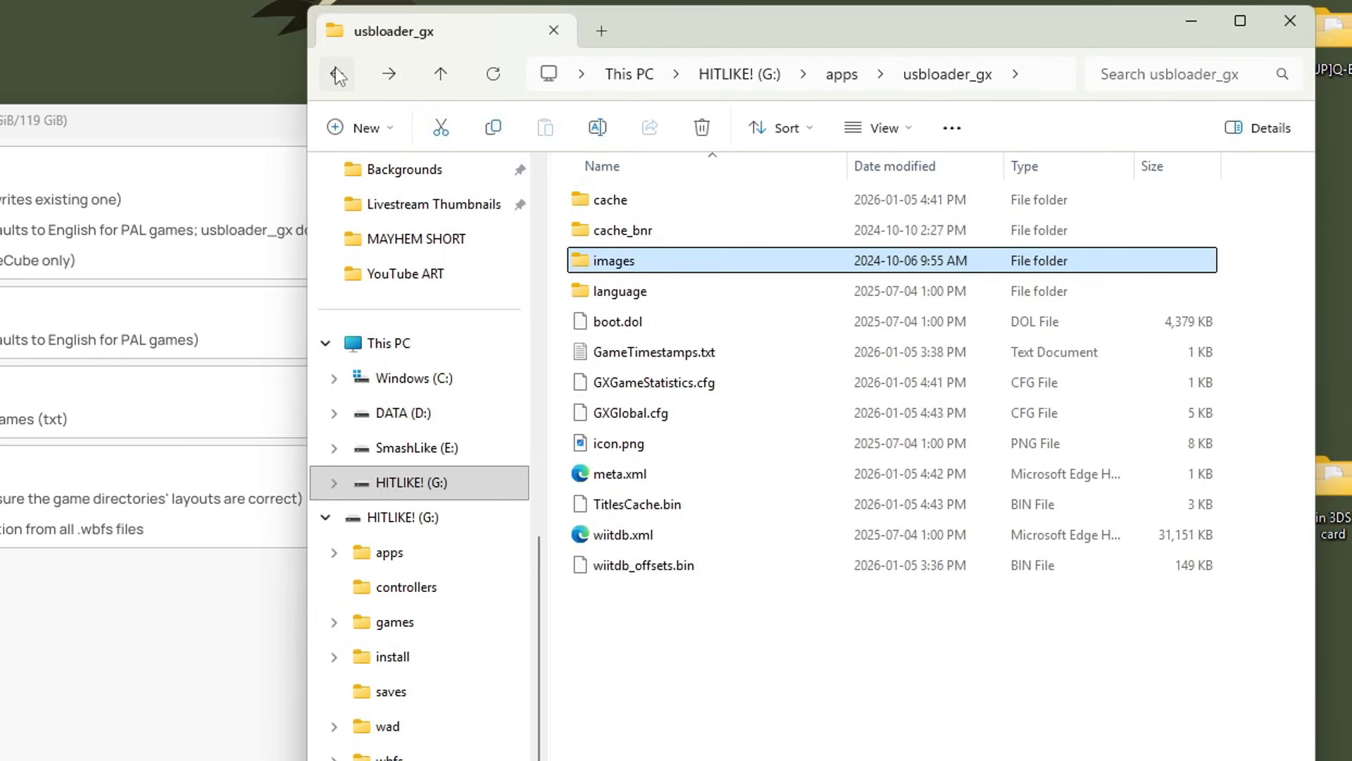
pyautogui.moveTo(621, 271)
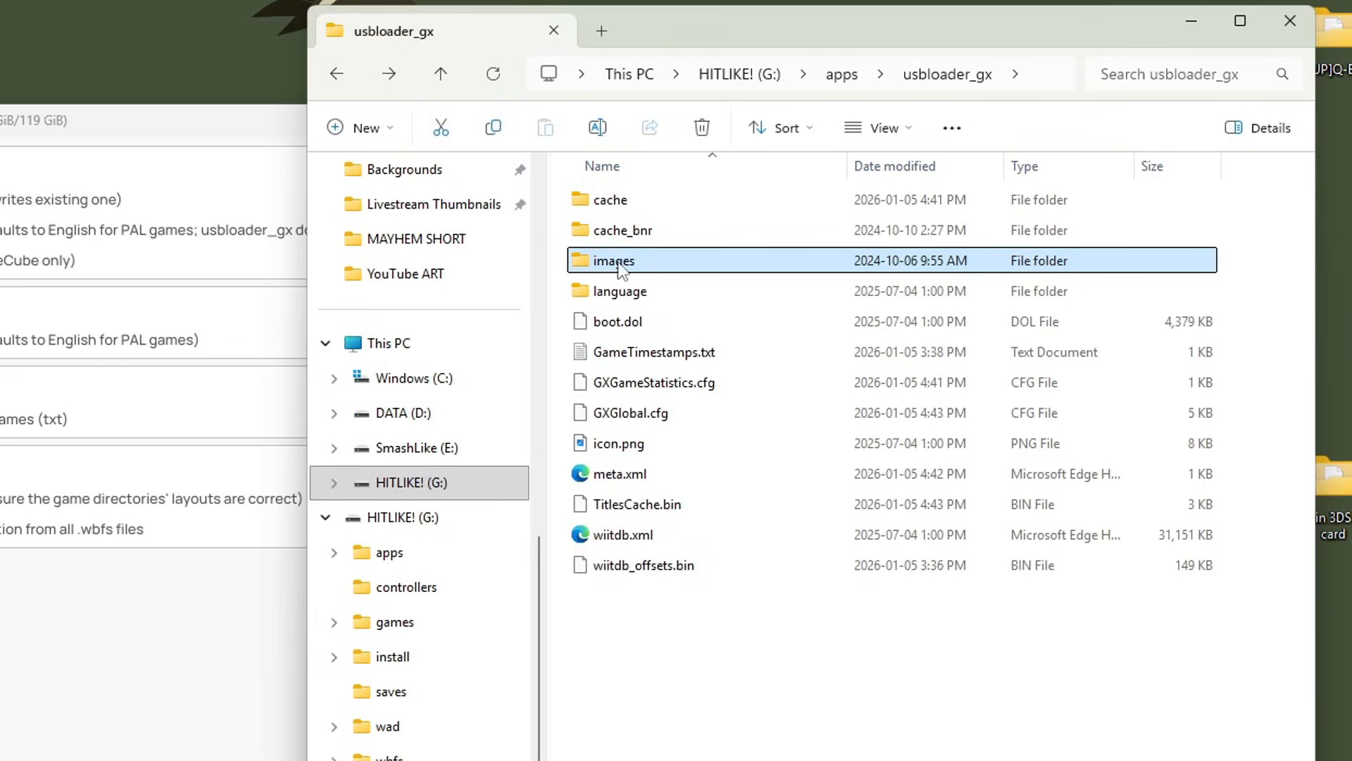
pyautogui.click(439, 73)
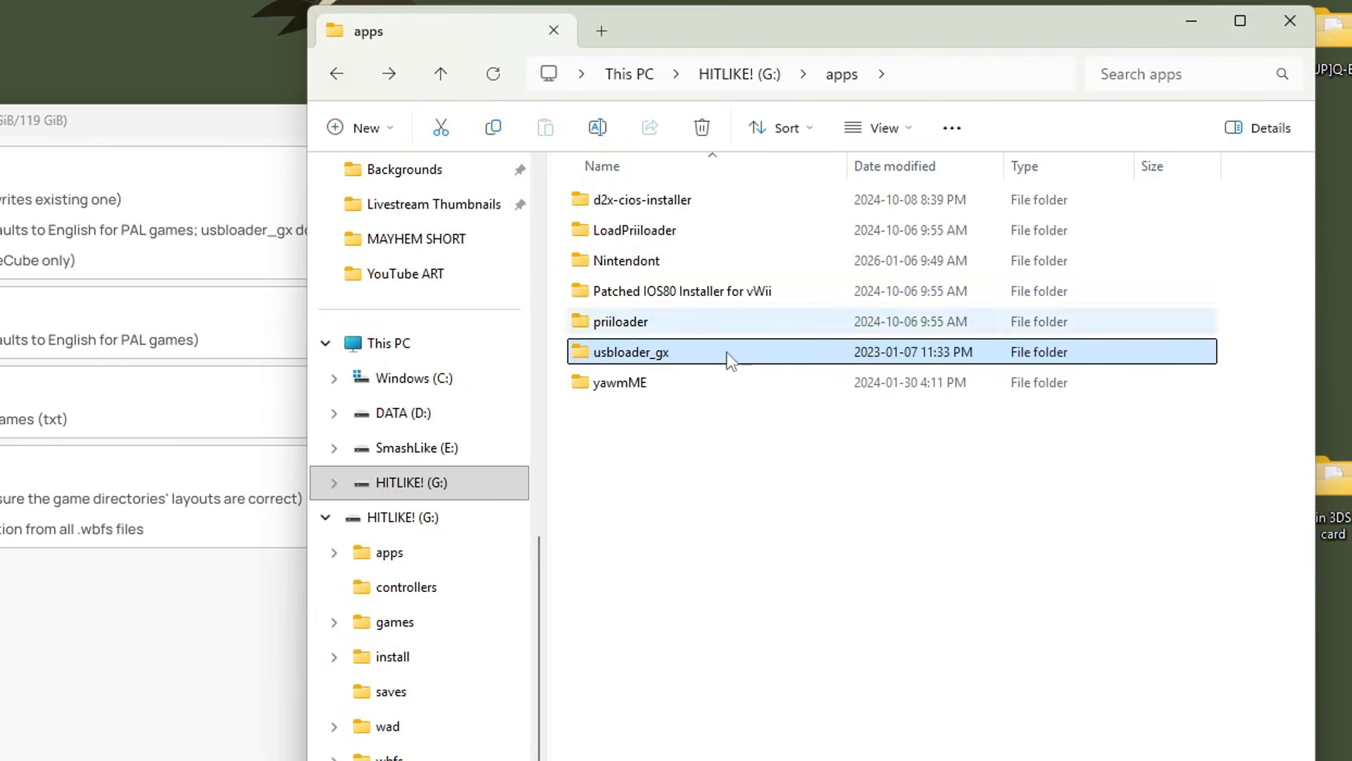
pyautogui.doubleClick(630, 352)
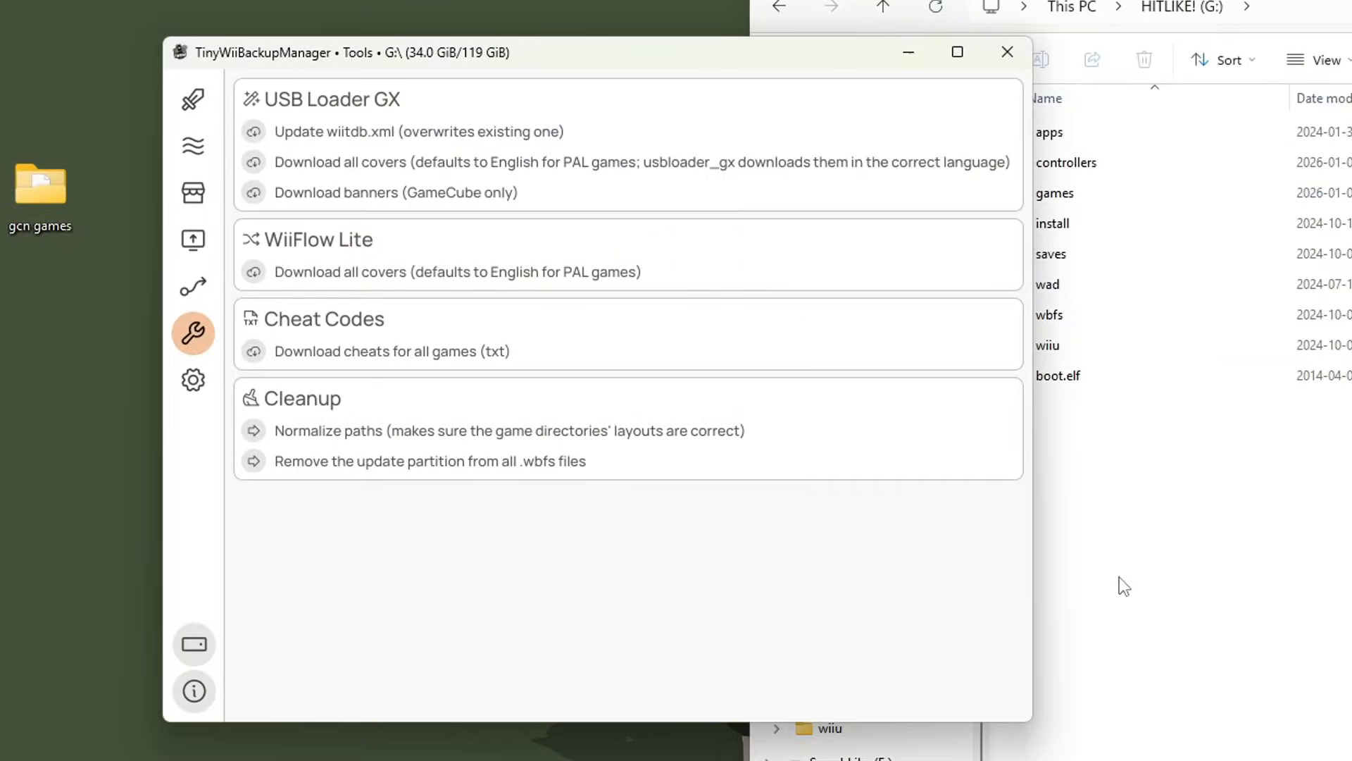
pyautogui.click(193, 99)
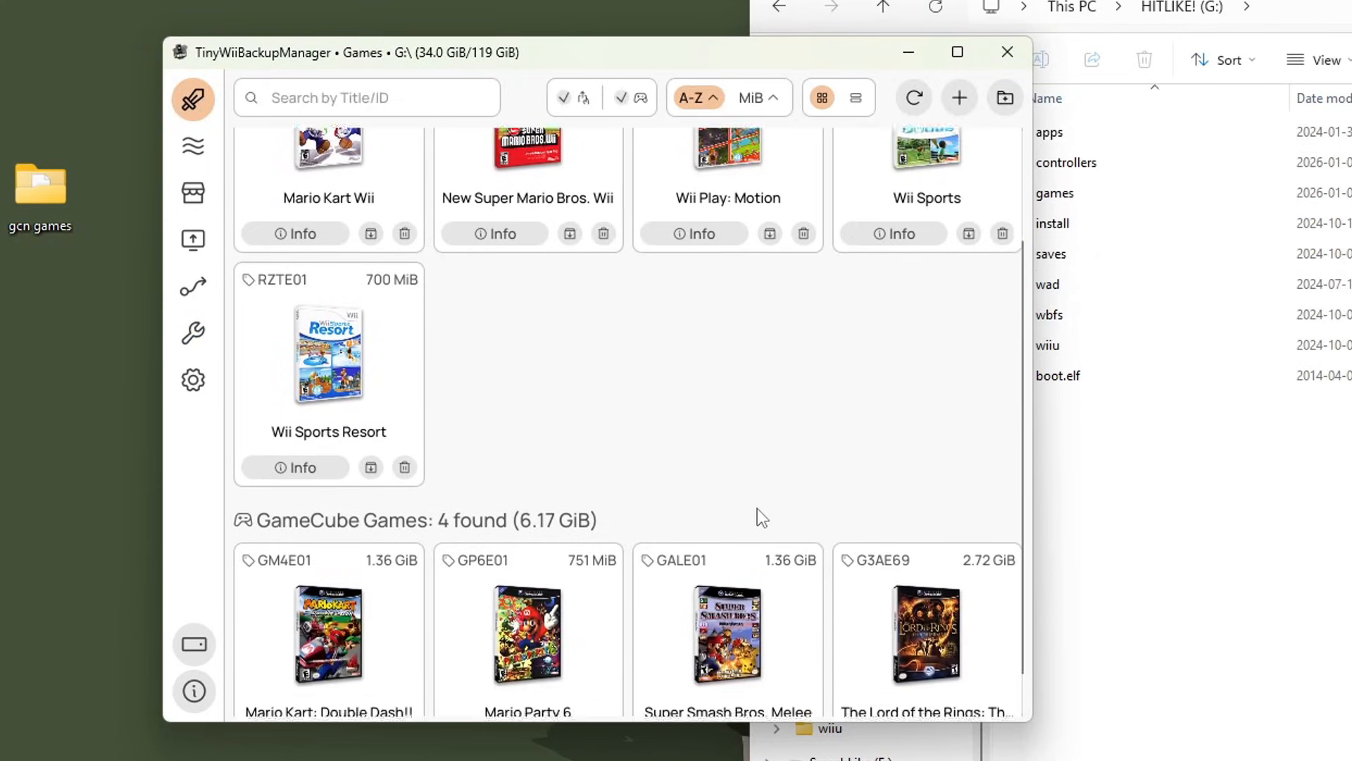
pyautogui.scroll(3)
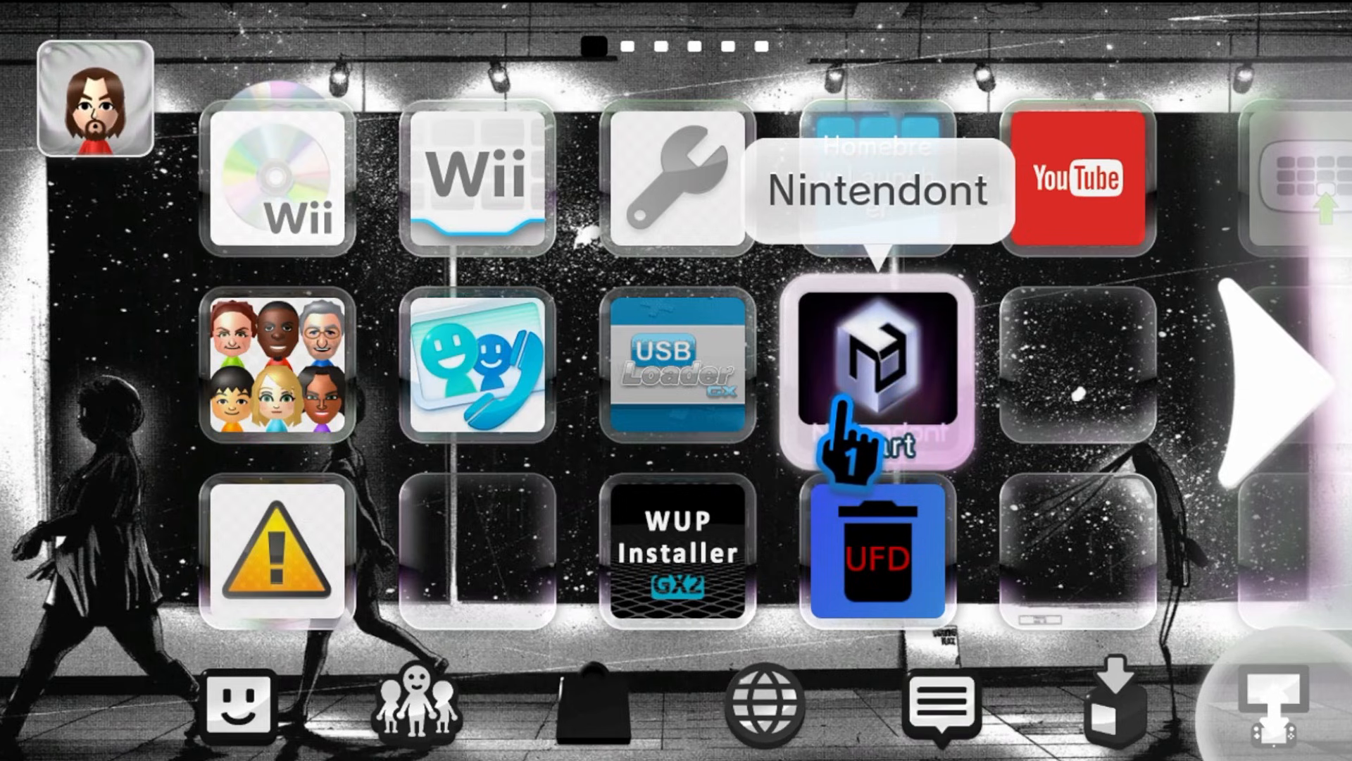
pyautogui.moveTo(1095, 543)
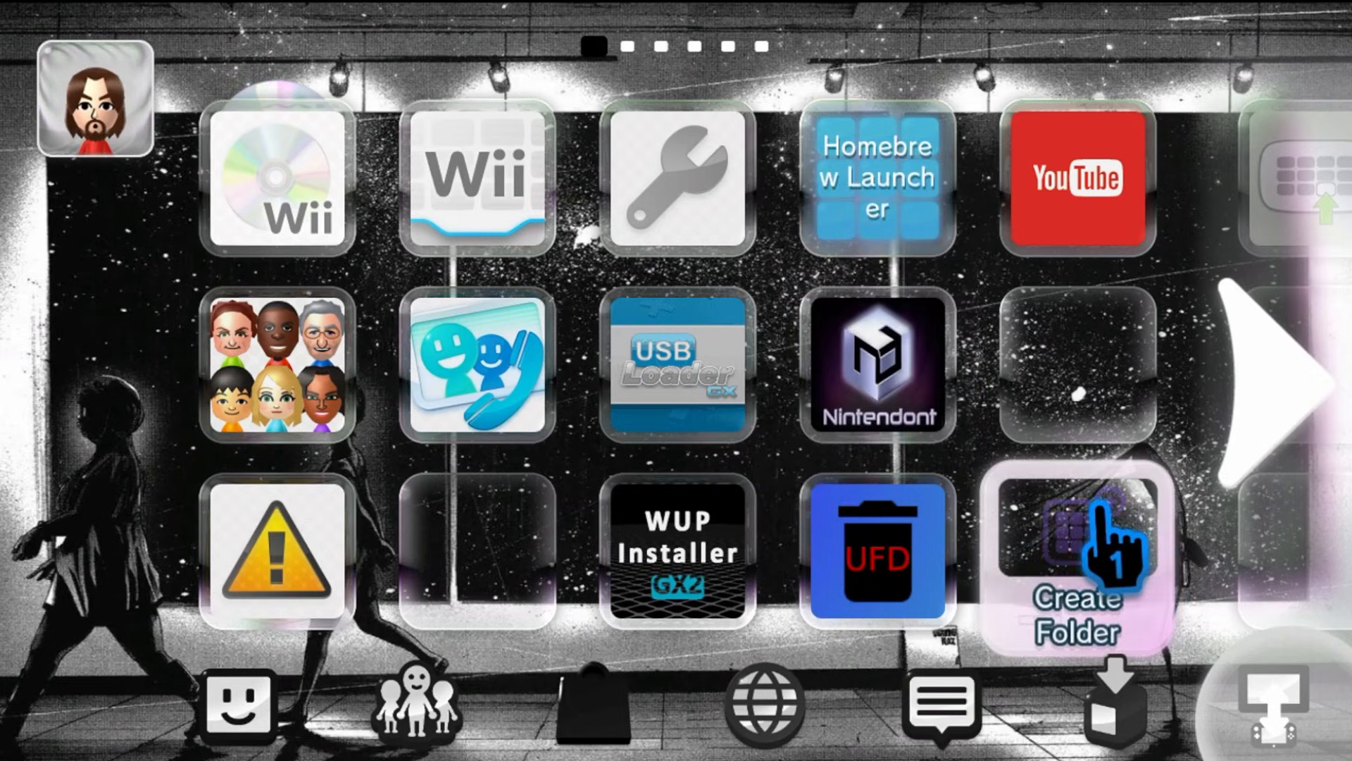
# Launch the Wii Menu tile with the TV Only display option.
pyautogui.click(479, 177)
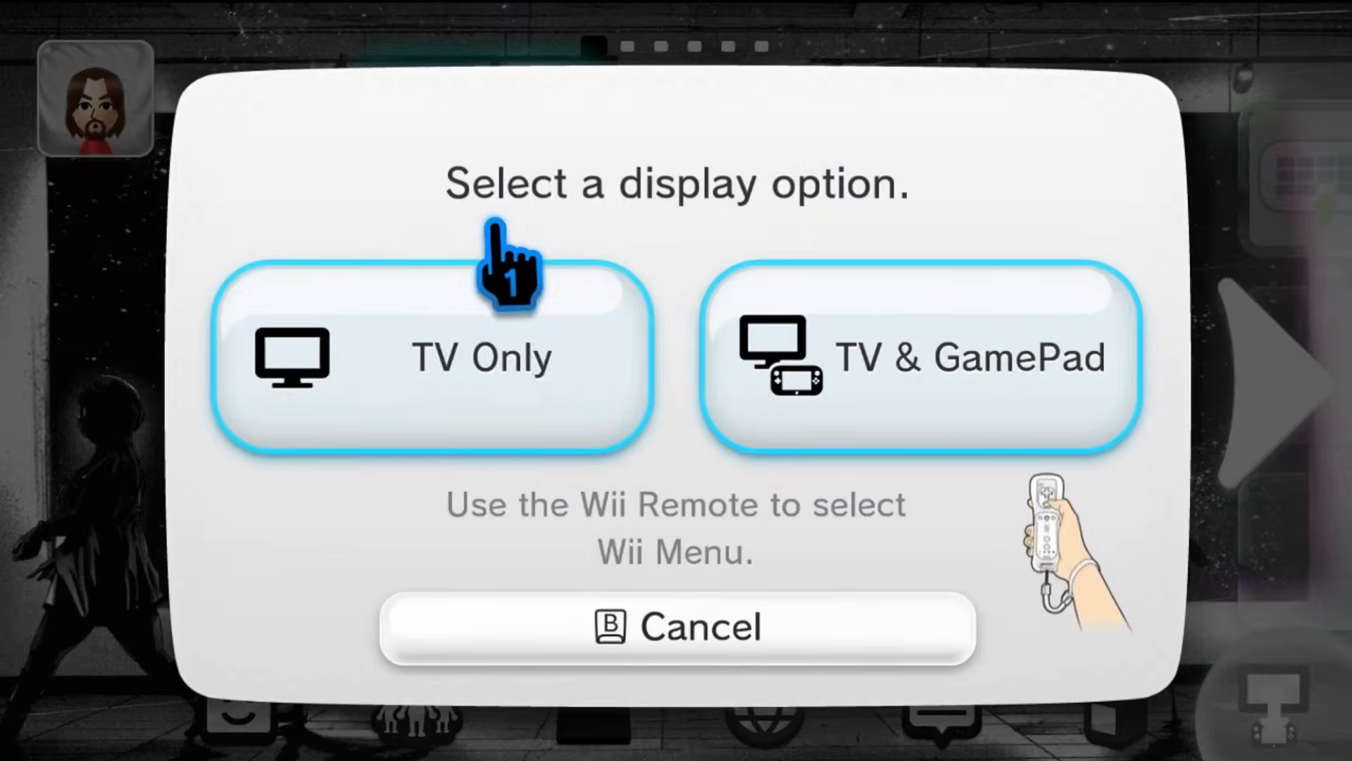
pyautogui.click(430, 358)
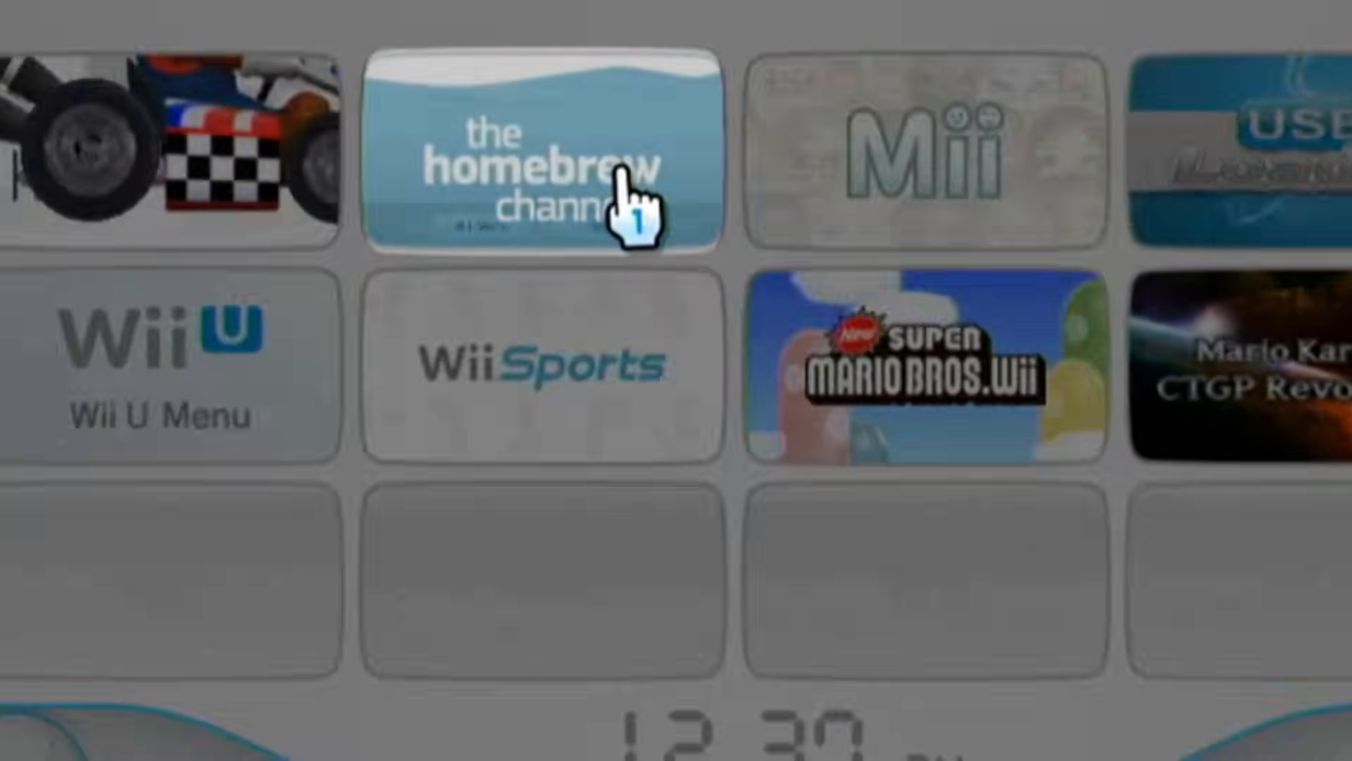
# Open The Homebrew Channel and start YAWM ModMii Edition.
pyautogui.click(543, 150)
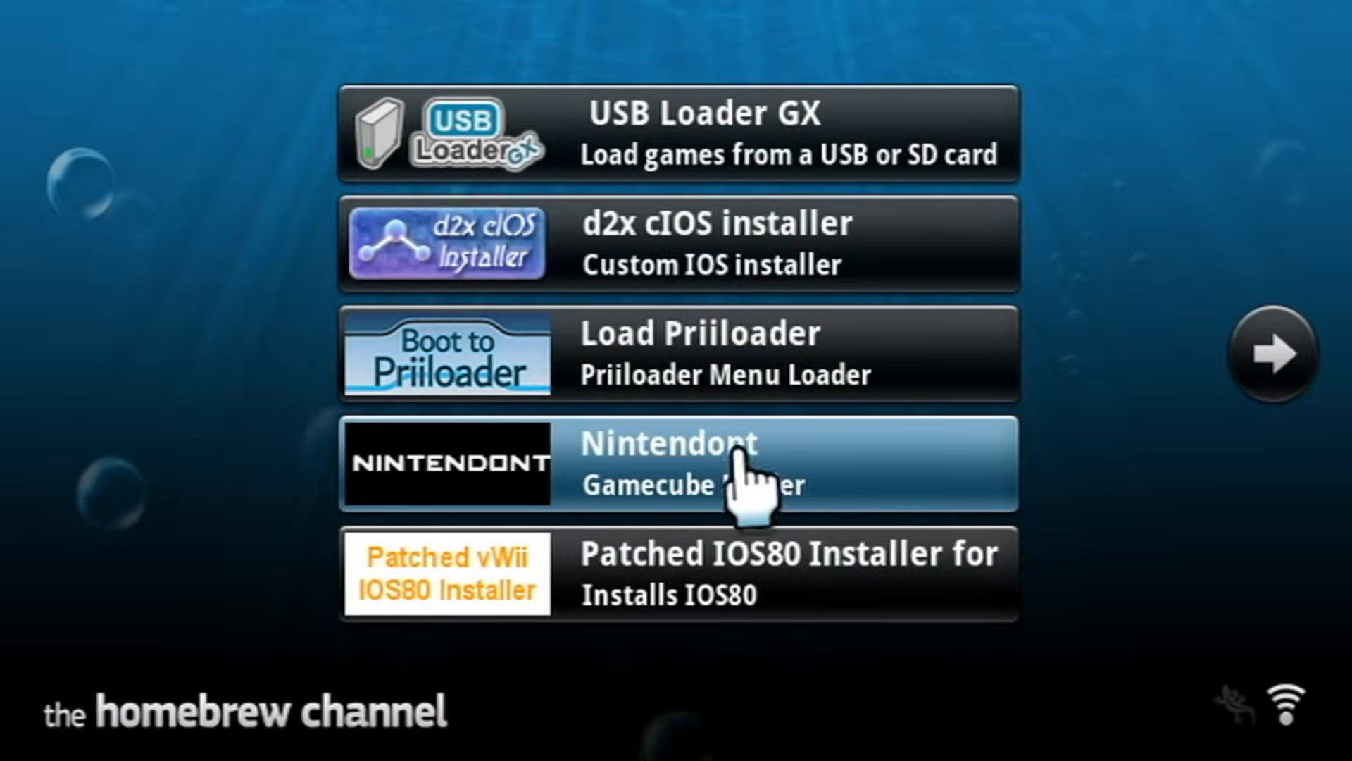
pyautogui.click(1271, 353)
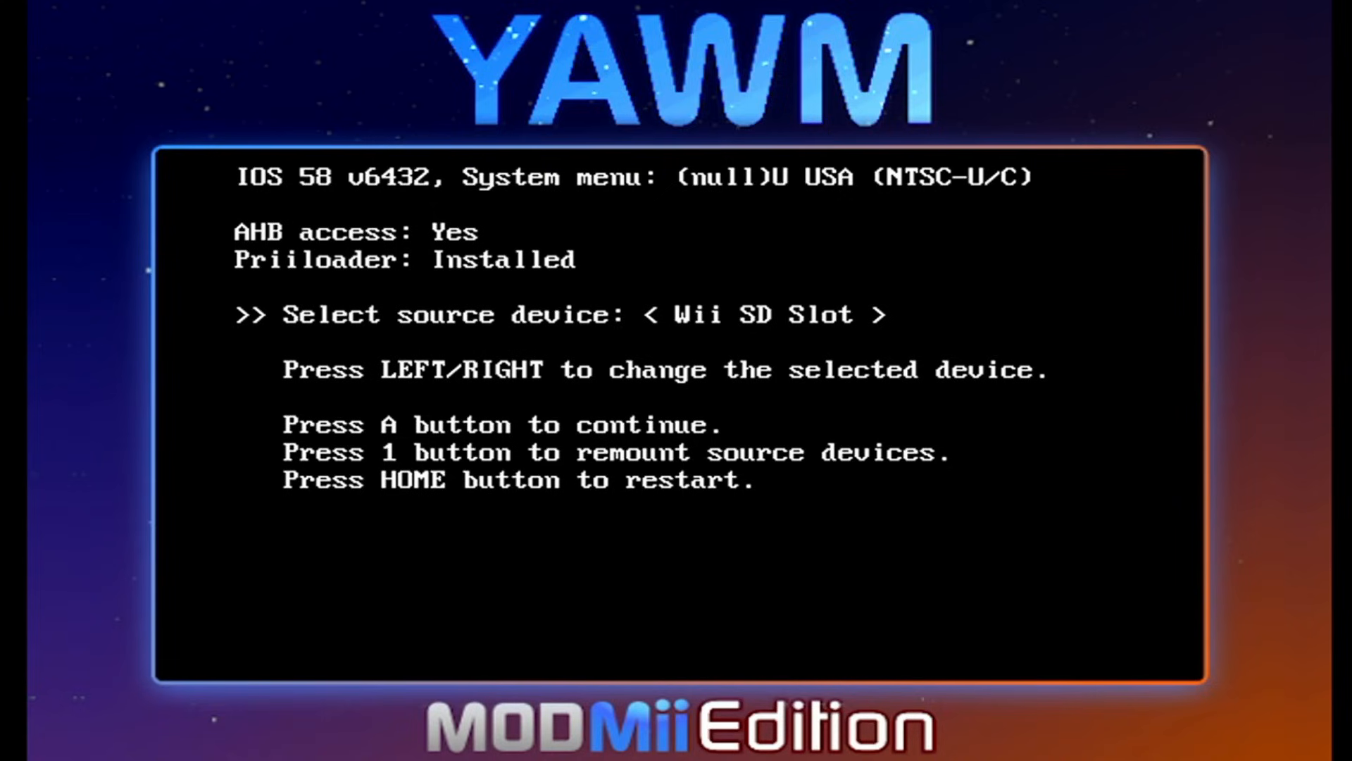
# Choose the Wii SD slot and move to Nintendont - WWND vWii.wad in the WAD list.
pyautogui.press('a')
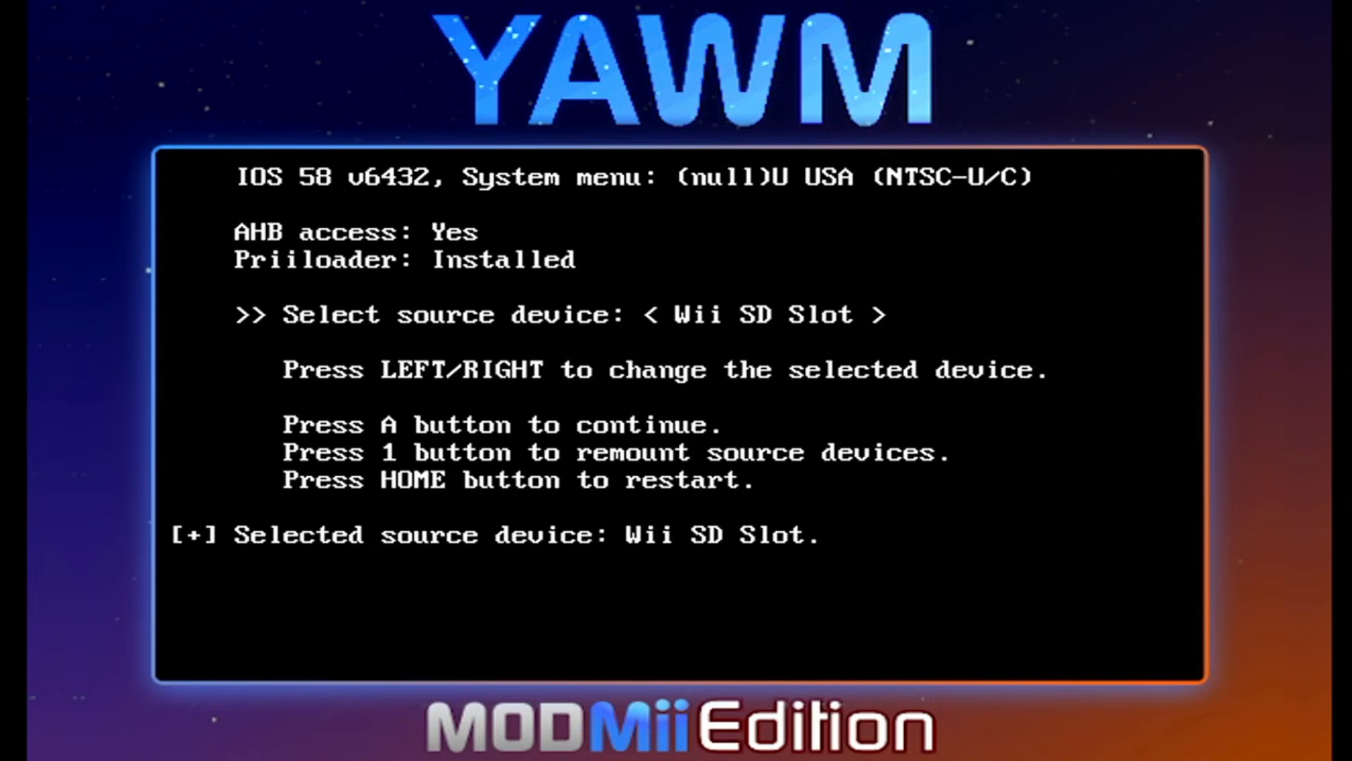
pyautogui.press('a')
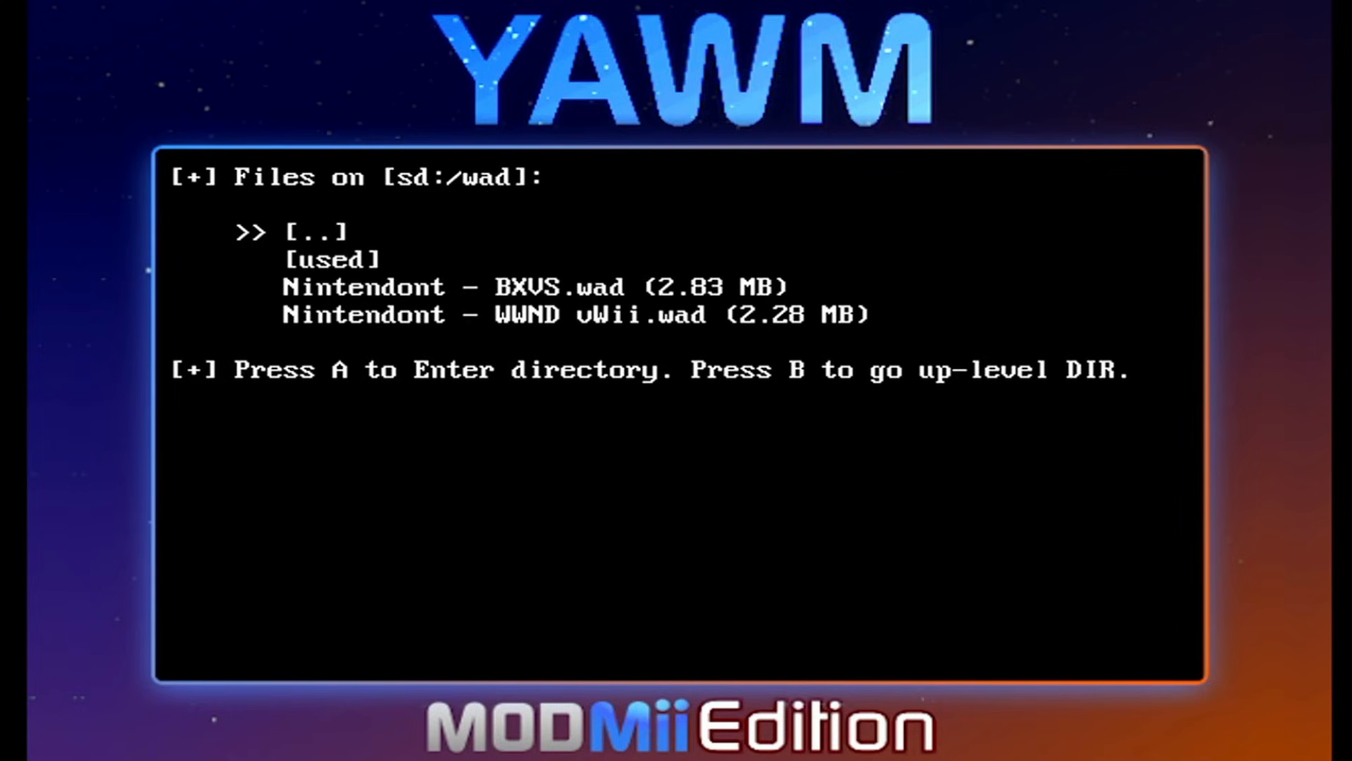
pyautogui.press('Down')
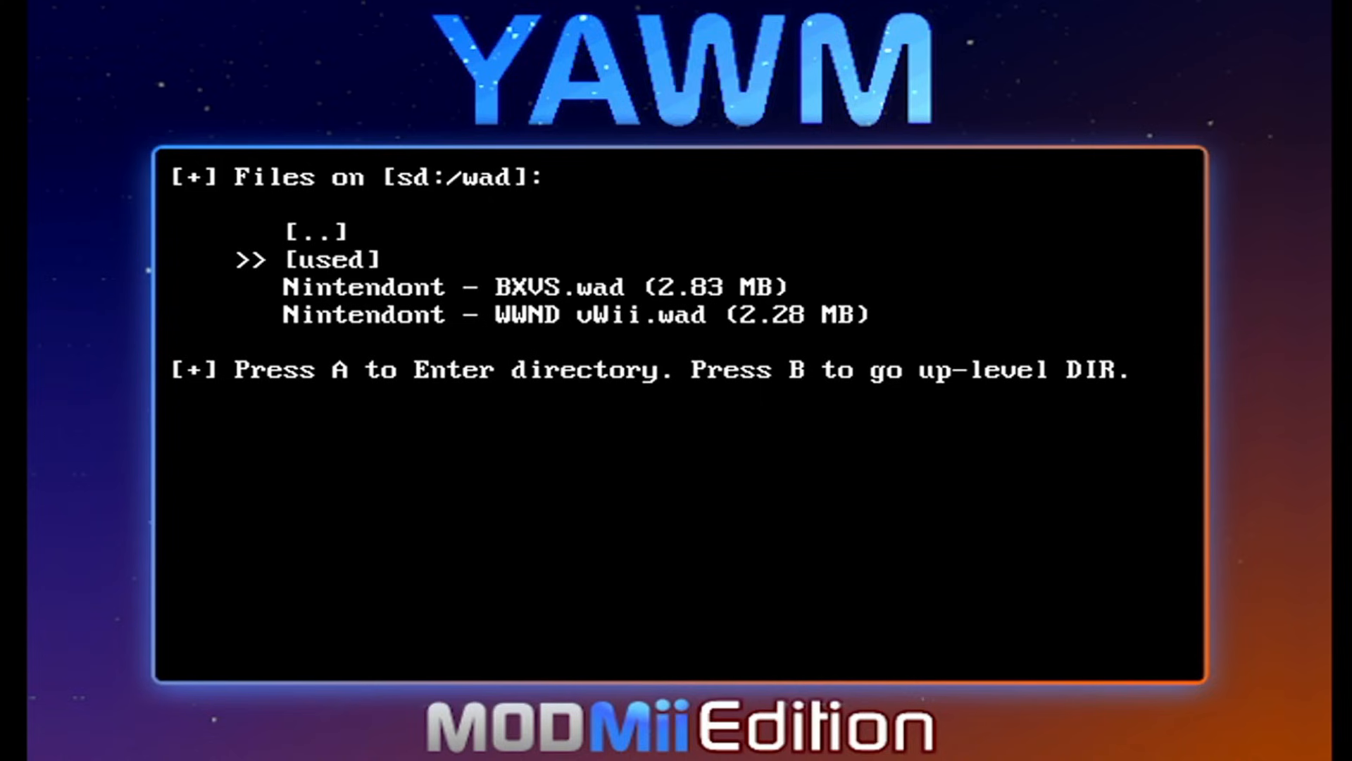
pyautogui.press('down')
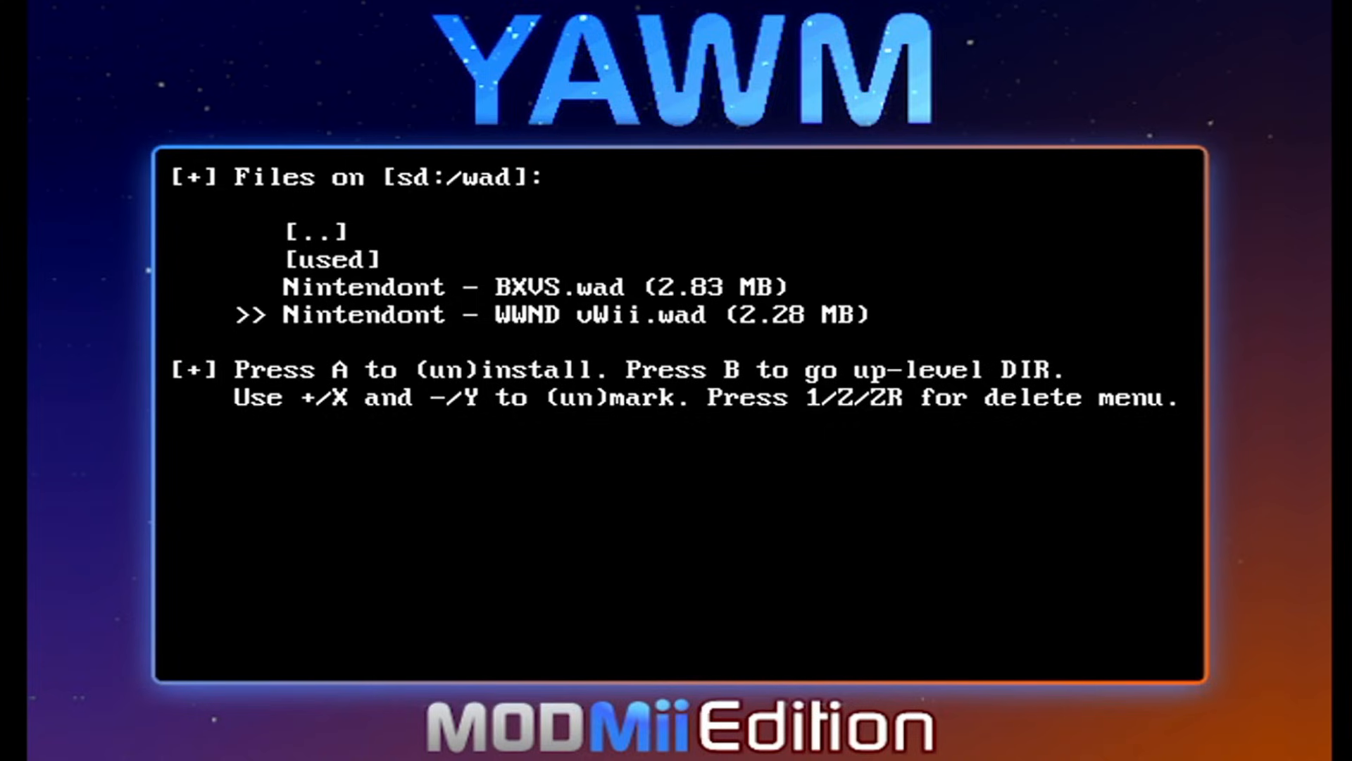
# Open the Nintendont WWND vWii WAD's action screen and toggle between Install and Uninstall.
pyautogui.press('a')
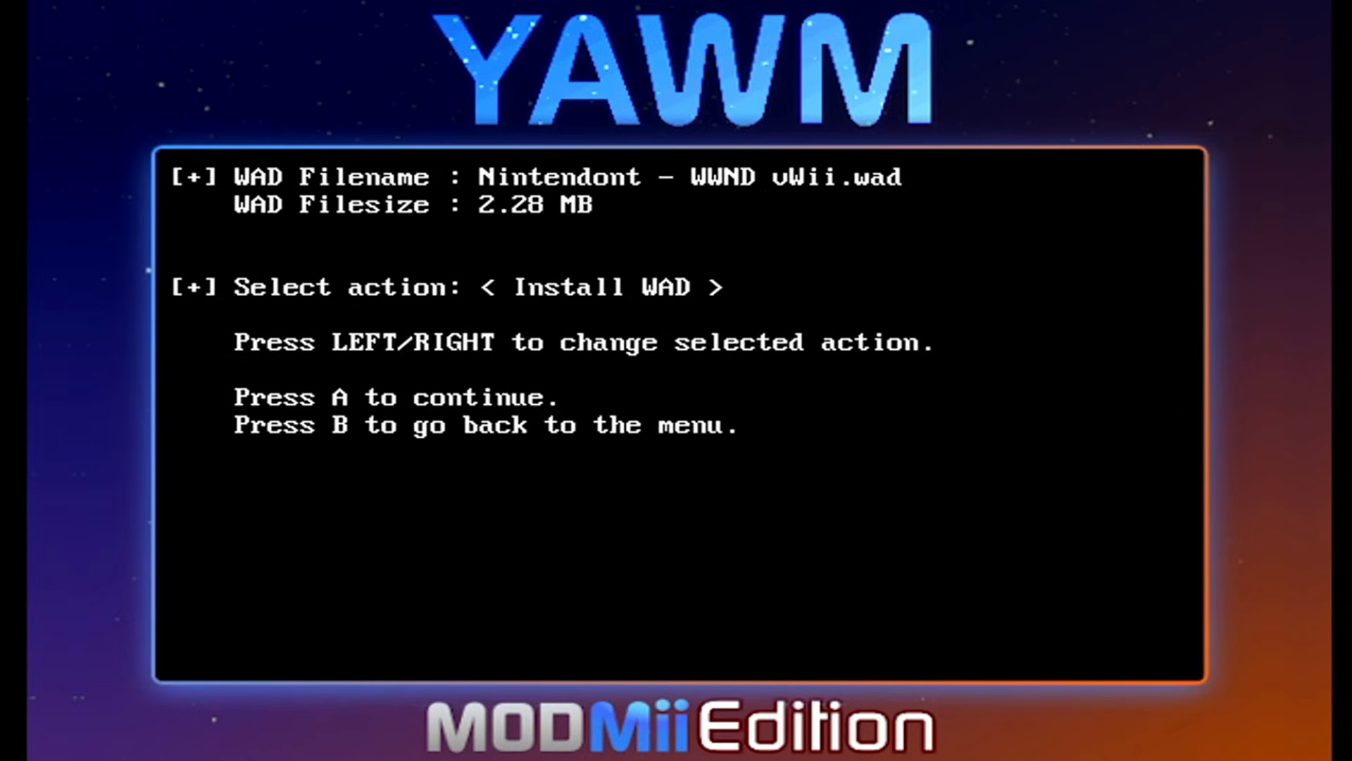
pyautogui.press('a')
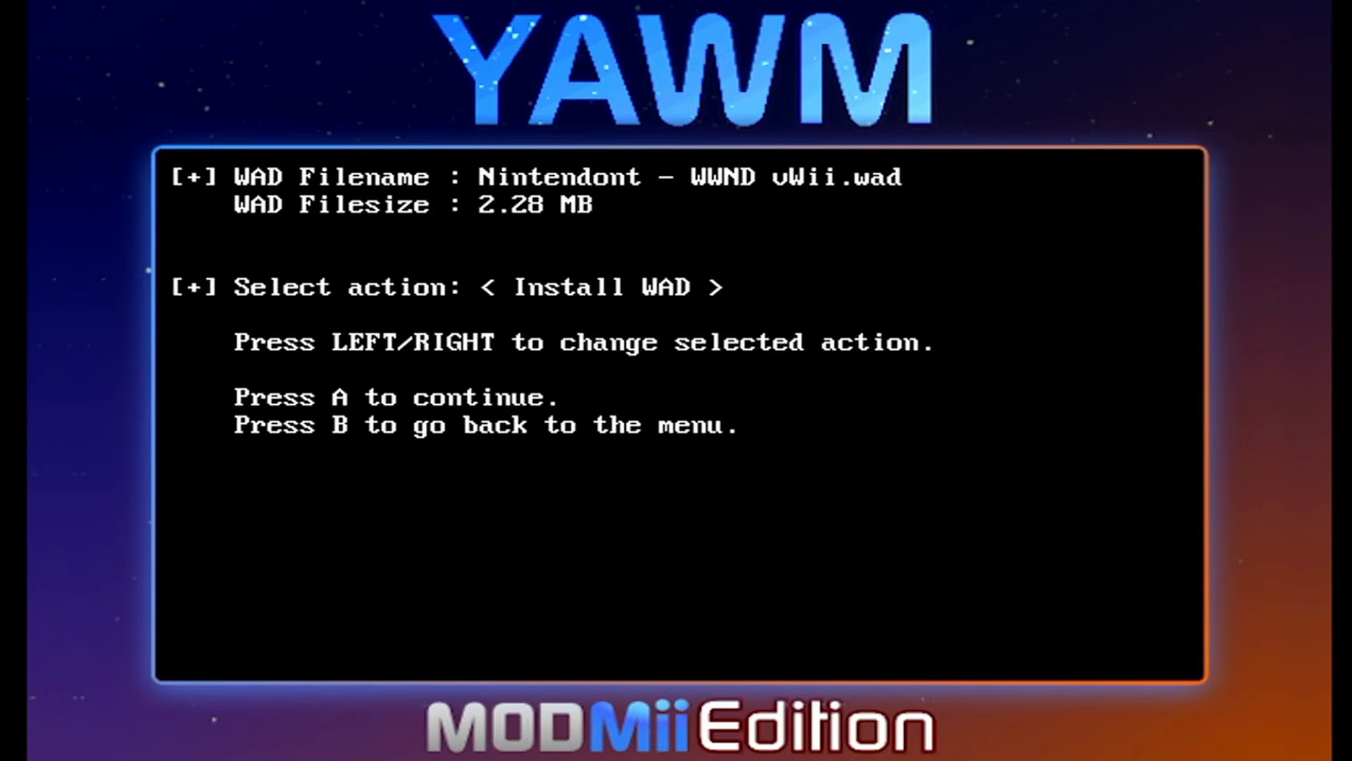
pyautogui.press('right')
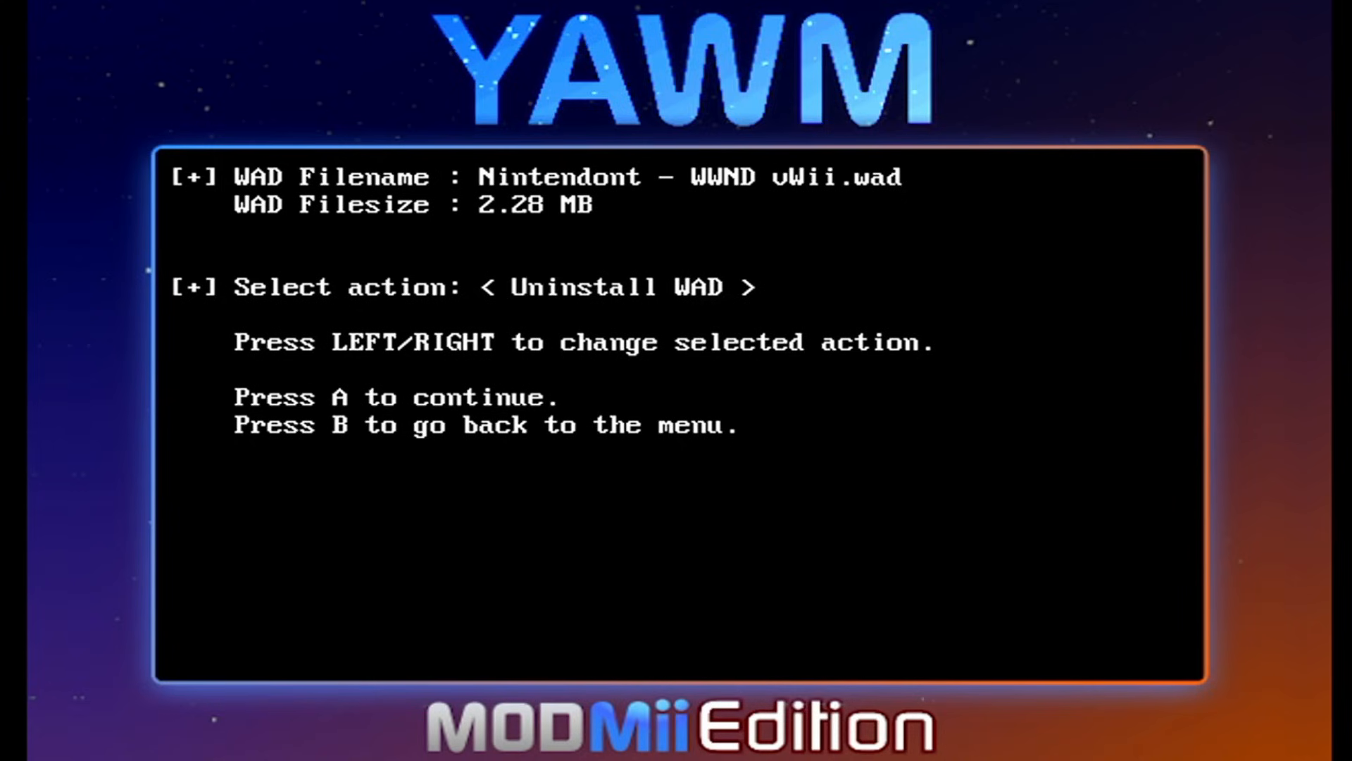
pyautogui.press('b')
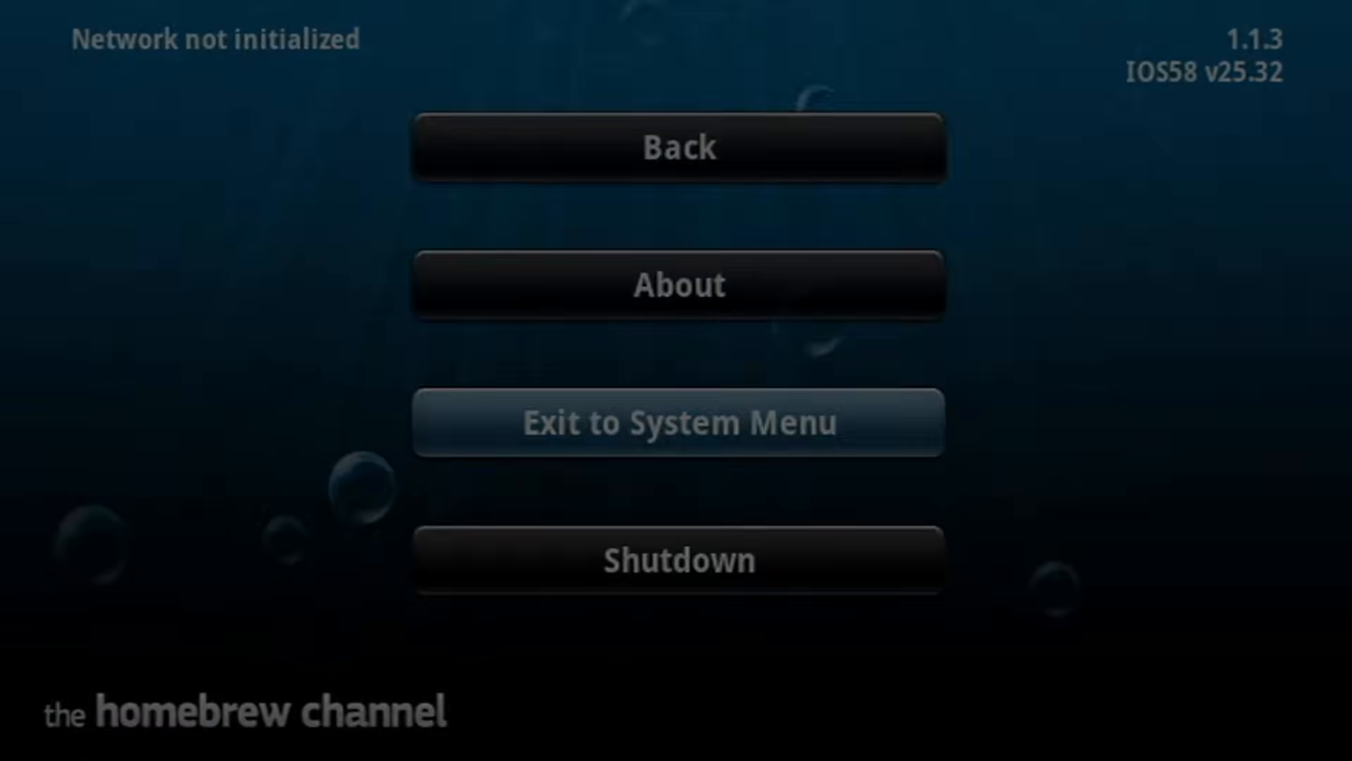
# Exit to the Wii System Menu and open the installed Nintendont channel's preview screen.
pyautogui.click(678, 422)
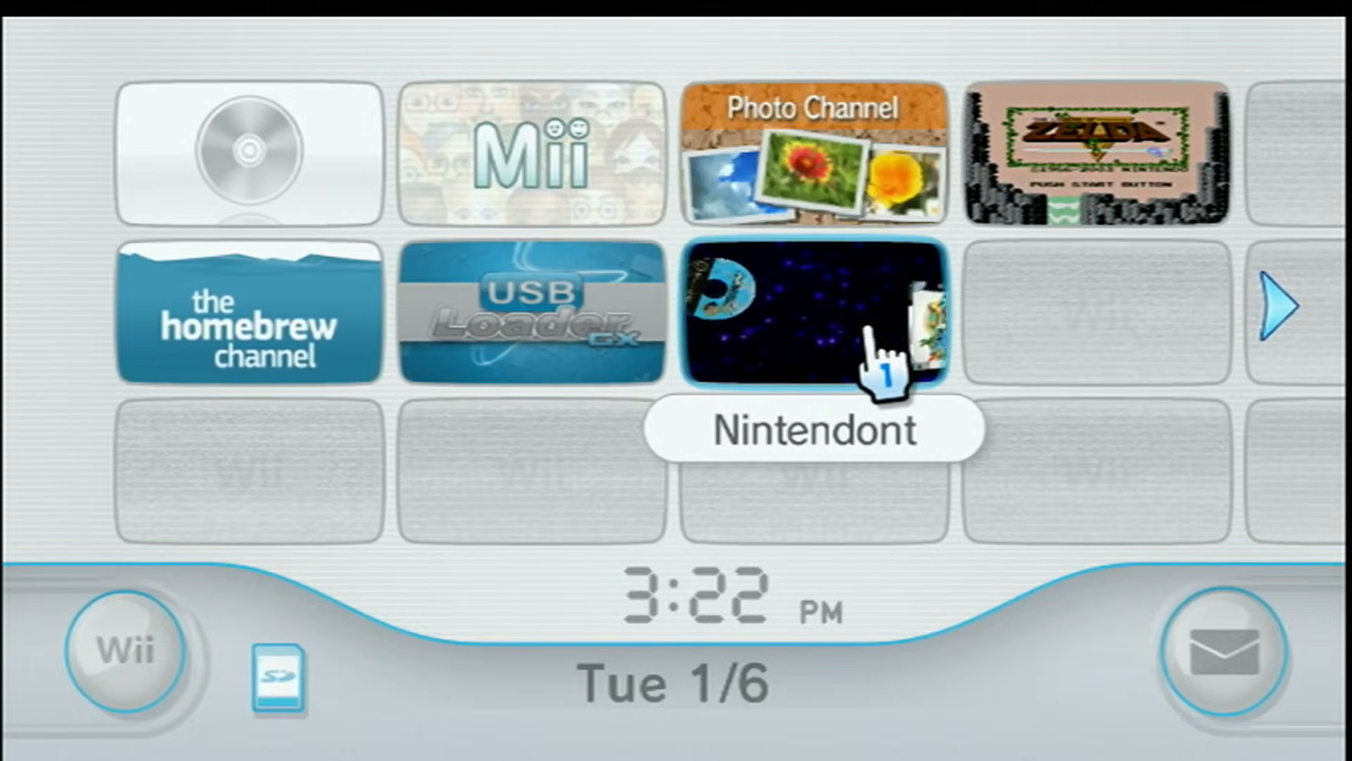
pyautogui.click(812, 312)
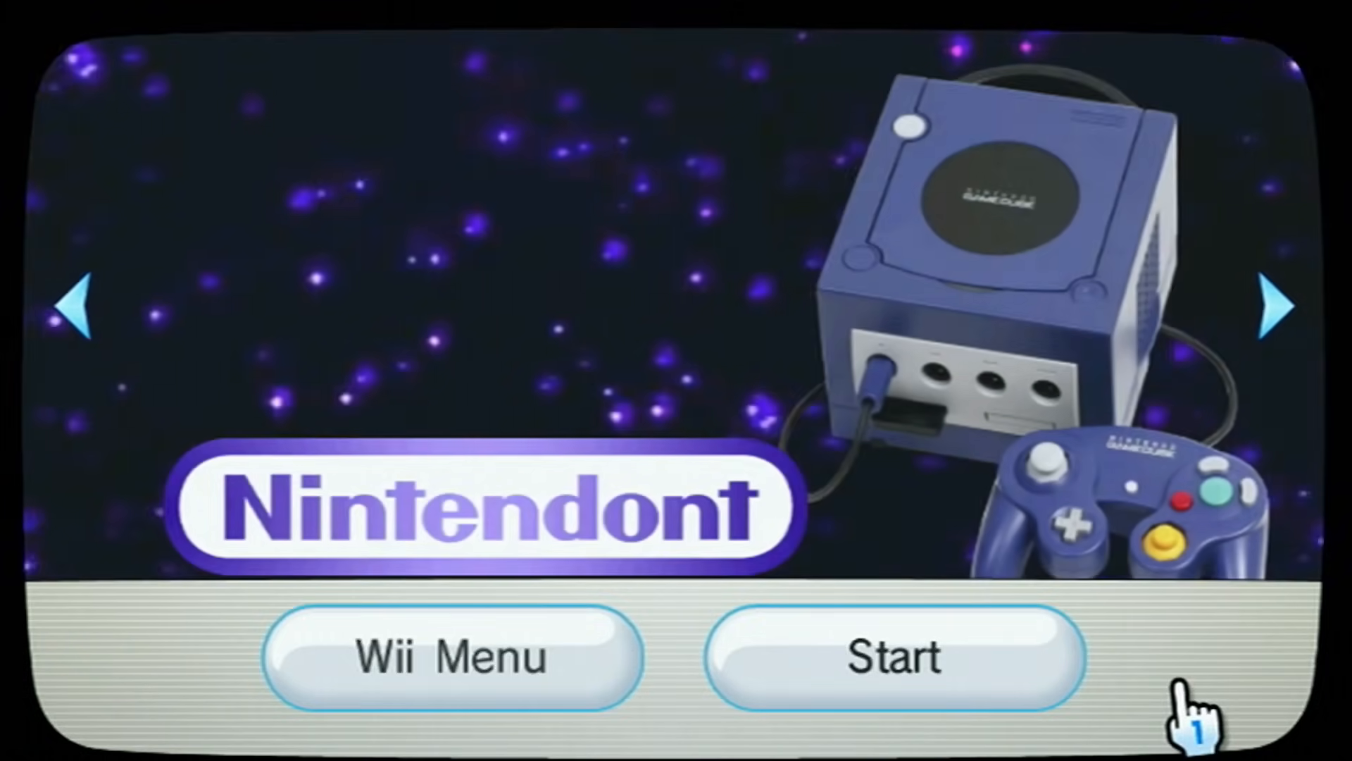
pyautogui.click(451, 657)
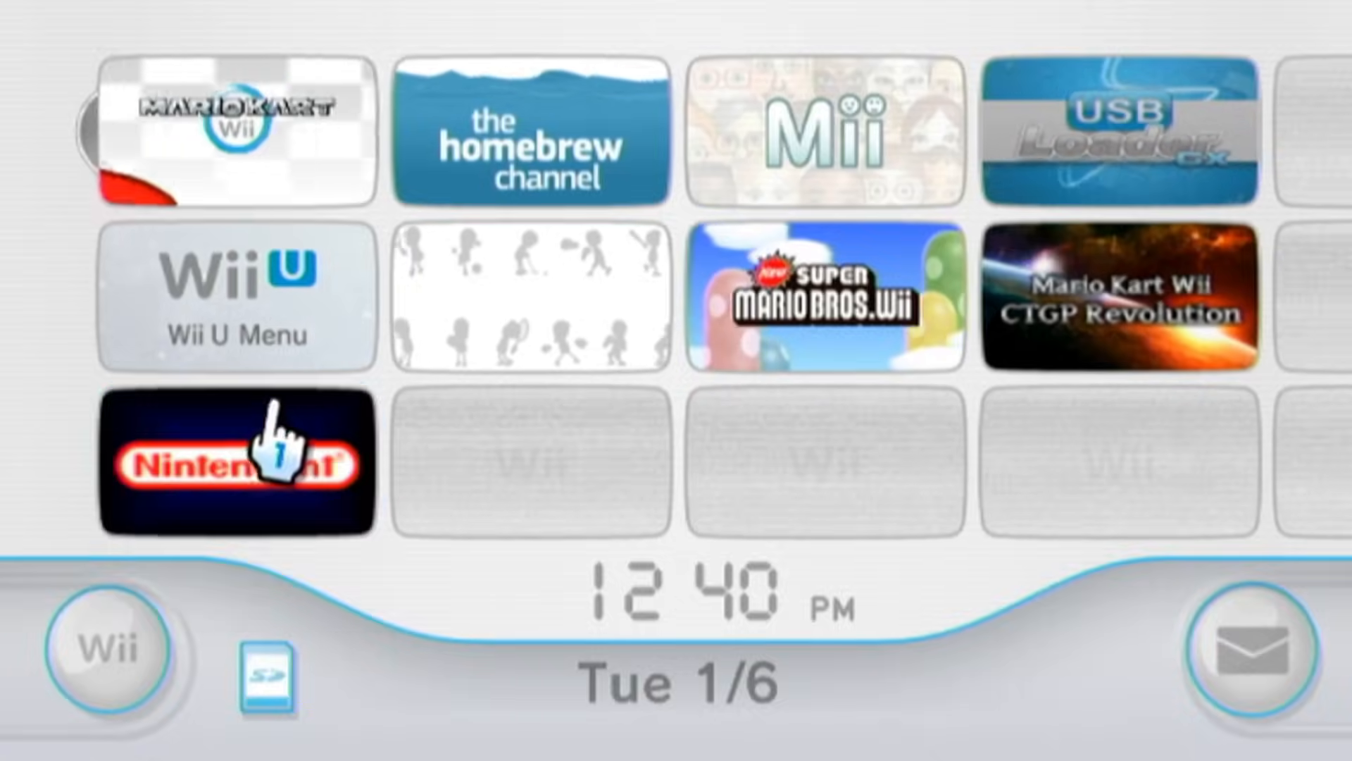
pyautogui.click(234, 463)
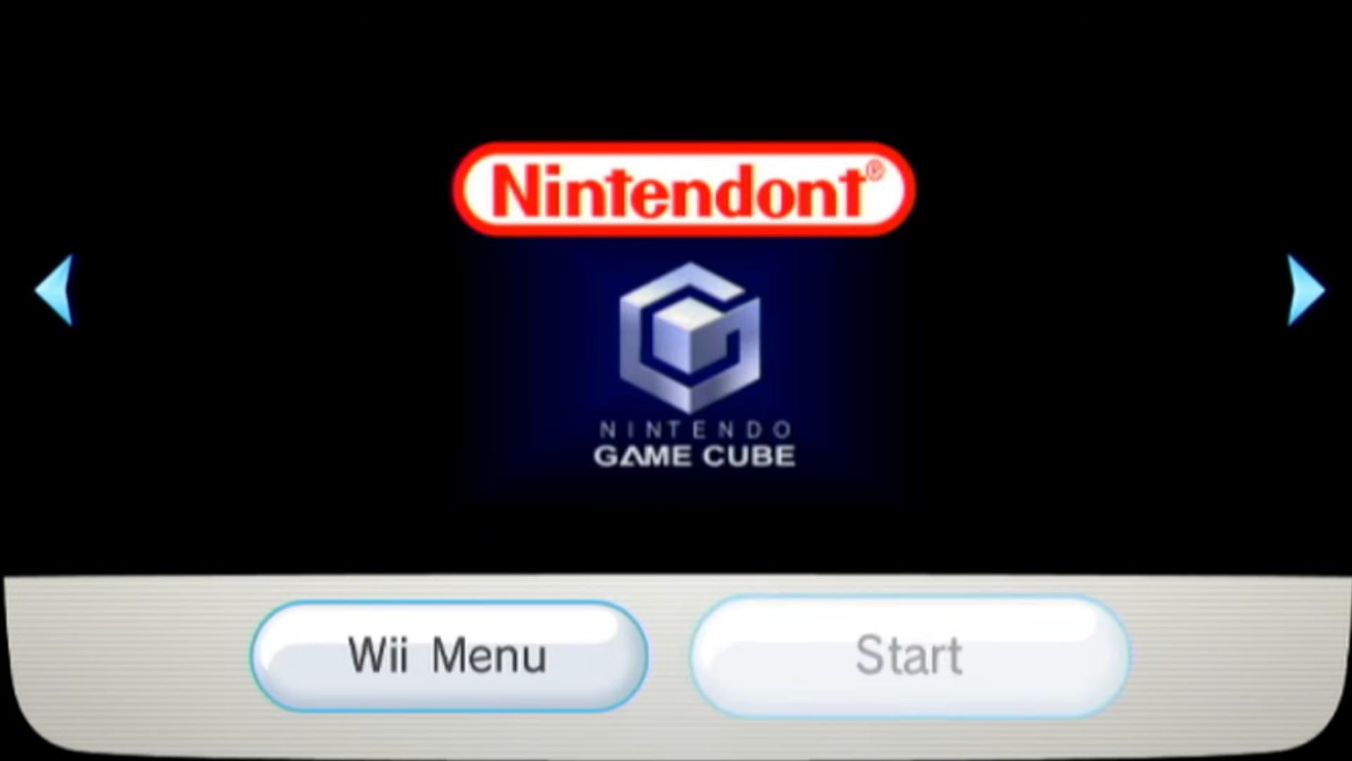
# Launch the Nintendont loader, let it list the five GameCube games, then enter settings.
pyautogui.click(905, 654)
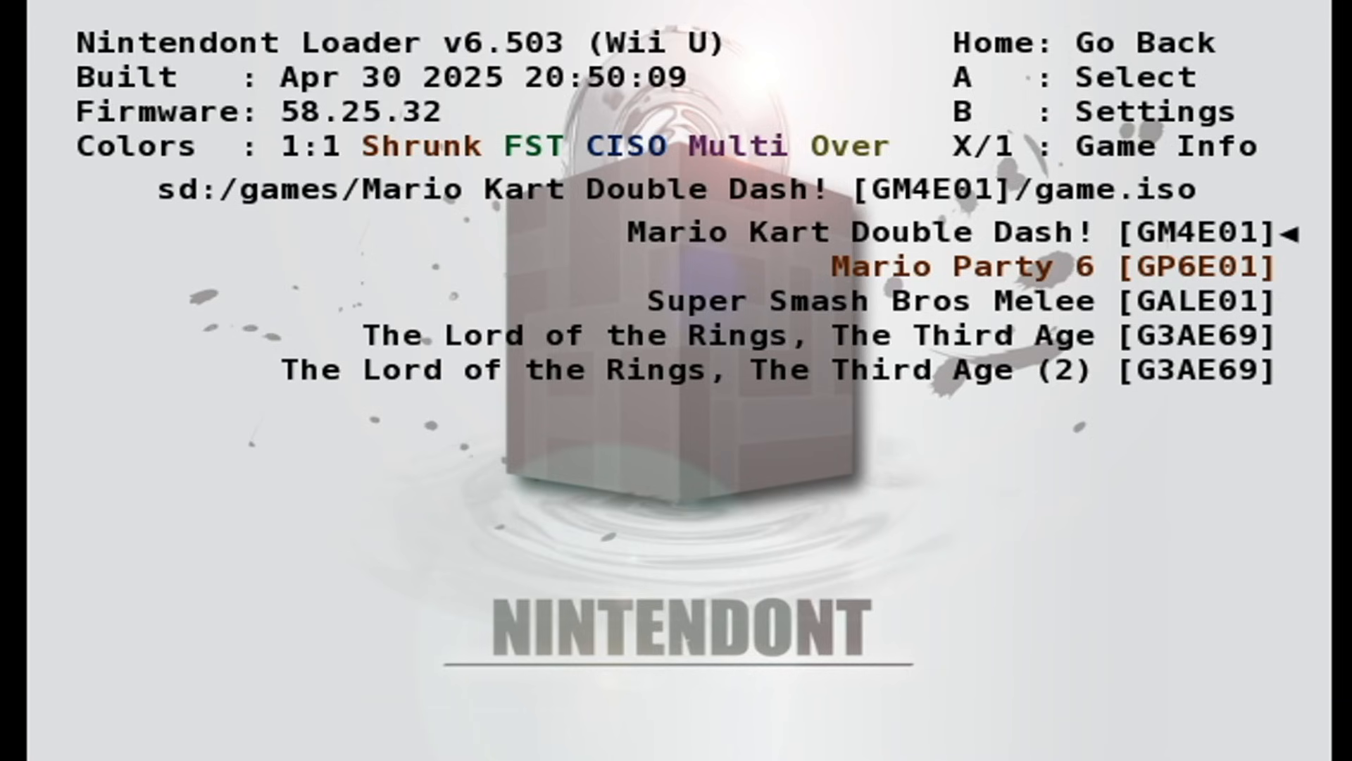
pyautogui.press('b')
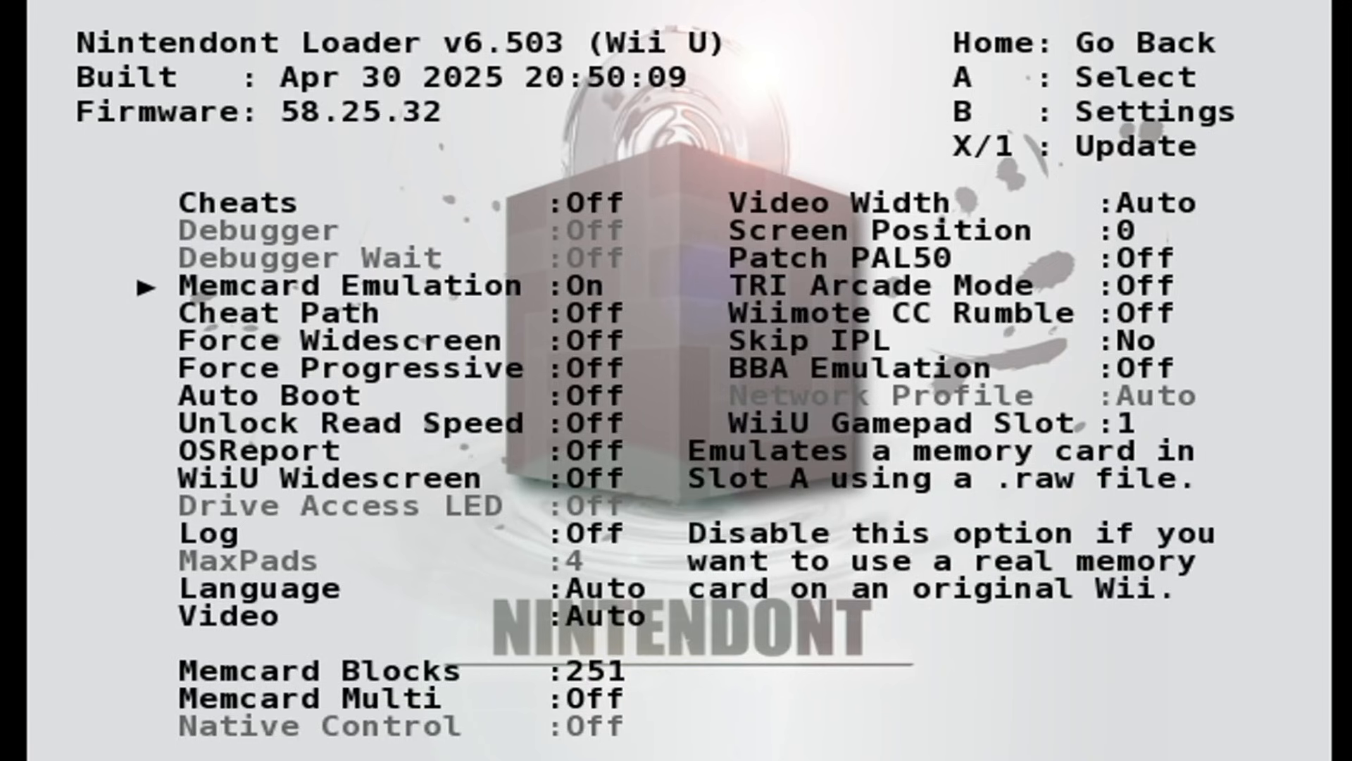
# Enable Force Progressive and return Unlock Read Speed to Off in Nintendont's settings.
pyautogui.press('Down')
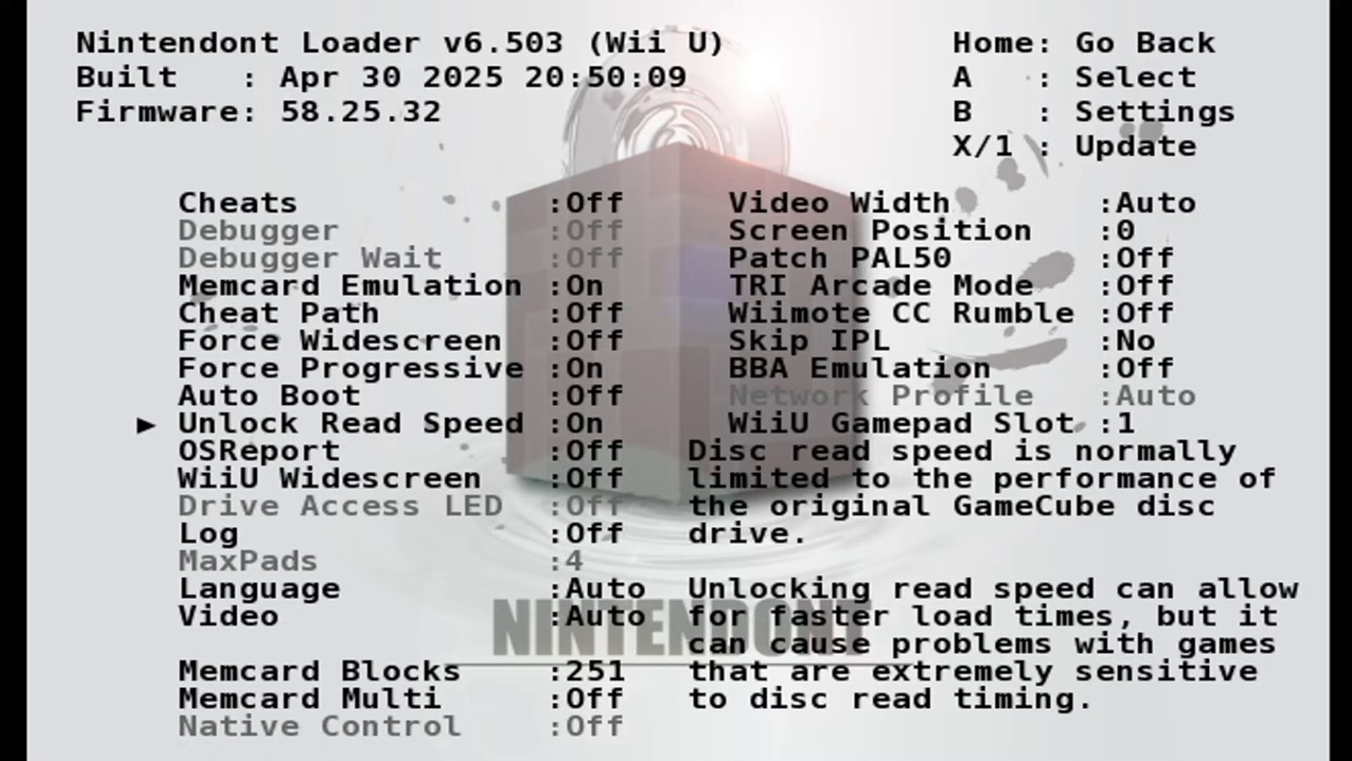
pyautogui.press('up')
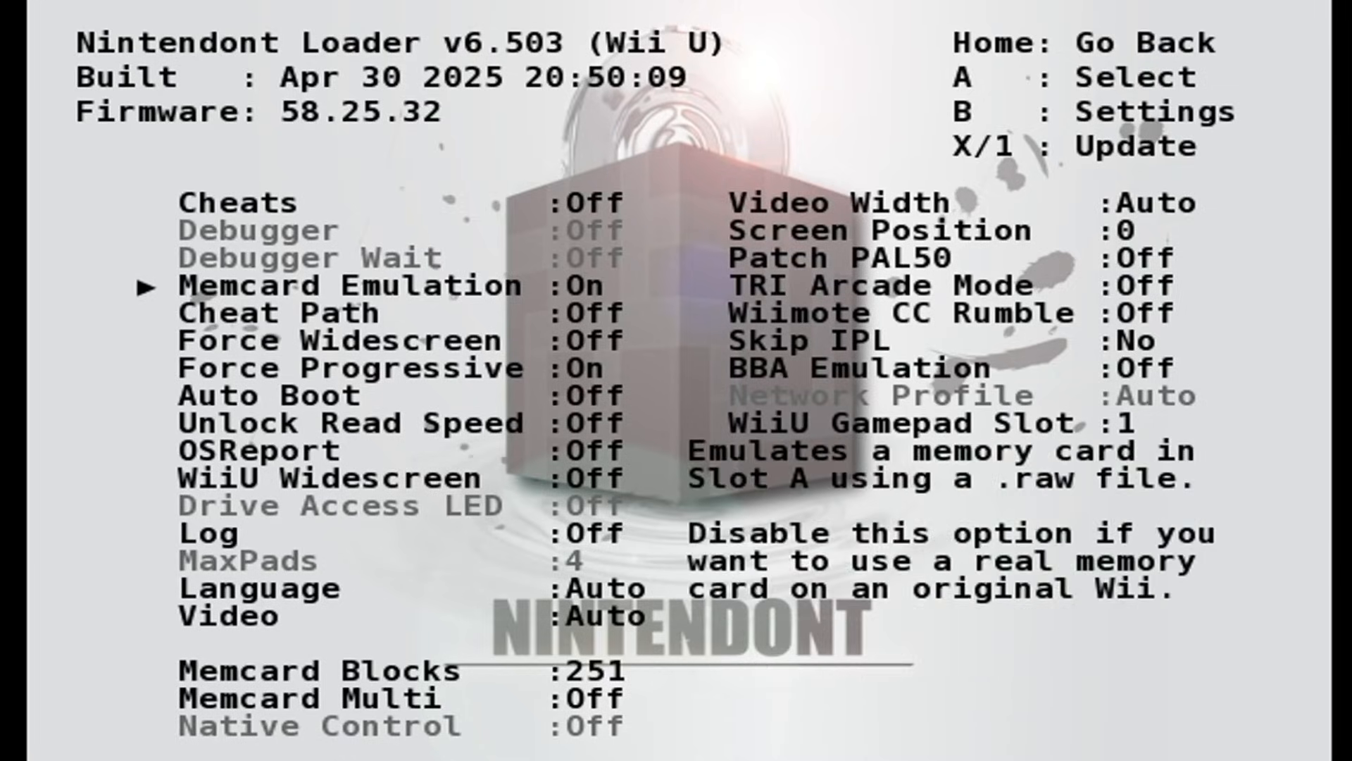
pyautogui.press('Up')
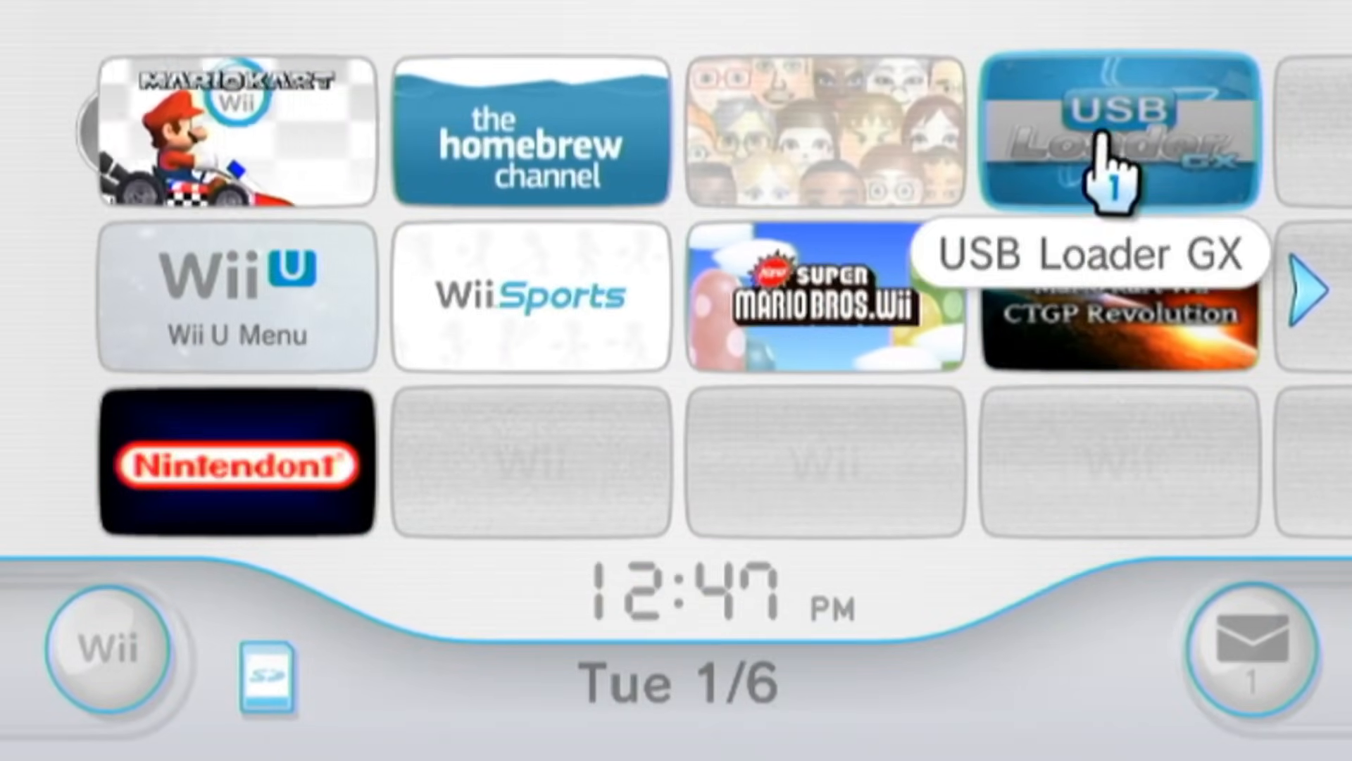
# Start USB Loader GX with Wii and GameCube sources and browse the cover carousel.
pyautogui.click(1113, 130)
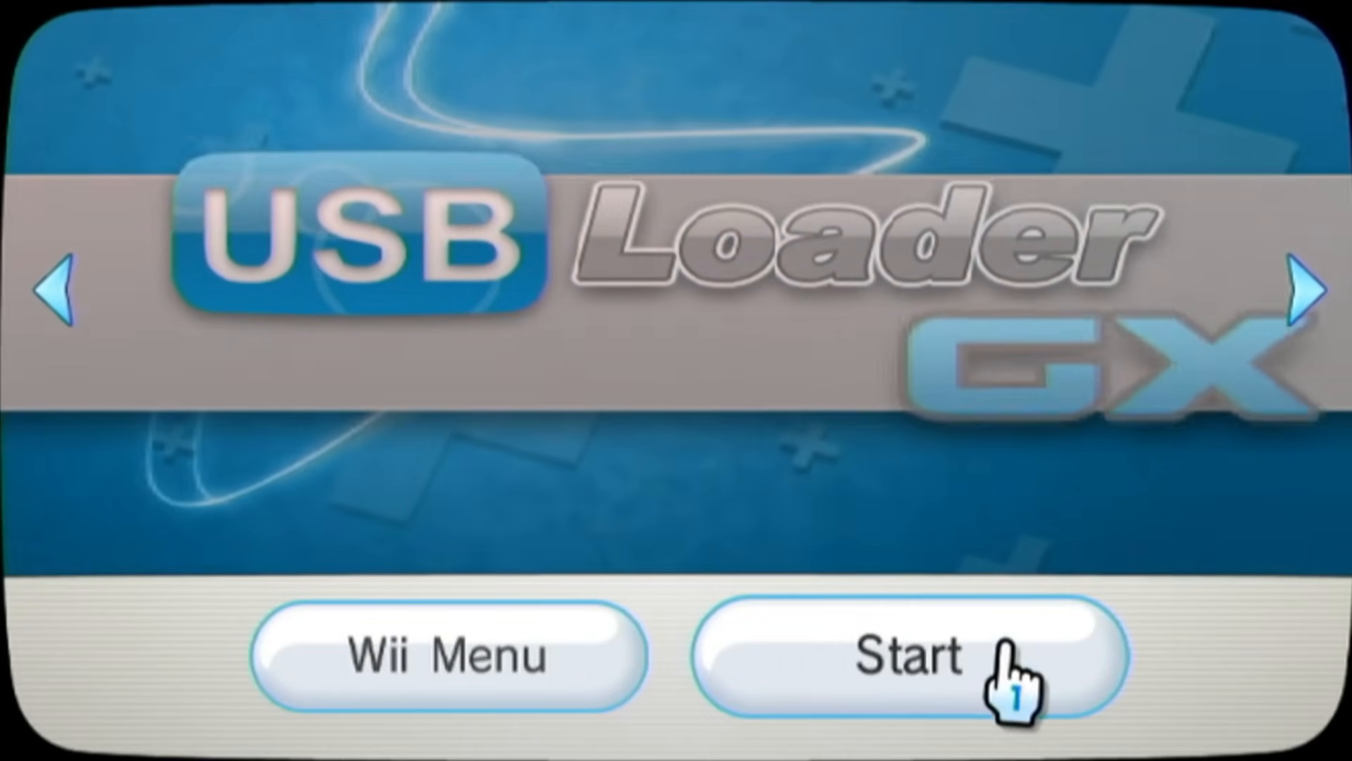
pyautogui.click(906, 655)
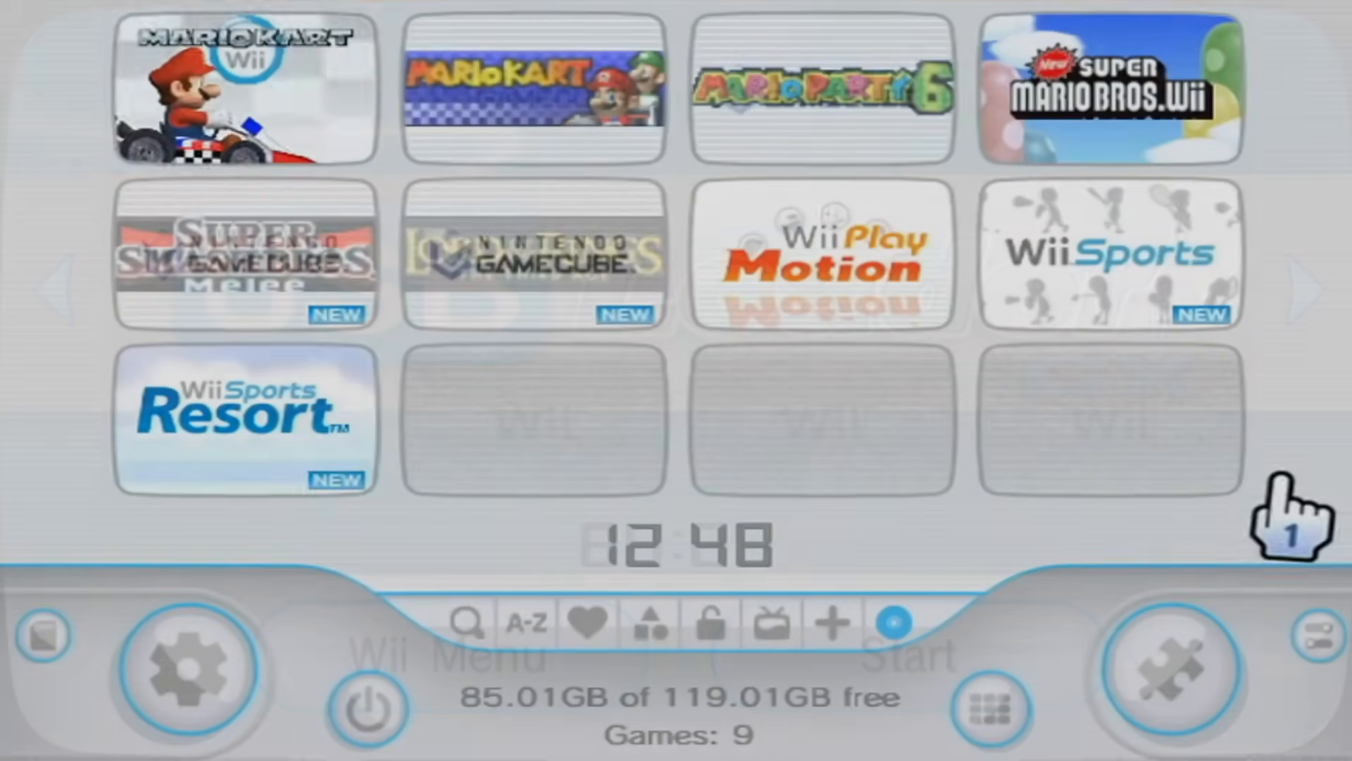
pyautogui.moveTo(815, 138)
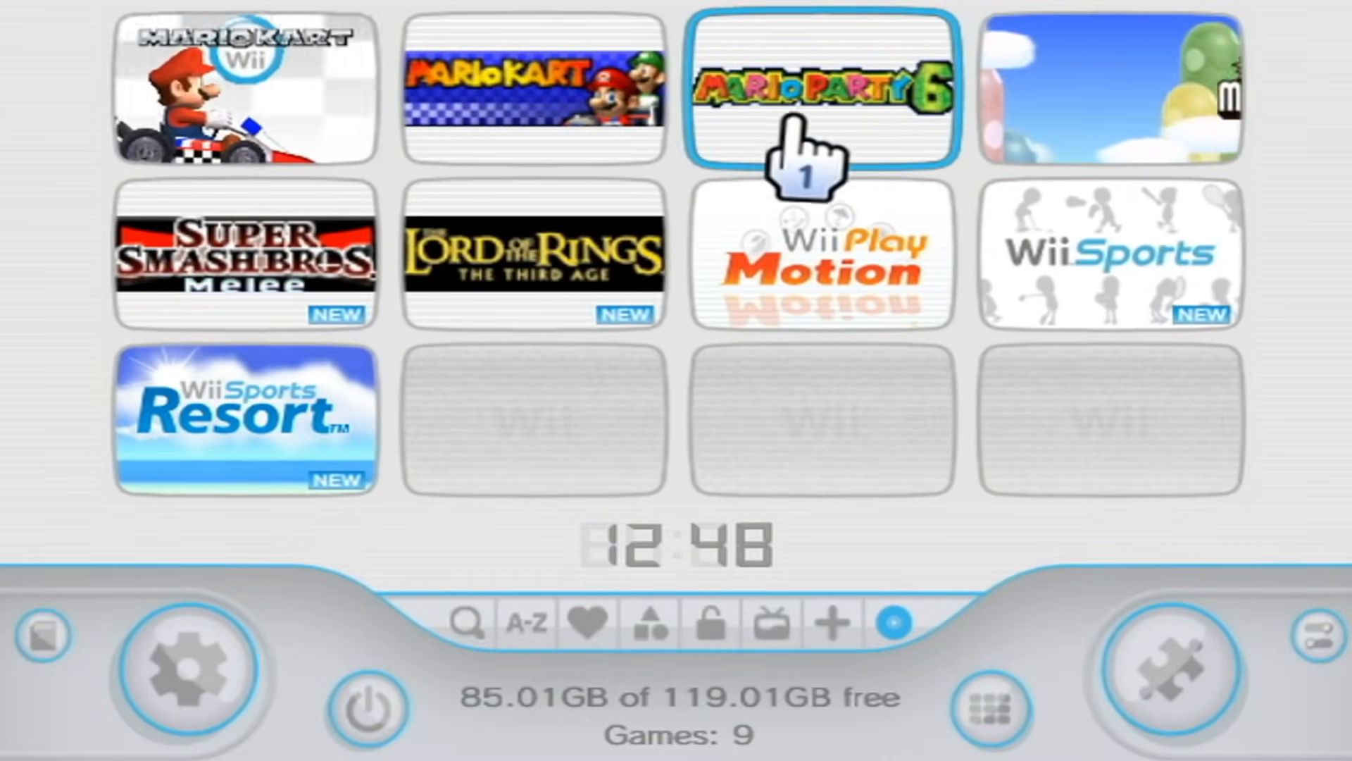
pyautogui.moveTo(871, 112)
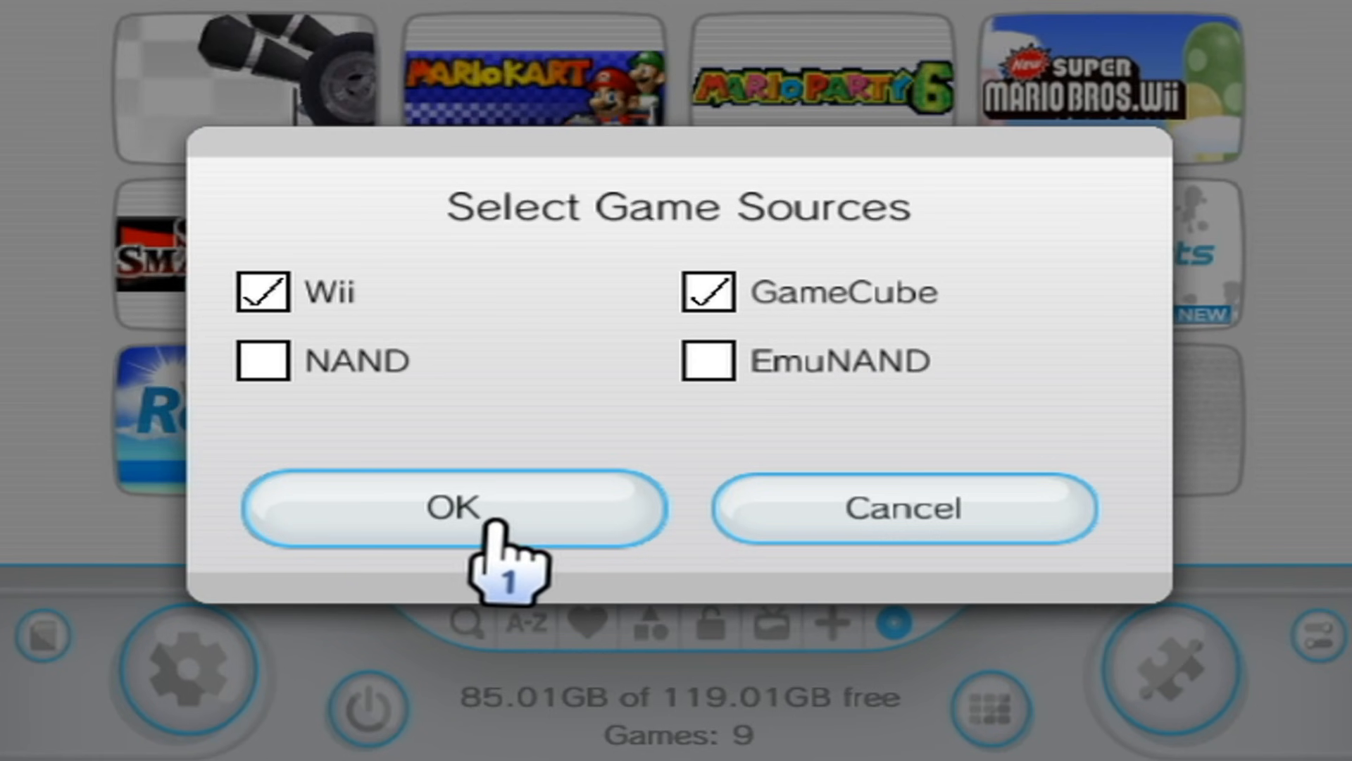
pyautogui.click(449, 508)
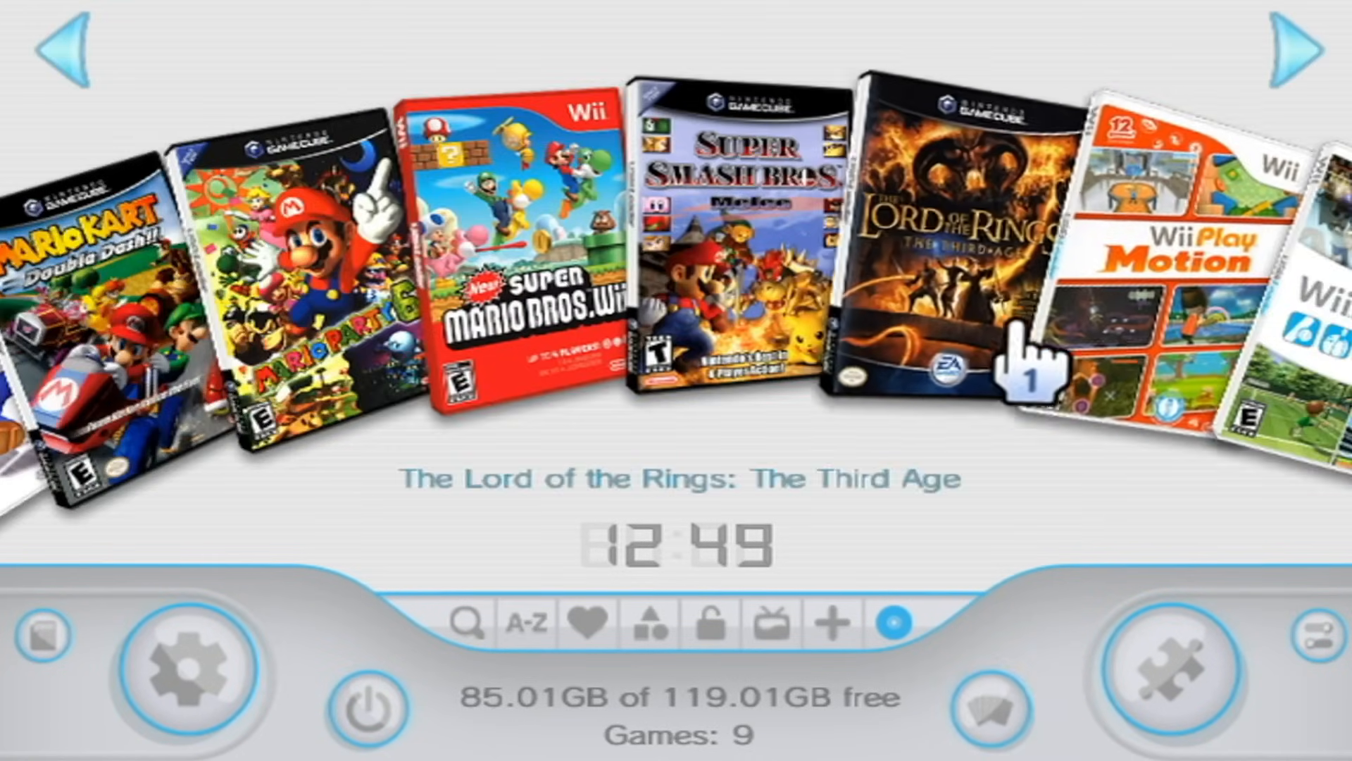
pyautogui.click(54, 54)
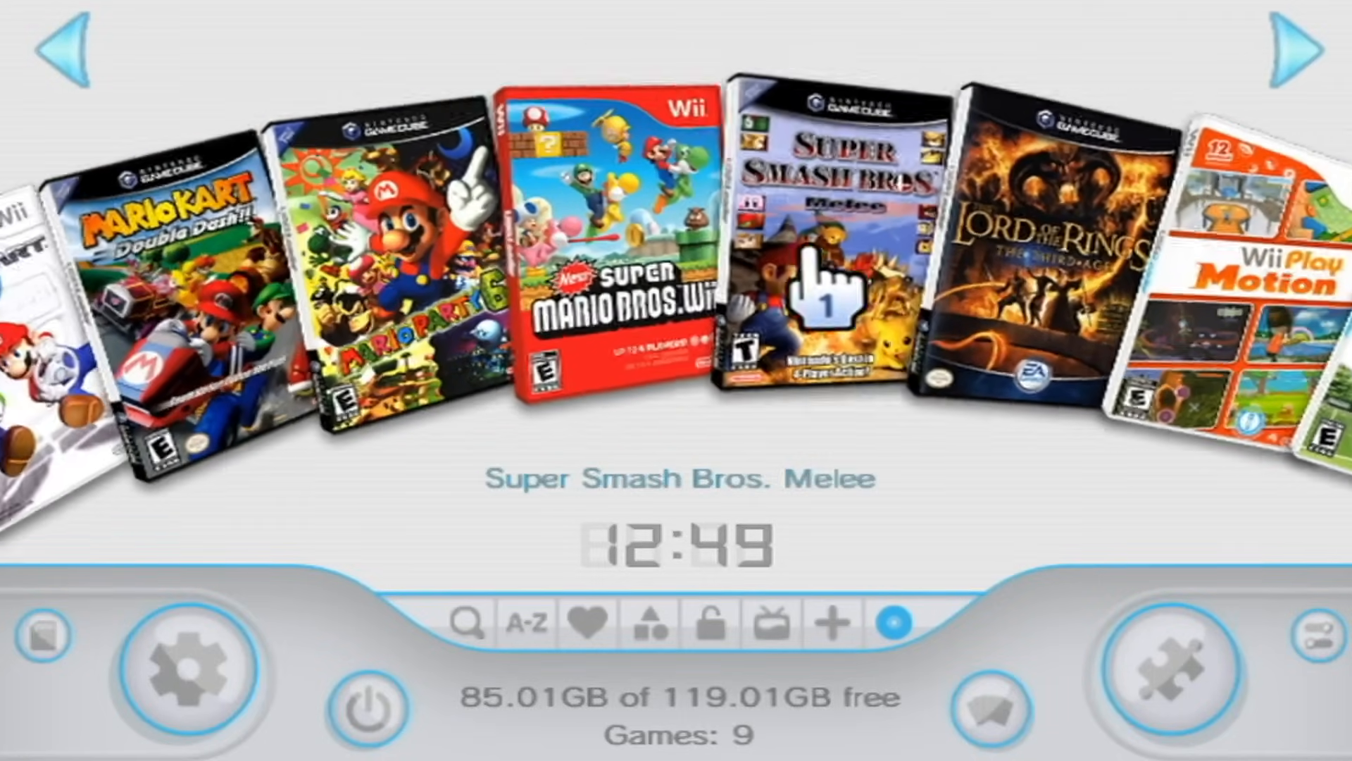
pyautogui.click(57, 47)
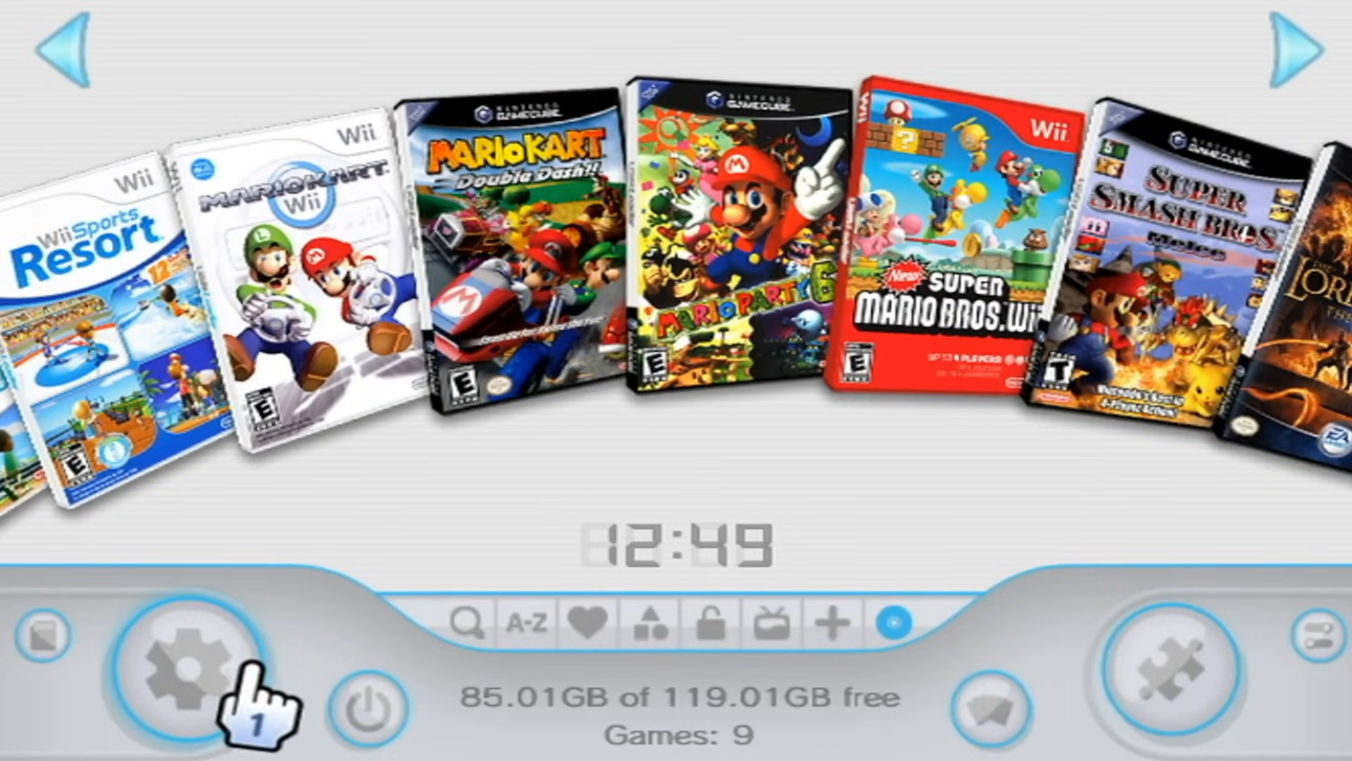
pyautogui.click(184, 662)
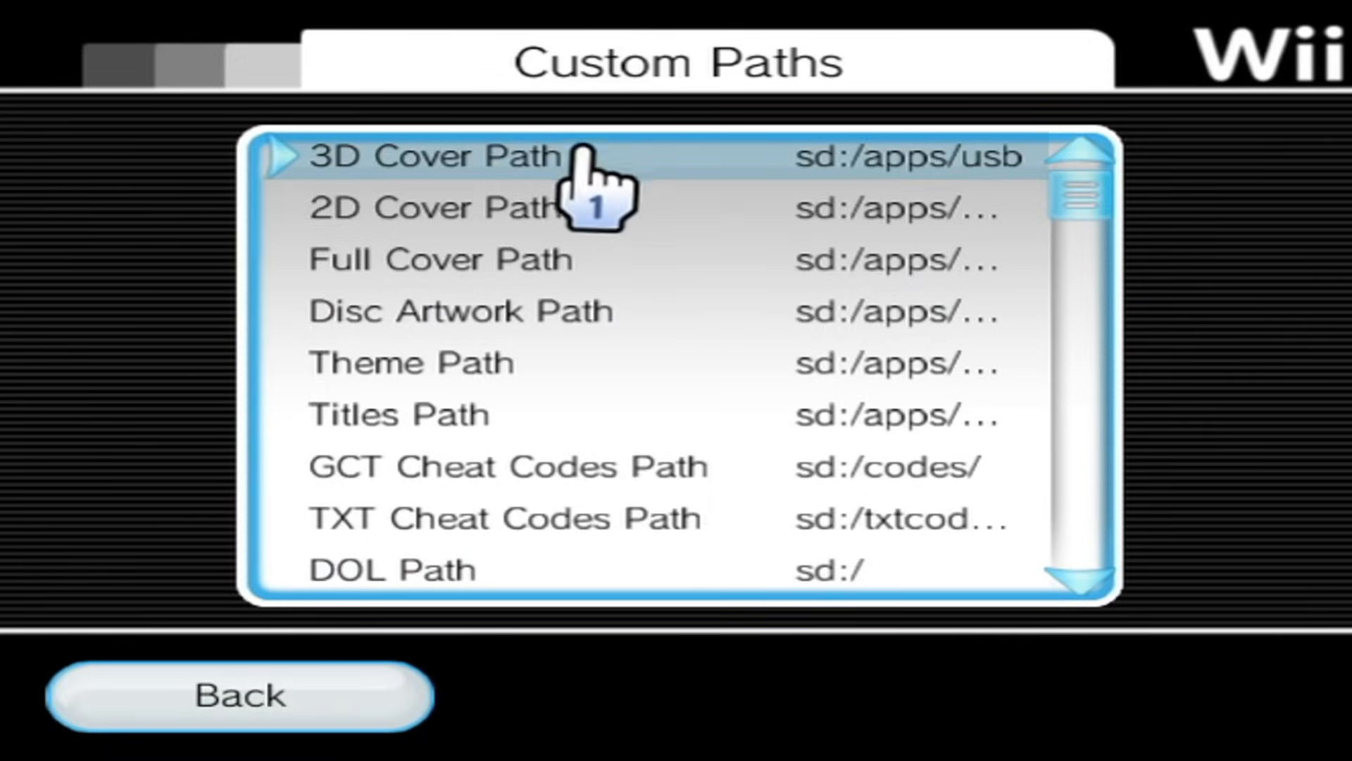
# Point the 3D Cover Path at sd:/apps/usbloader_gx/images/ and acknowledge the change.
pyautogui.click(431, 156)
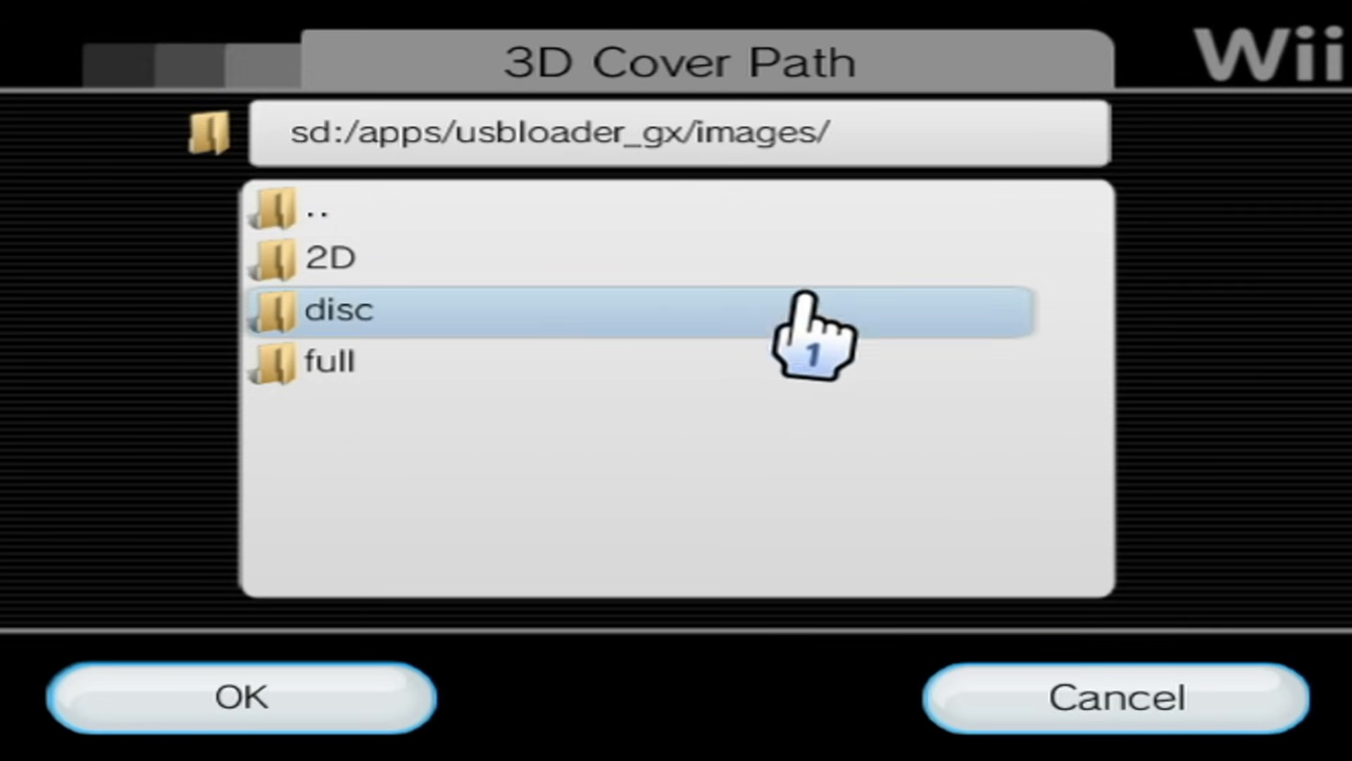
pyautogui.moveTo(702, 690)
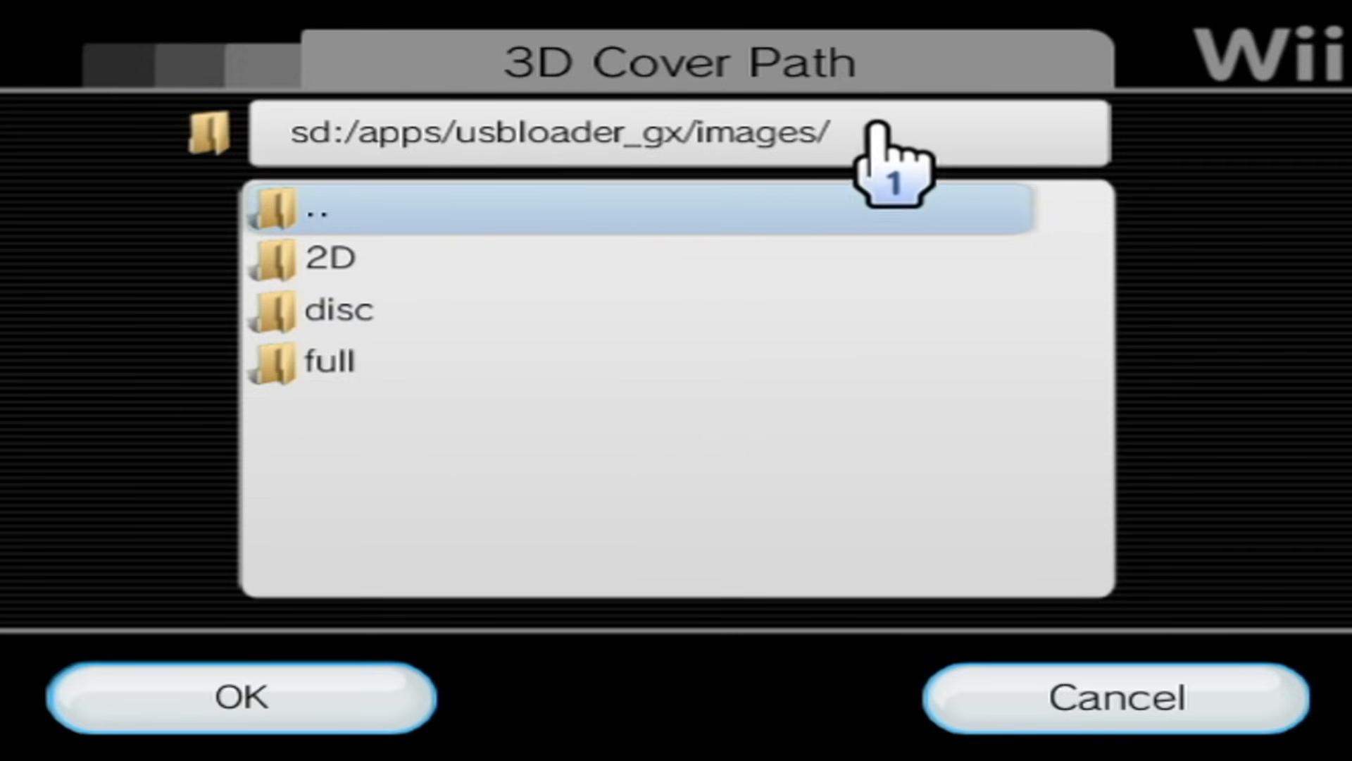
pyautogui.moveTo(284, 155)
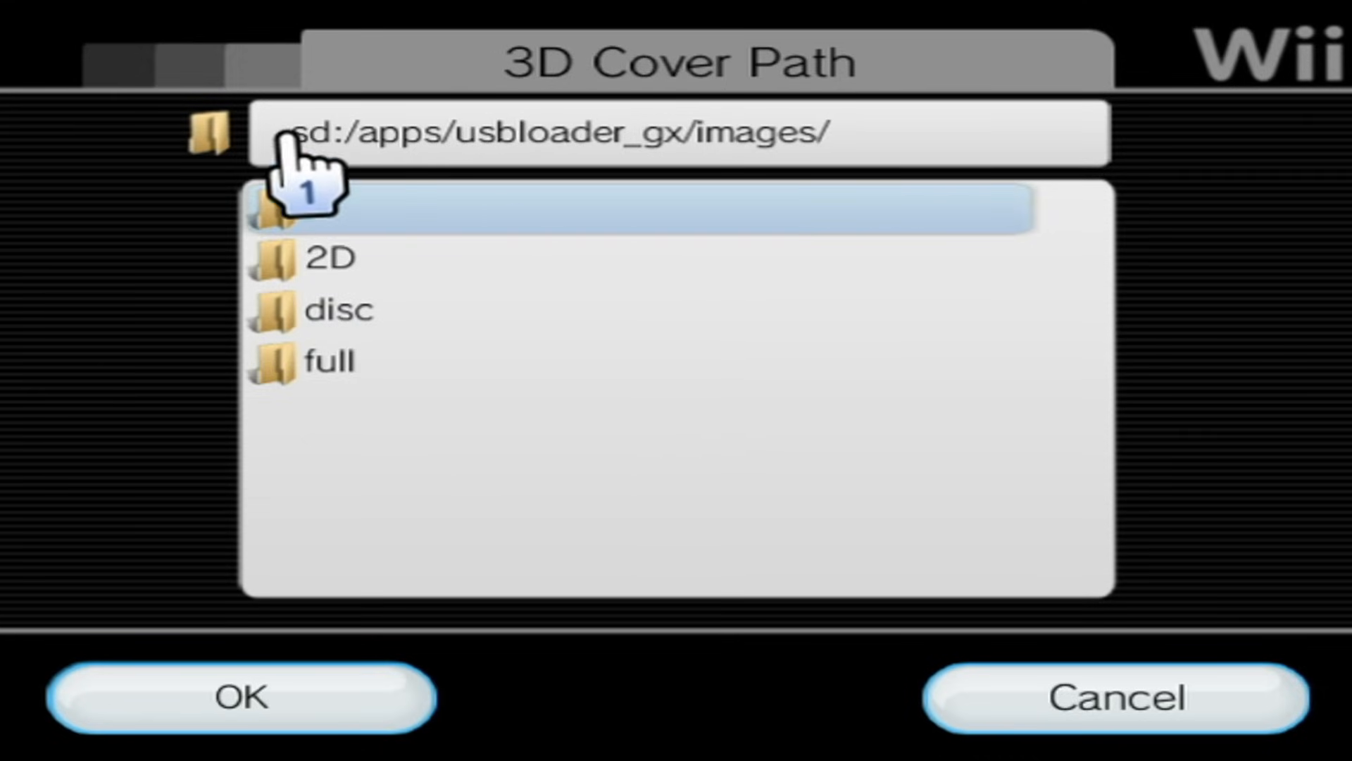
pyautogui.click(239, 697)
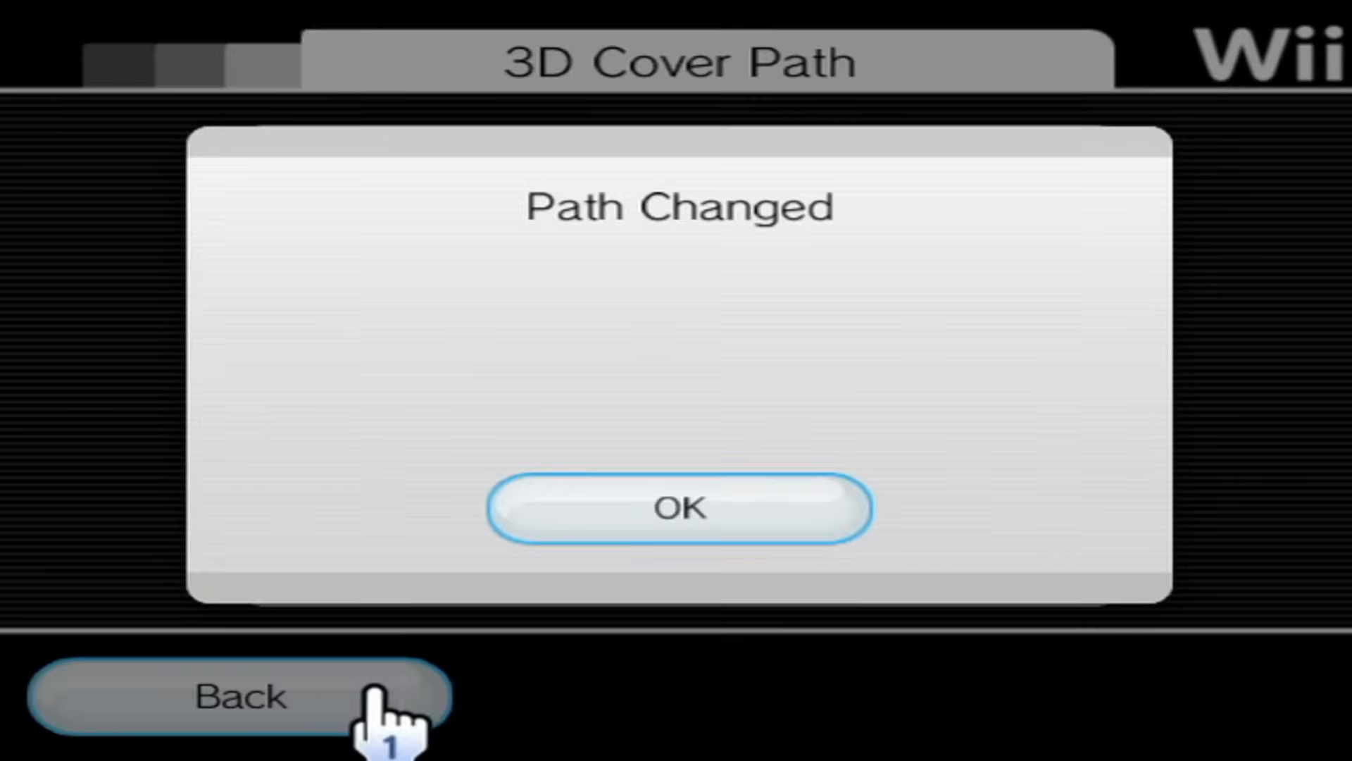
pyautogui.click(678, 507)
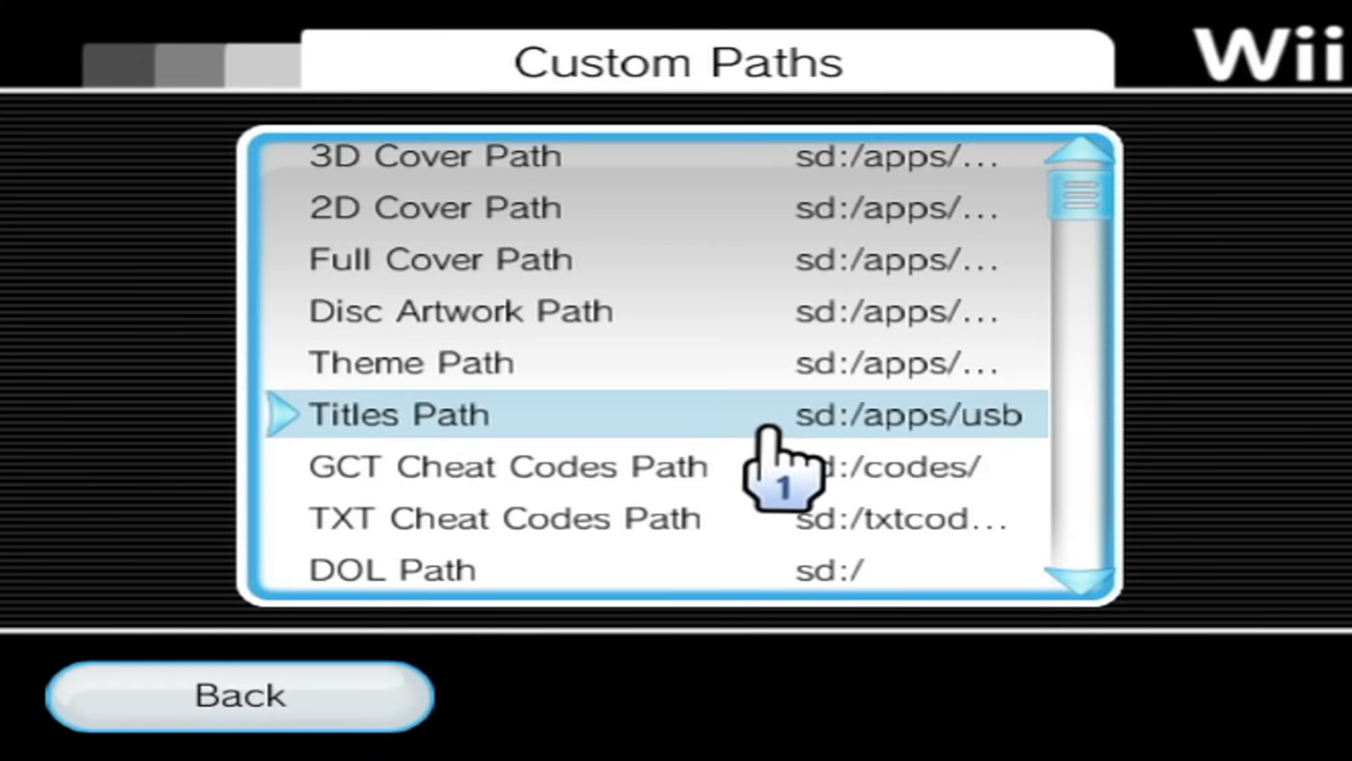
# Set the Main GameCube Path to the sd:/games/ folder.
pyautogui.scroll(-3)
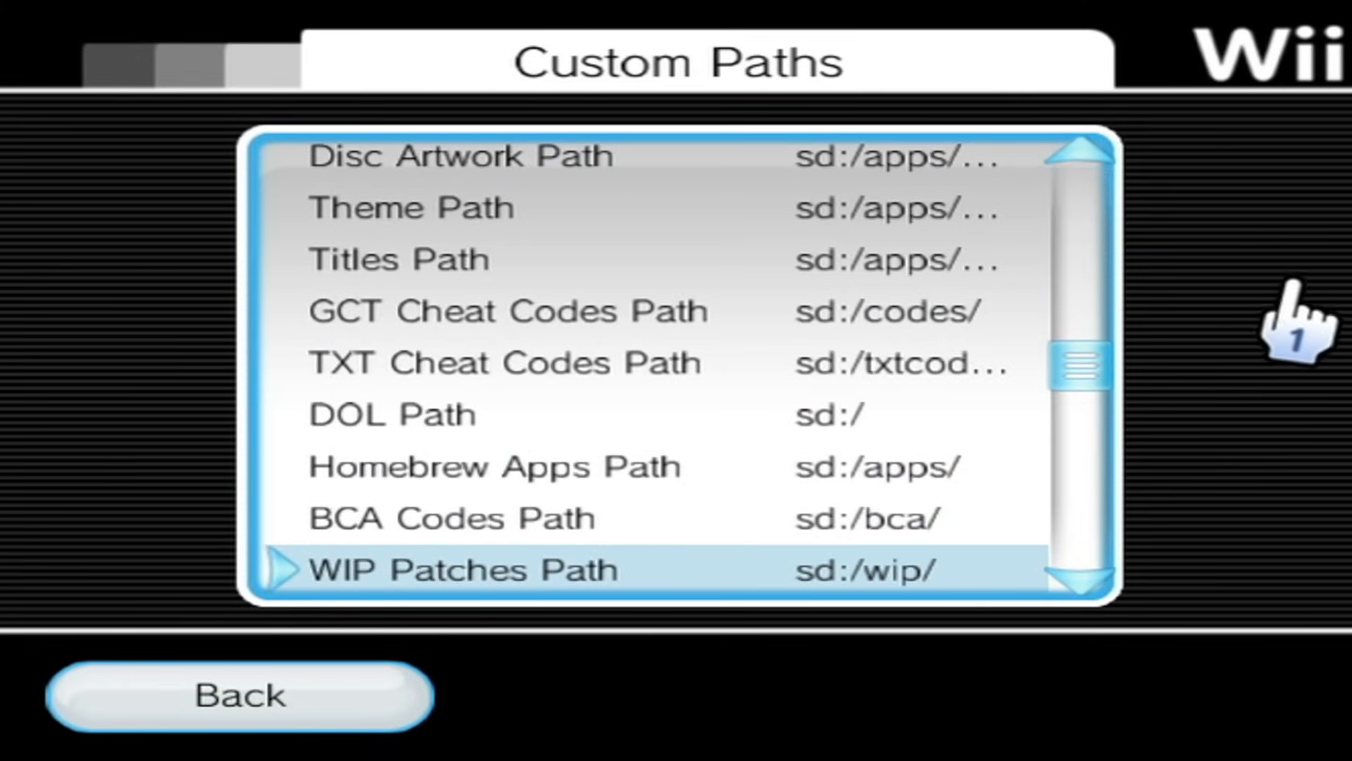
pyautogui.scroll(-3)
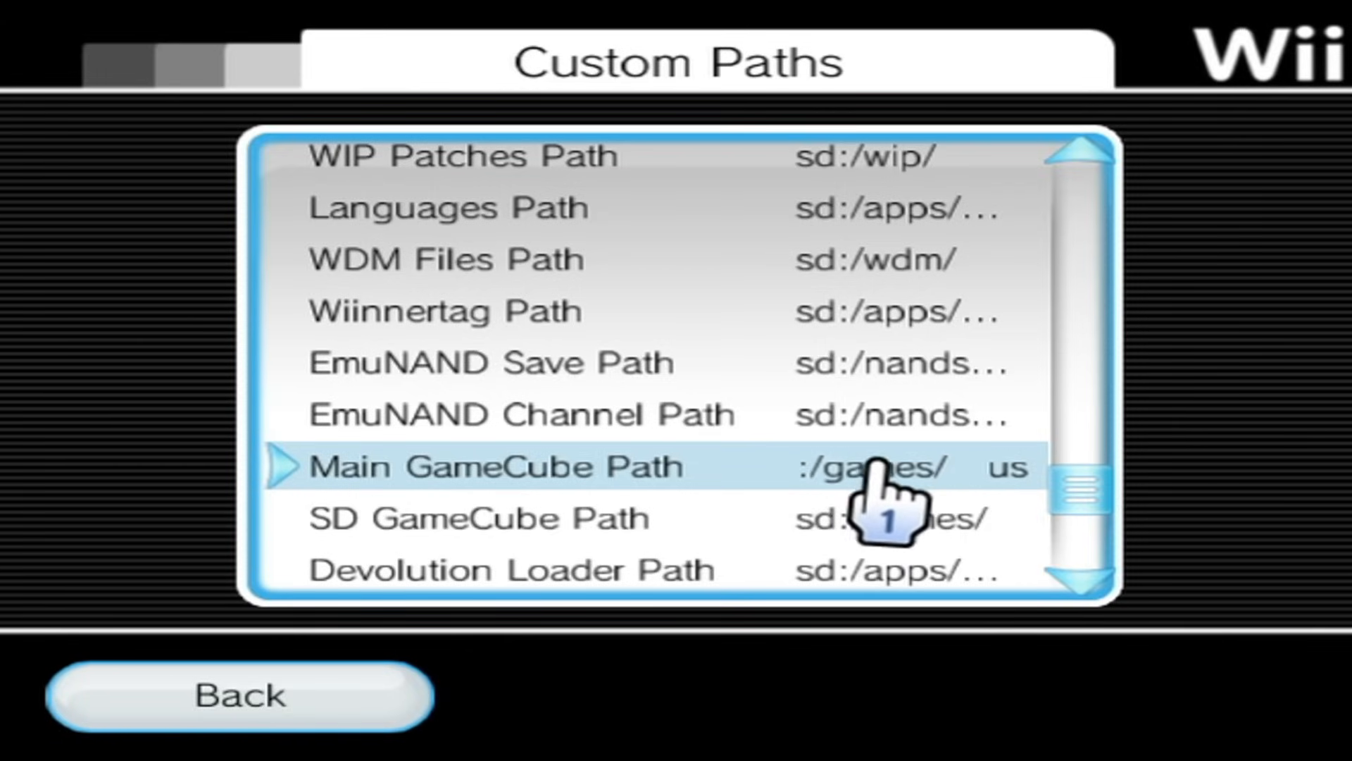
pyautogui.click(897, 465)
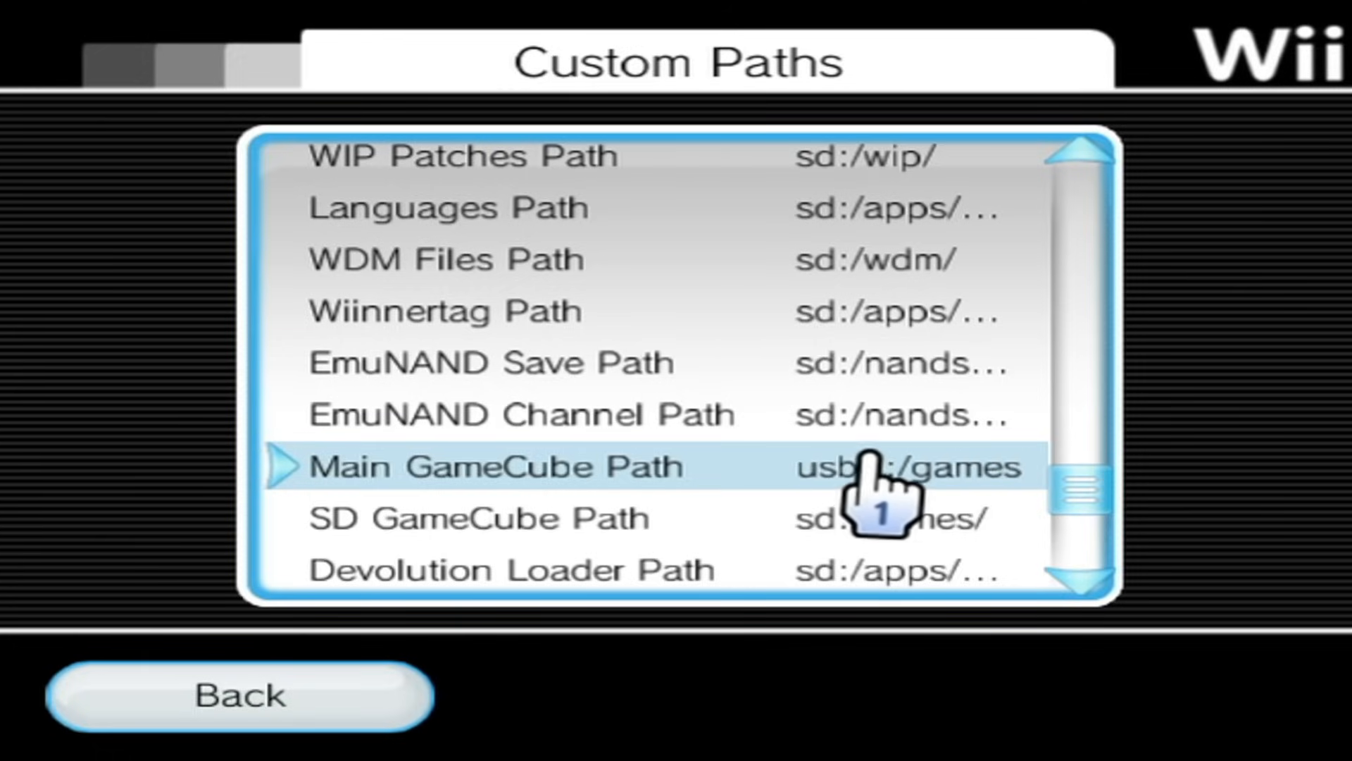
pyautogui.click(491, 465)
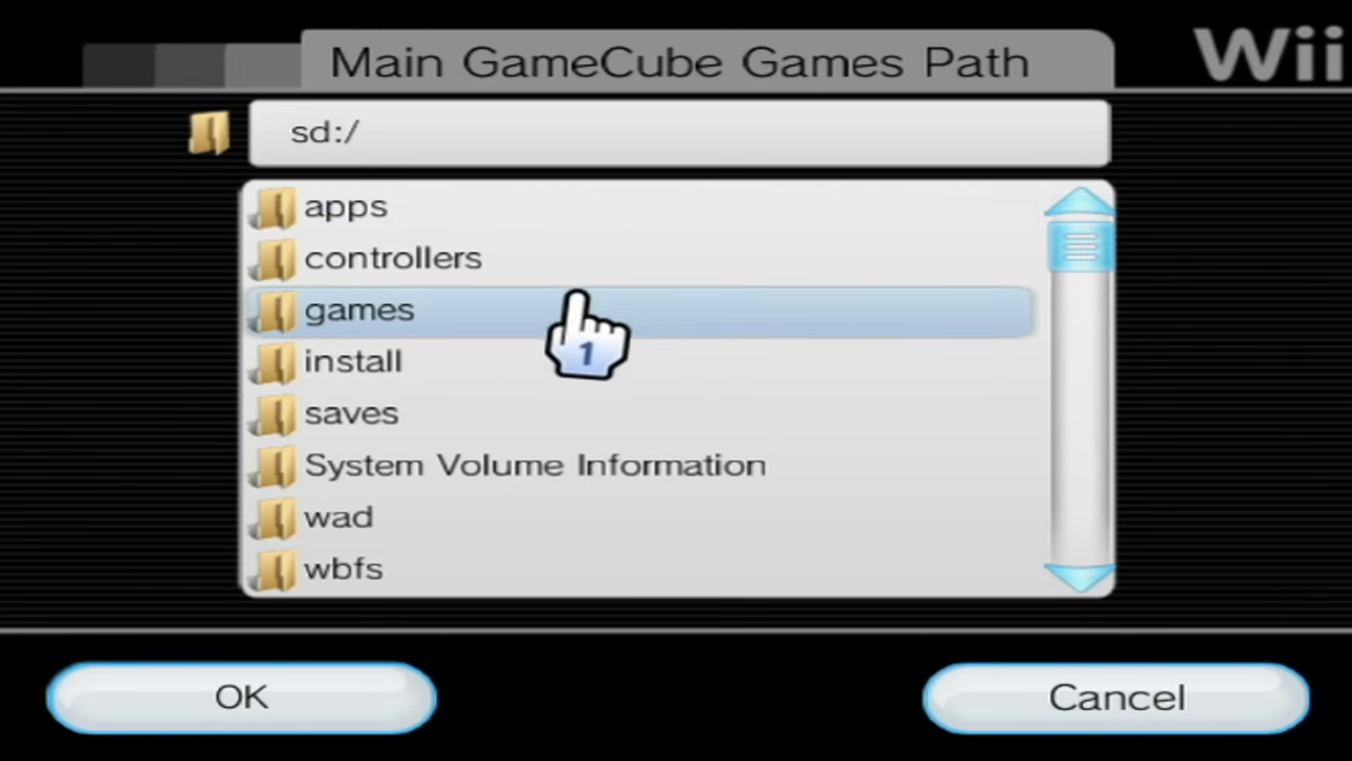
pyautogui.doubleClick(353, 311)
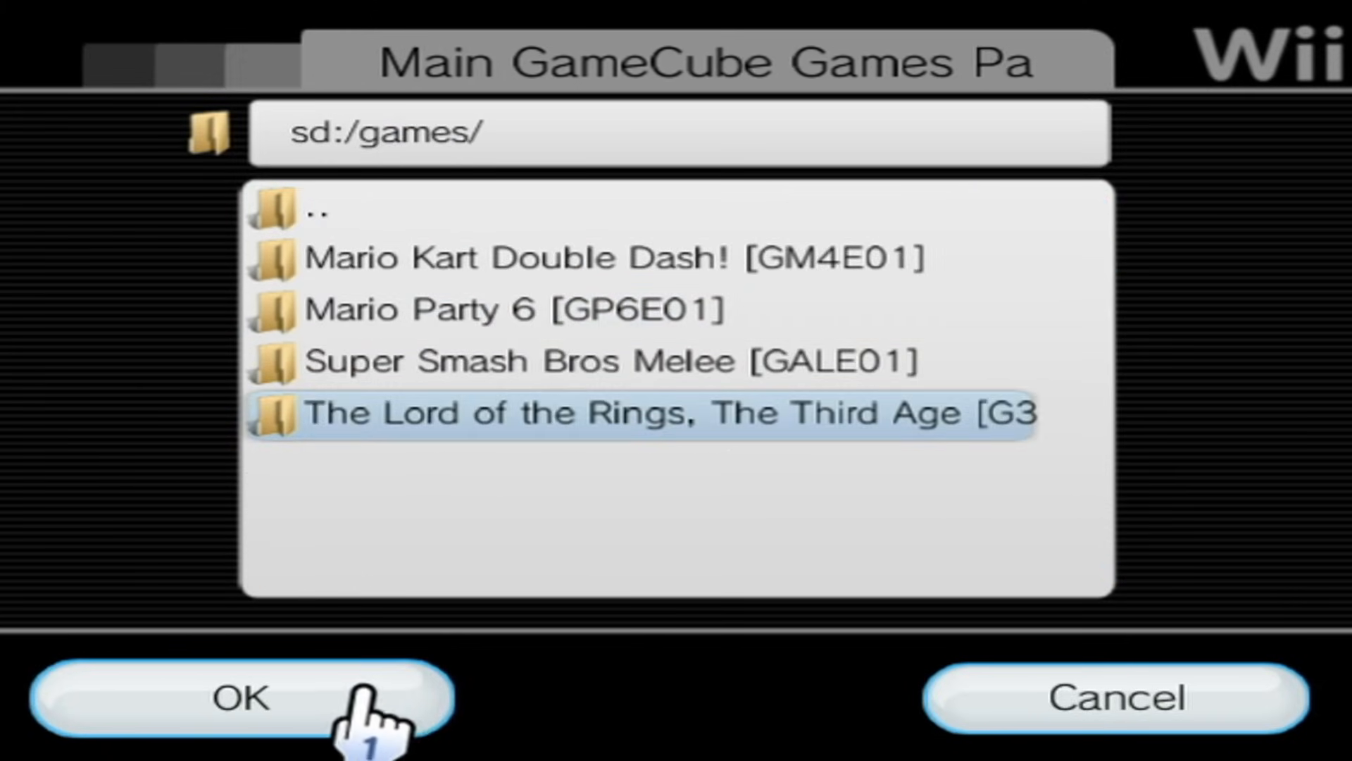
pyautogui.click(234, 699)
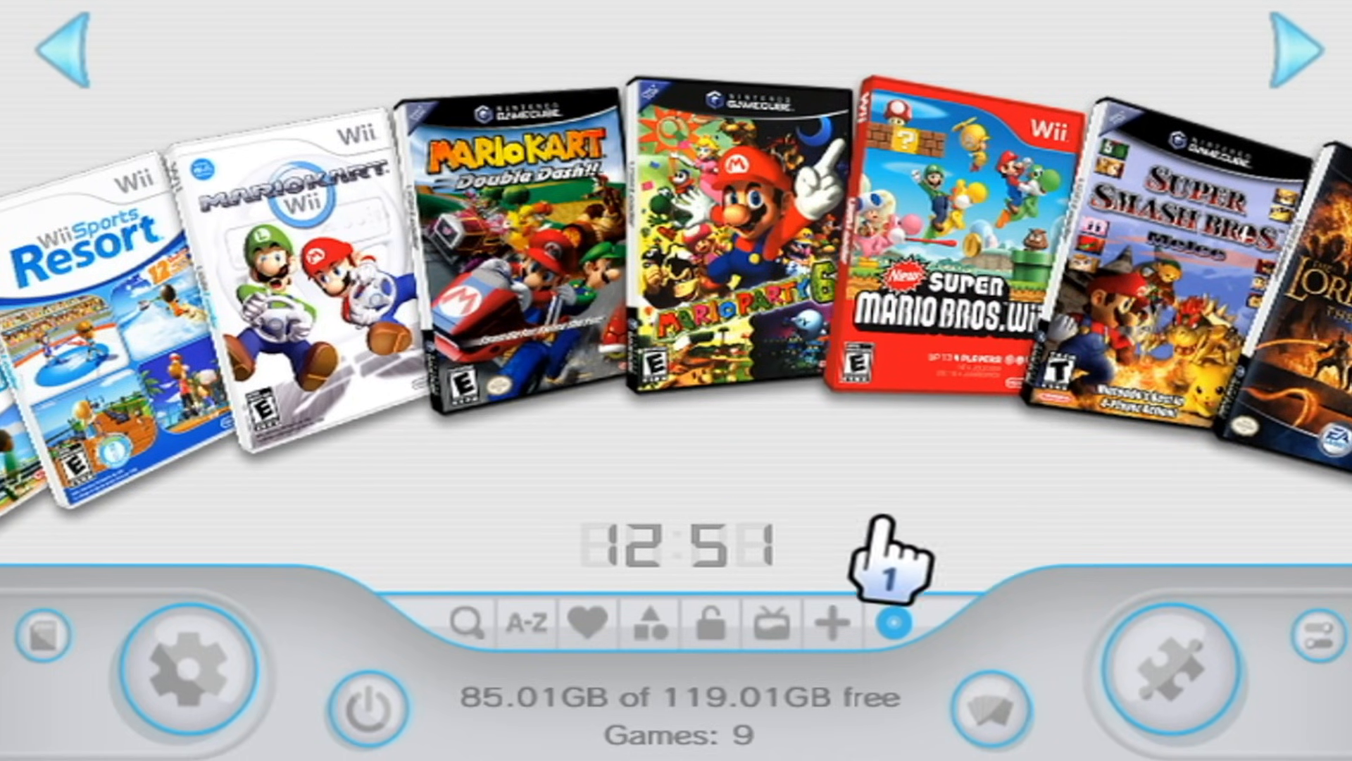
pyautogui.moveTo(587, 552)
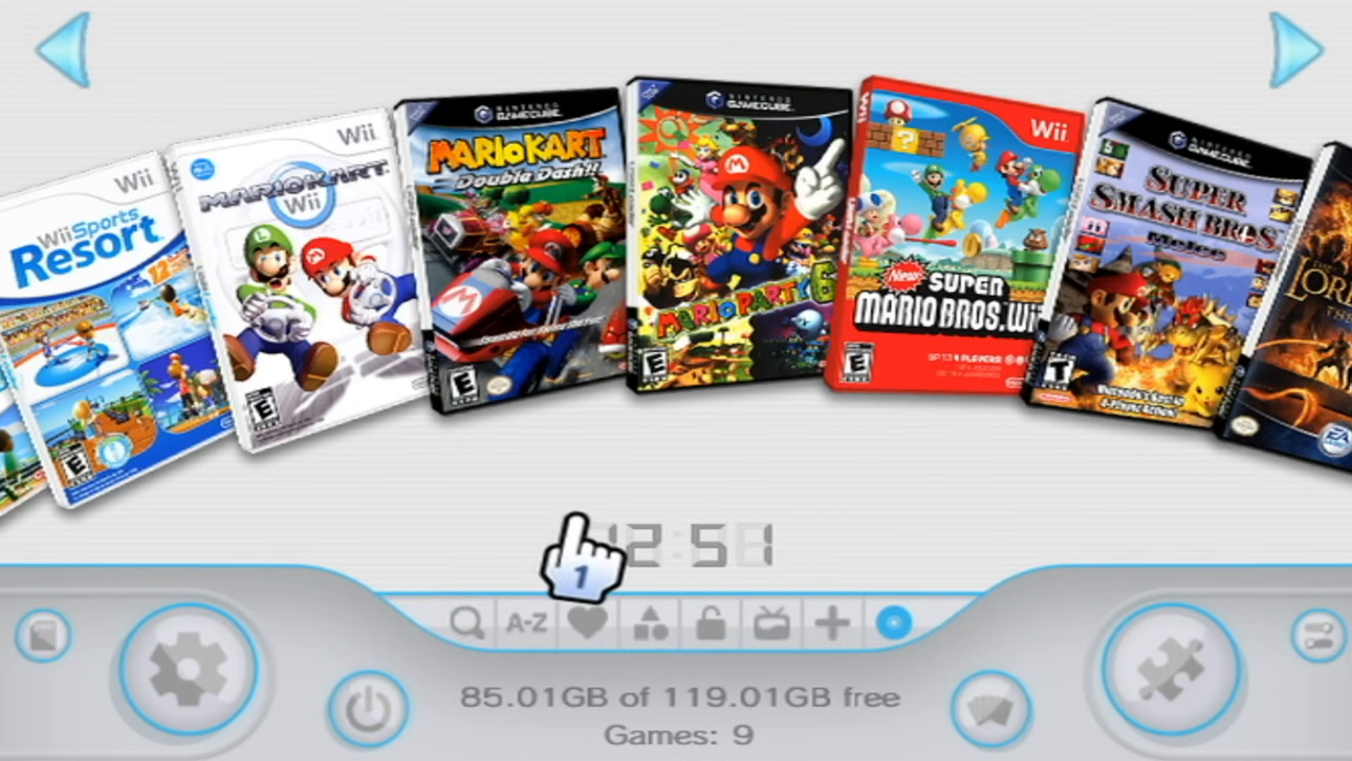
pyautogui.moveTo(630, 552)
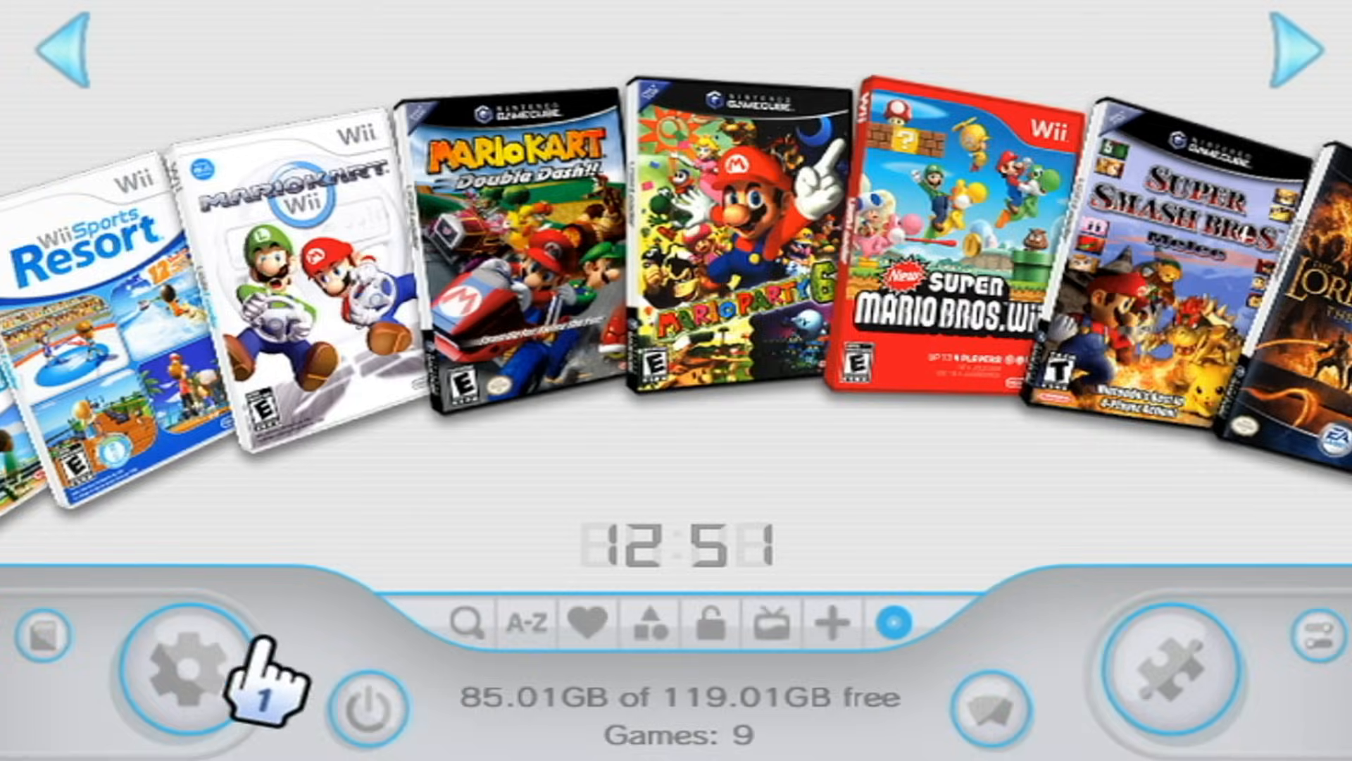
pyautogui.click(173, 664)
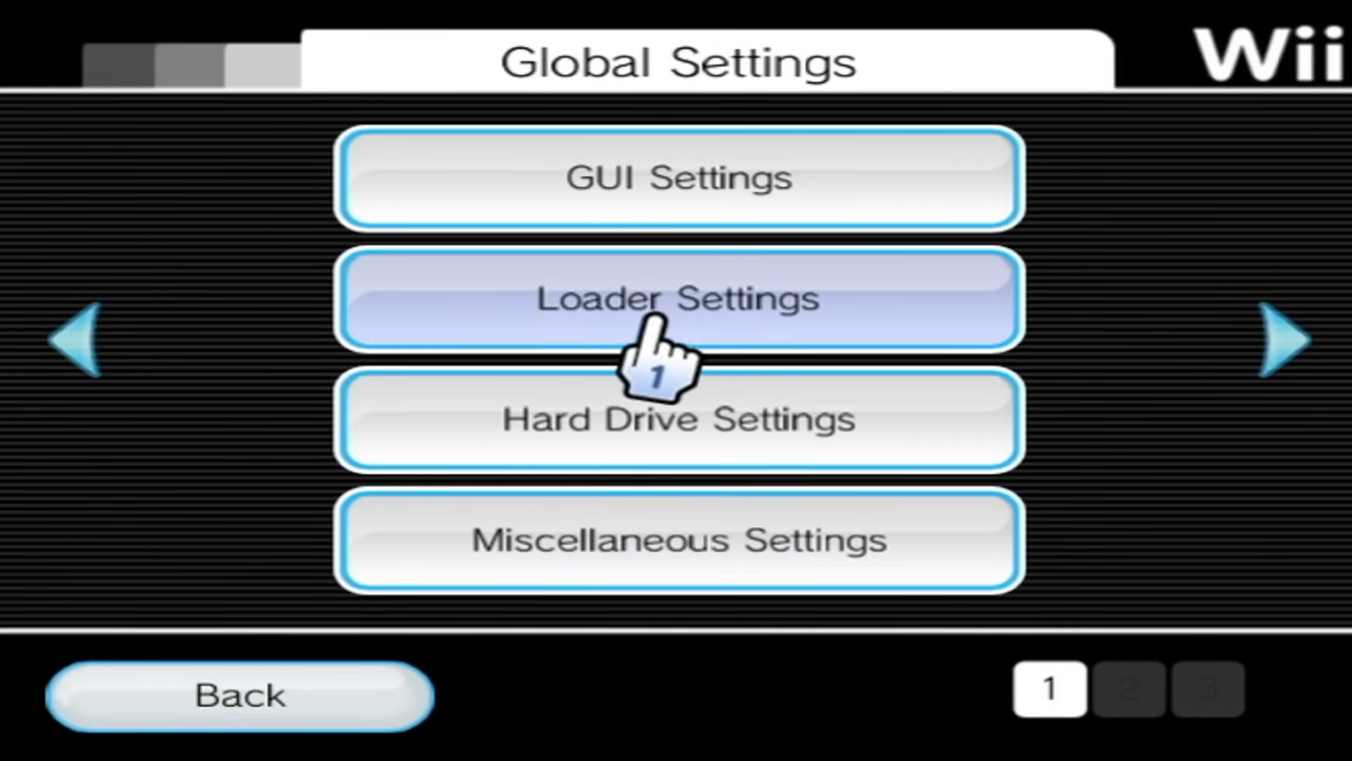
pyautogui.click(677, 297)
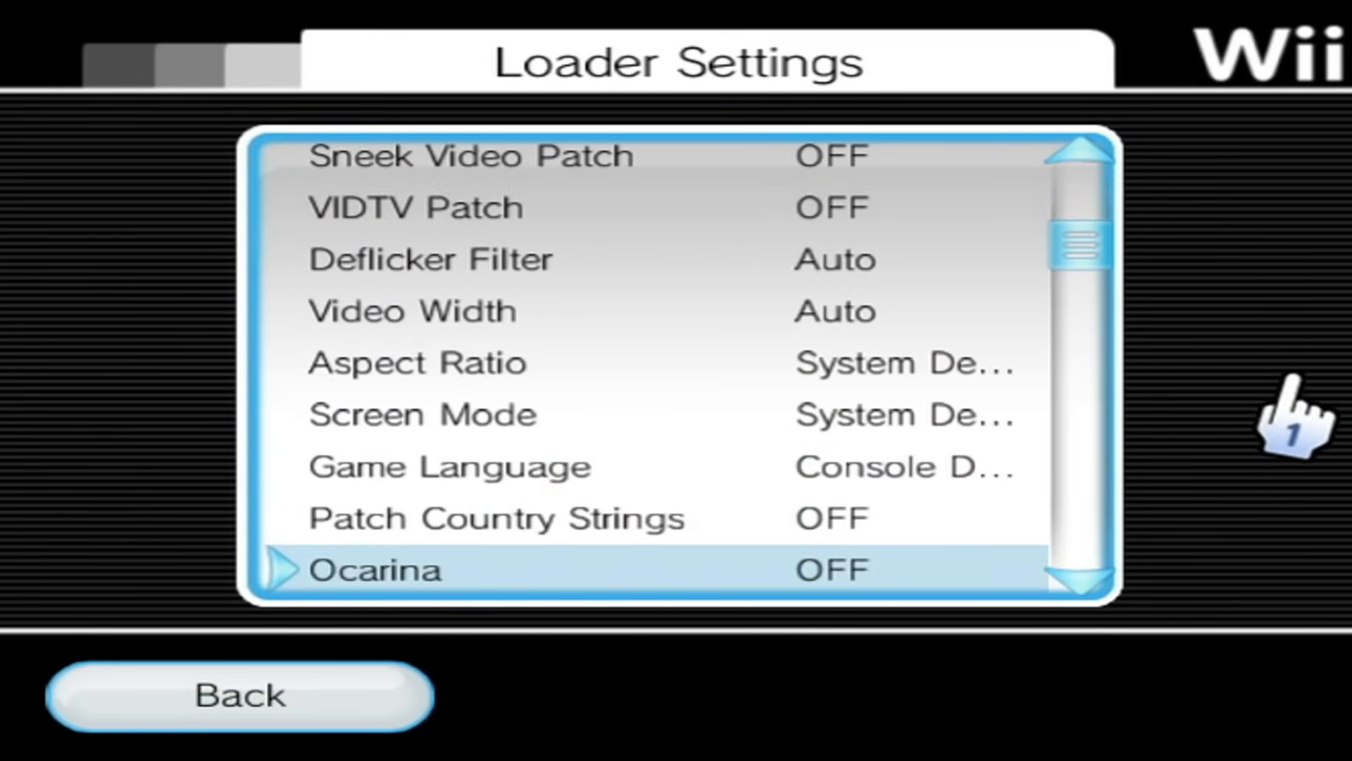
pyautogui.scroll(-3)
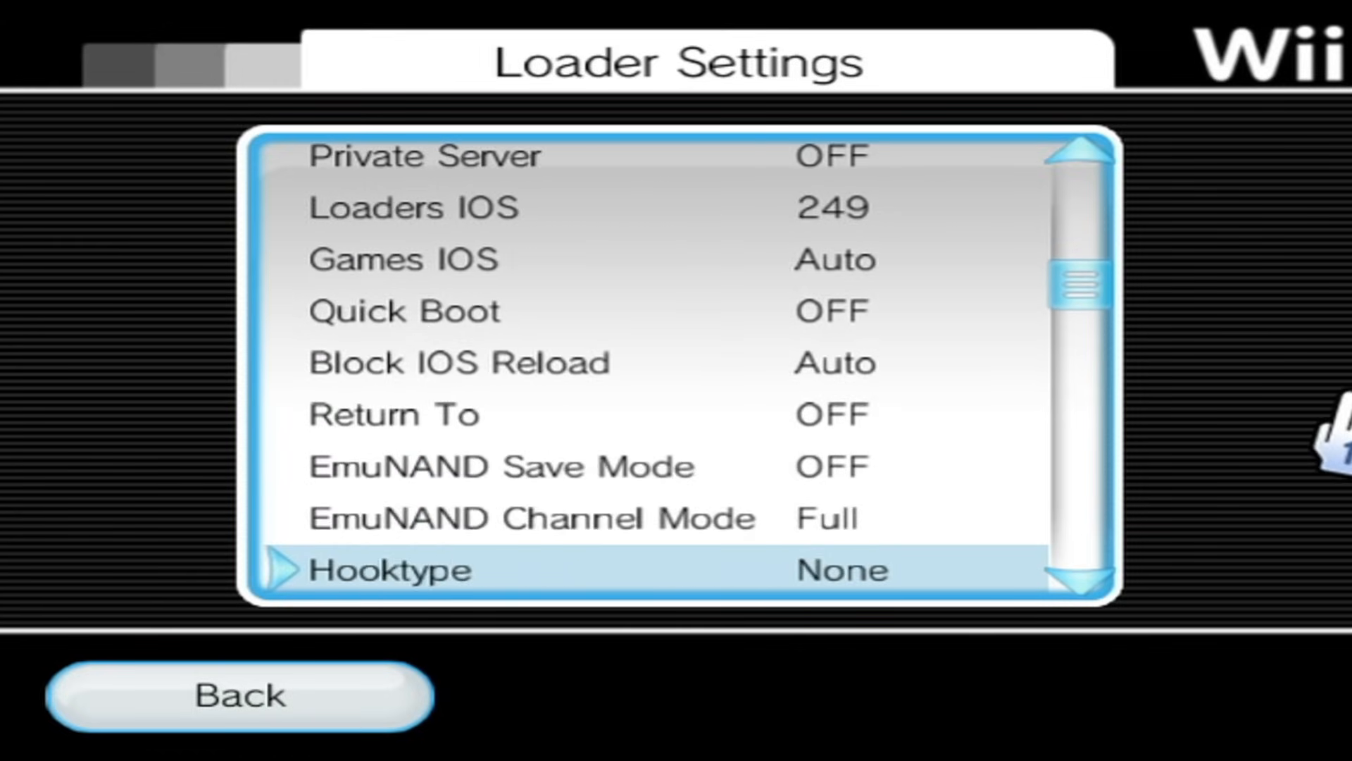
pyautogui.scroll(-3)
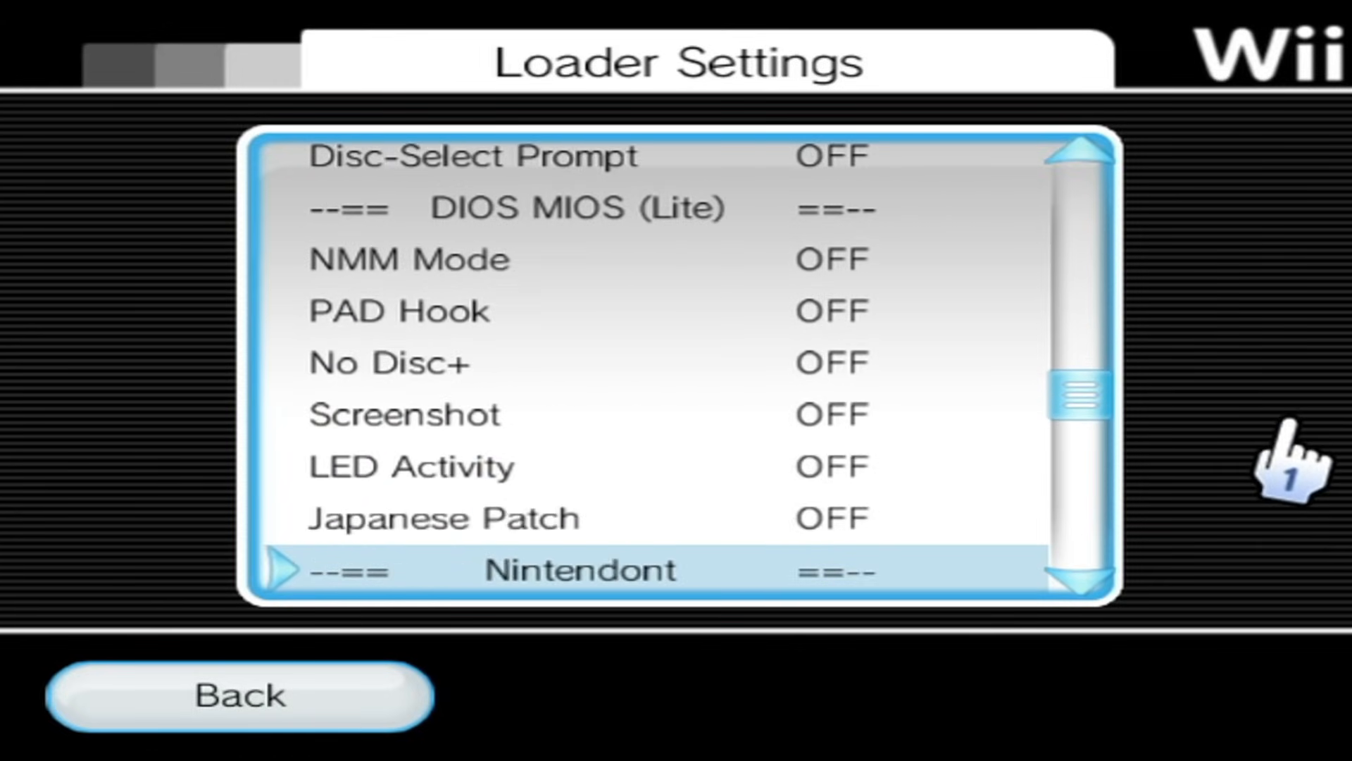
pyautogui.scroll(-3)
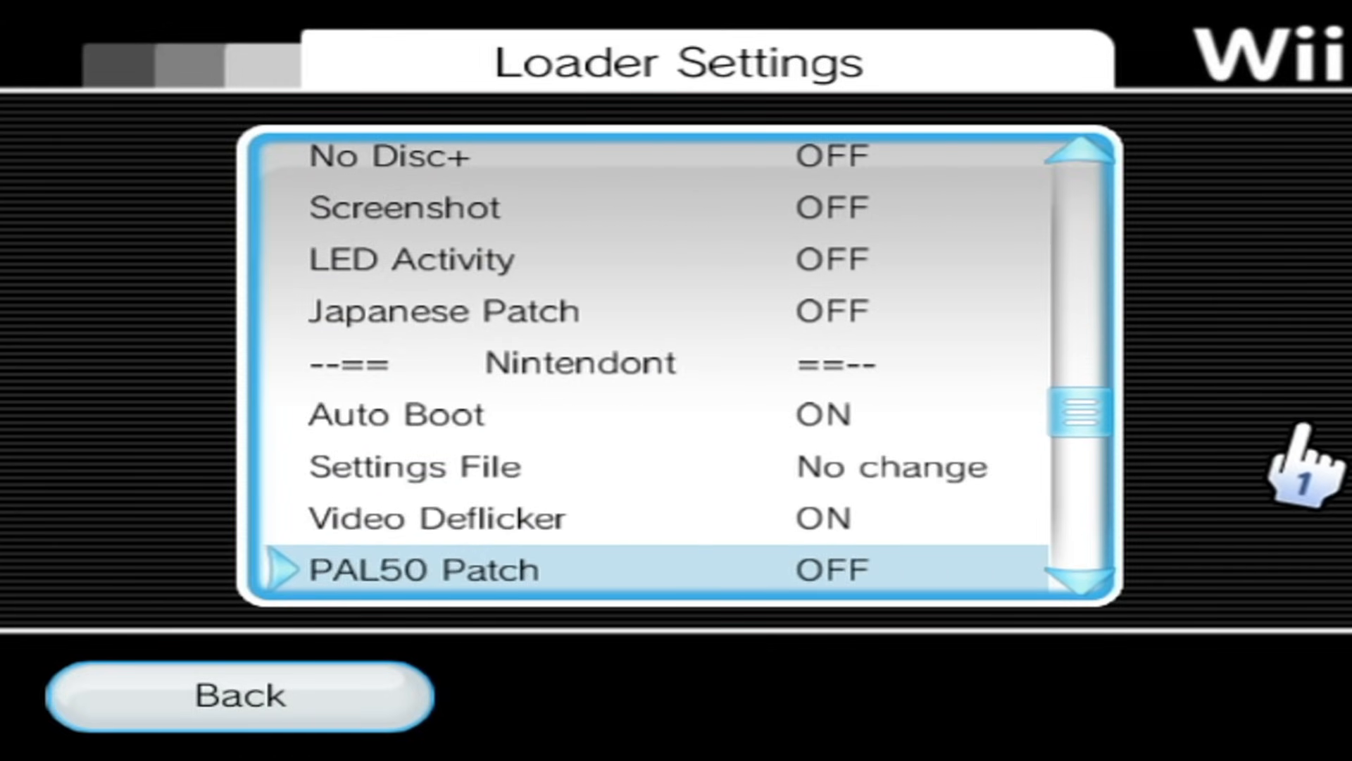
pyautogui.scroll(-3)
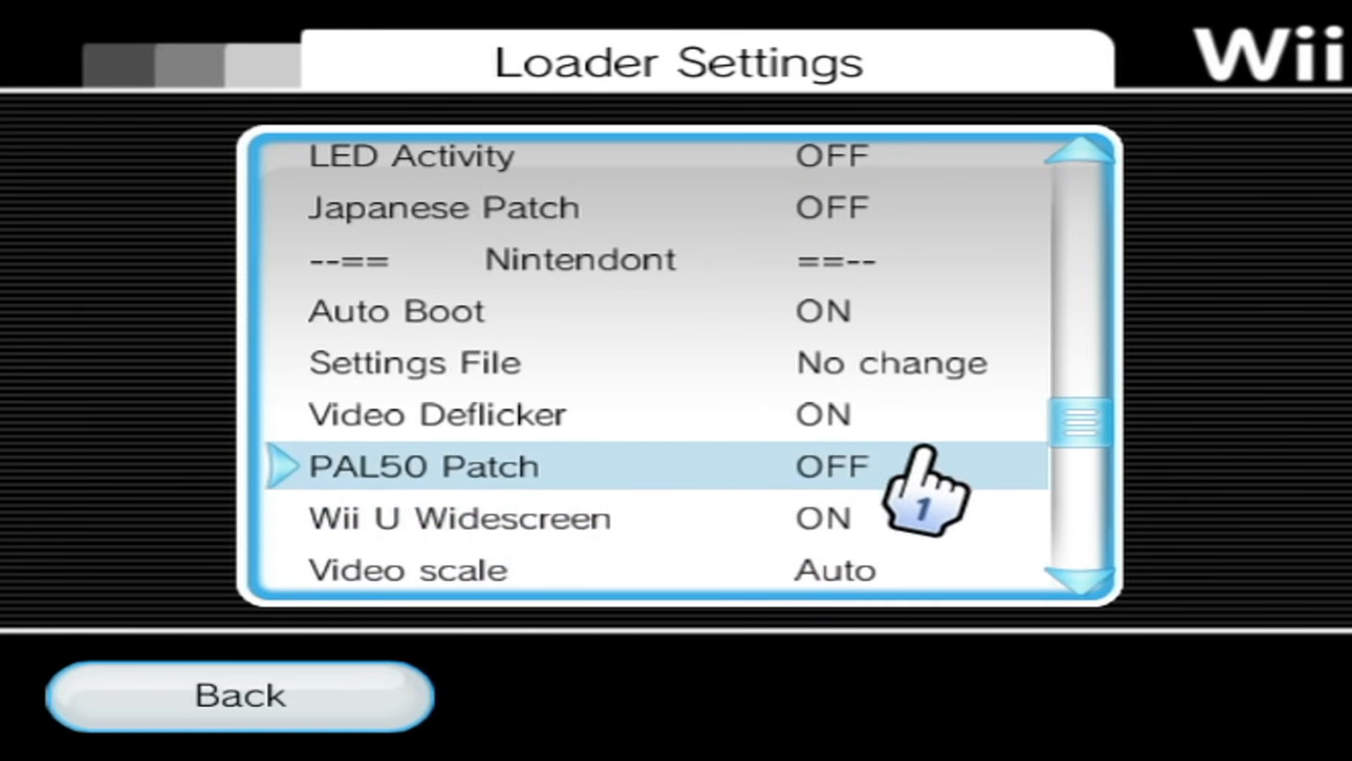
pyautogui.scroll(-3)
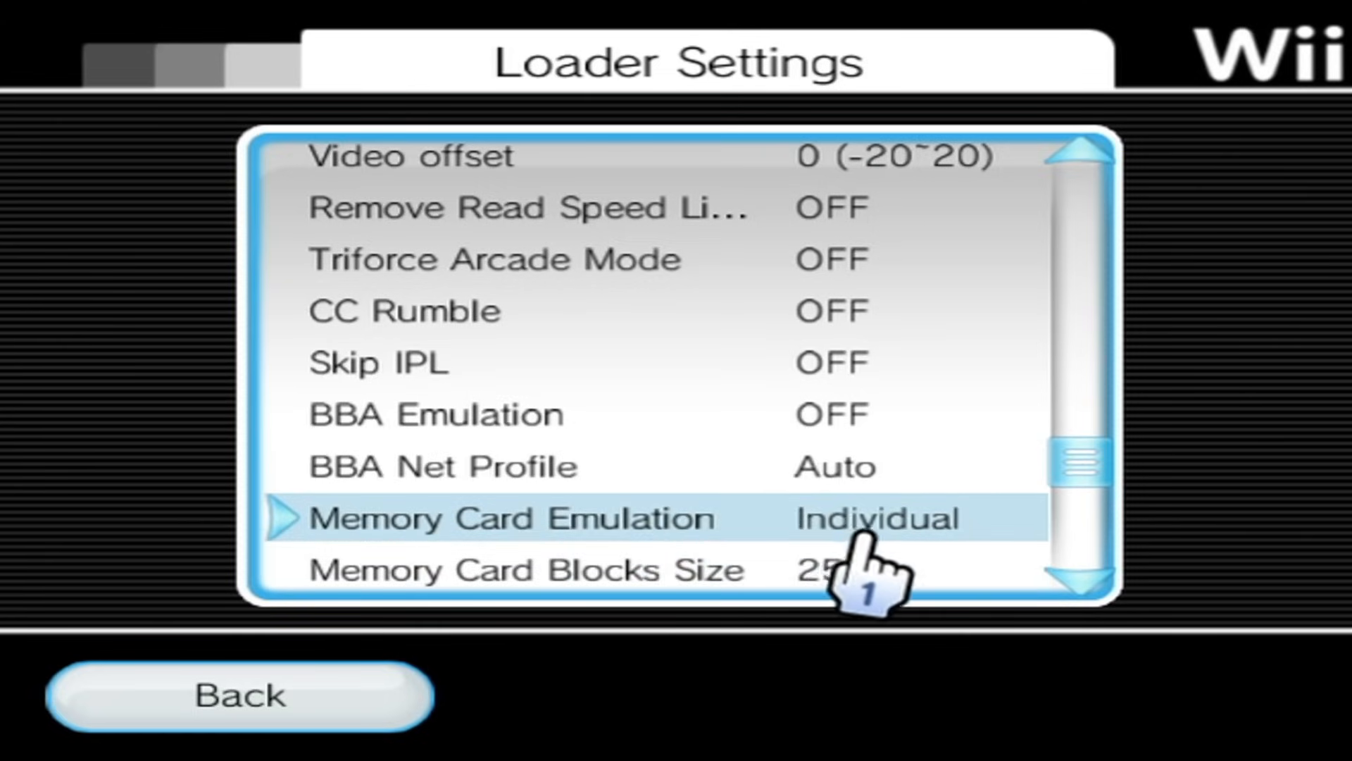
pyautogui.scroll(-3)
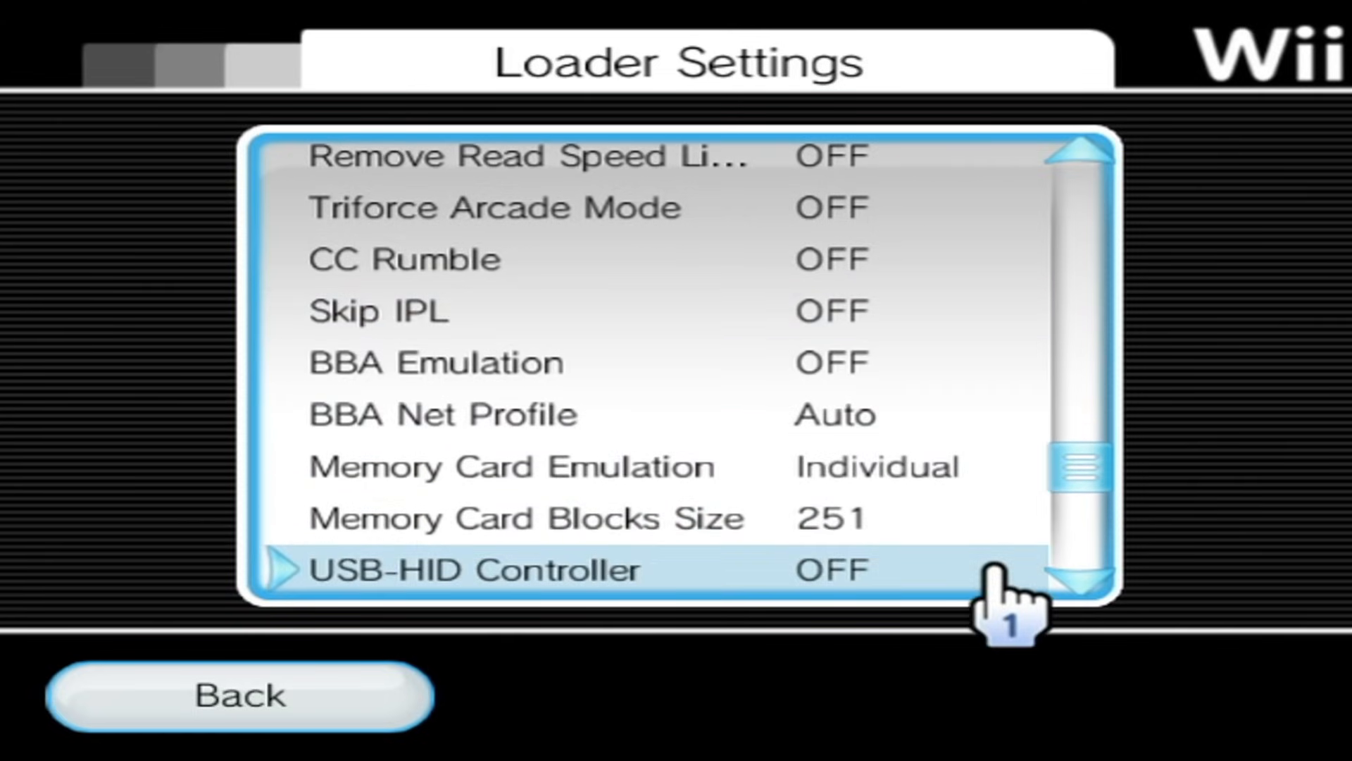
pyautogui.click(238, 696)
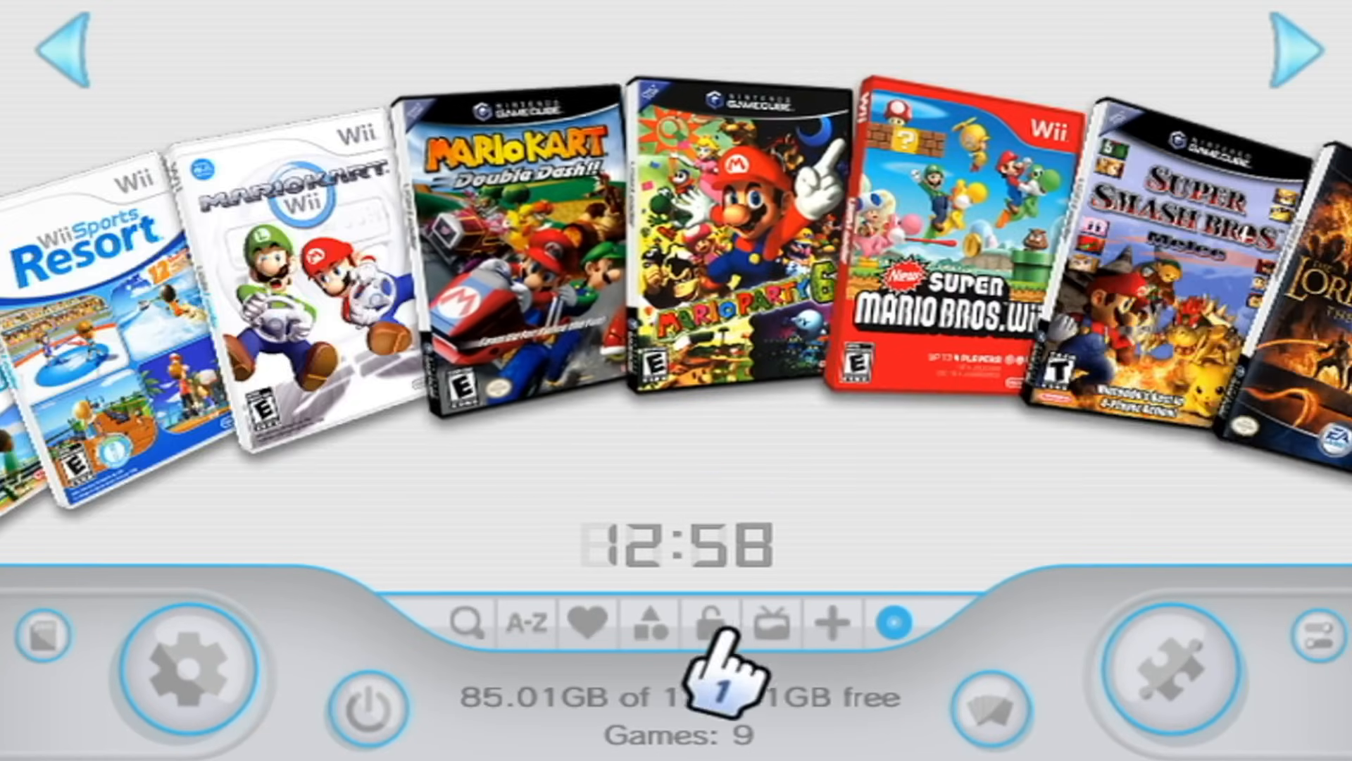
# Open the Mario Kart: Double Dash!! details and launch the game.
pyautogui.click(518, 258)
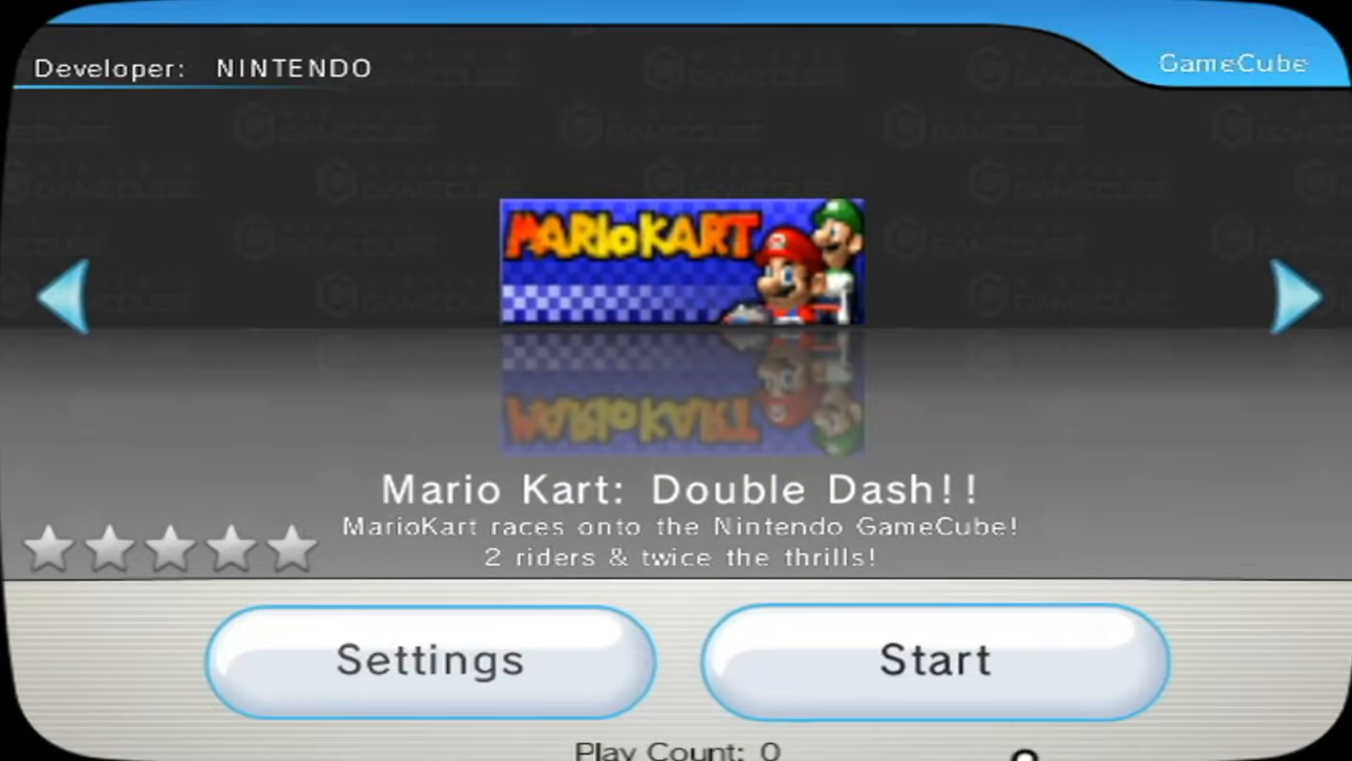
pyautogui.click(934, 661)
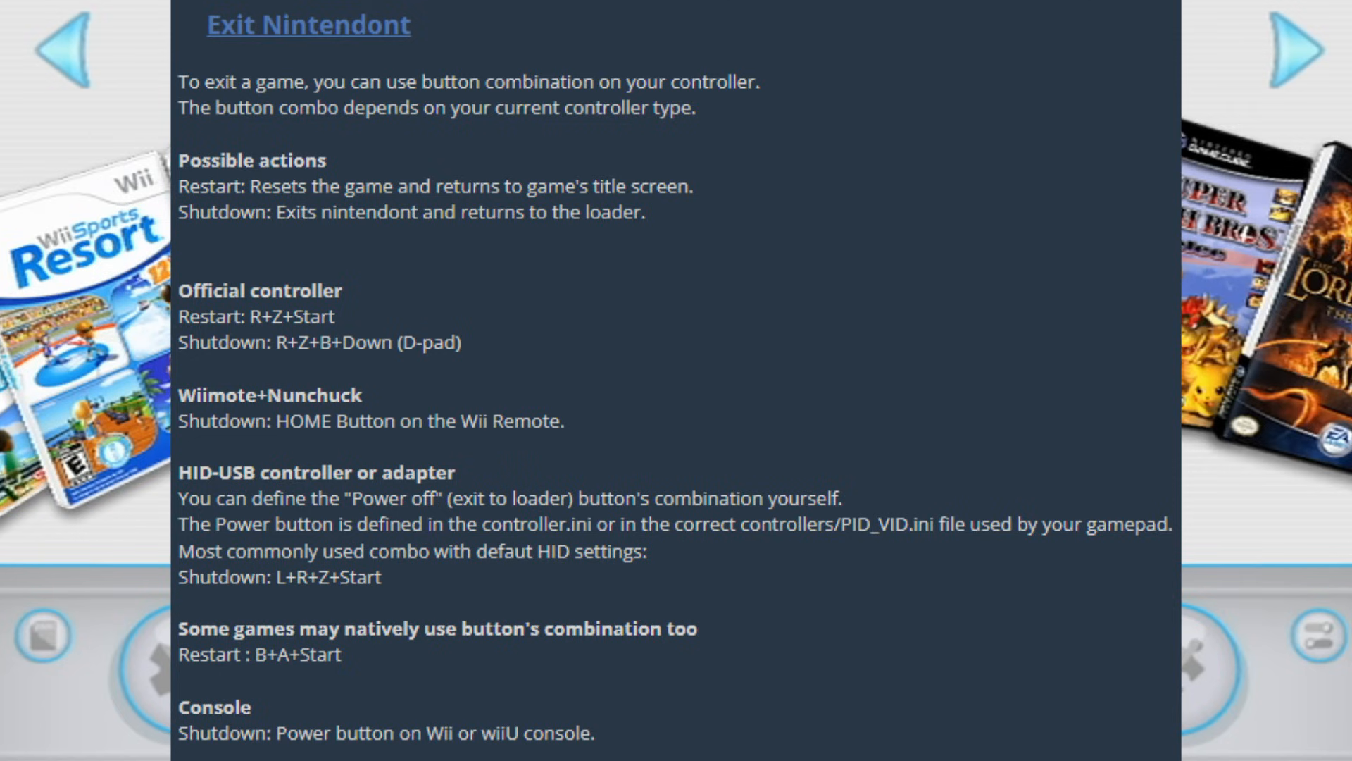
pyautogui.click(1296, 50)
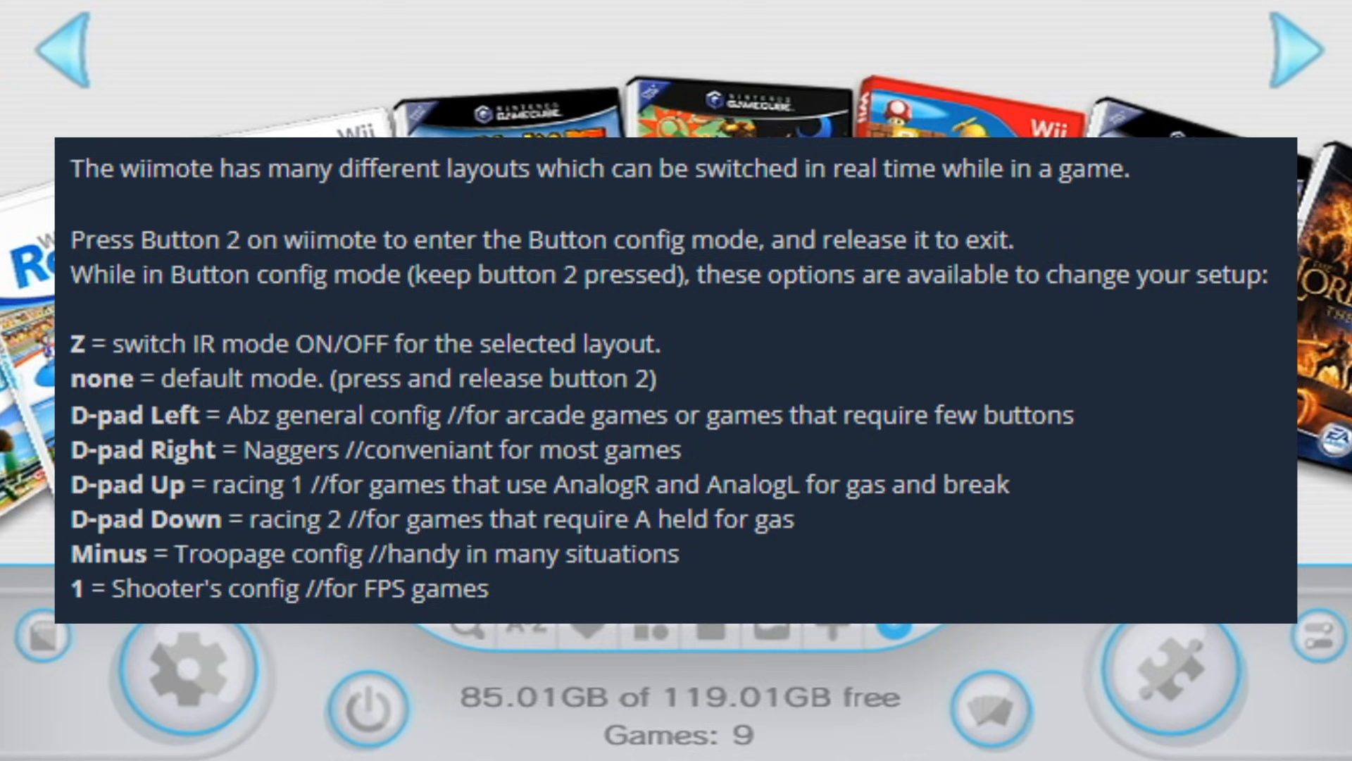